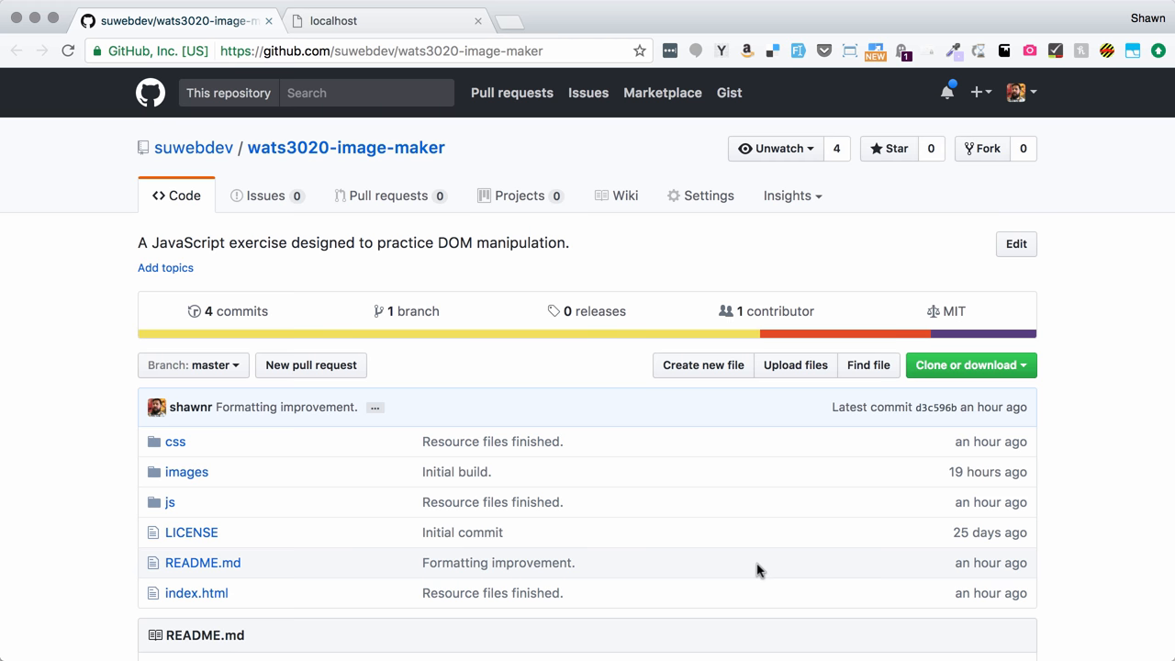
{"action": "mouse_move", "coordinate": [726, 368]}
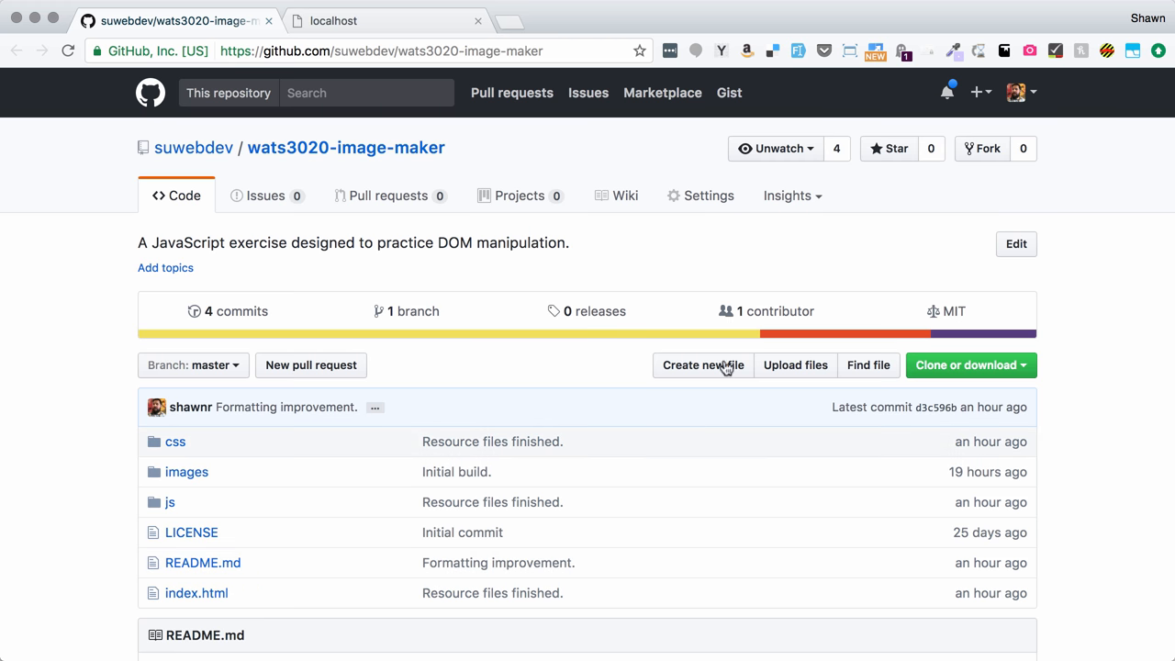
Scroll through the wats3020-image-maker repository page to review its README and files.
{"action": "scroll", "scroll_direction": "down", "scroll_amount": 3}
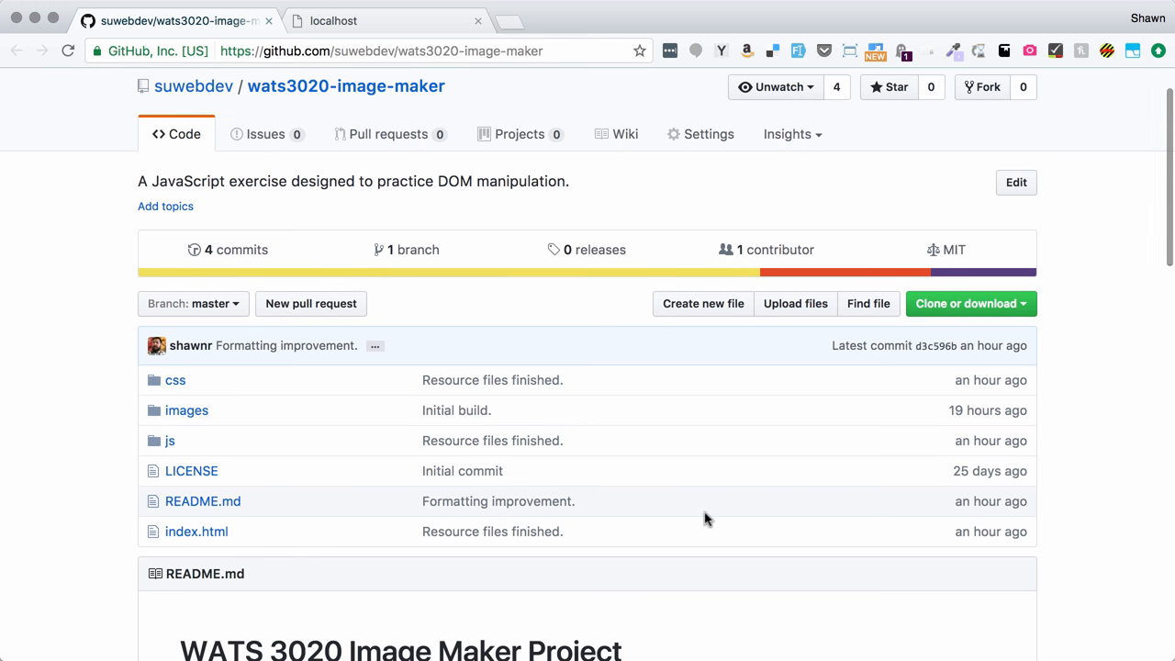
{"action": "scroll", "scroll_direction": "down", "scroll_amount": 3}
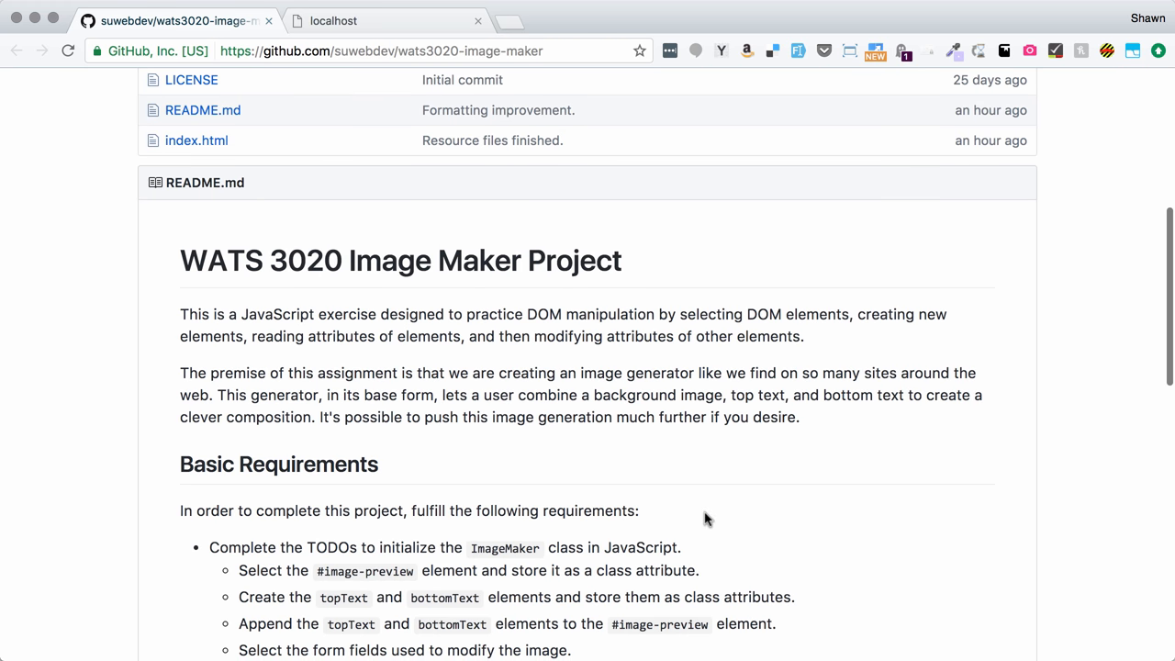
{"action": "scroll", "scroll_direction": "down", "scroll_amount": 3}
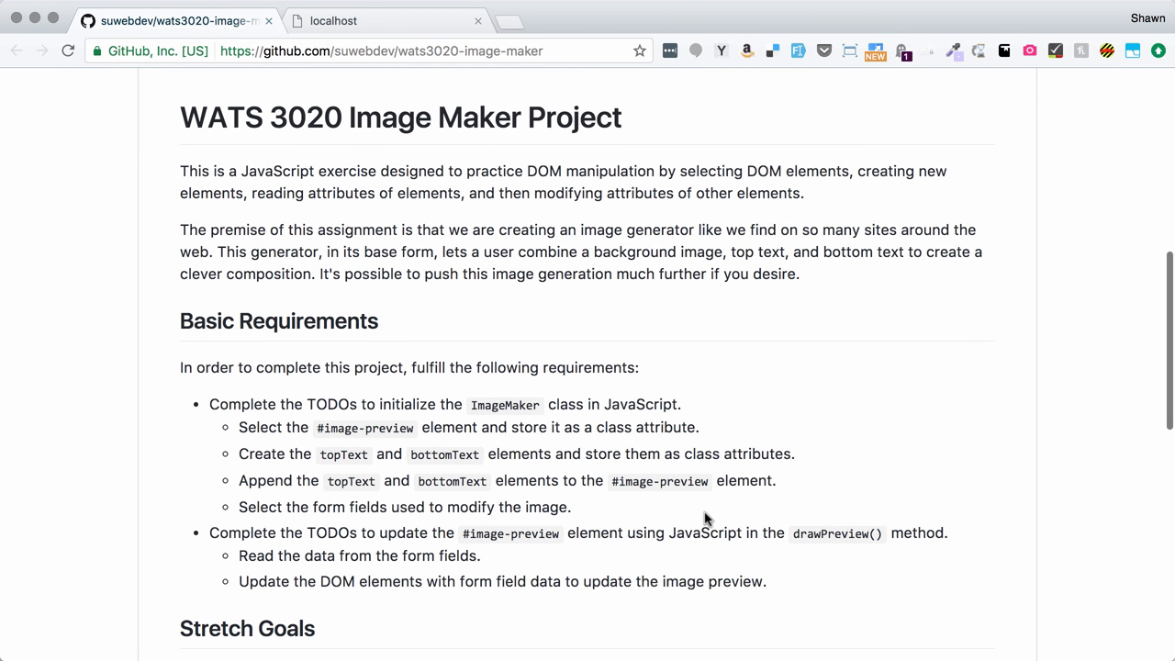
{"action": "mouse_move", "coordinate": [657, 290]}
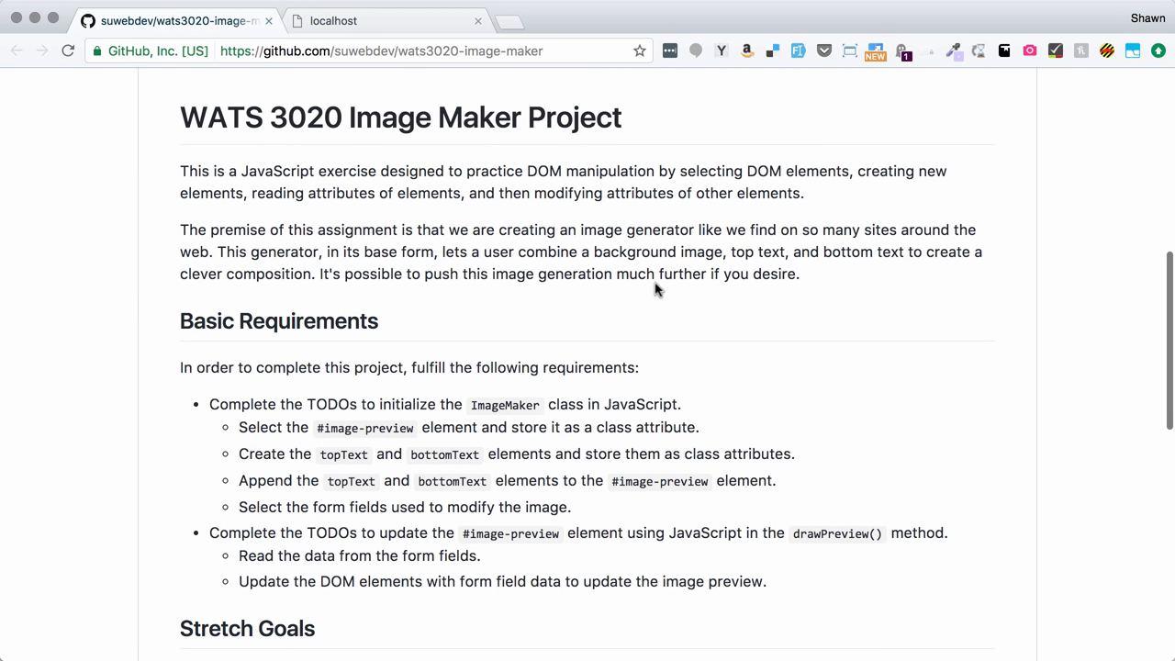
{"action": "mouse_move", "coordinate": [738, 426]}
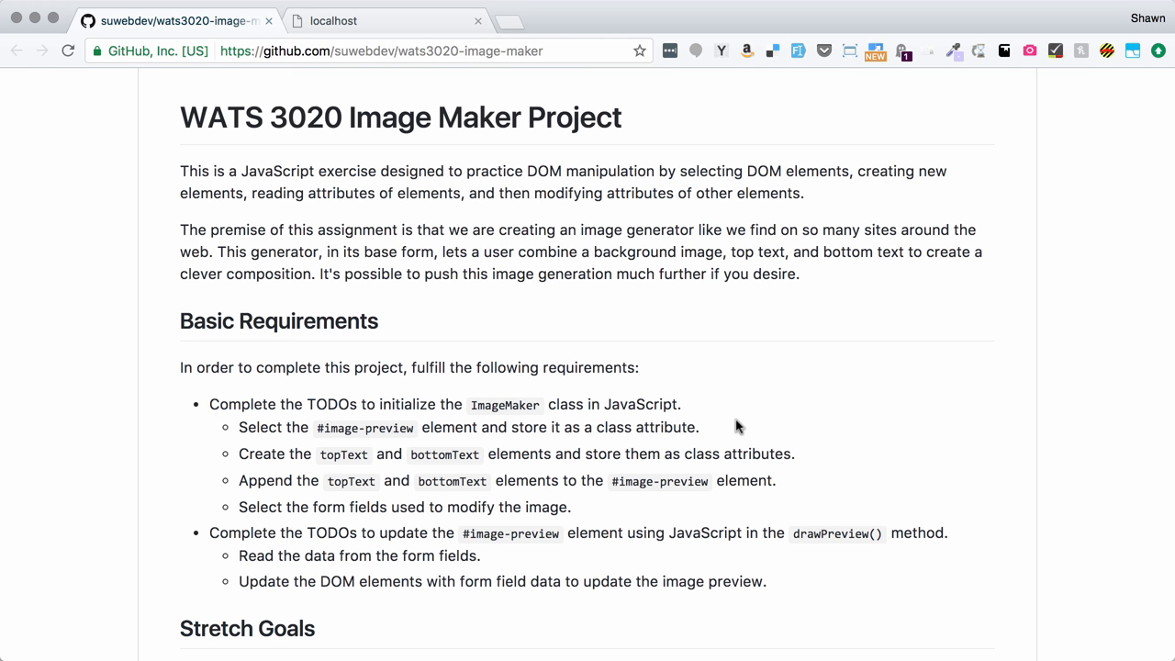
{"action": "mouse_move", "coordinate": [664, 237]}
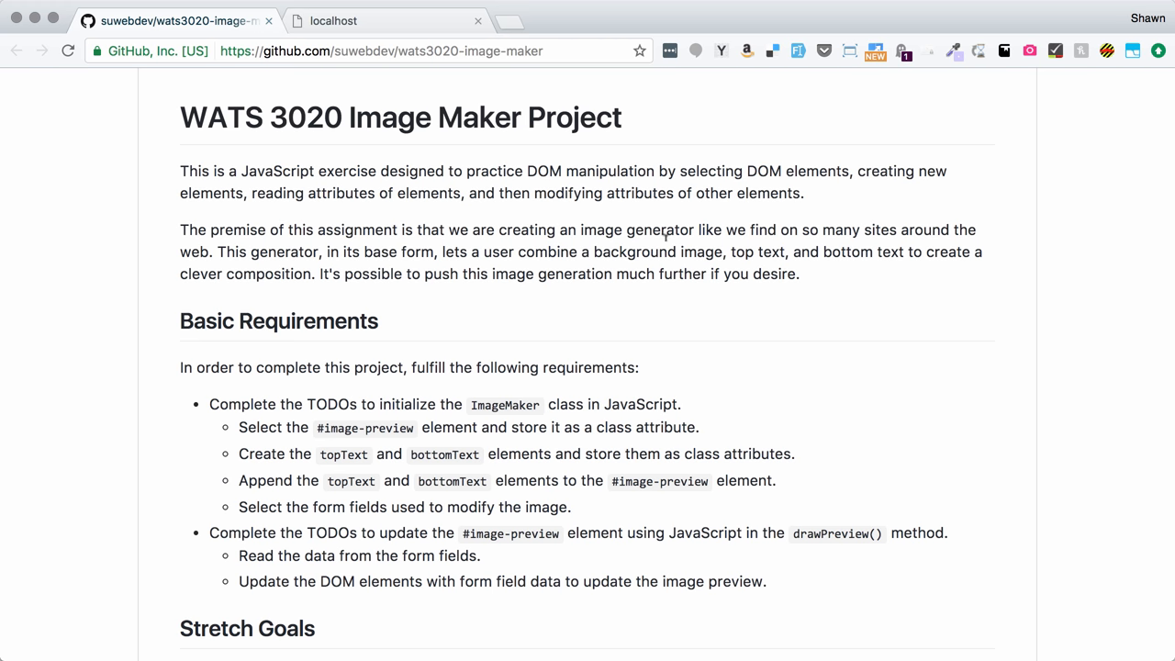
{"action": "mouse_move", "coordinate": [602, 219]}
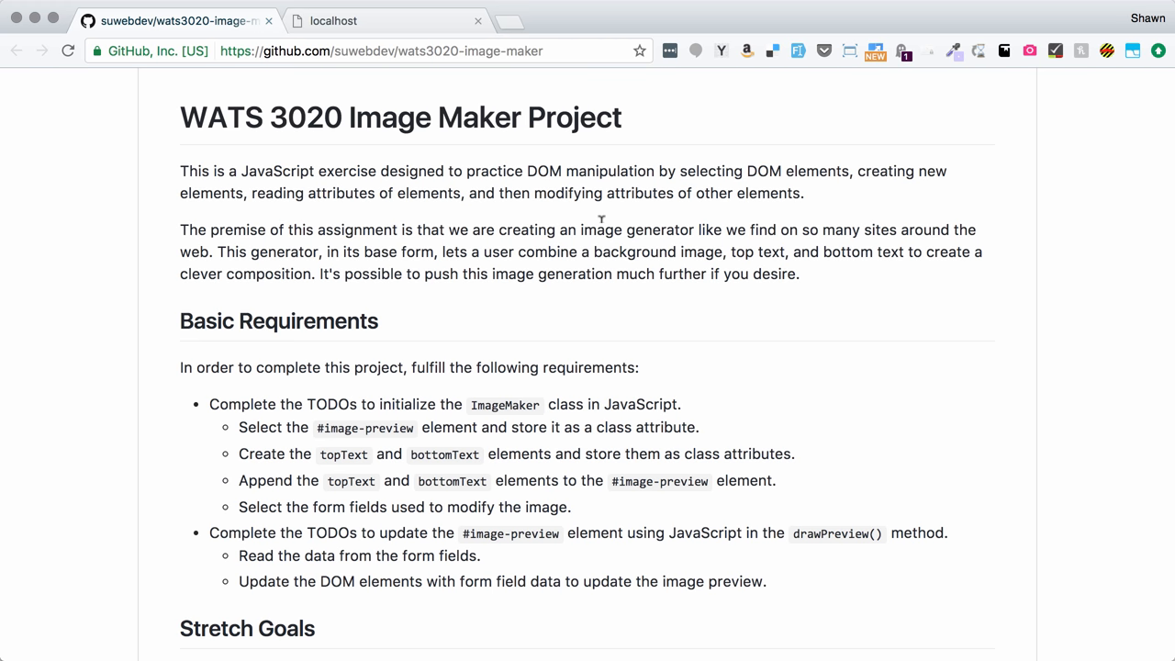
{"action": "scroll", "scroll_direction": "down", "scroll_amount": 3}
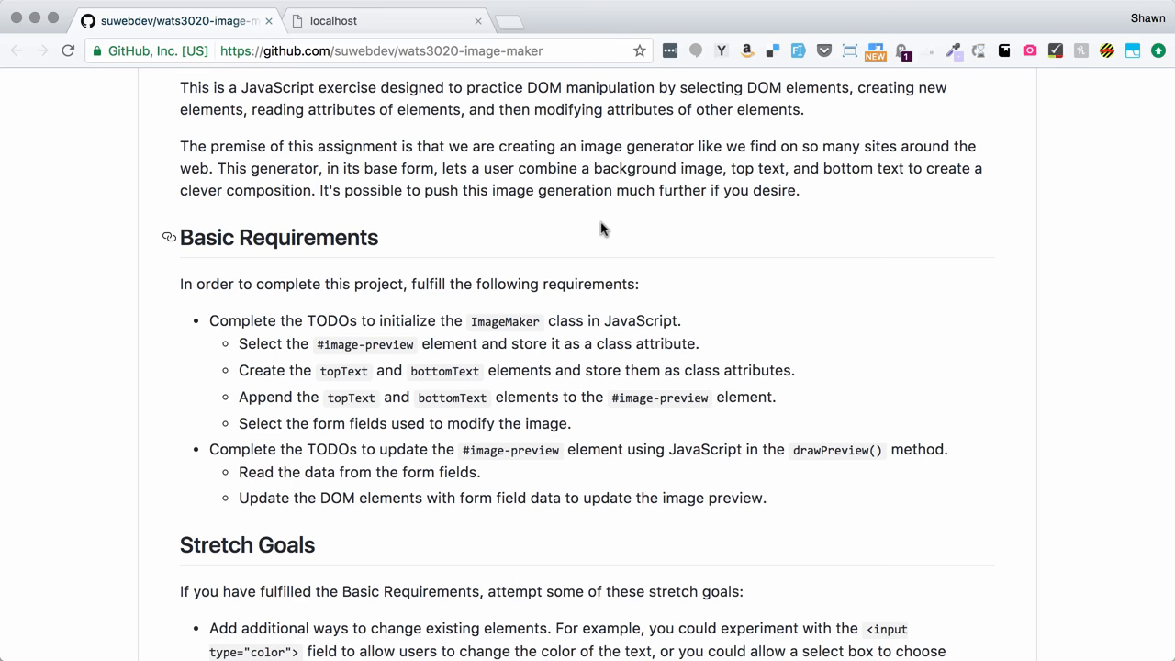
{"action": "scroll", "scroll_direction": "down", "scroll_amount": 3}
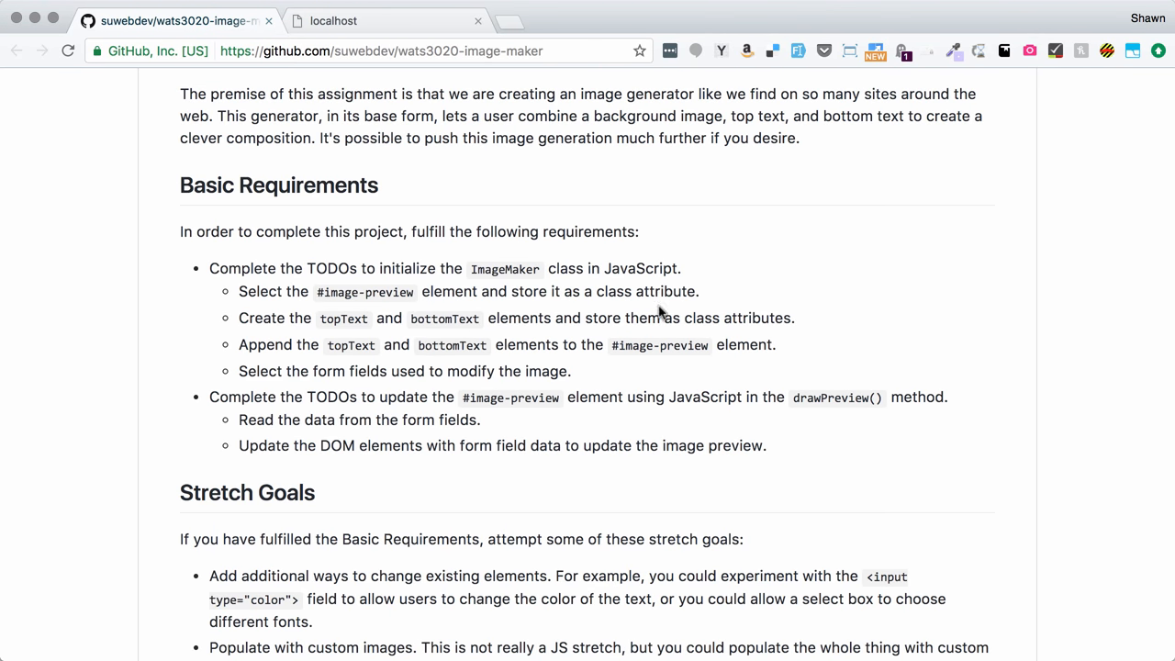
{"action": "mouse_move", "coordinate": [386, 301]}
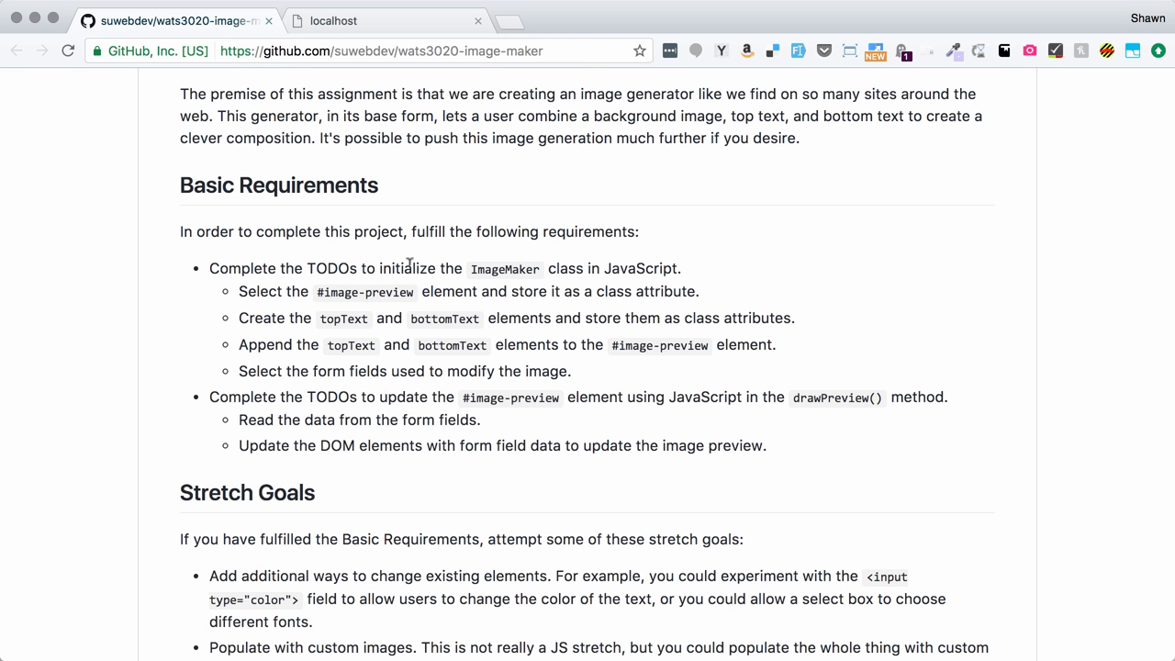
{"action": "scroll", "scroll_direction": "down", "scroll_amount": 3}
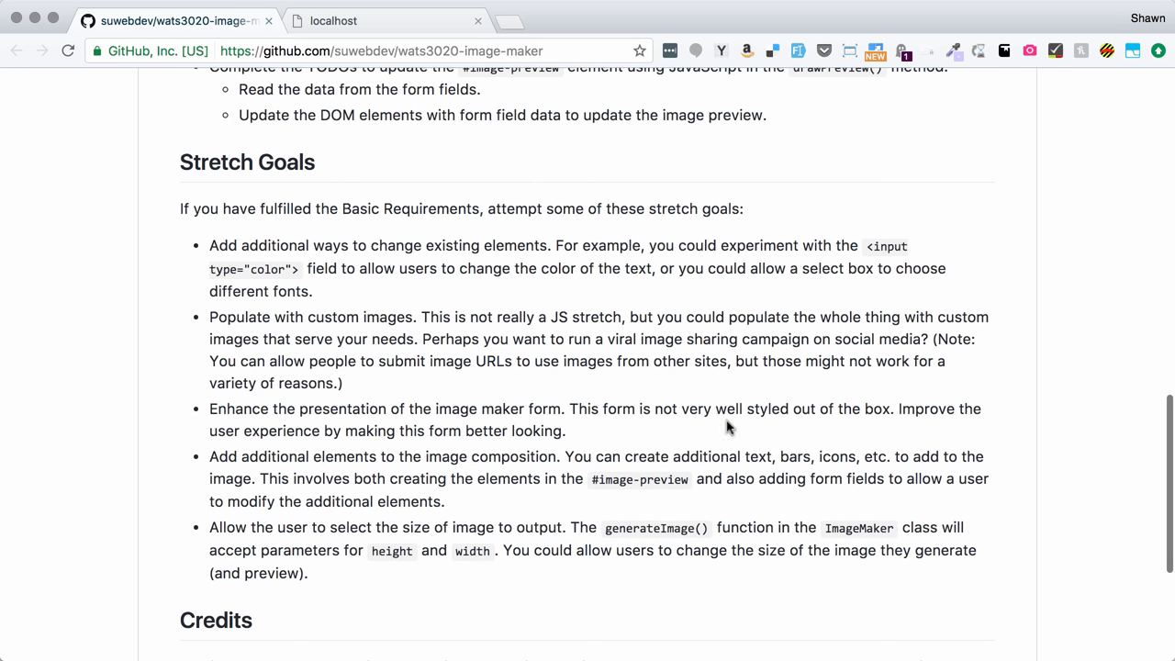
{"action": "scroll", "scroll_direction": "down", "scroll_amount": 3}
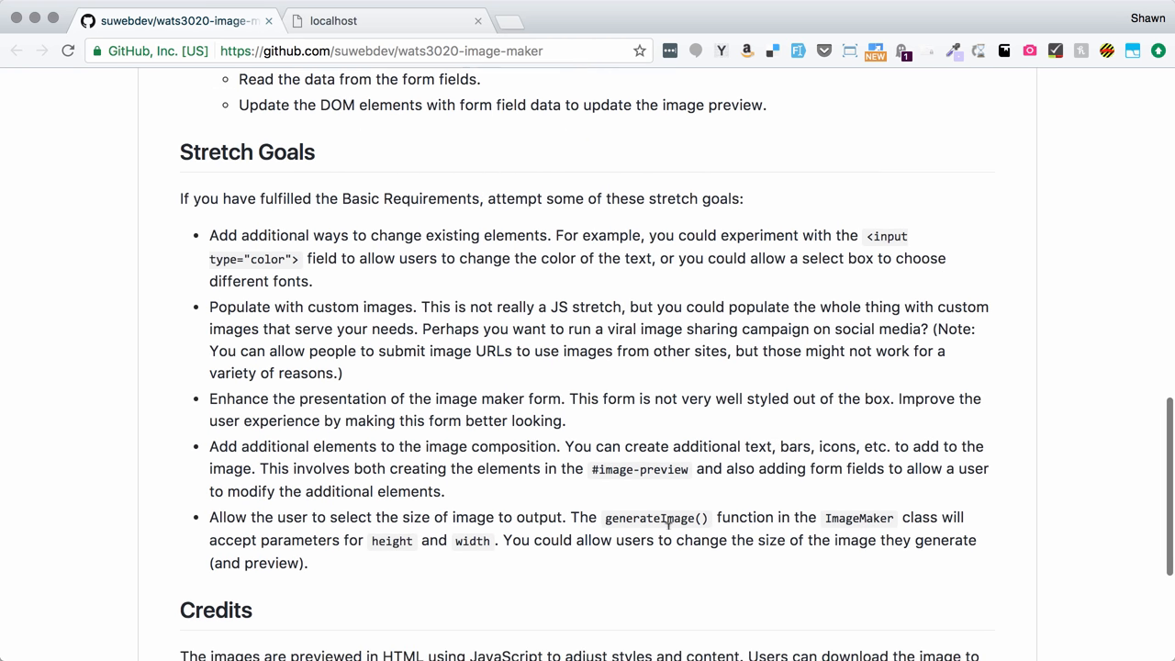
{"action": "scroll", "scroll_direction": "down", "scroll_amount": 3}
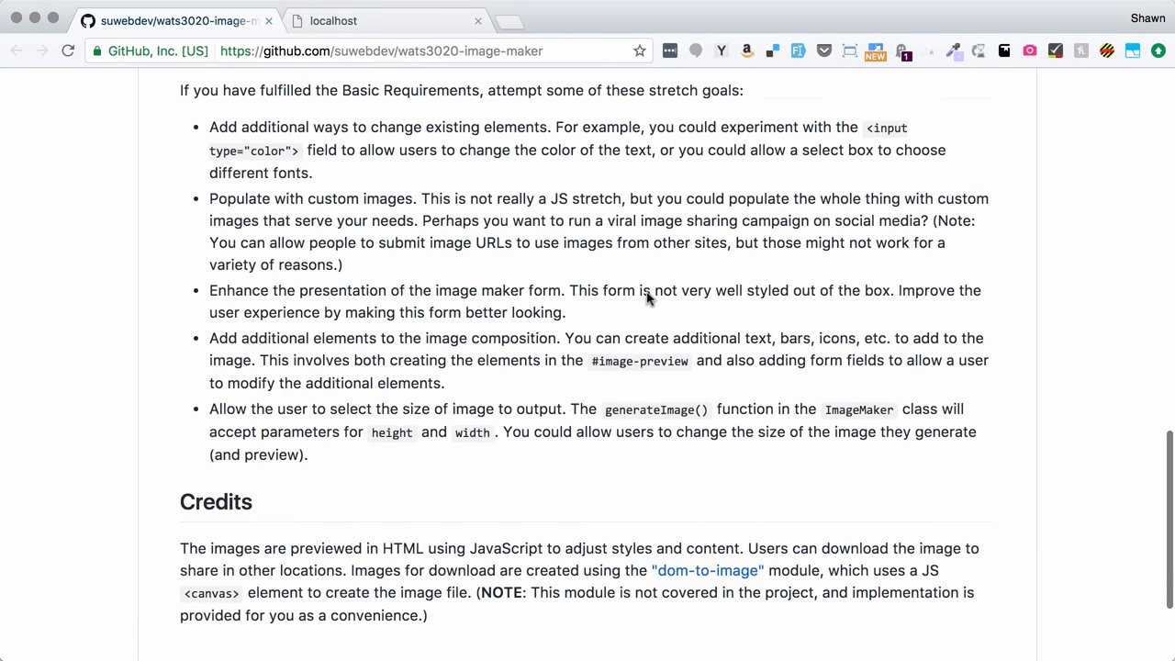
{"action": "scroll", "scroll_direction": "down", "scroll_amount": 3}
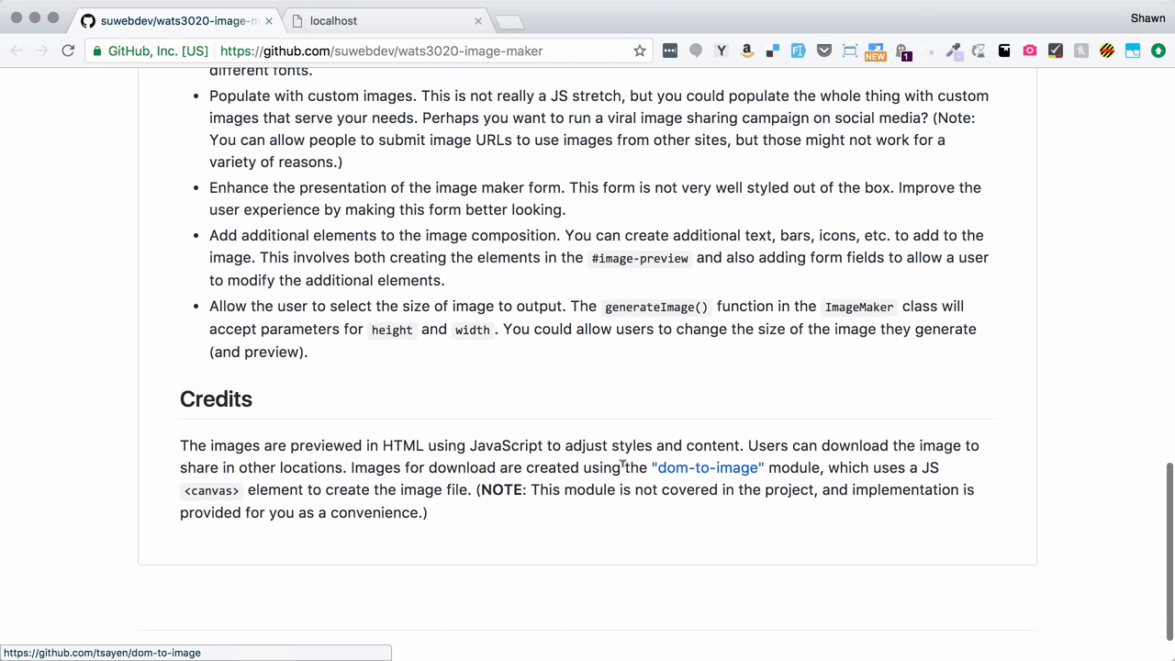
{"action": "mouse_move", "coordinate": [709, 470]}
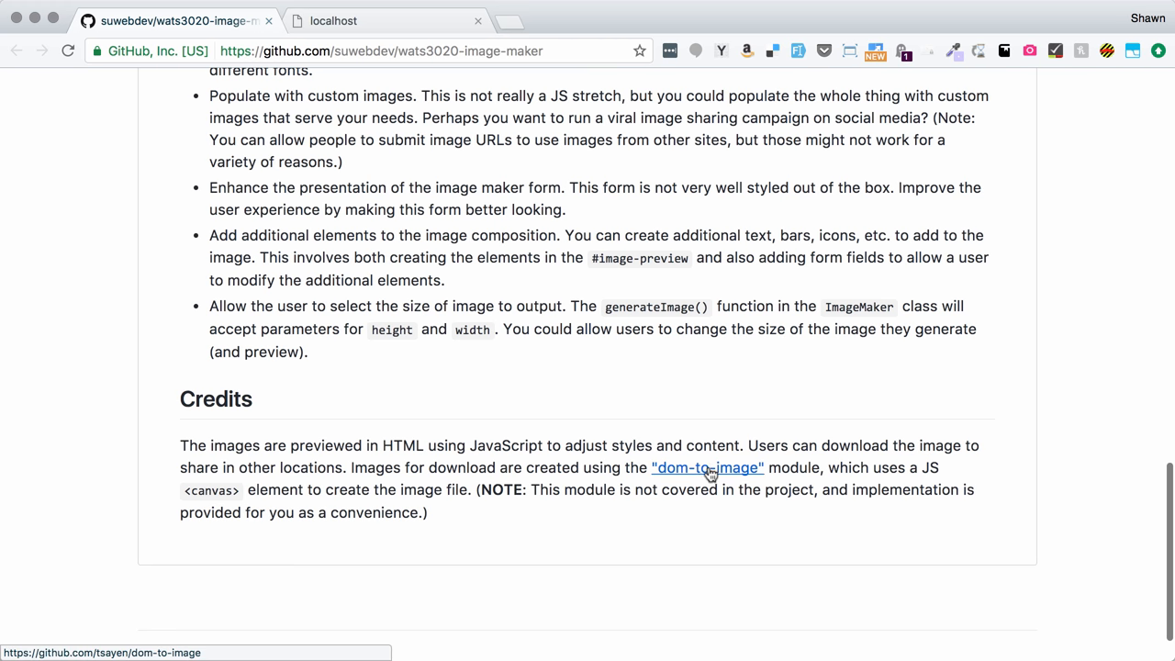
{"action": "mouse_move", "coordinate": [749, 470]}
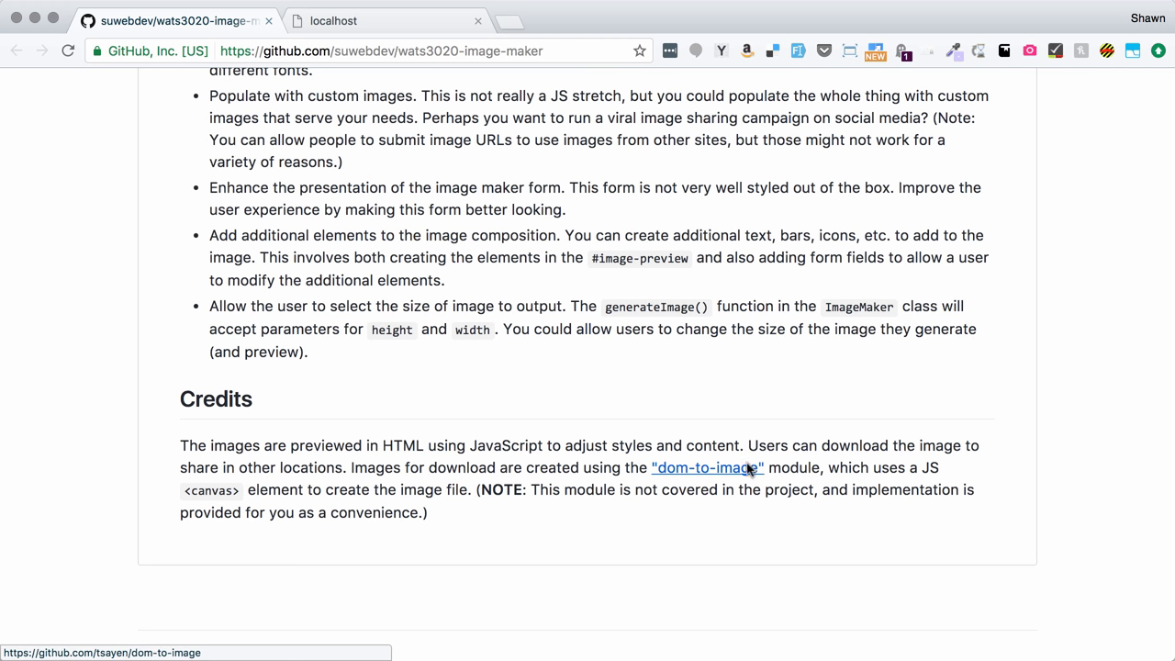
{"action": "mouse_move", "coordinate": [830, 415]}
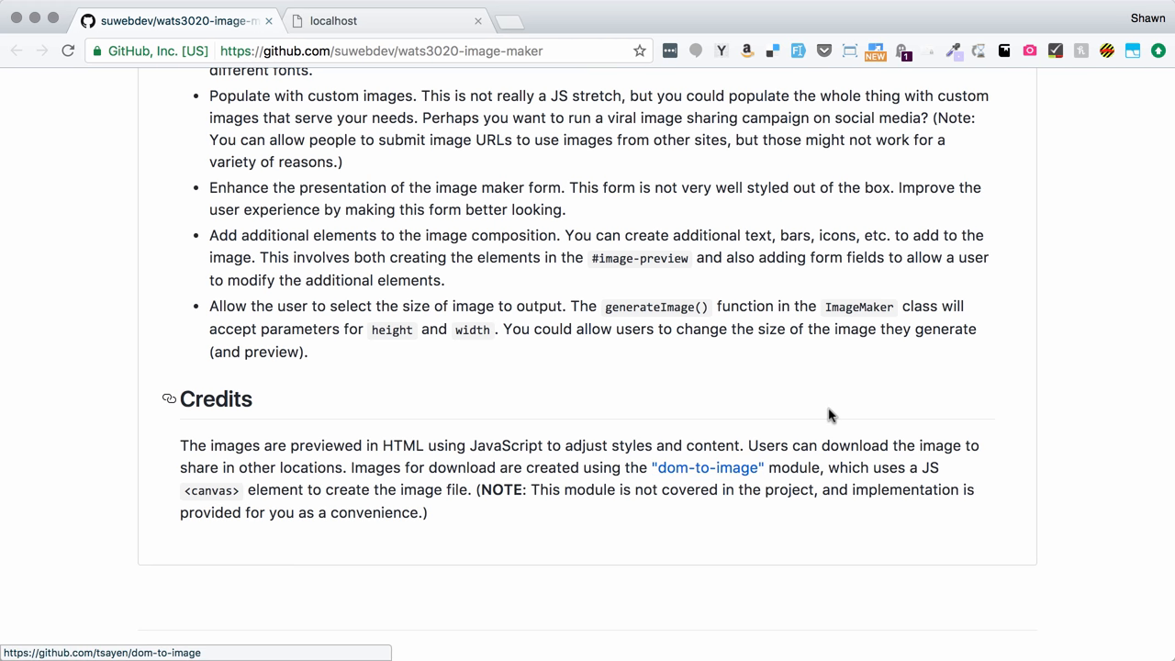
{"action": "mouse_move", "coordinate": [786, 463]}
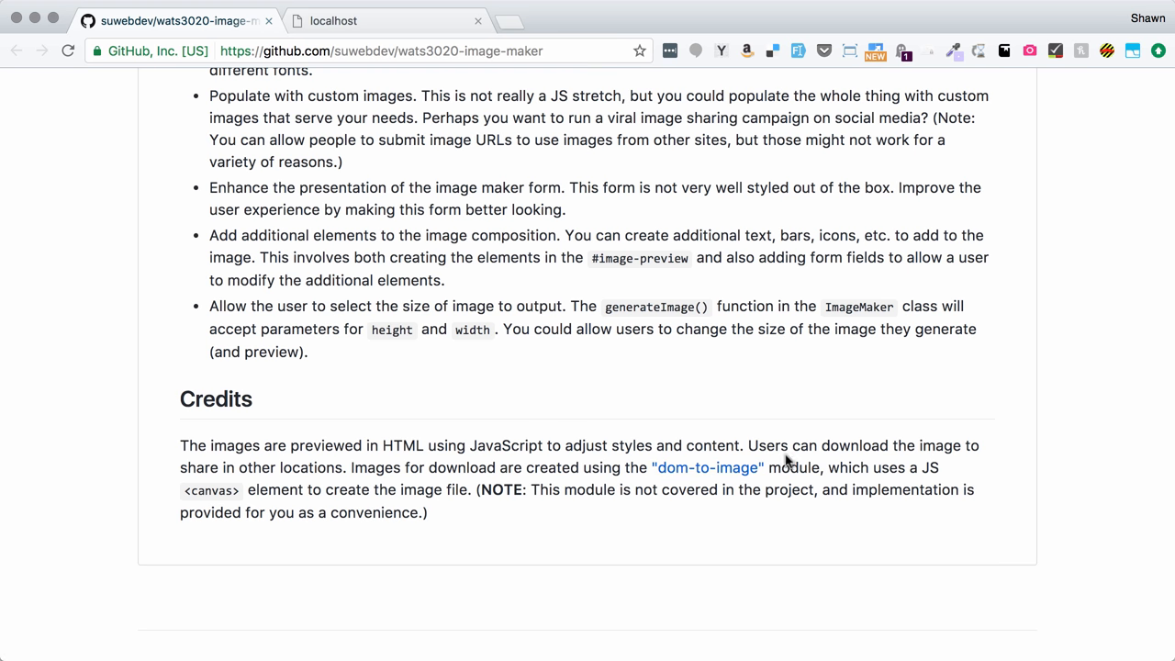
{"action": "scroll", "scroll_direction": "up", "scroll_amount": 3}
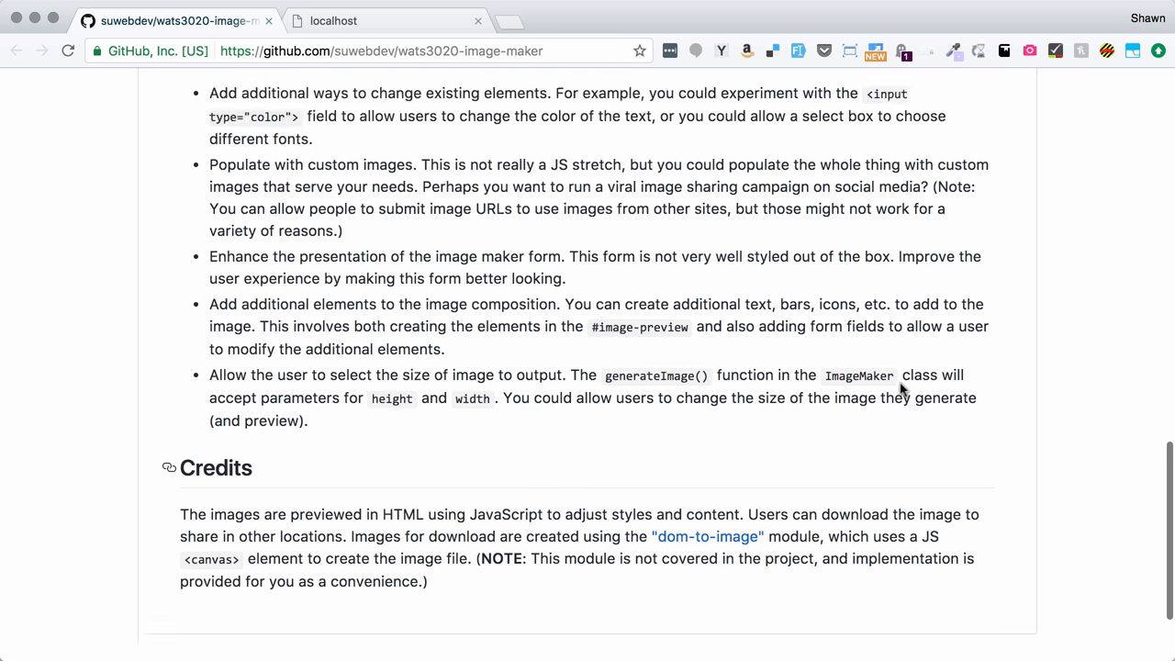
{"action": "scroll", "scroll_direction": "up", "scroll_amount": 3}
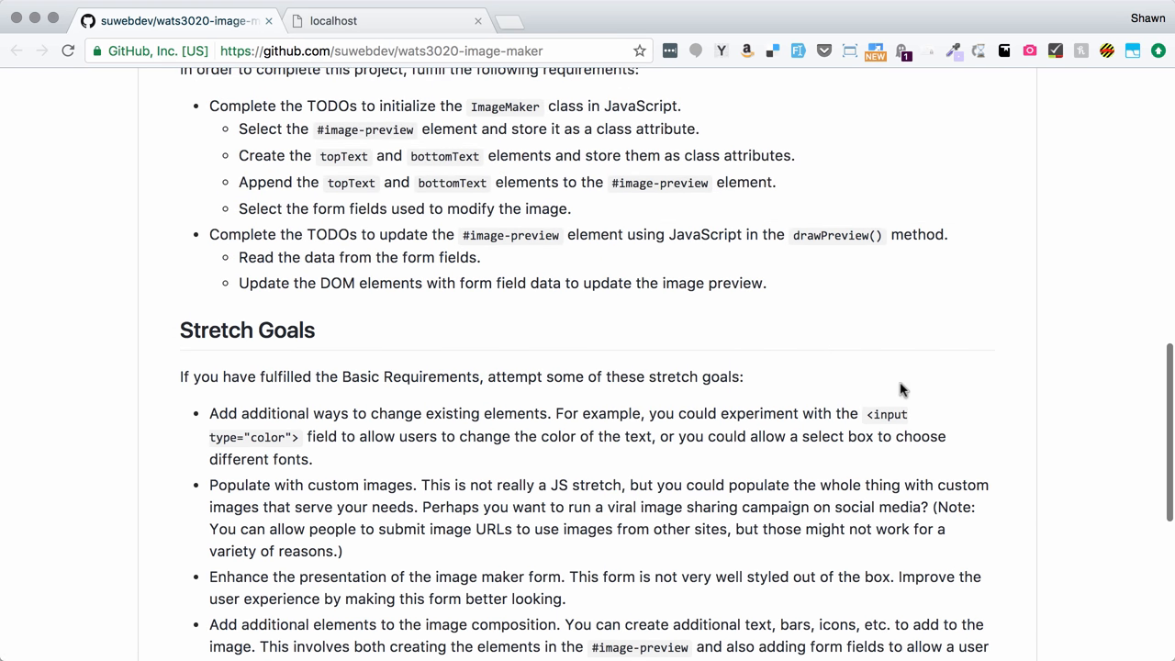
{"action": "scroll", "scroll_direction": "up", "scroll_amount": 3}
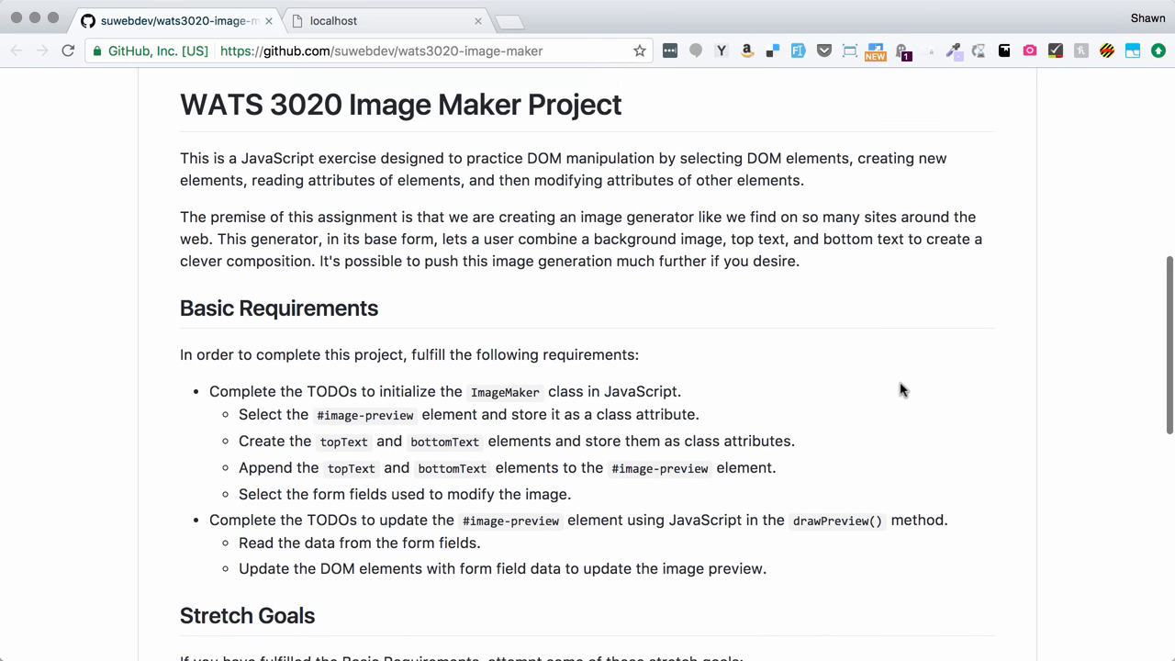
{"action": "scroll", "scroll_direction": "up", "scroll_amount": 3}
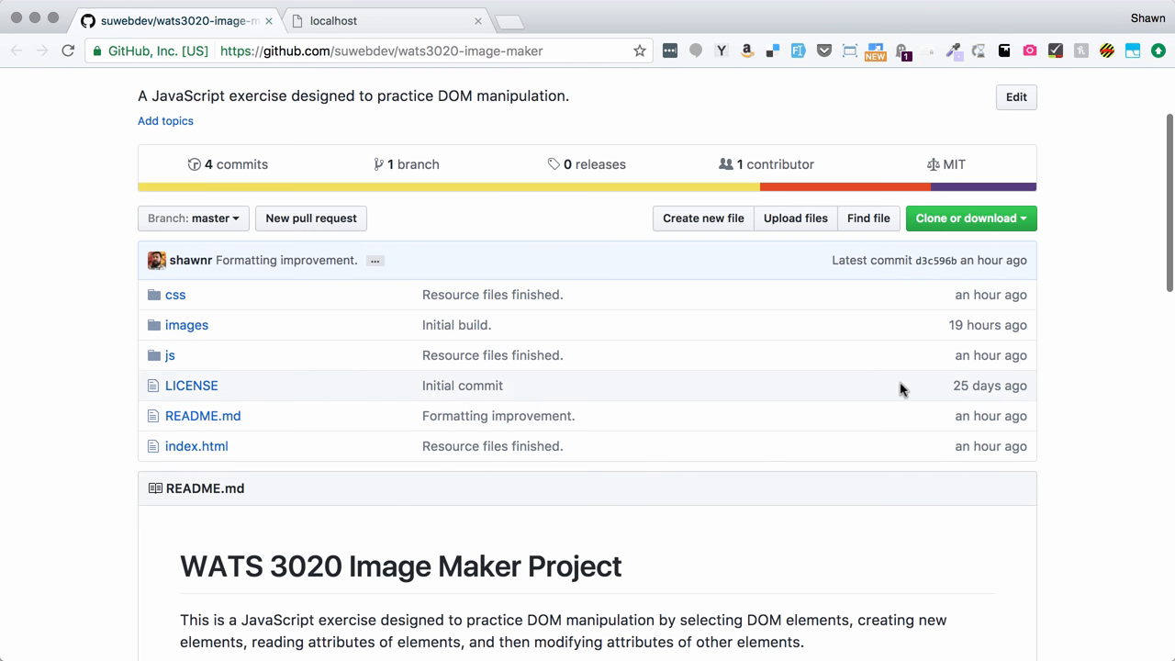
{"action": "scroll", "scroll_direction": "up", "scroll_amount": 3}
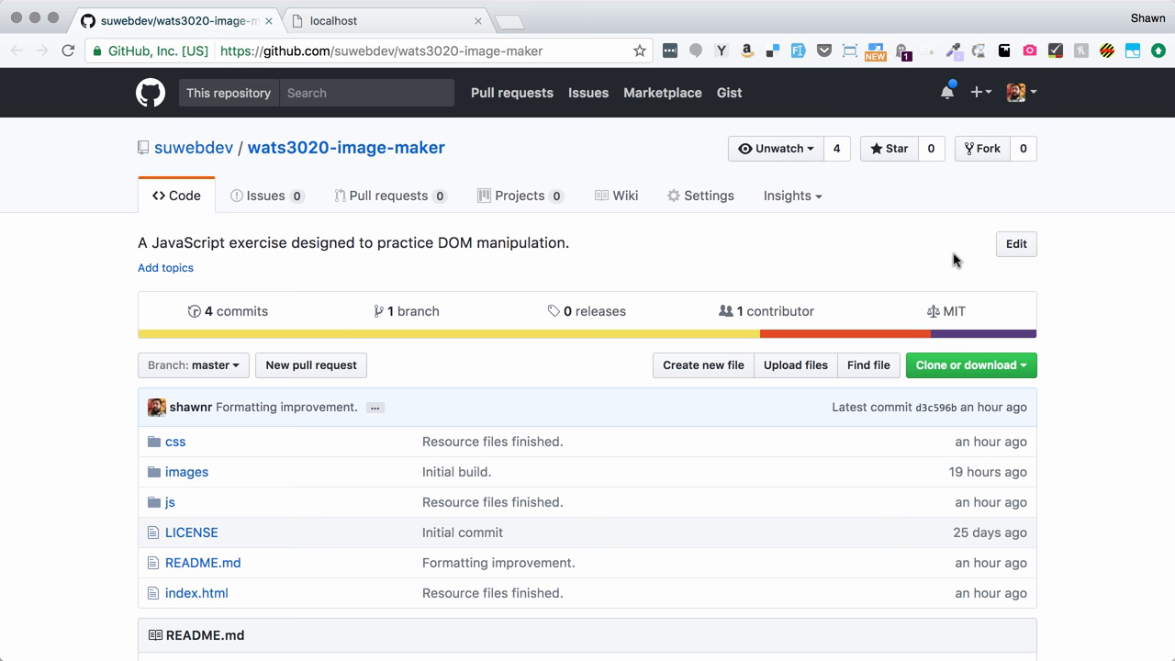
{"action": "mouse_move", "coordinate": [988, 147]}
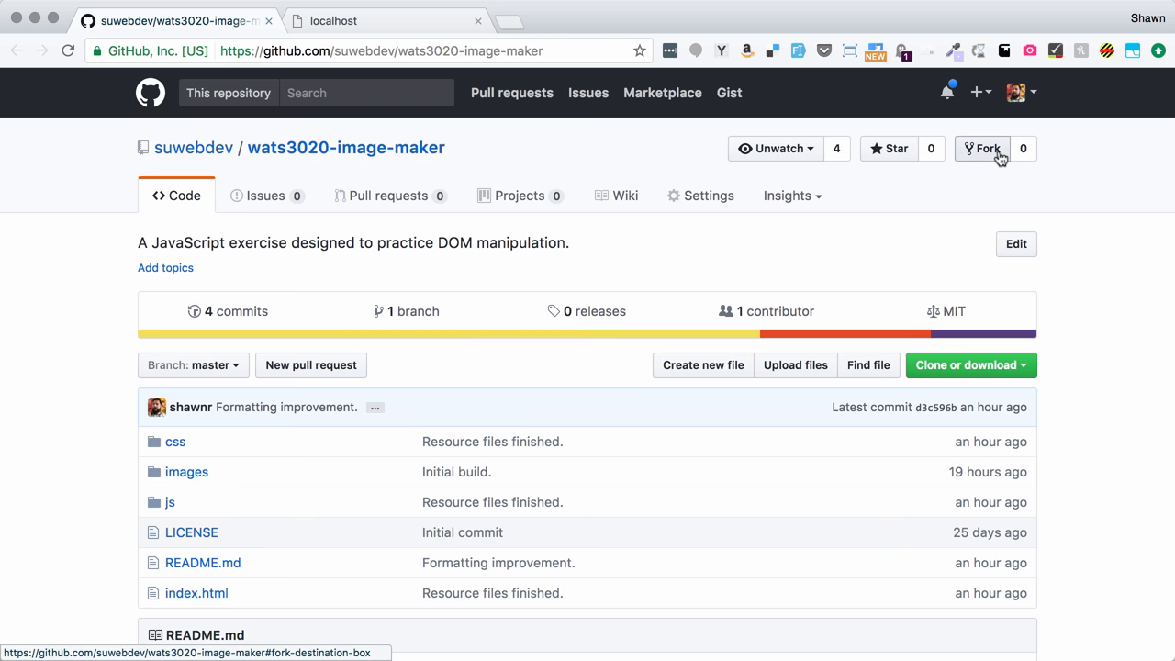
{"action": "mouse_move", "coordinate": [908, 283]}
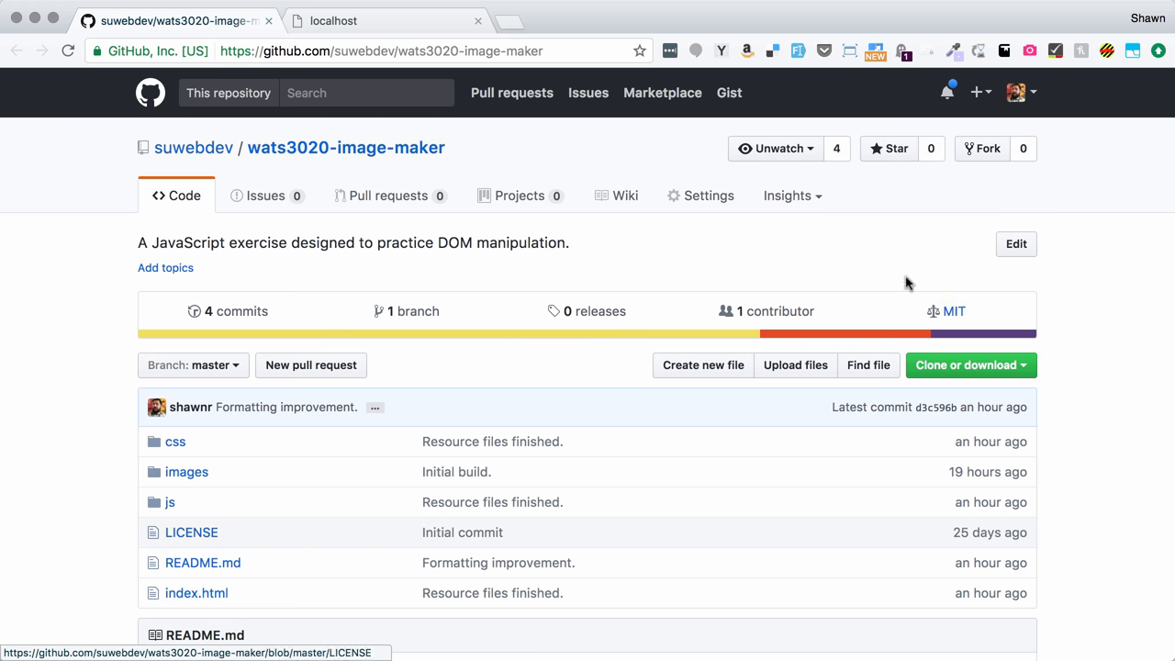
Fork wats3020-image-maker into the personal shawnr account and wait for forking to finish.
{"action": "left_click", "coordinate": [981, 147]}
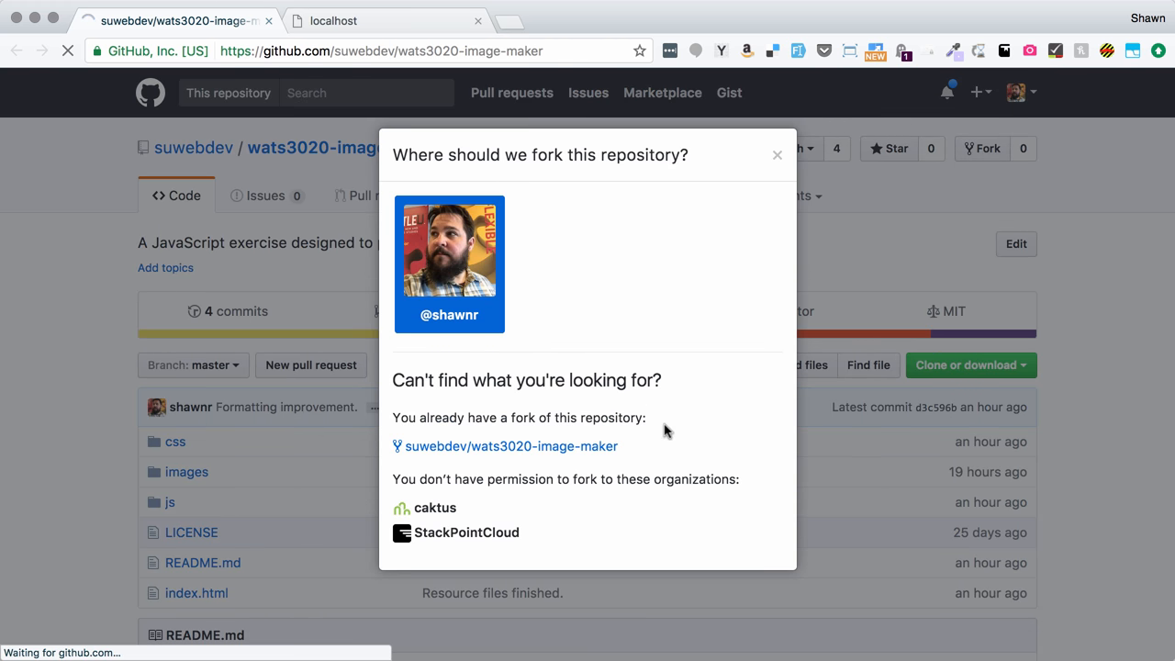
{"action": "left_click", "coordinate": [448, 264]}
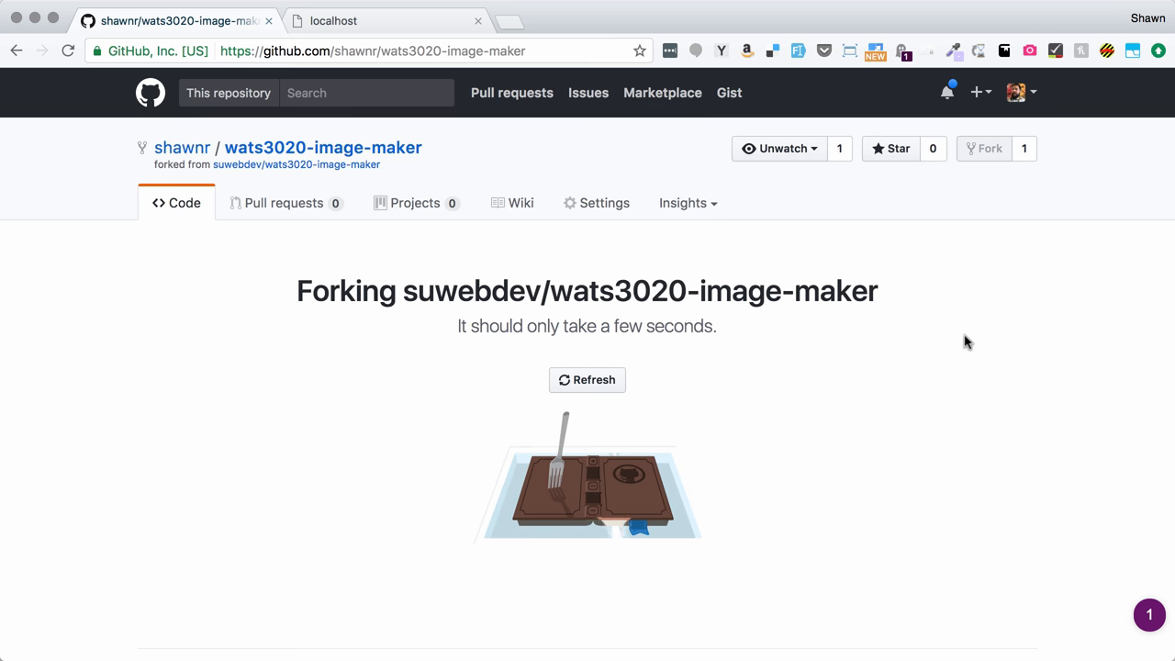
{"action": "mouse_move", "coordinate": [915, 340]}
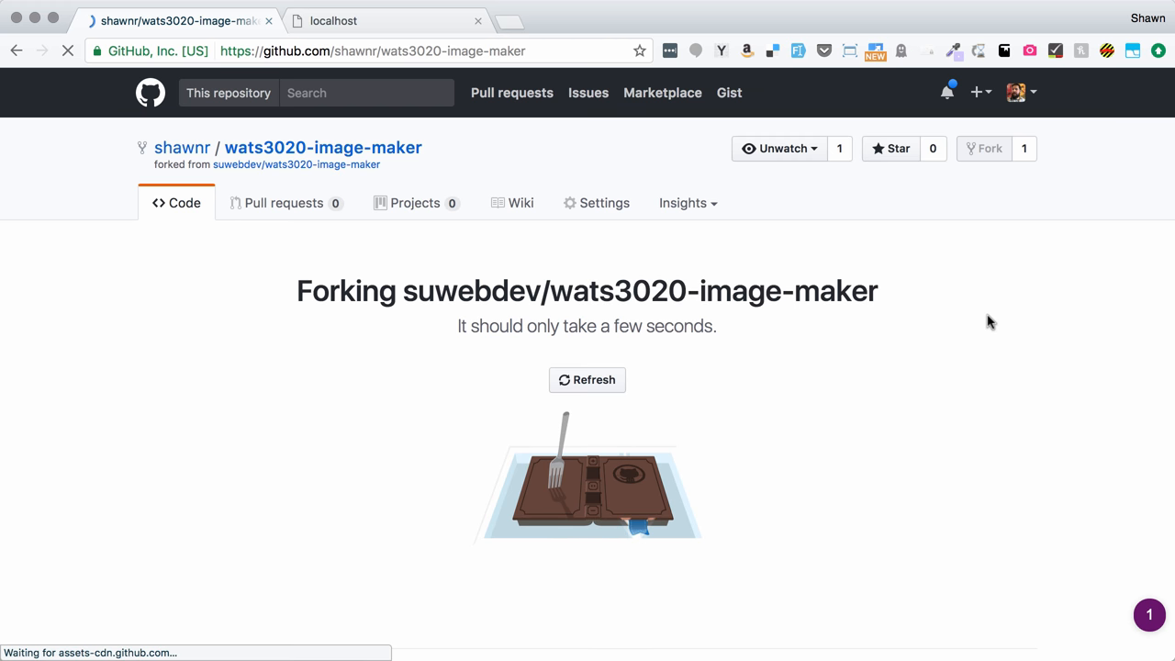
{"action": "left_click", "coordinate": [964, 371]}
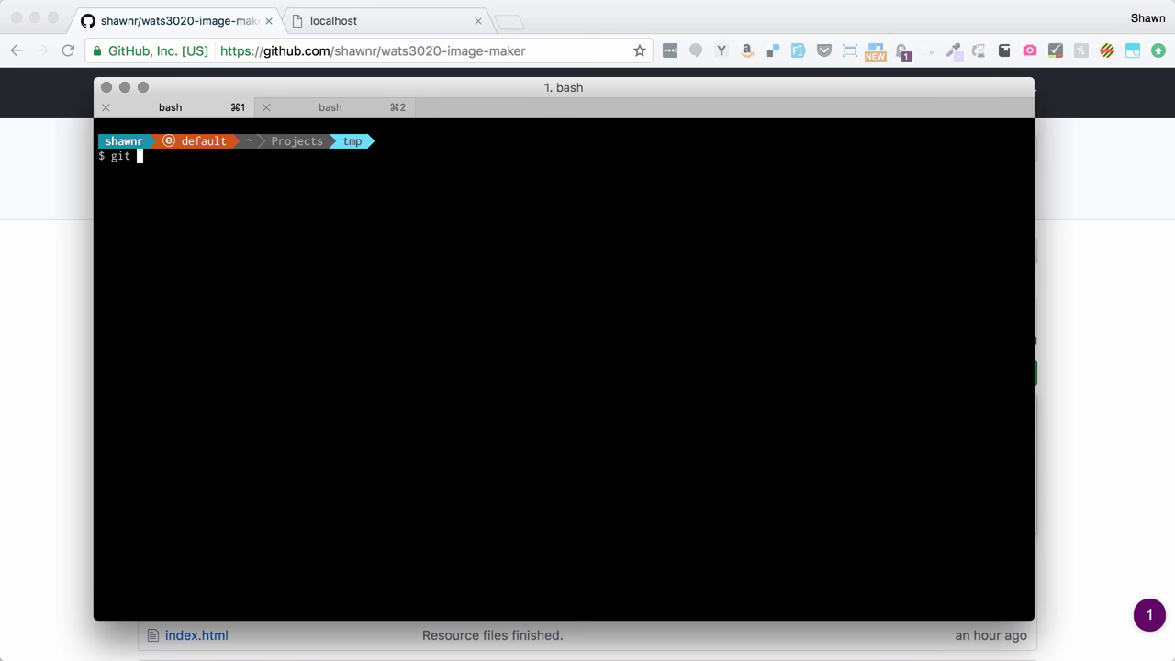
Clone the forked repository over SSH and cd into the wats3020-image-maker folder.
{"action": "key", "text": "Return"}
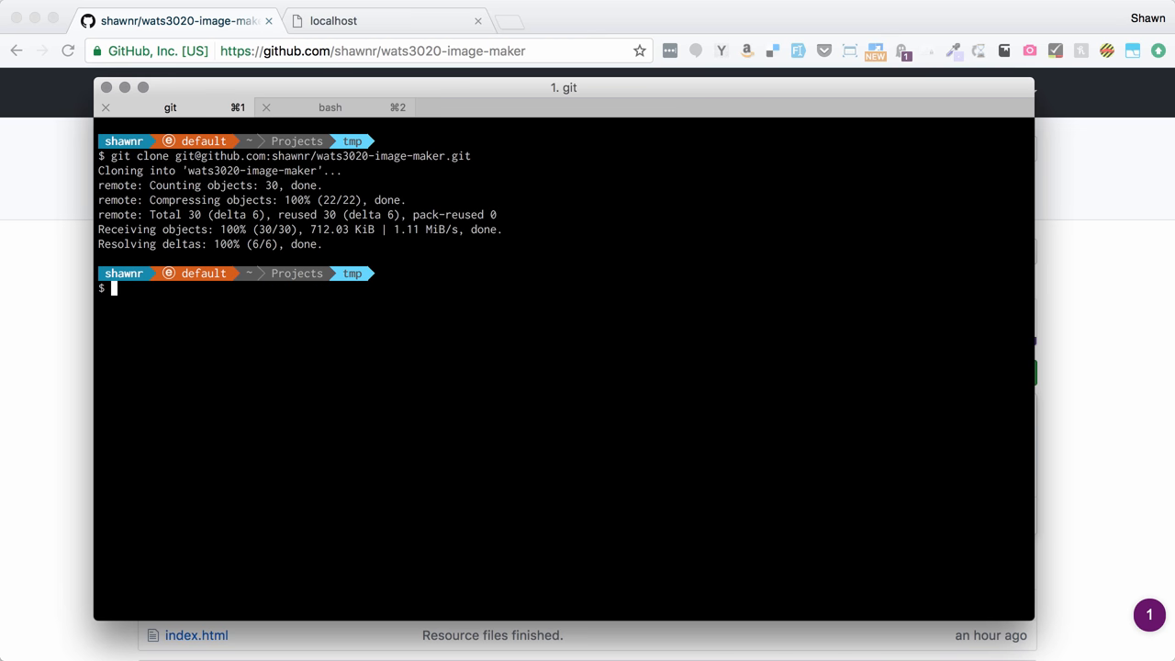
{"action": "type", "text": "cd wats3020-image-maker/"}
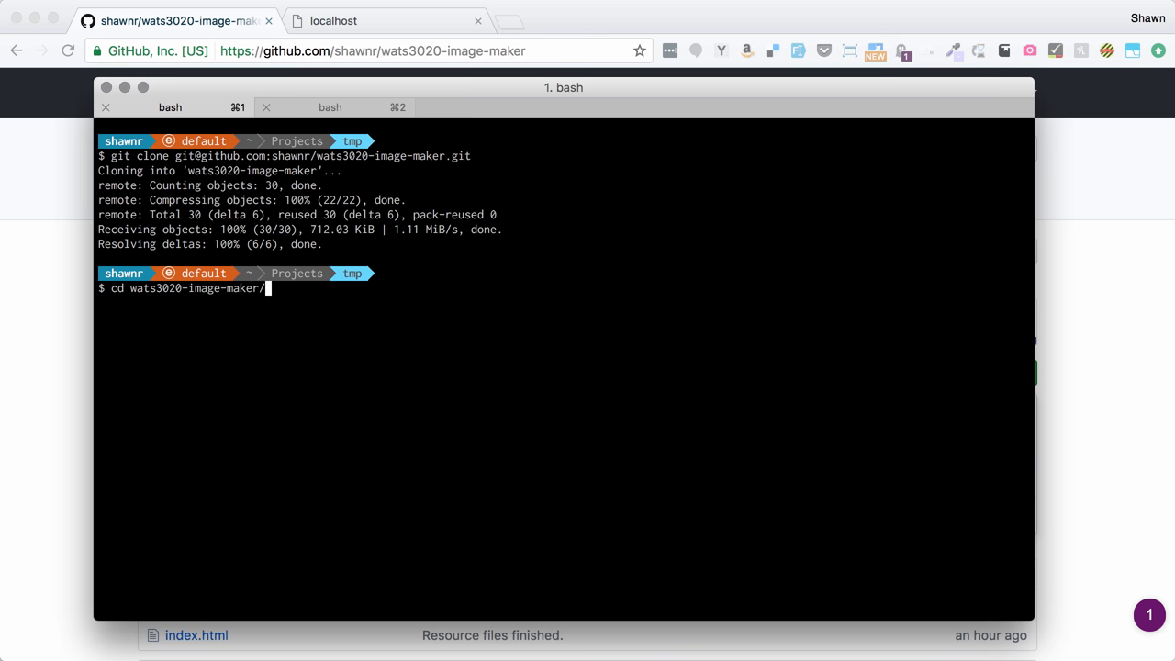
{"action": "key", "text": "Return"}
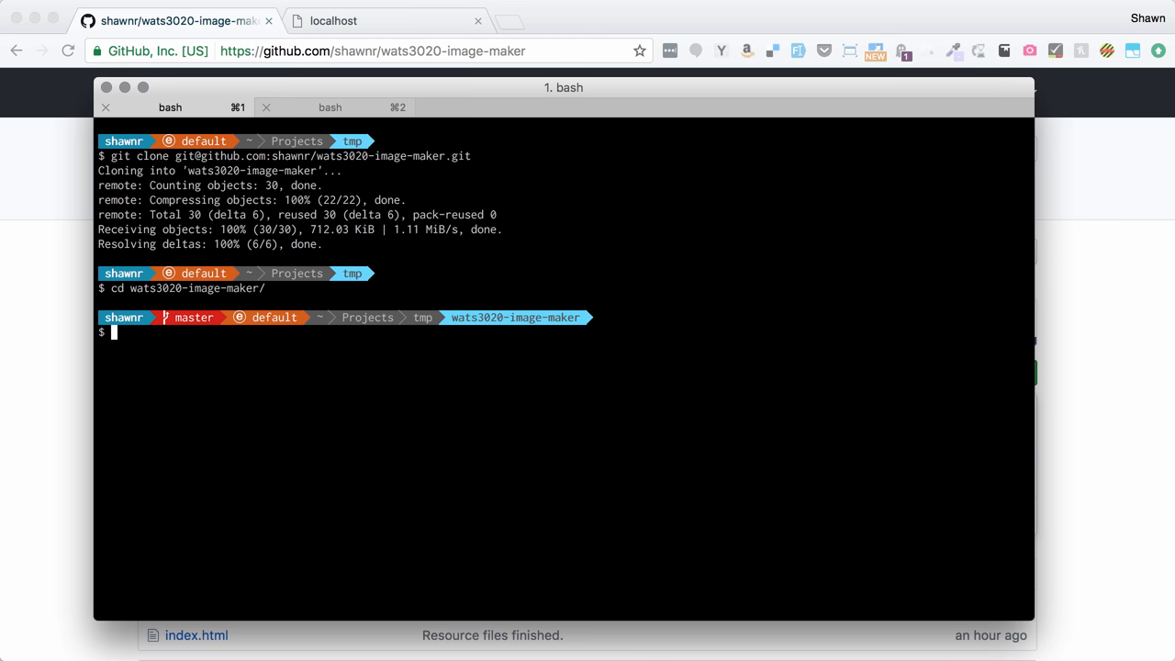
Open the project folder in Sublime Text with subl.
{"action": "type", "text": "sul"}
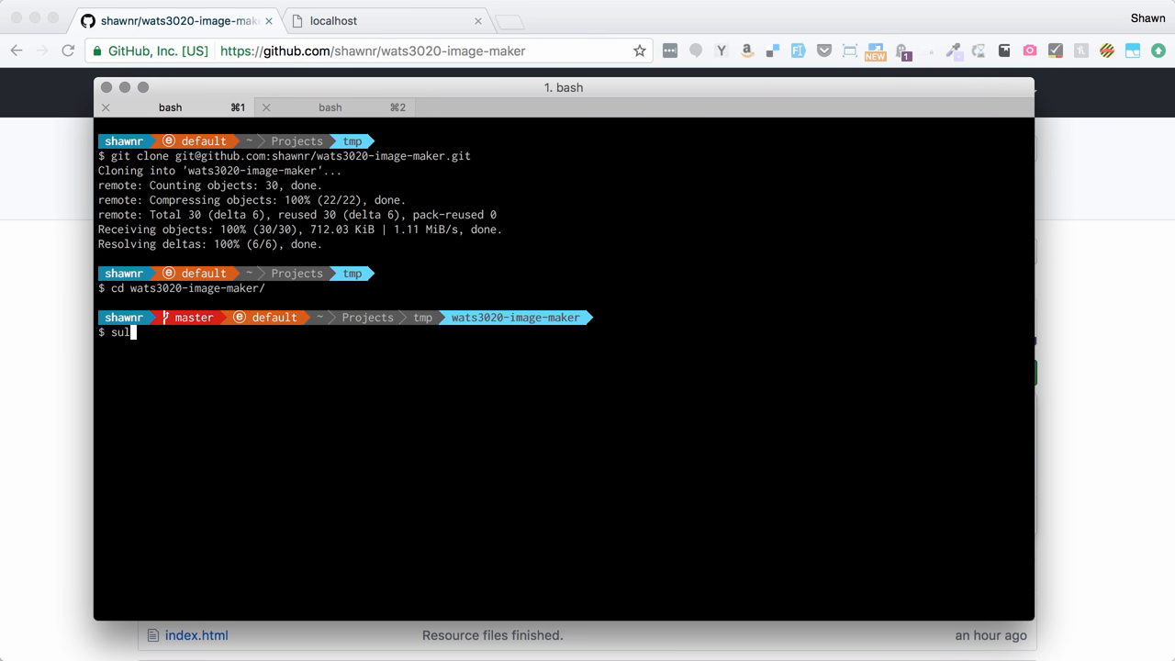
{"action": "type", "text": "bl ."}
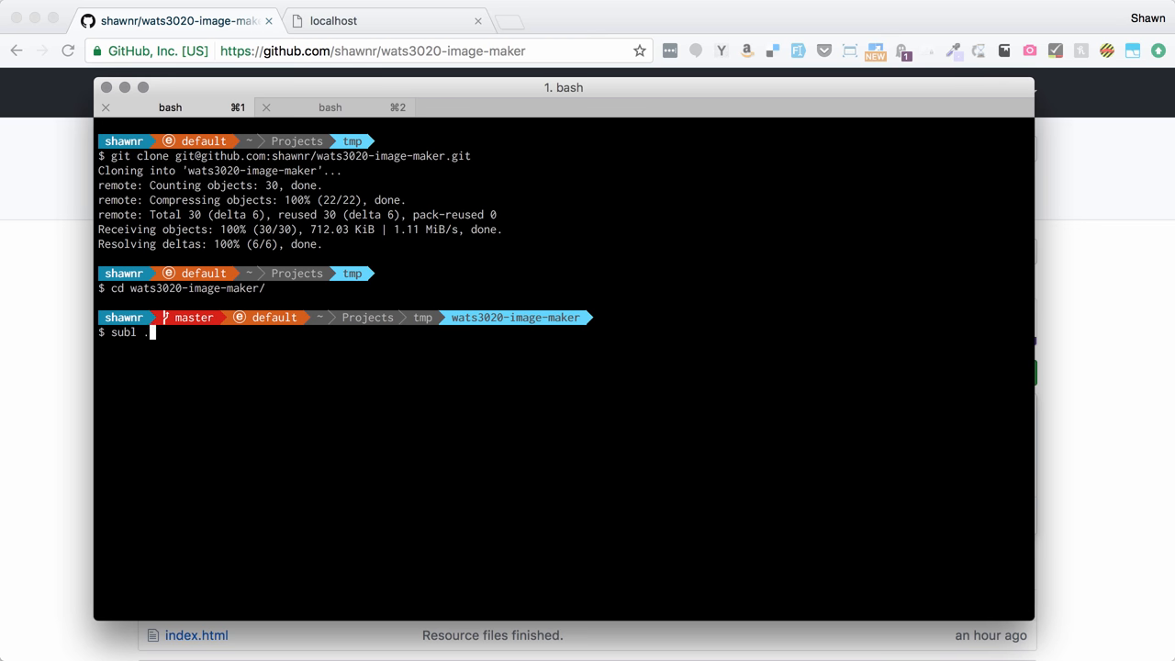
{"action": "key", "text": "Return"}
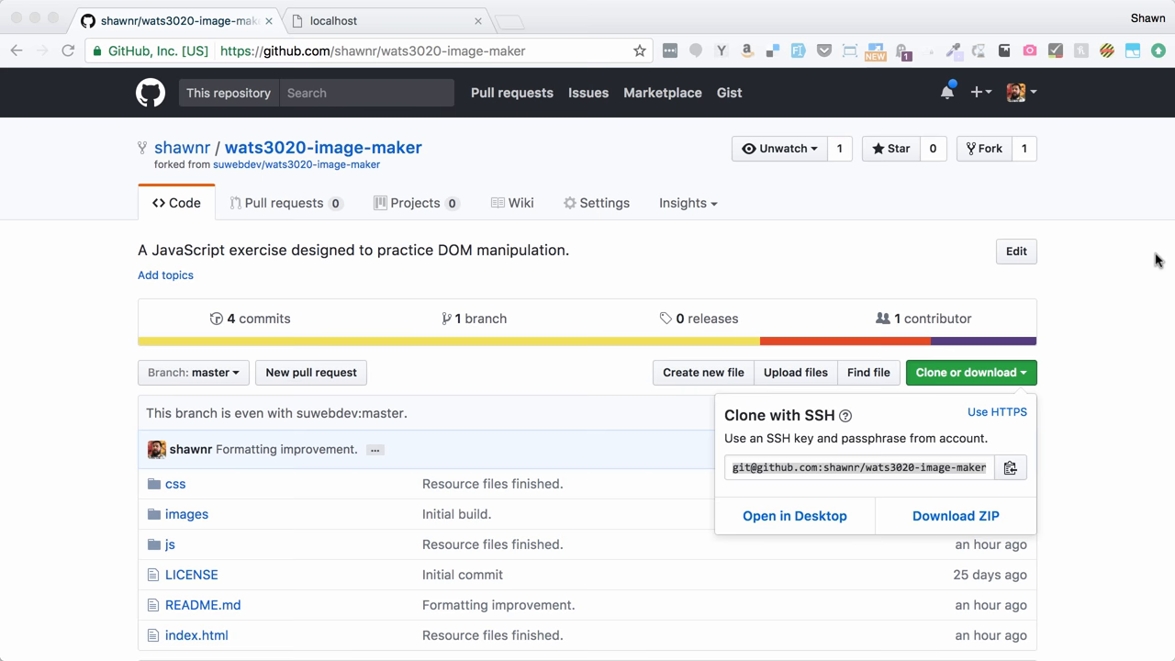
Reload Image Maker at localhost:8000 to check its form, then return to the repository tab.
{"action": "left_click", "coordinate": [334, 20]}
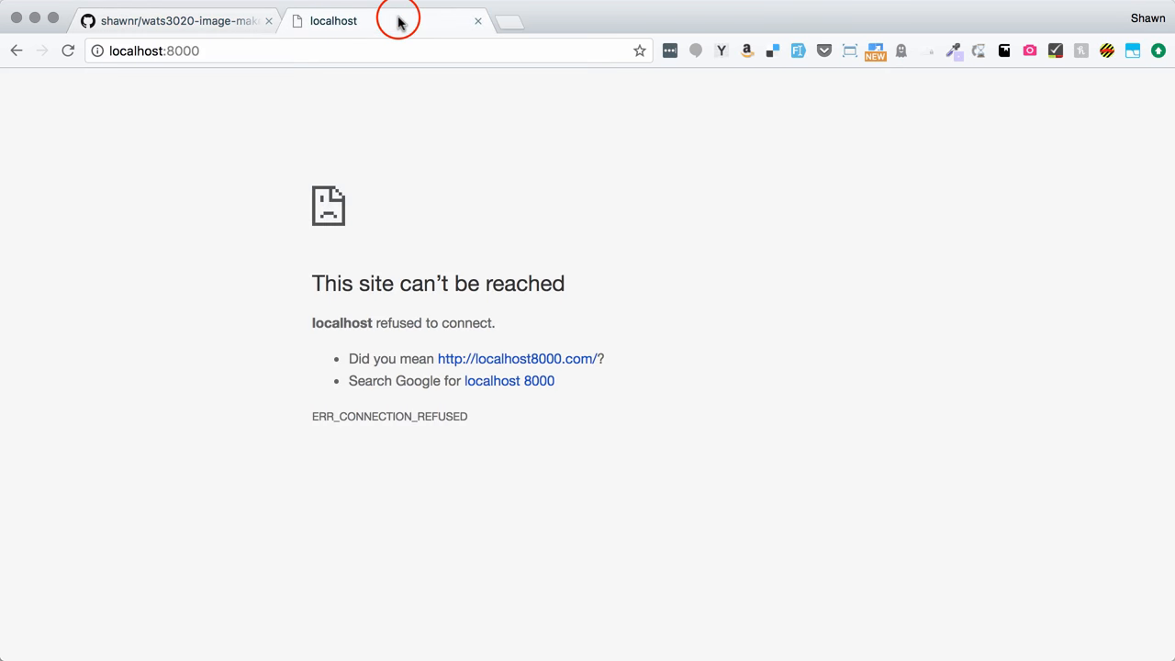
{"action": "left_click", "coordinate": [66, 52]}
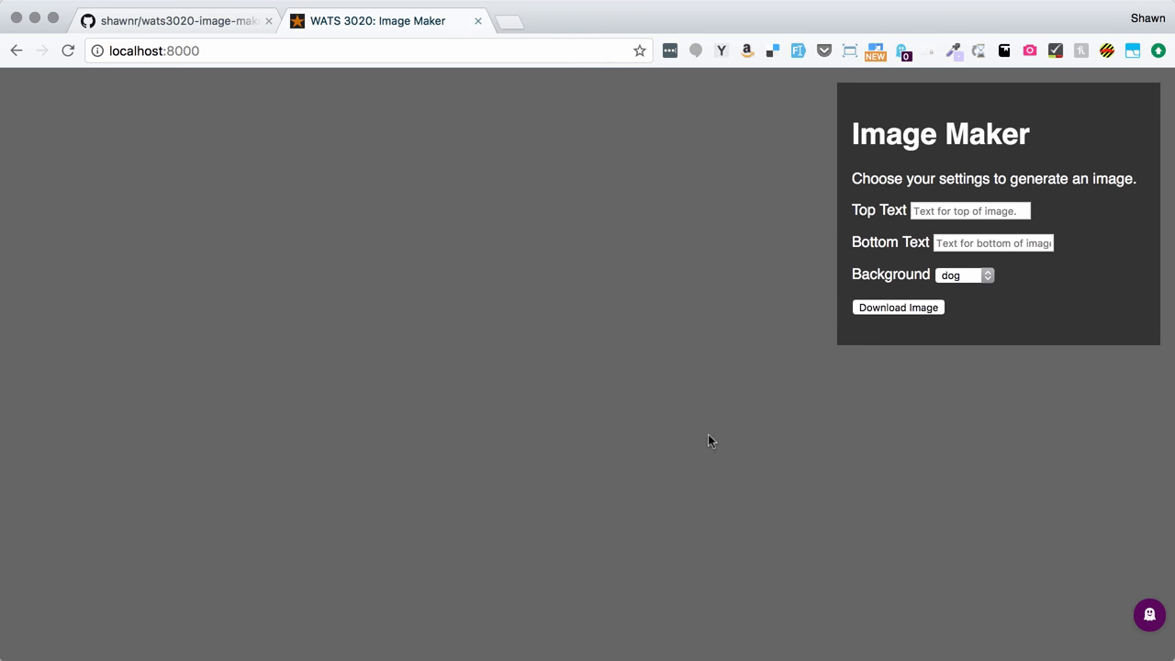
{"action": "mouse_move", "coordinate": [547, 326]}
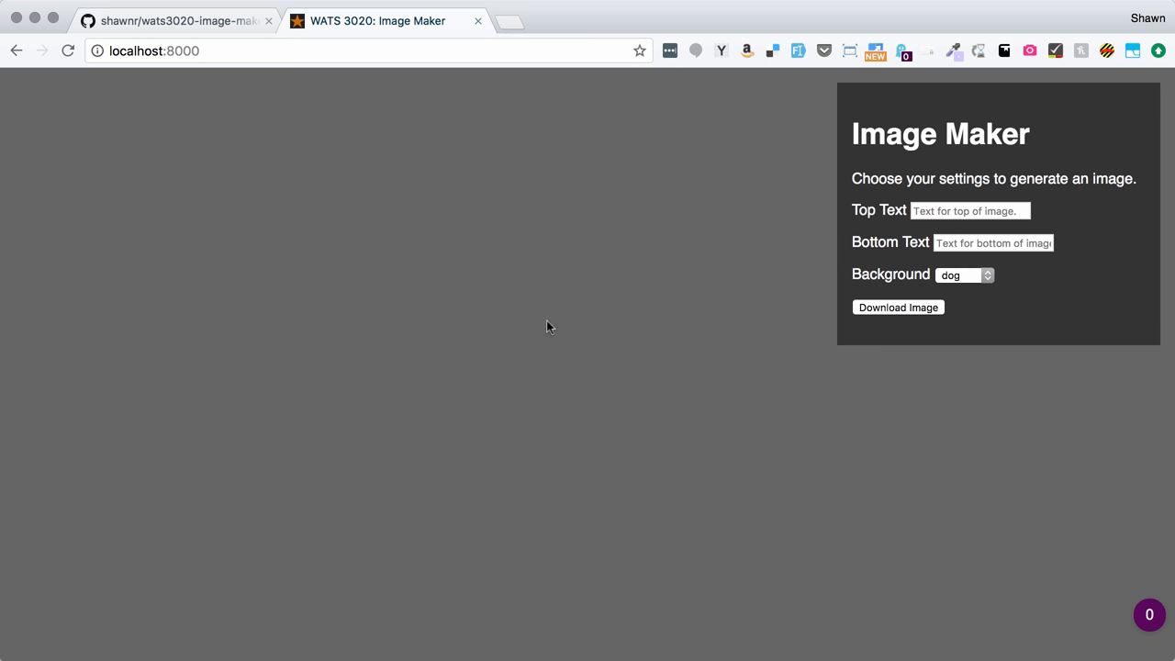
{"action": "mouse_move", "coordinate": [958, 201]}
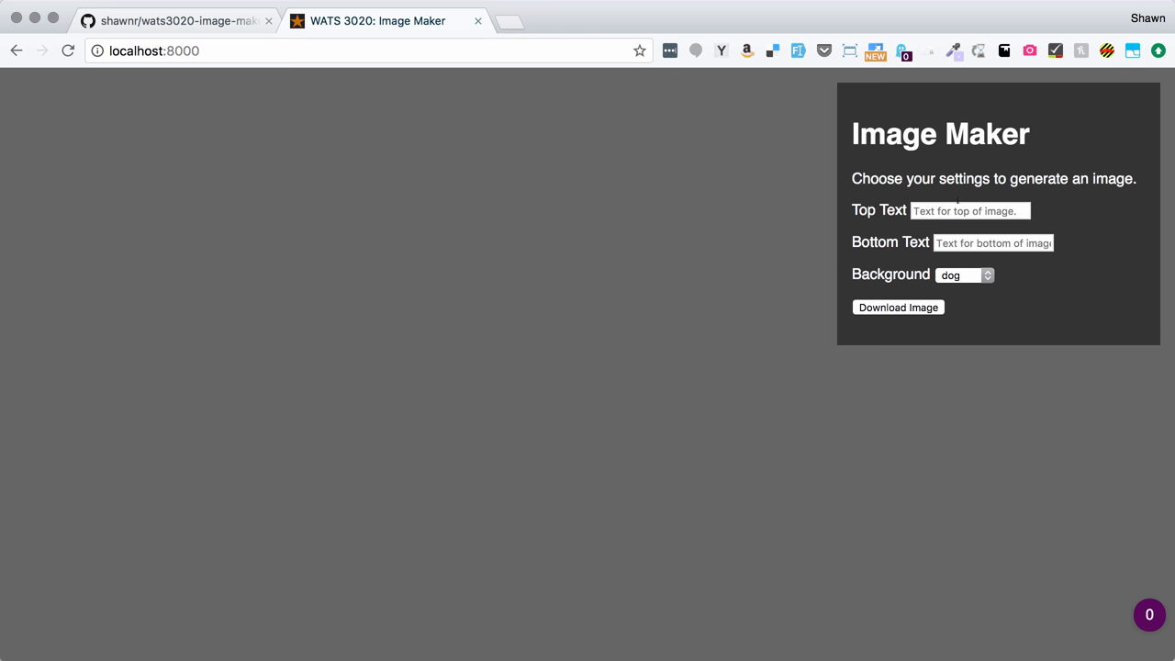
{"action": "mouse_move", "coordinate": [878, 226]}
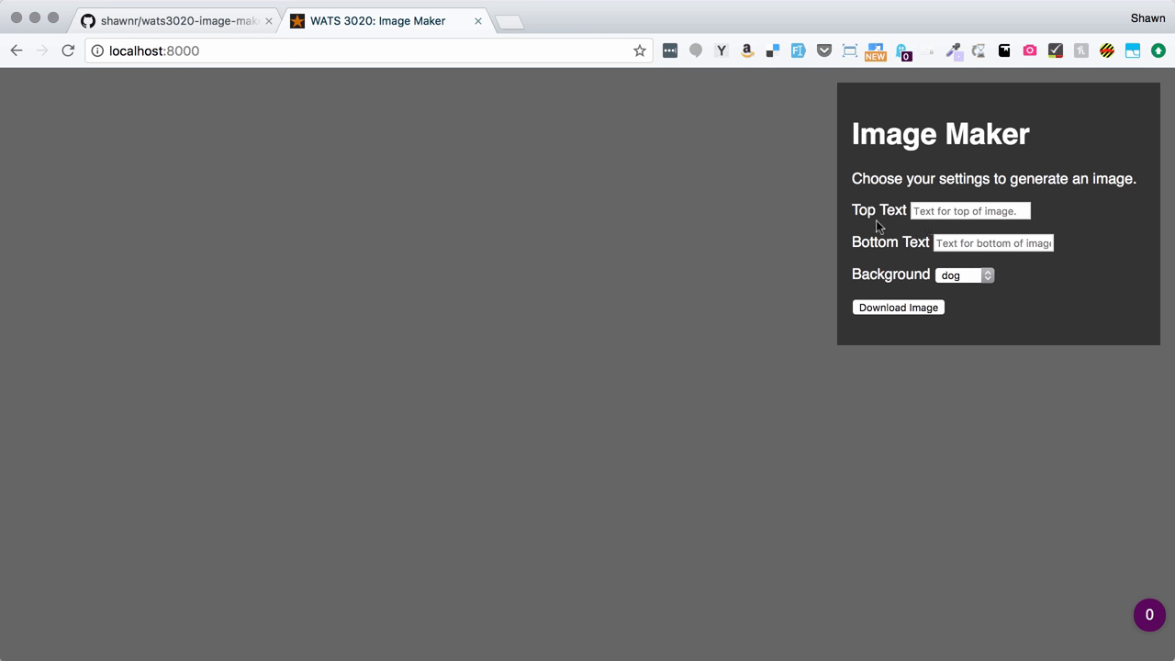
{"action": "mouse_move", "coordinate": [878, 227]}
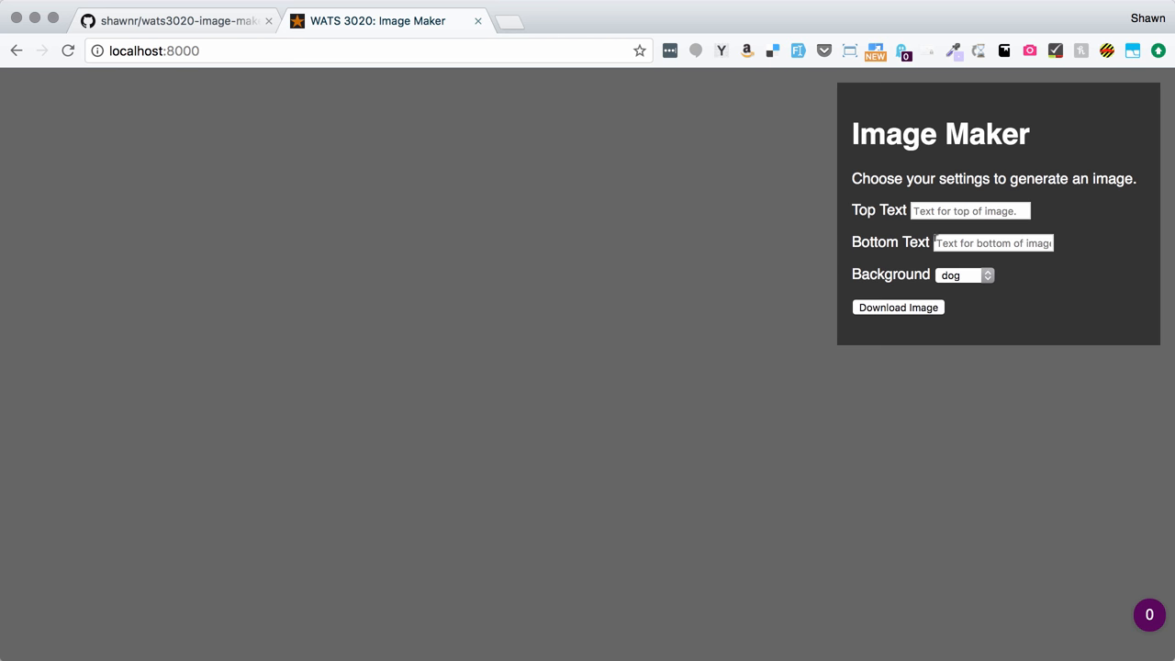
{"action": "mouse_move", "coordinate": [970, 279]}
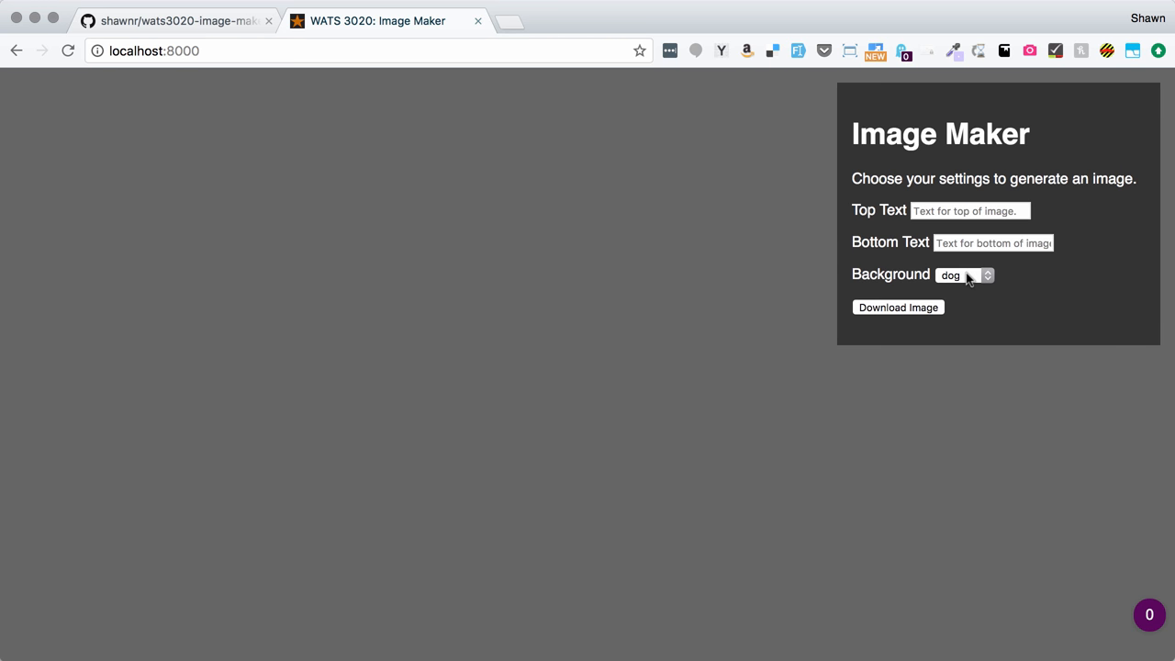
{"action": "mouse_move", "coordinate": [946, 308]}
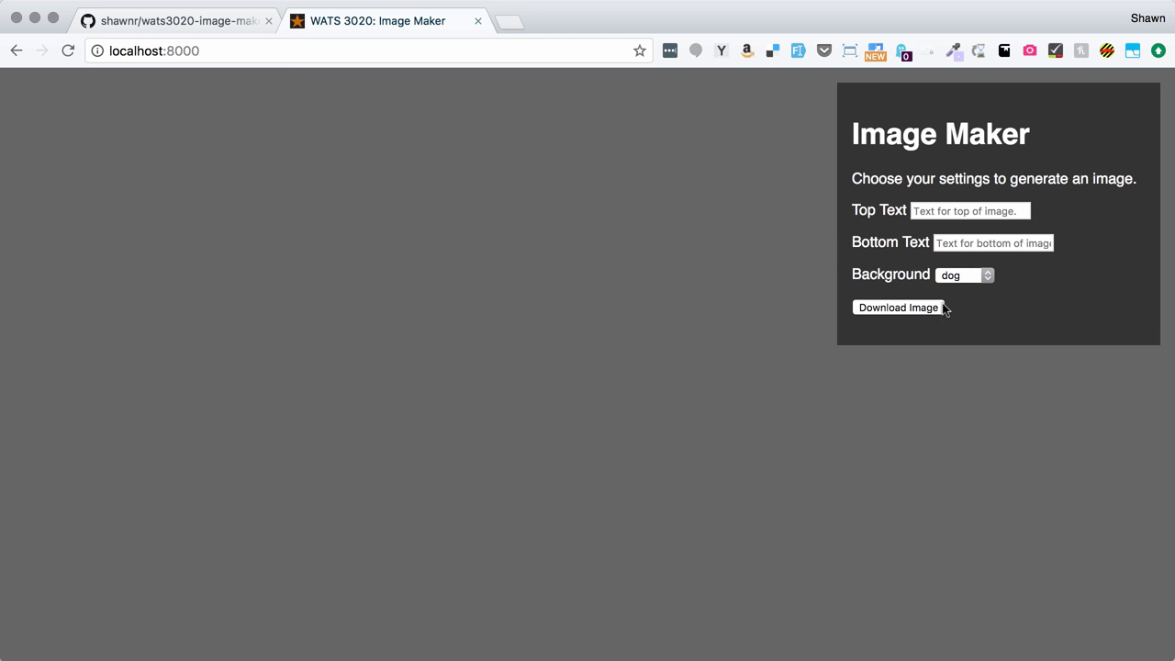
{"action": "mouse_move", "coordinate": [955, 283]}
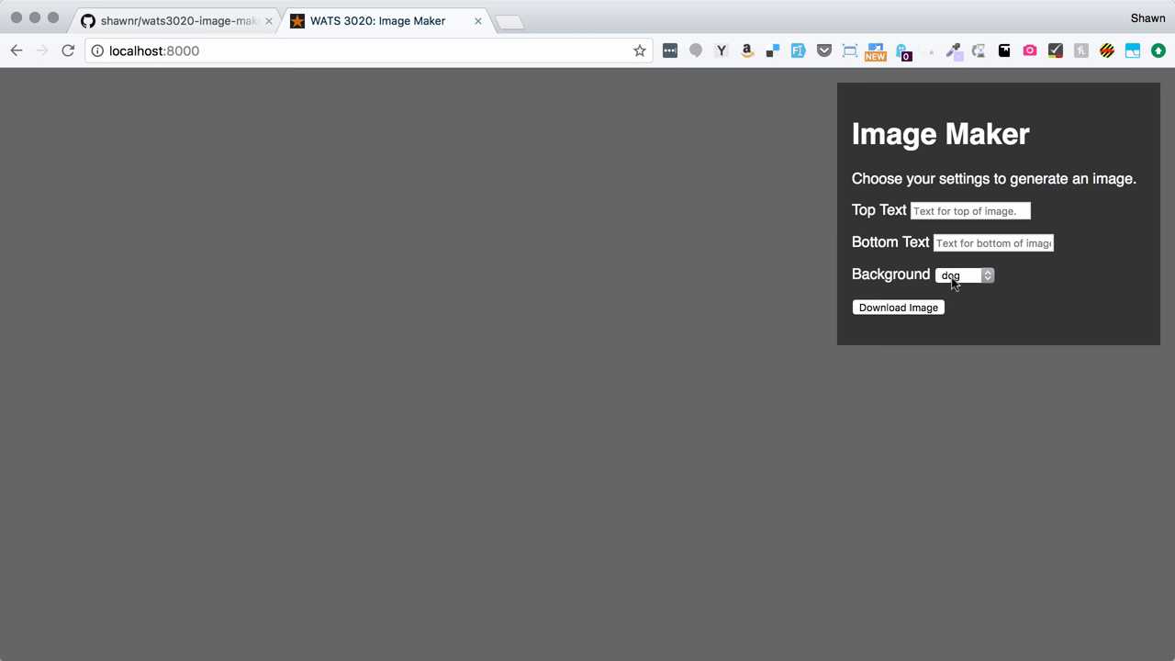
{"action": "mouse_move", "coordinate": [918, 206]}
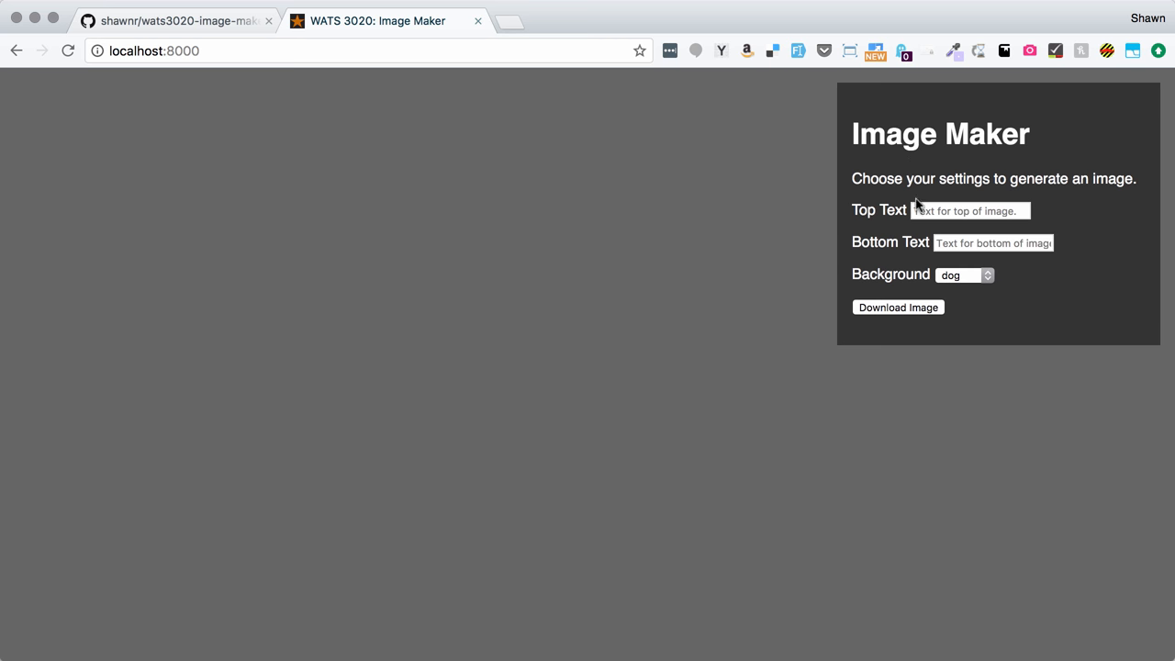
{"action": "mouse_move", "coordinate": [514, 250]}
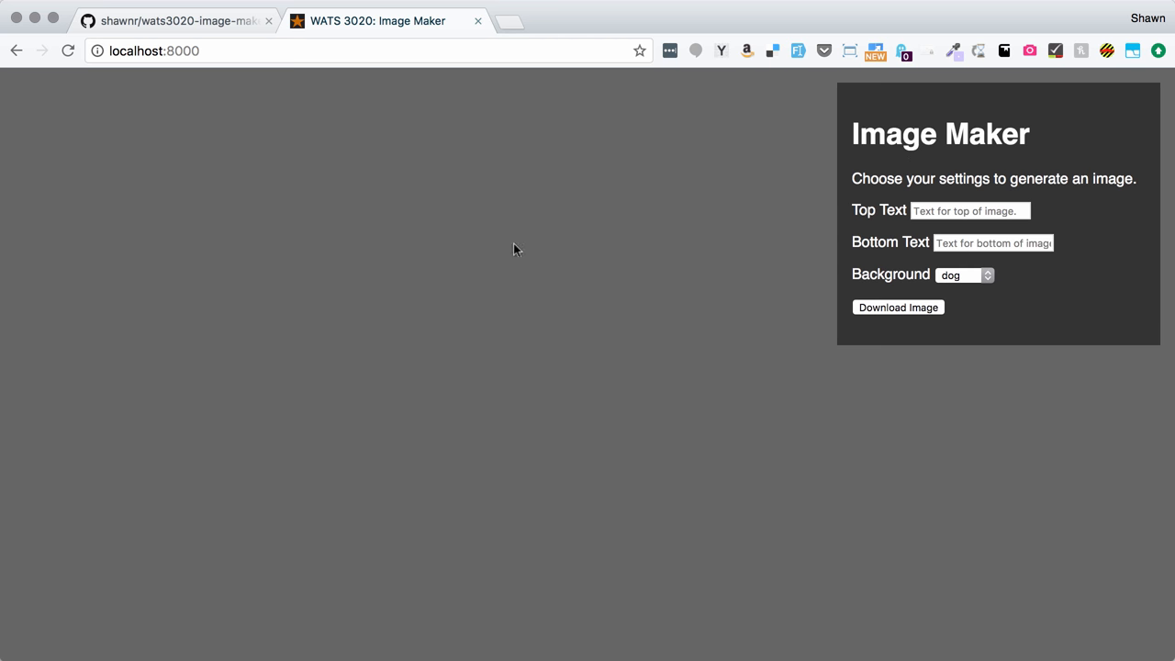
{"action": "mouse_move", "coordinate": [758, 199]}
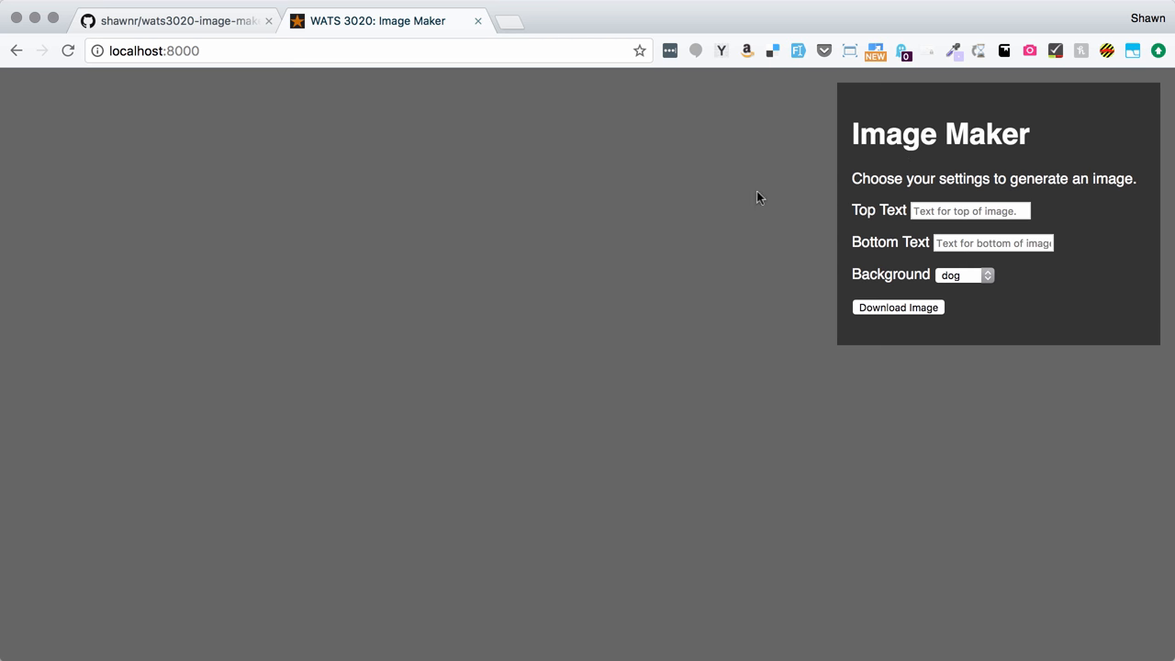
{"action": "mouse_move", "coordinate": [933, 330]}
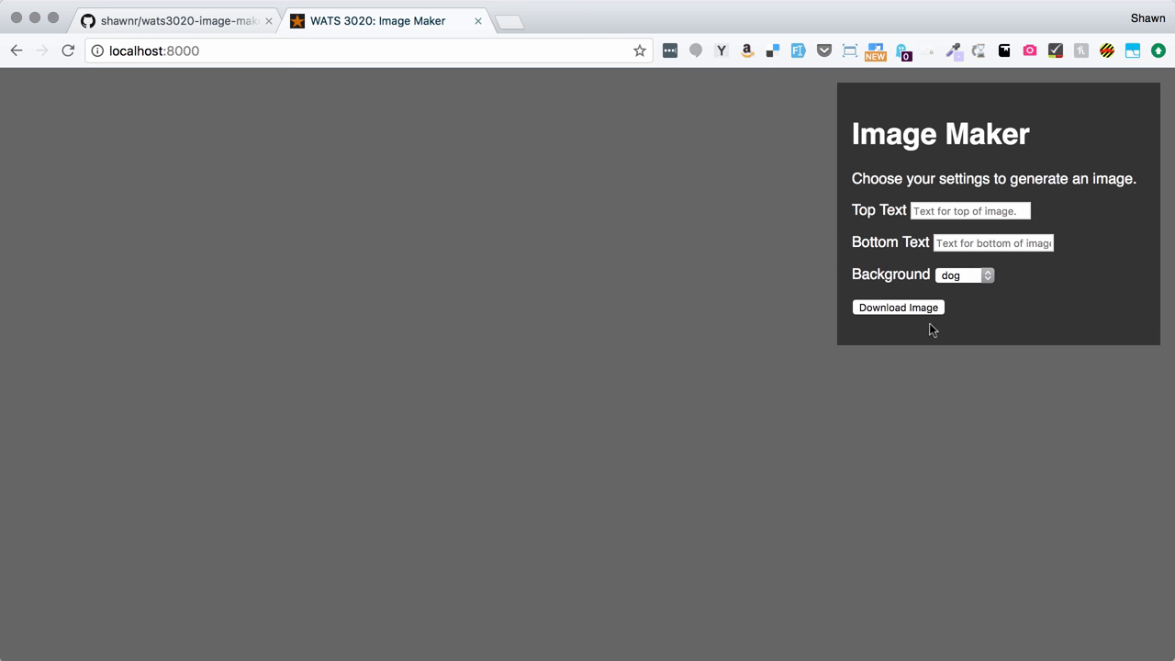
{"action": "mouse_move", "coordinate": [562, 466]}
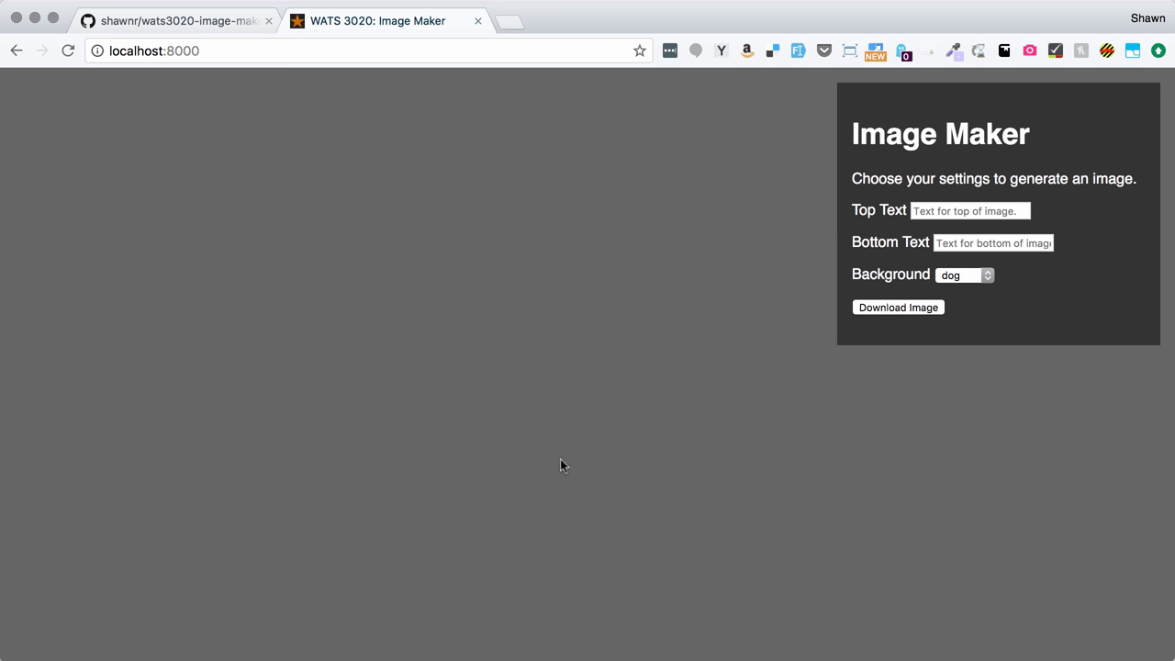
{"action": "mouse_move", "coordinate": [312, 121]}
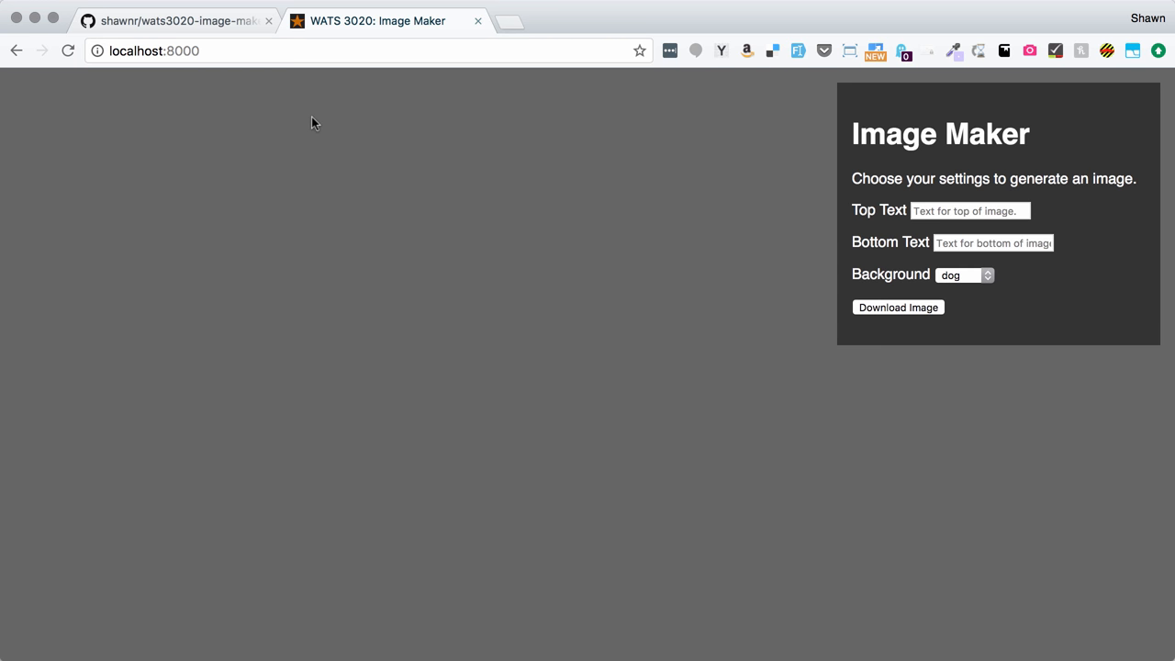
{"action": "mouse_move", "coordinate": [205, 26]}
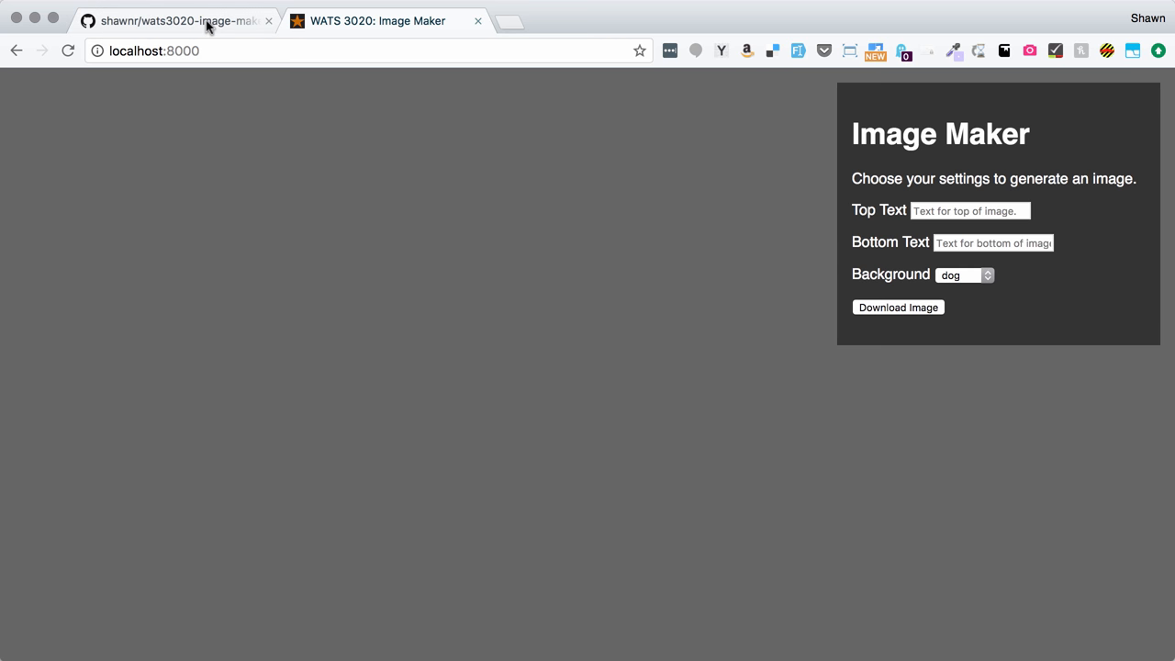
{"action": "mouse_move", "coordinate": [180, 20]}
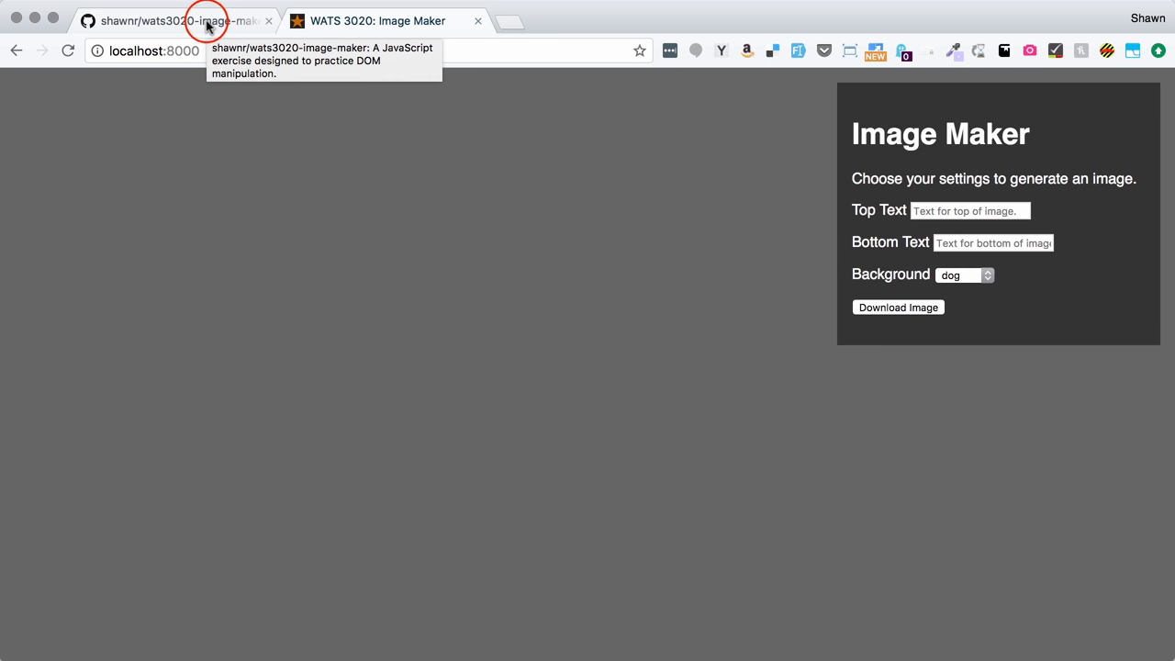
{"action": "left_click", "coordinate": [174, 21]}
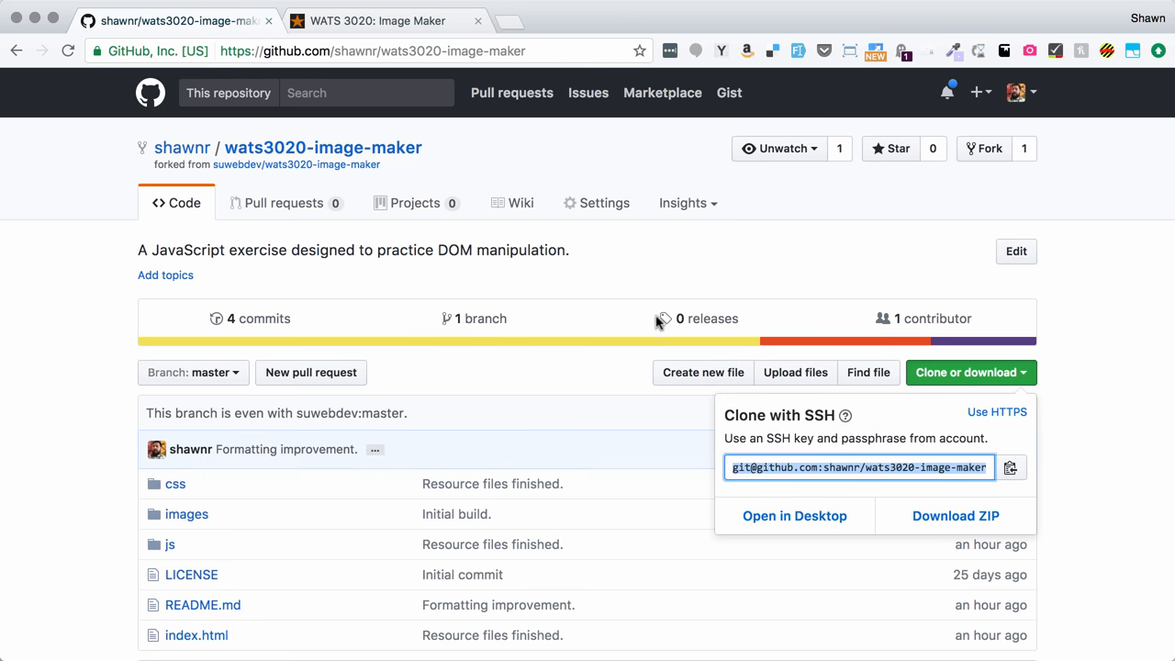
{"action": "left_click", "coordinate": [376, 21]}
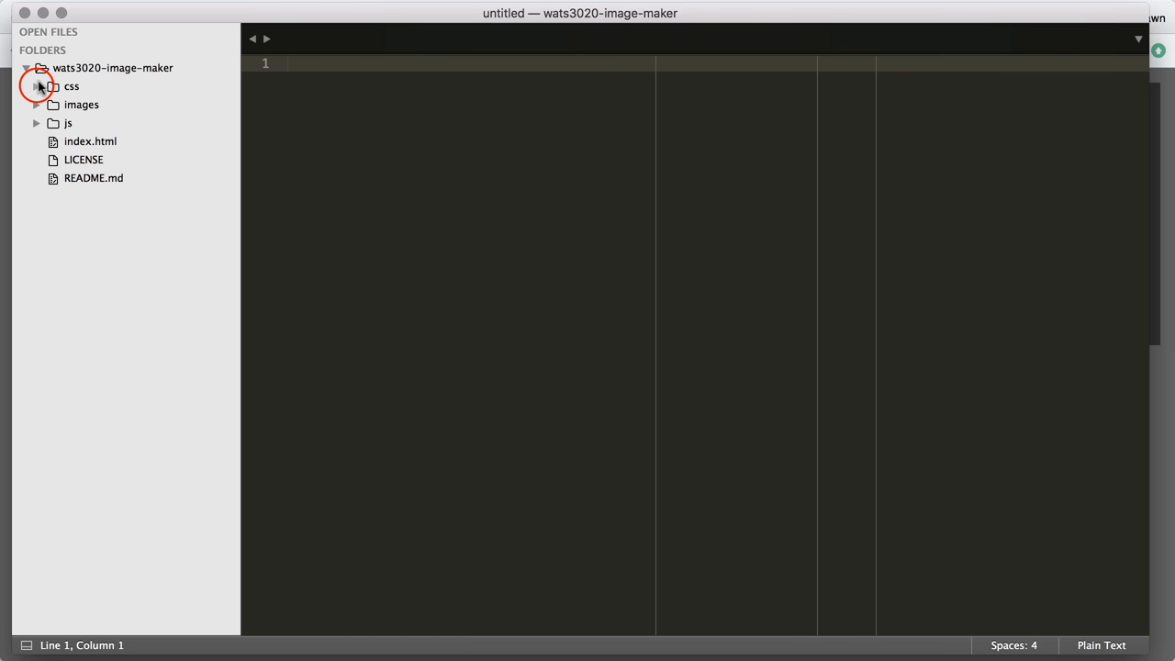
Review main.css, highlighting the .top-text and bottom-text rules.
{"action": "left_click", "coordinate": [37, 86]}
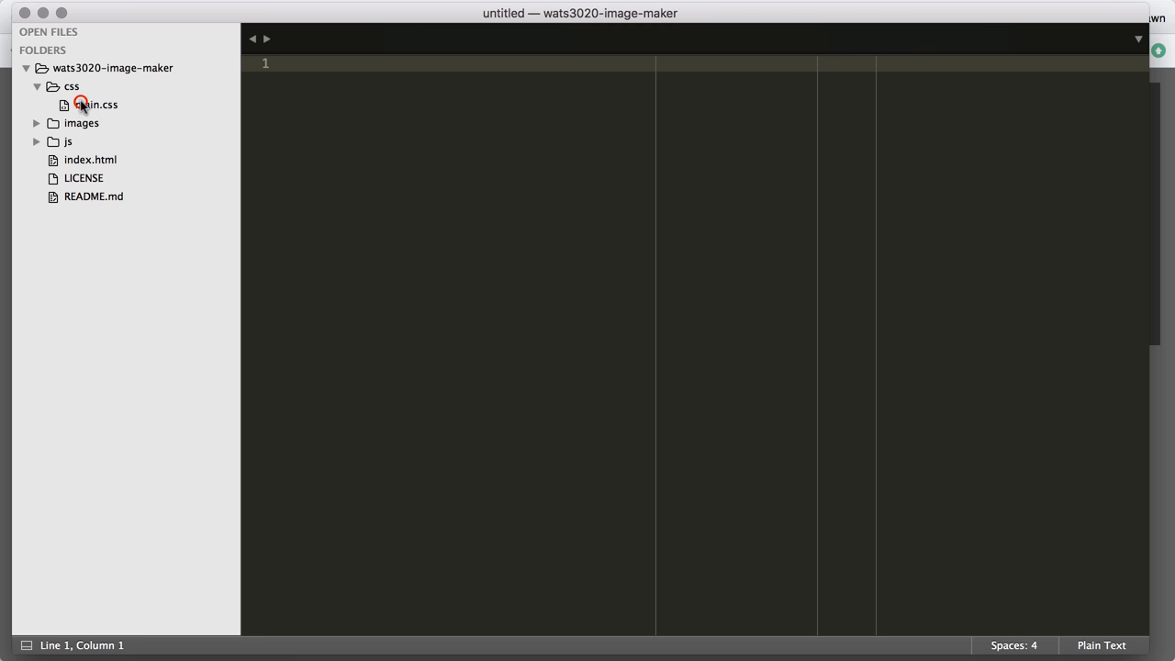
{"action": "left_click", "coordinate": [96, 103]}
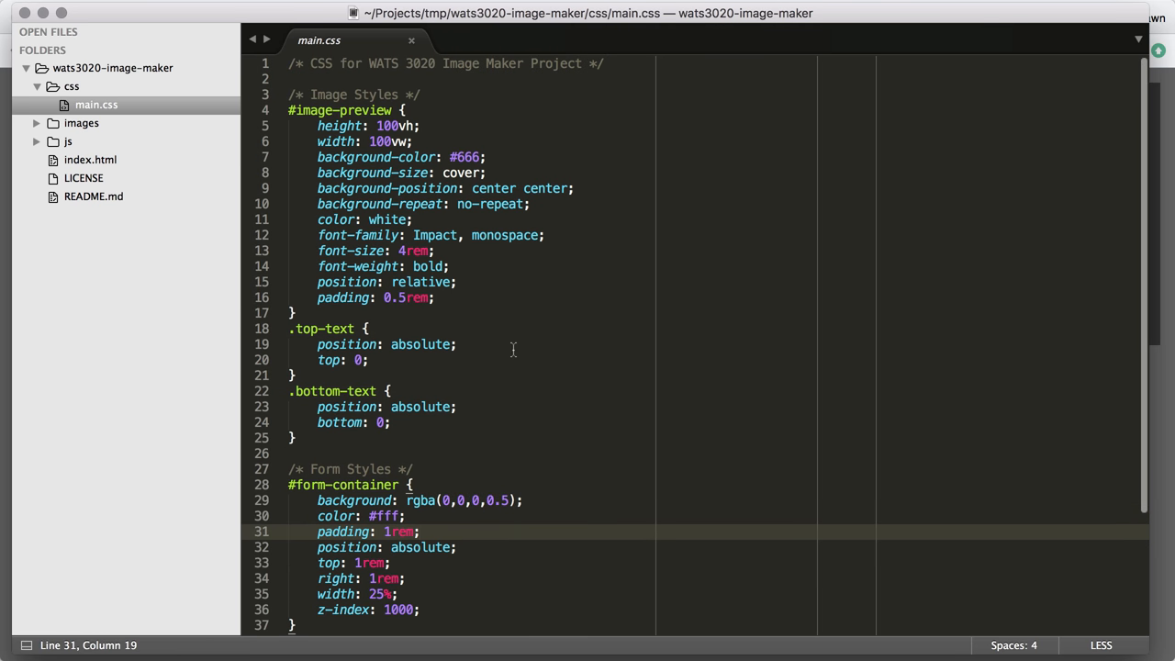
{"action": "mouse_move", "coordinate": [363, 259]}
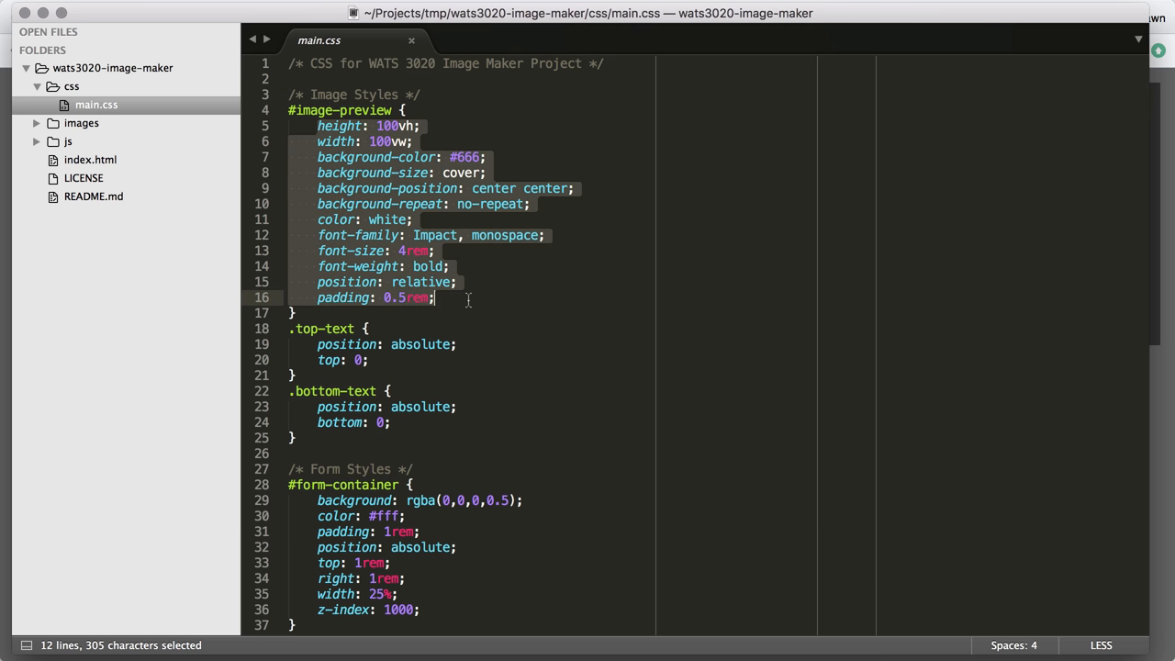
{"action": "left_click", "coordinate": [360, 358]}
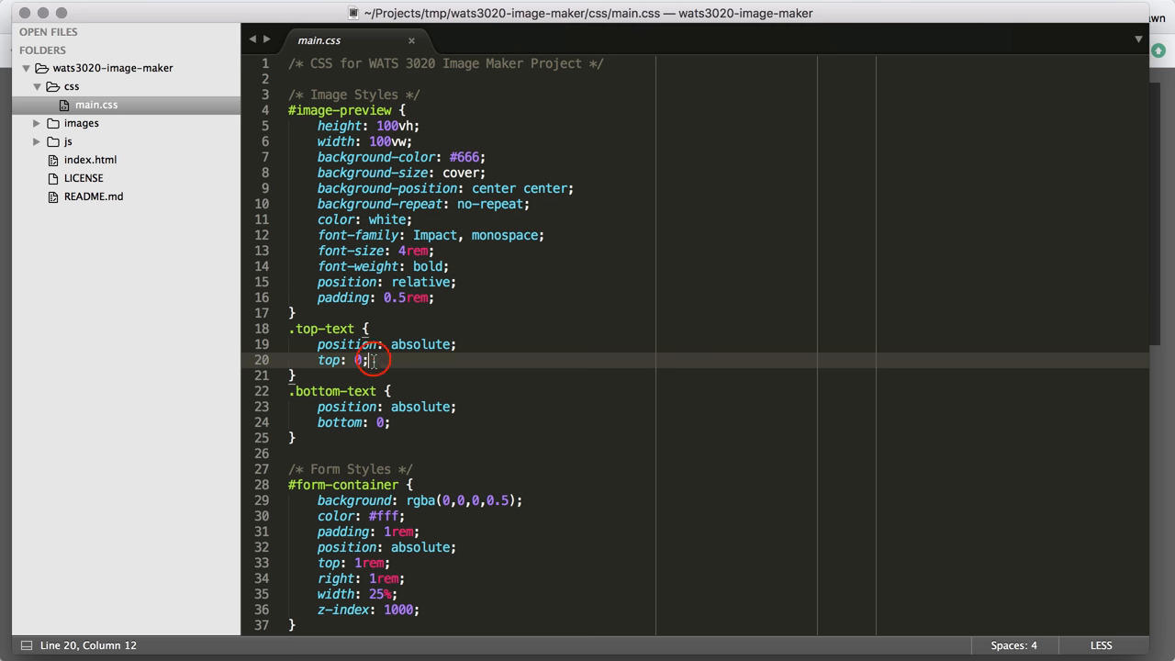
{"action": "left_click_drag", "start_coordinate": [371, 360], "coordinate": [397, 422]}
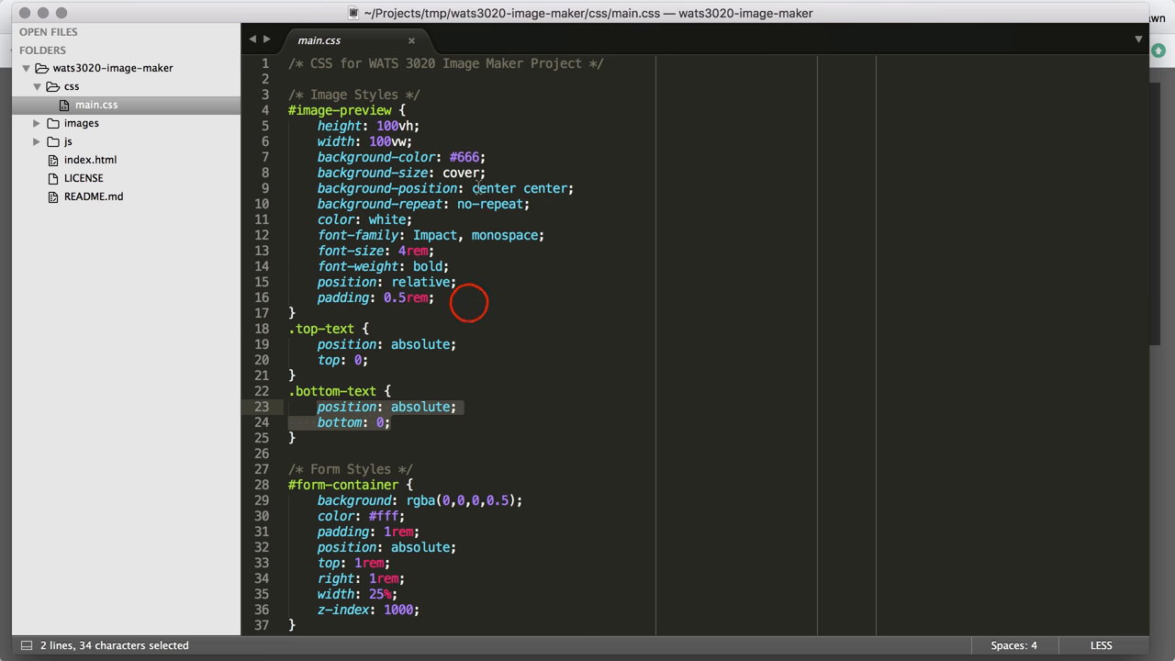
{"action": "left_click", "coordinate": [437, 297]}
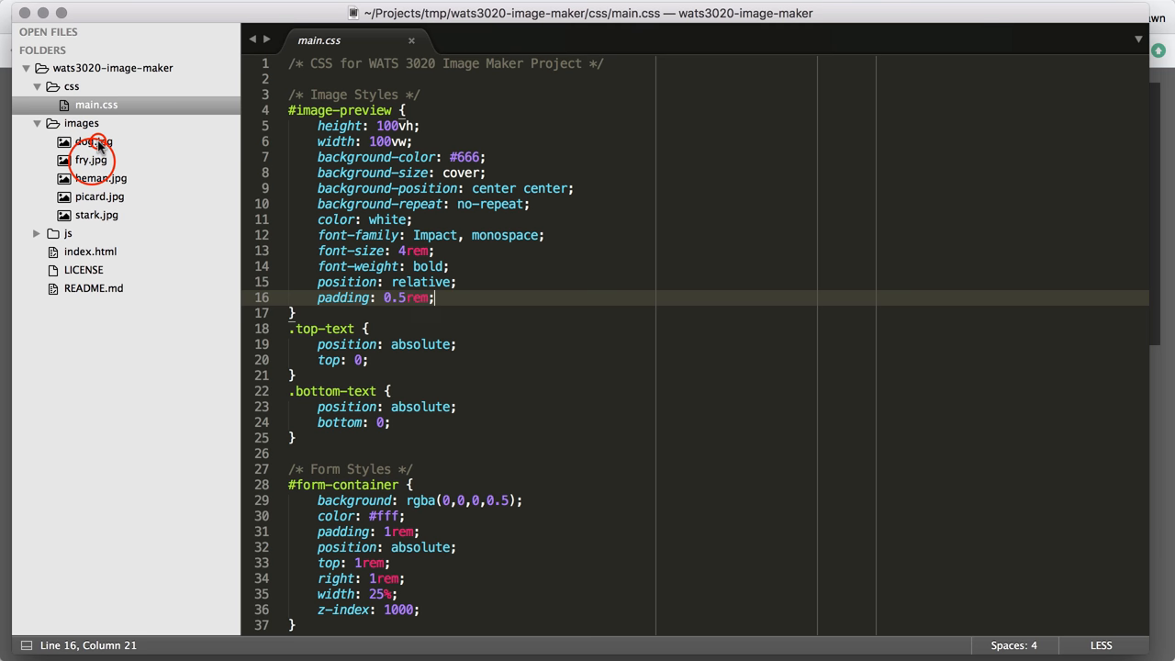
Preview the fry, heman and picard background images from the images folder.
{"action": "left_click", "coordinate": [90, 159]}
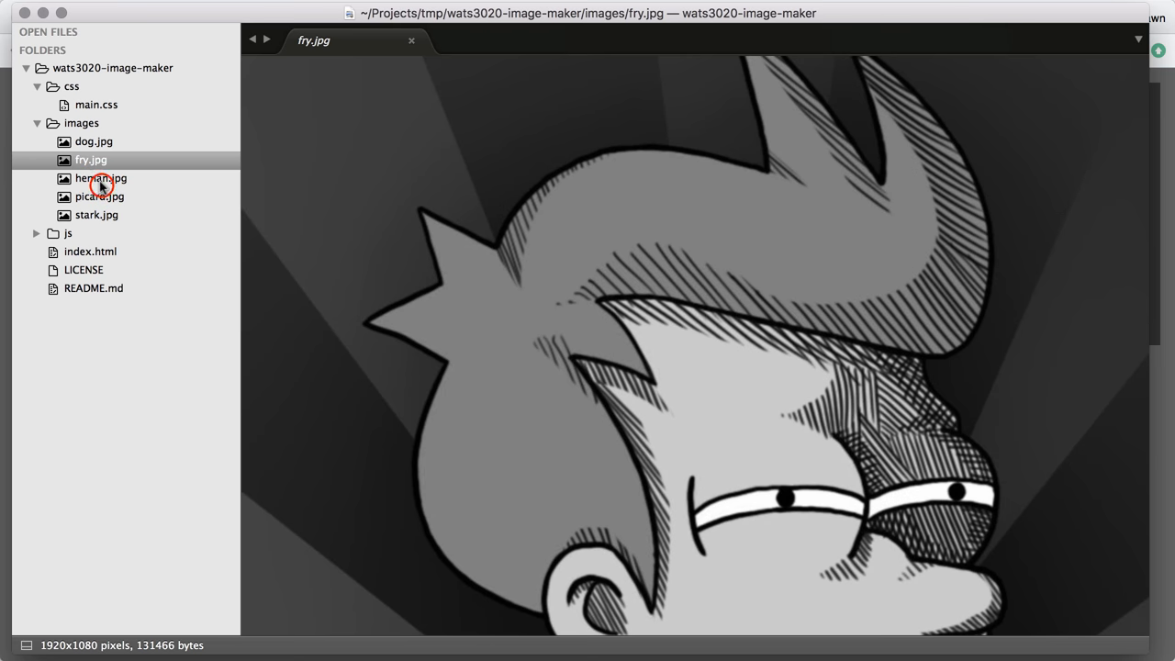
{"action": "left_click", "coordinate": [101, 178]}
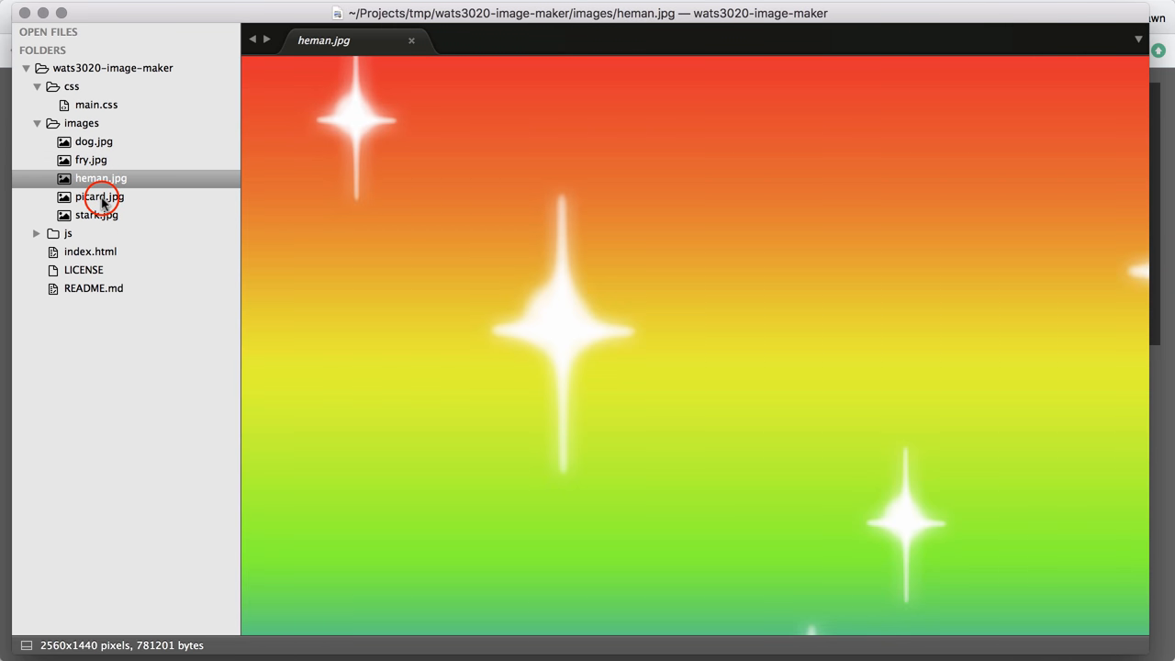
{"action": "left_click", "coordinate": [95, 213]}
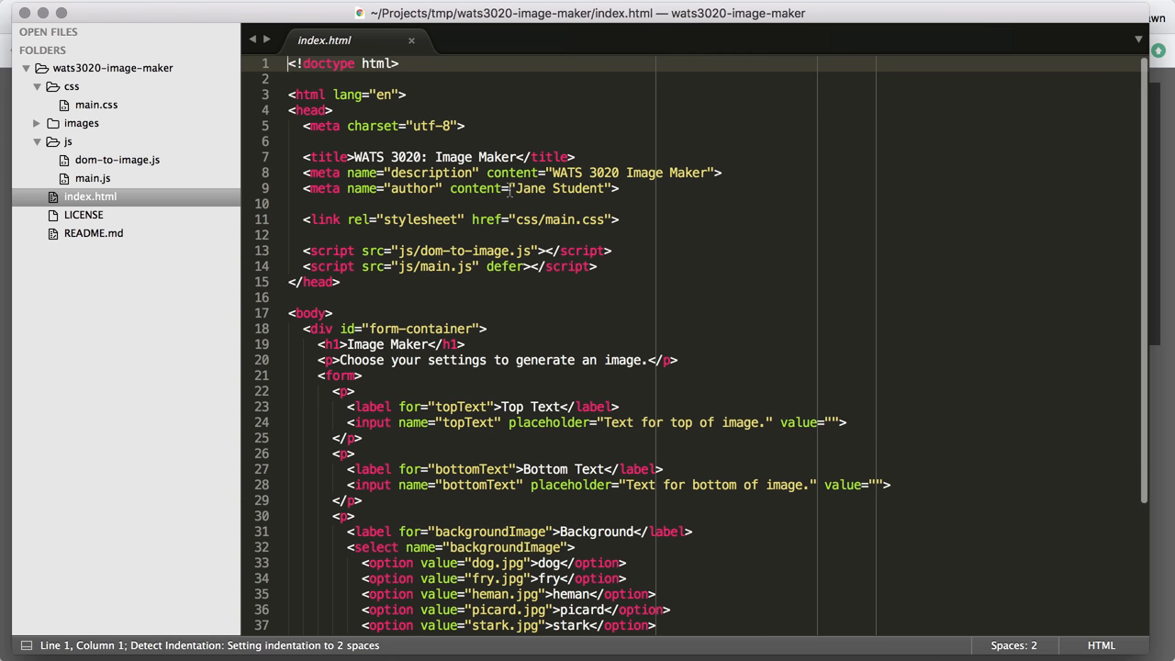
Highlight index.html's two script include lines and the empty image-preview div.
{"action": "left_click", "coordinate": [602, 266]}
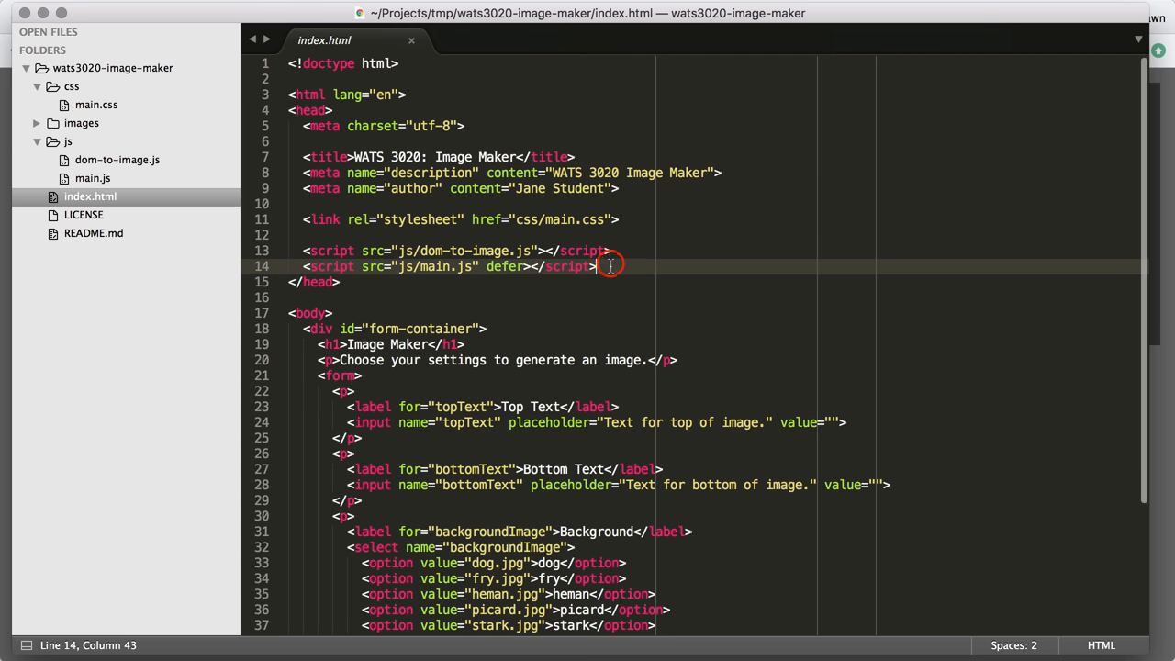
{"action": "left_click_drag", "start_coordinate": [599, 266], "coordinate": [305, 249]}
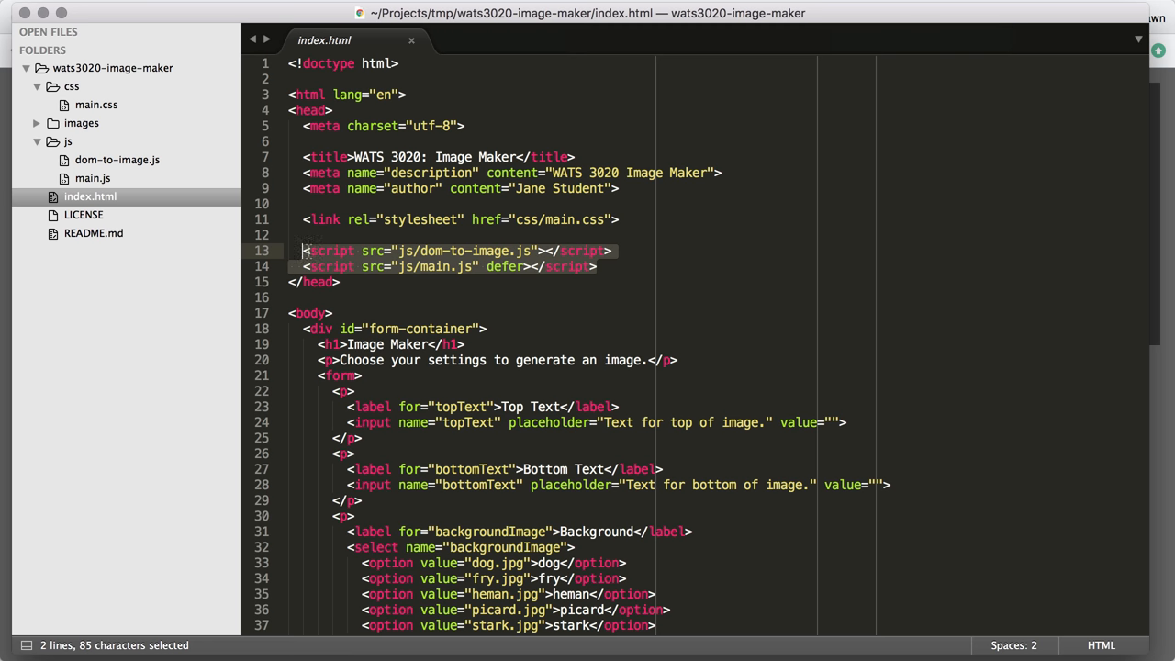
{"action": "mouse_move", "coordinate": [522, 250]}
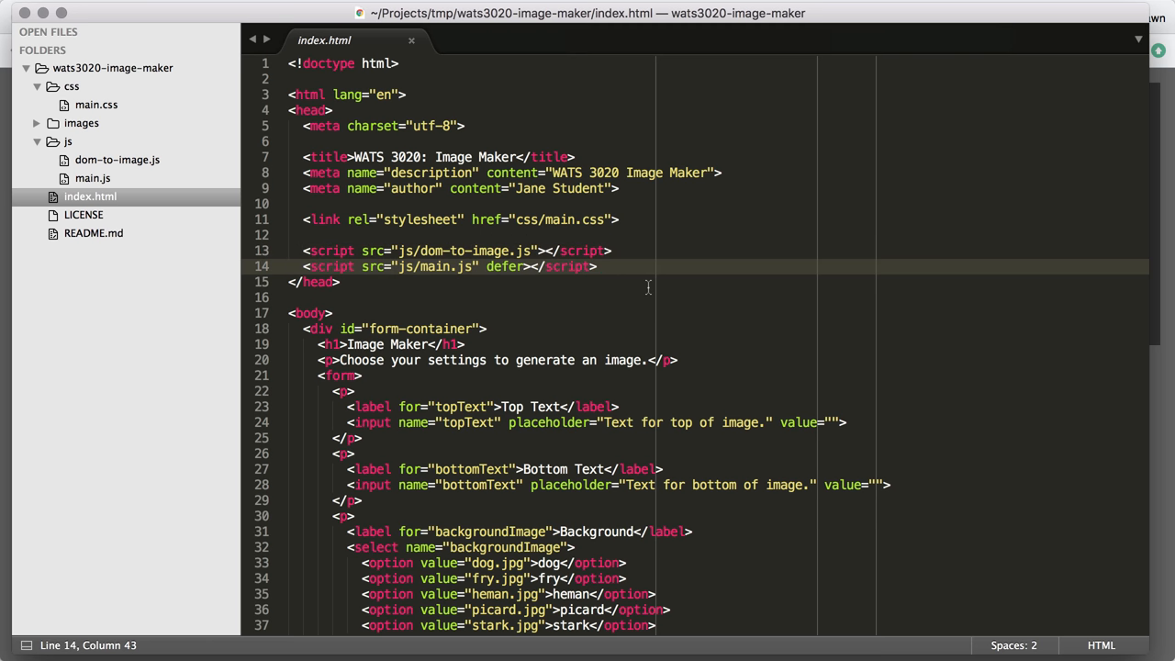
{"action": "scroll", "scroll_direction": "down", "scroll_amount": 3}
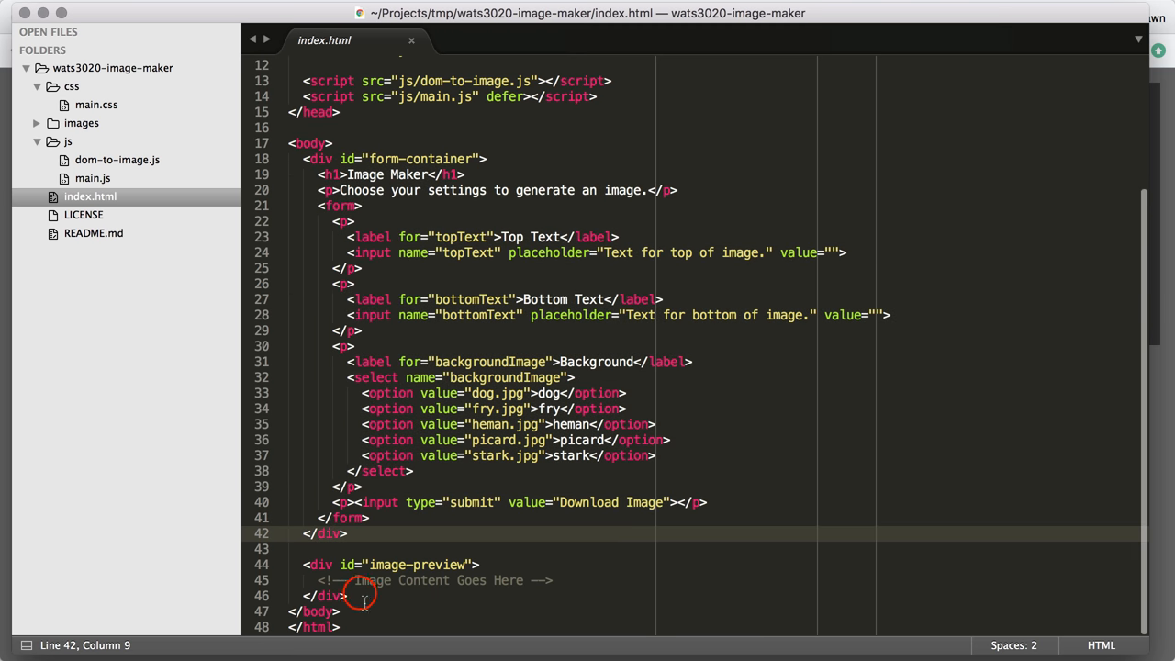
{"action": "left_click_drag", "start_coordinate": [305, 564], "coordinate": [347, 595]}
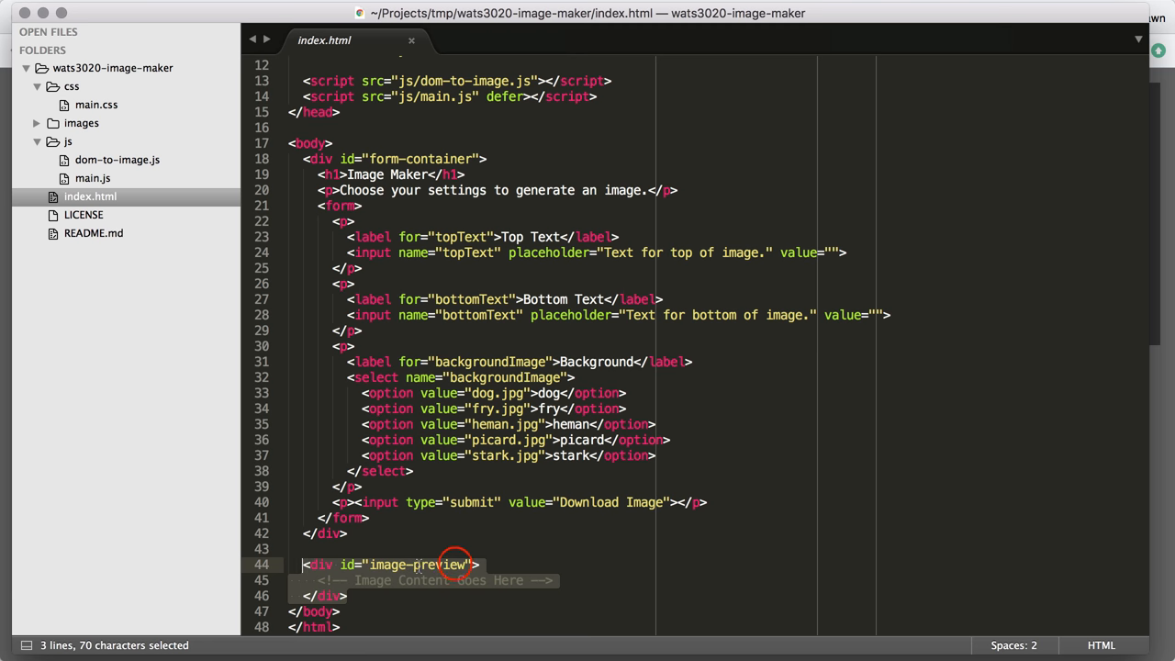
{"action": "left_click", "coordinate": [384, 565]}
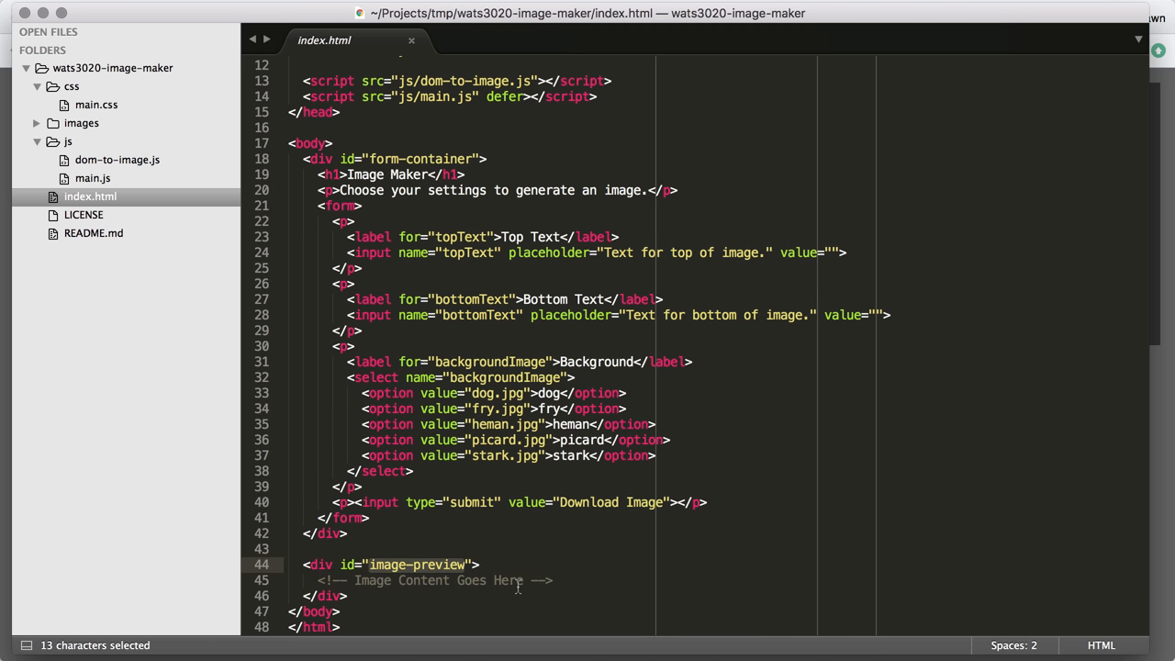
{"action": "mouse_move", "coordinate": [507, 521]}
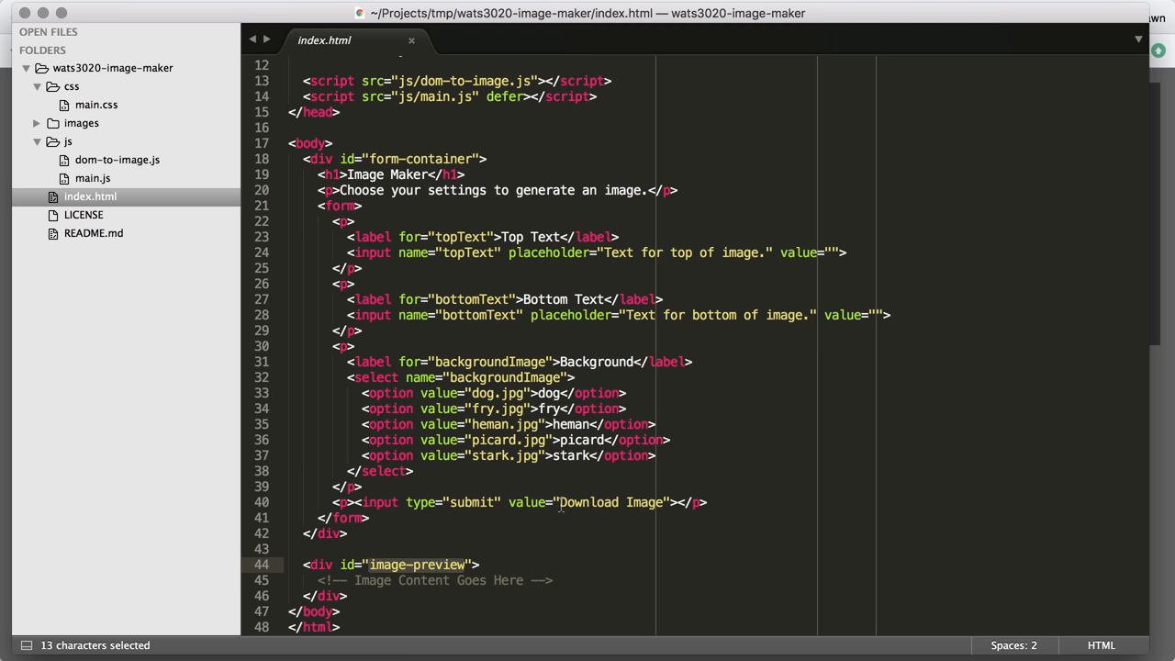
{"action": "mouse_move", "coordinate": [423, 231]}
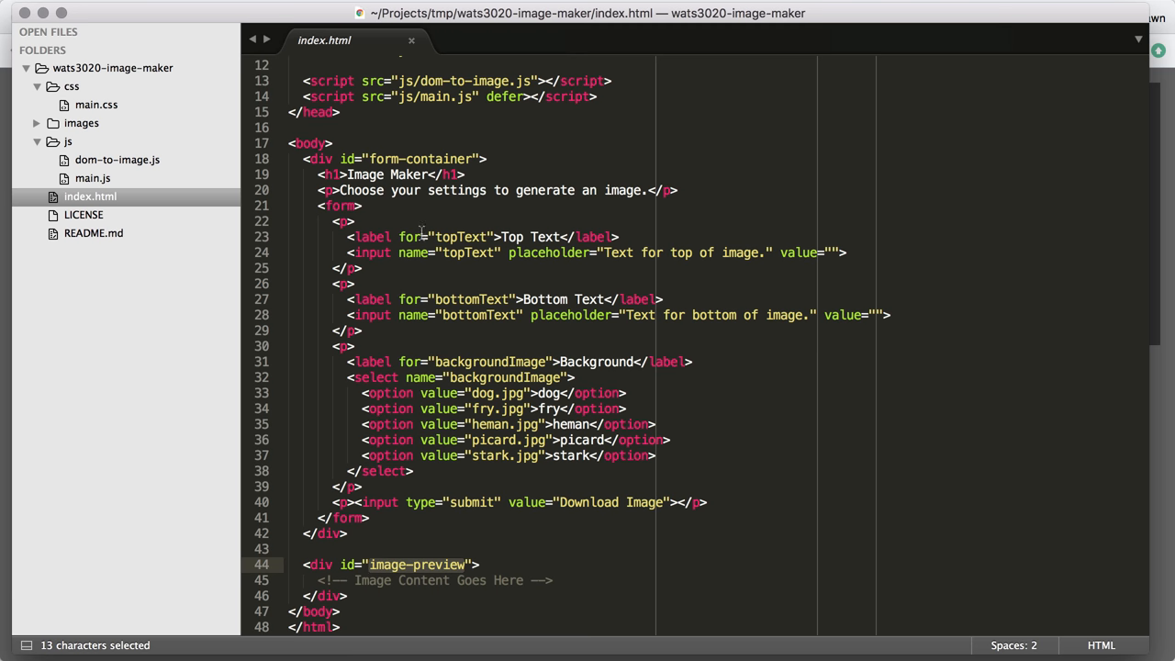
{"action": "mouse_move", "coordinate": [363, 261]}
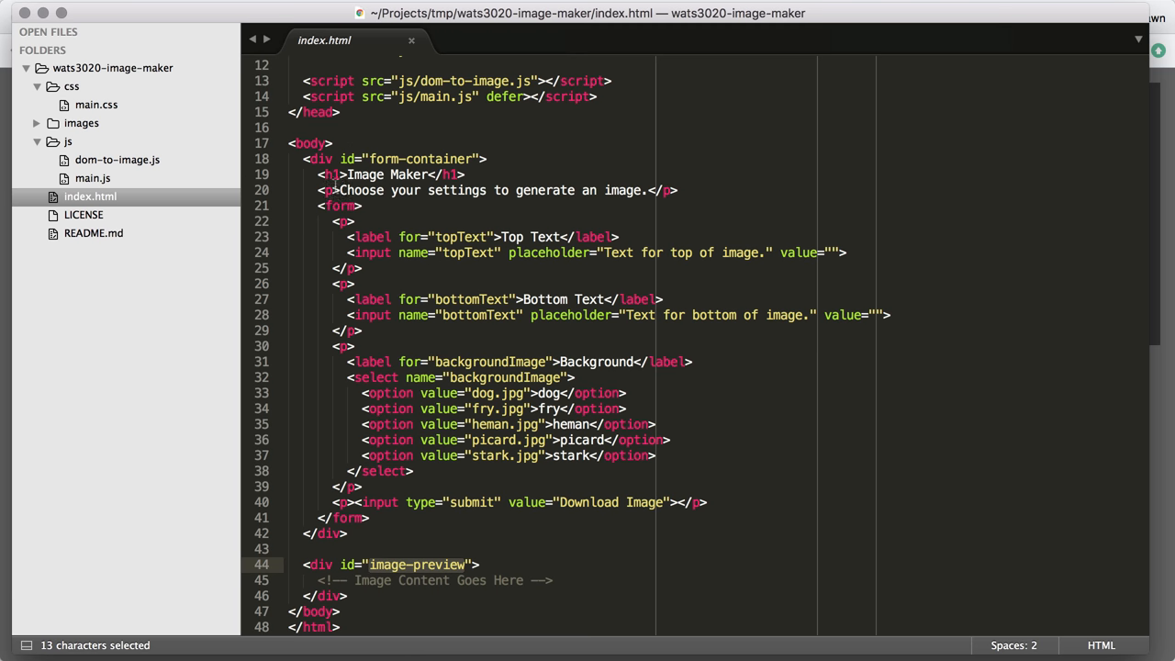
{"action": "mouse_move", "coordinate": [443, 117]}
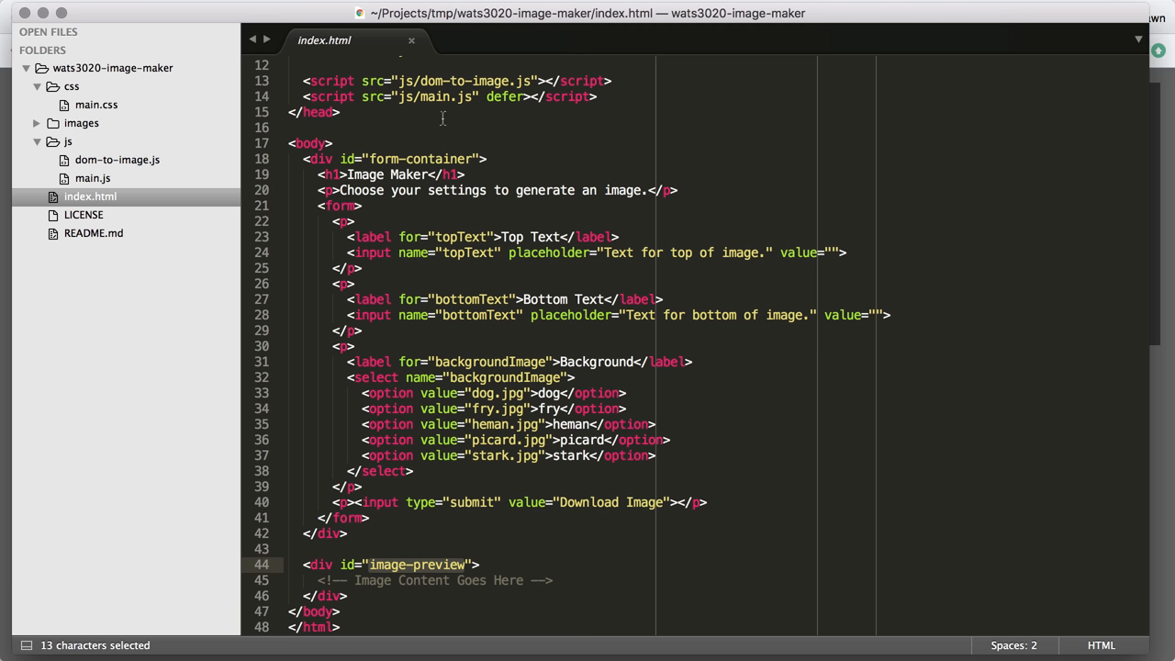
{"action": "mouse_move", "coordinate": [228, 301]}
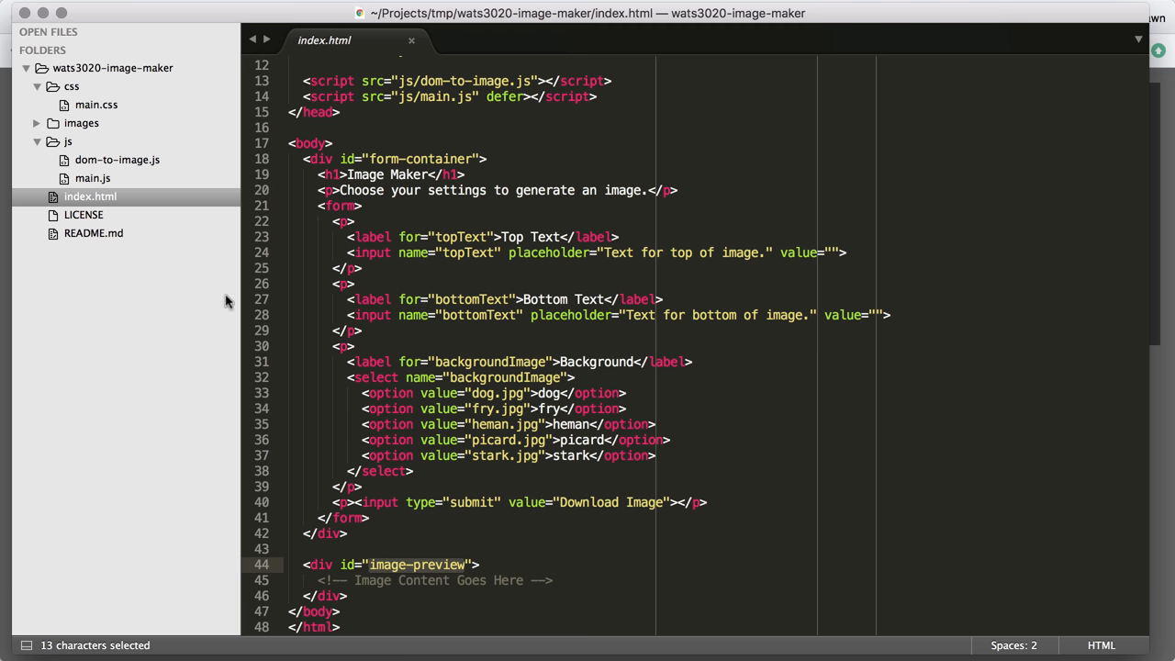
{"action": "mouse_move", "coordinate": [88, 182]}
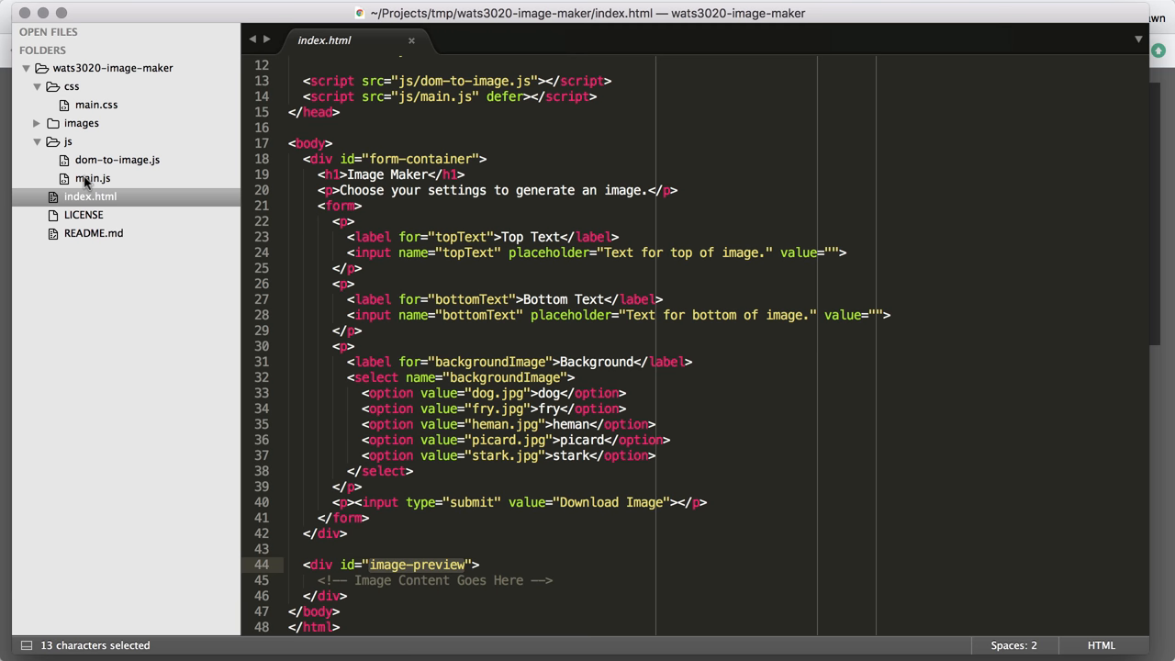
Scroll through main.js reading the ImageMaker constructor, drawPreview and downloadImage TODO stubs.
{"action": "left_click", "coordinate": [92, 178]}
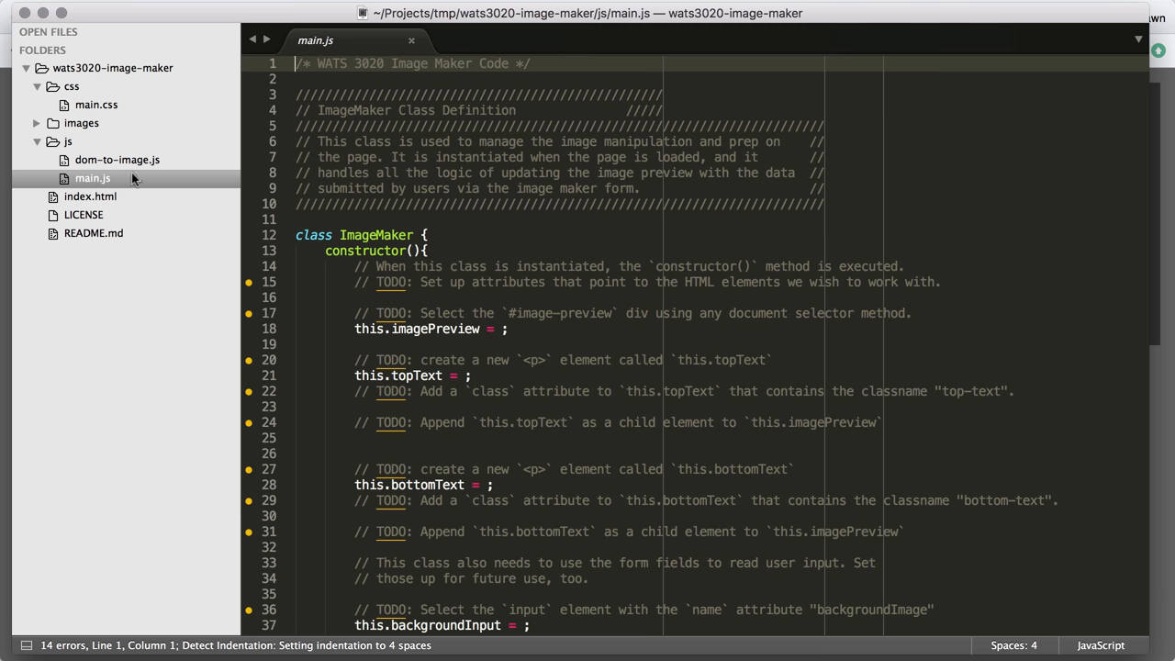
{"action": "mouse_move", "coordinate": [512, 385]}
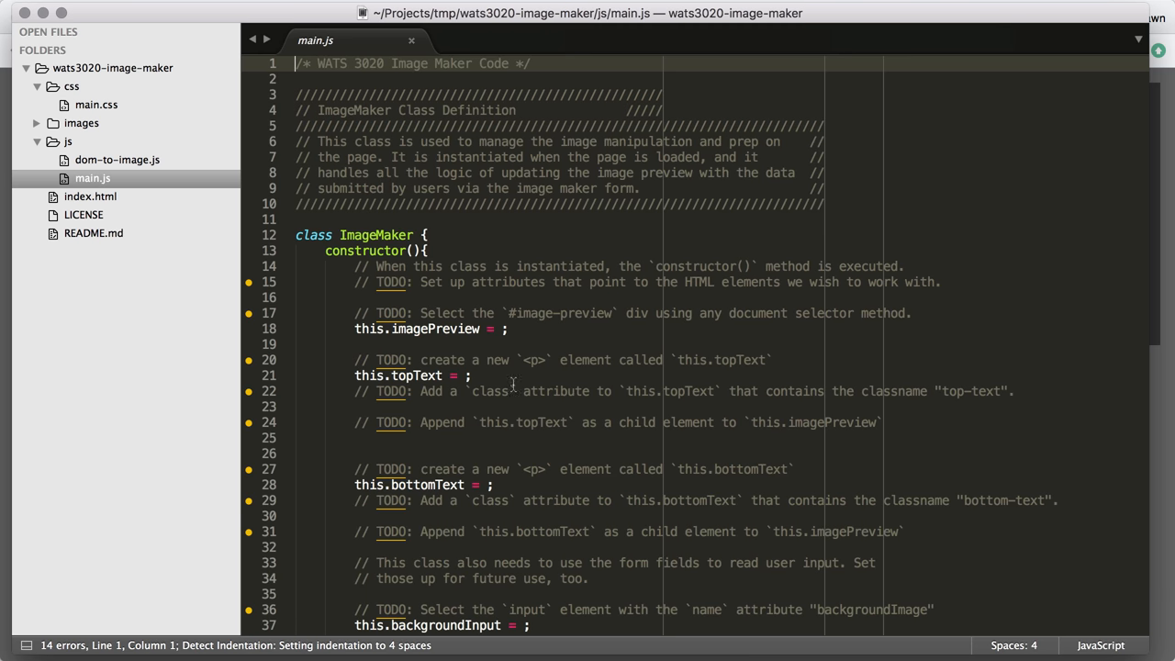
{"action": "scroll", "scroll_direction": "down", "scroll_amount": 3}
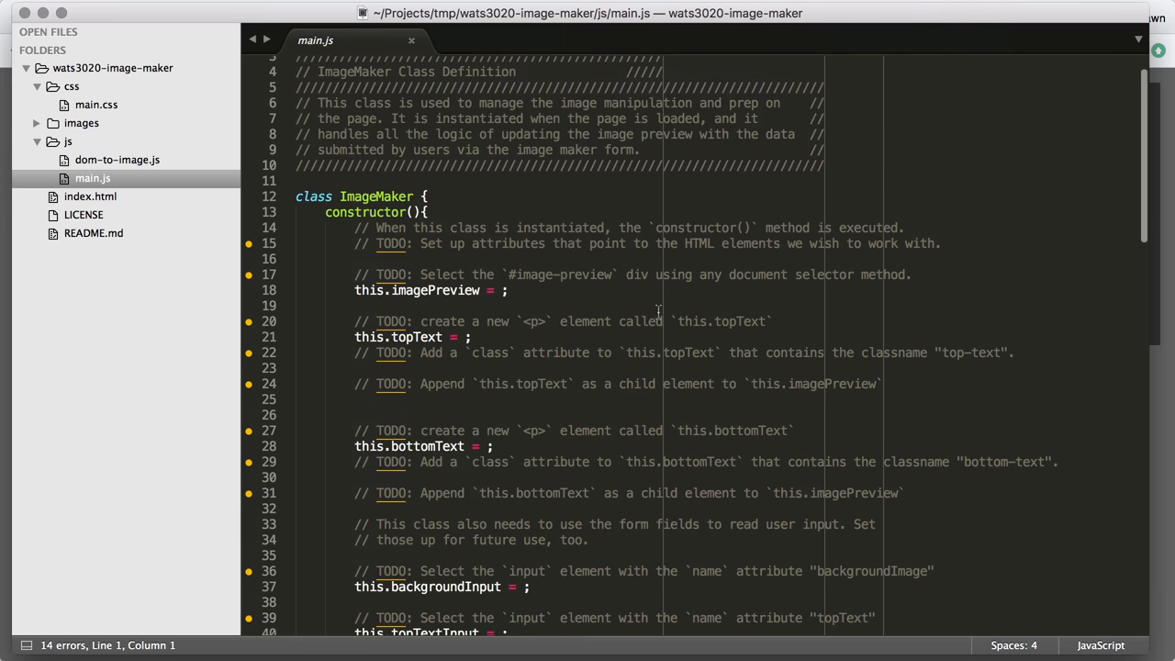
{"action": "scroll", "scroll_direction": "down", "scroll_amount": 3}
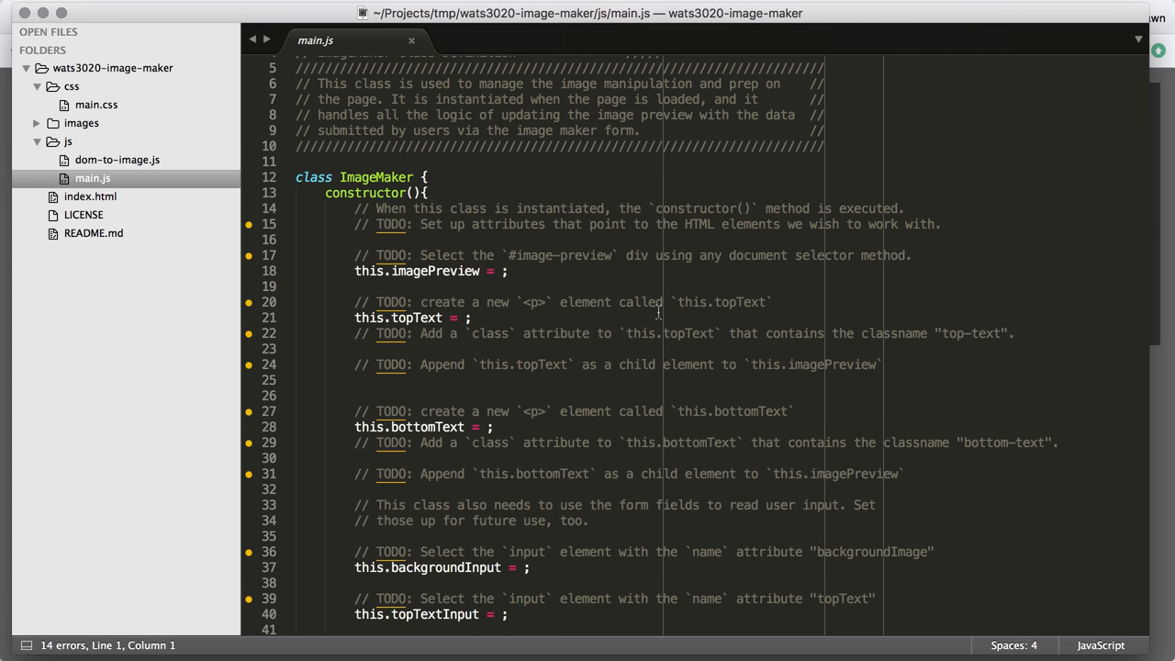
{"action": "scroll", "scroll_direction": "down", "scroll_amount": 3}
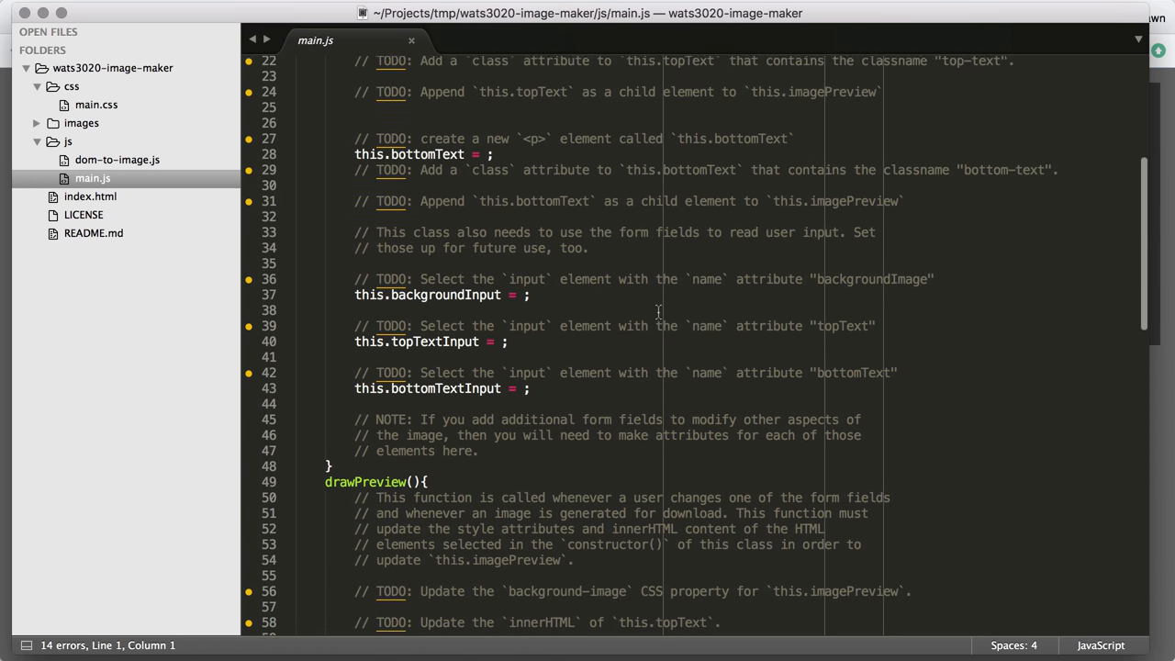
{"action": "scroll", "scroll_direction": "down", "scroll_amount": 3}
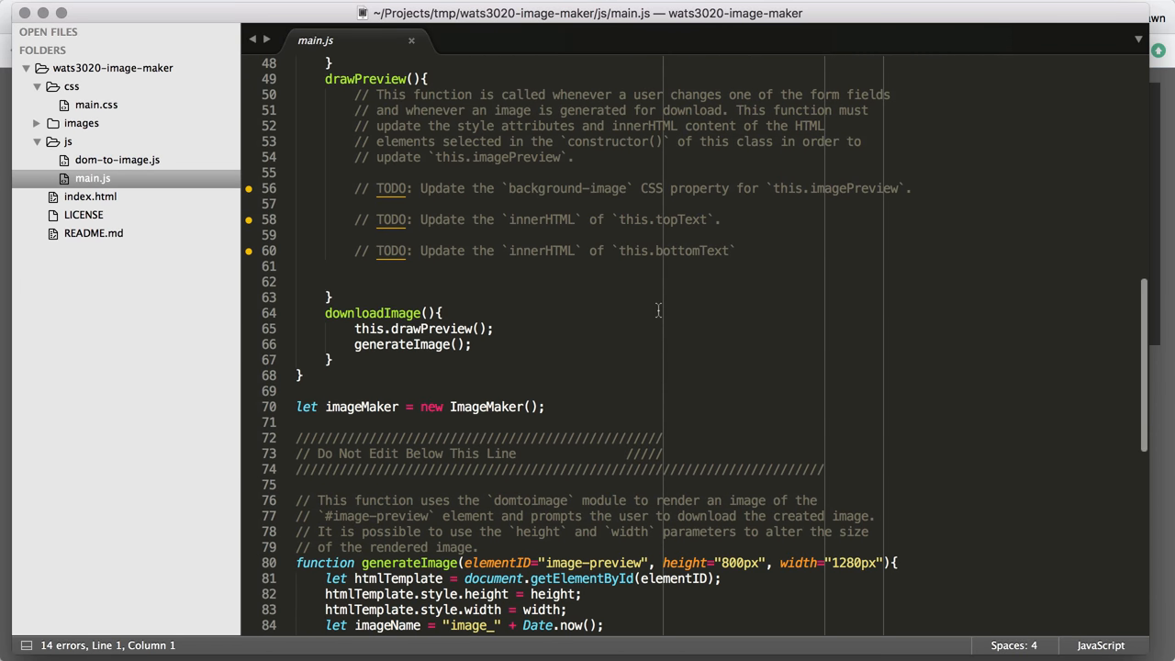
{"action": "scroll", "scroll_direction": "up", "scroll_amount": 3}
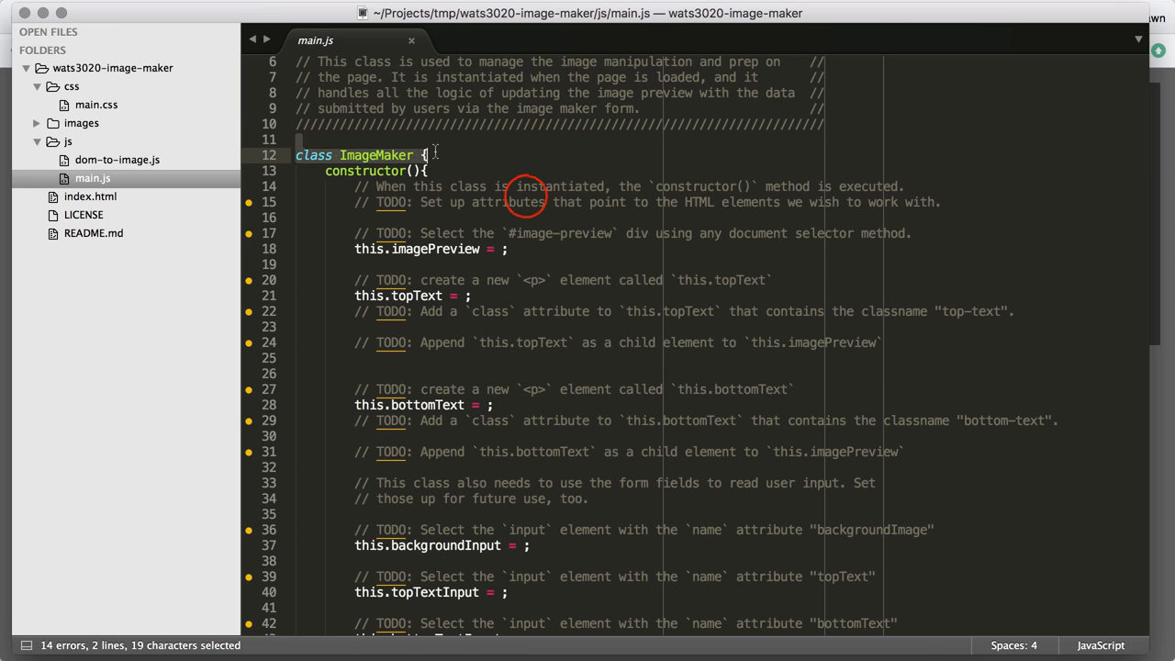
{"action": "scroll", "scroll_direction": "down", "scroll_amount": 3}
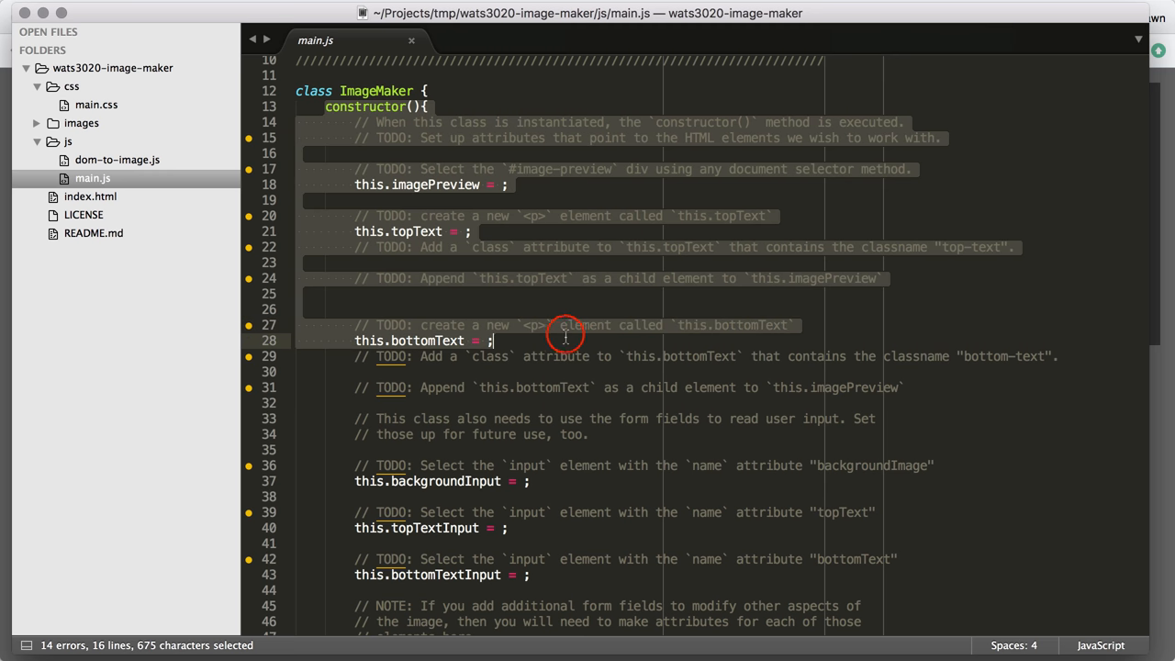
{"action": "scroll", "scroll_direction": "down", "scroll_amount": 3}
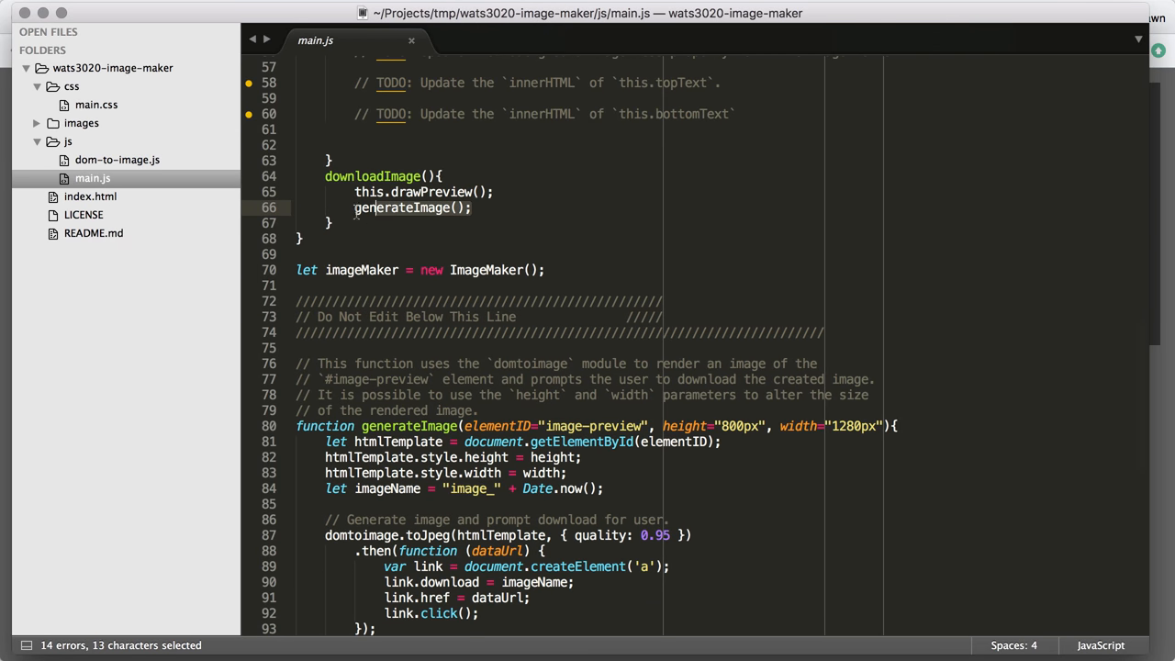
{"action": "left_click", "coordinate": [633, 301]}
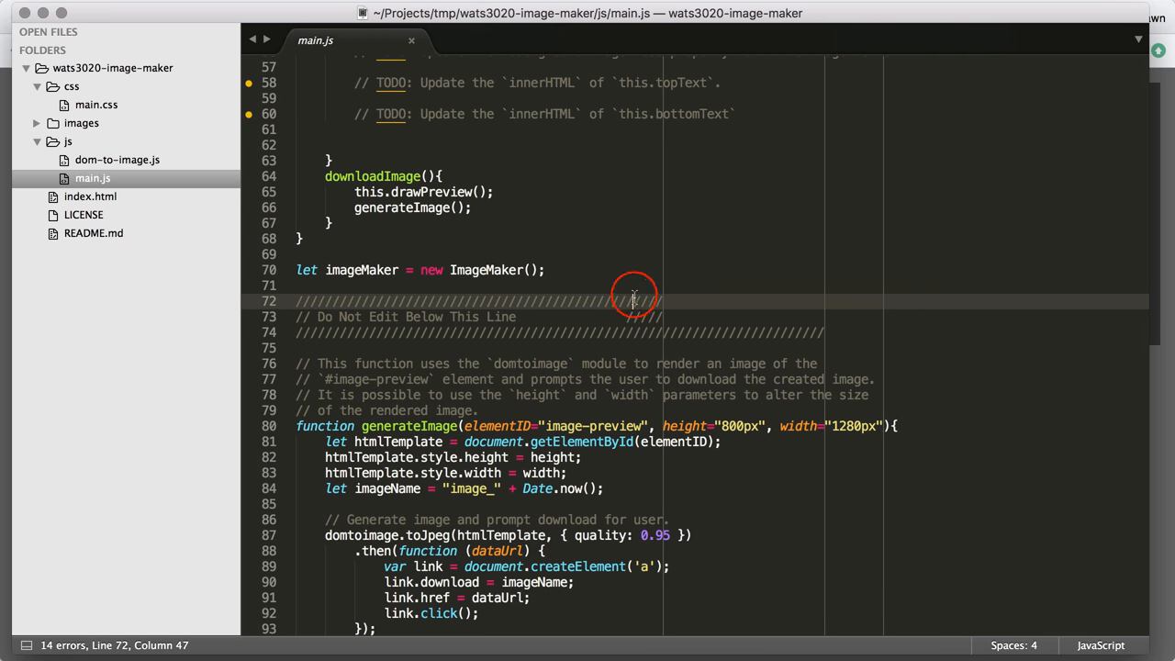
{"action": "scroll", "scroll_direction": "down", "scroll_amount": 3}
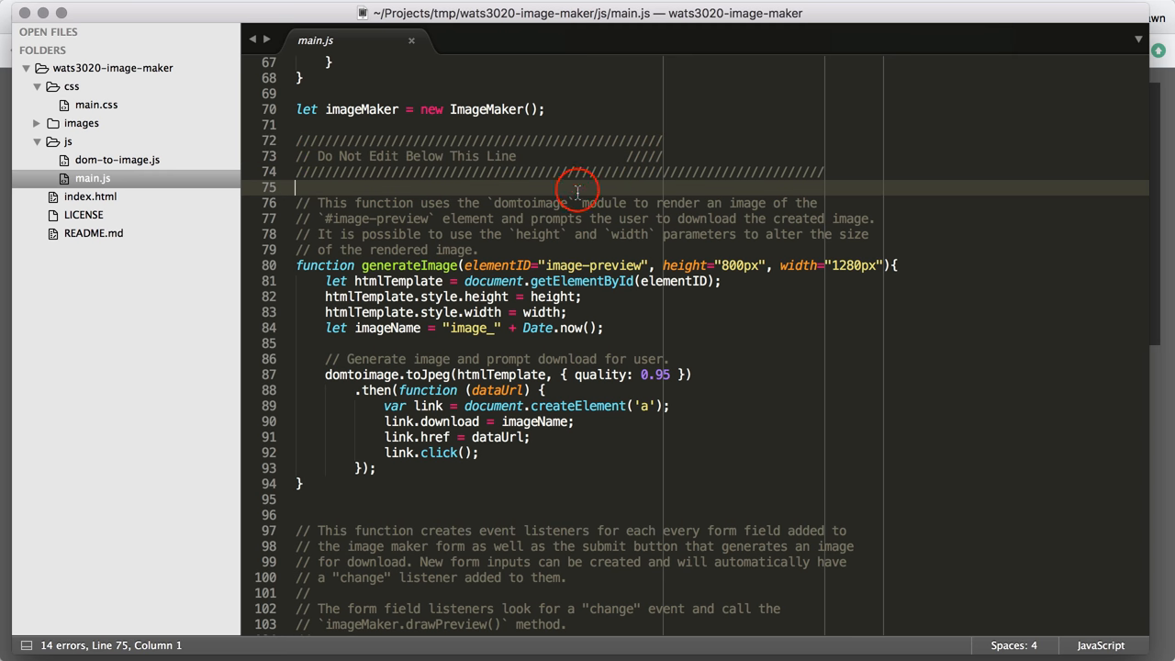
{"action": "scroll", "scroll_direction": "down", "scroll_amount": 3}
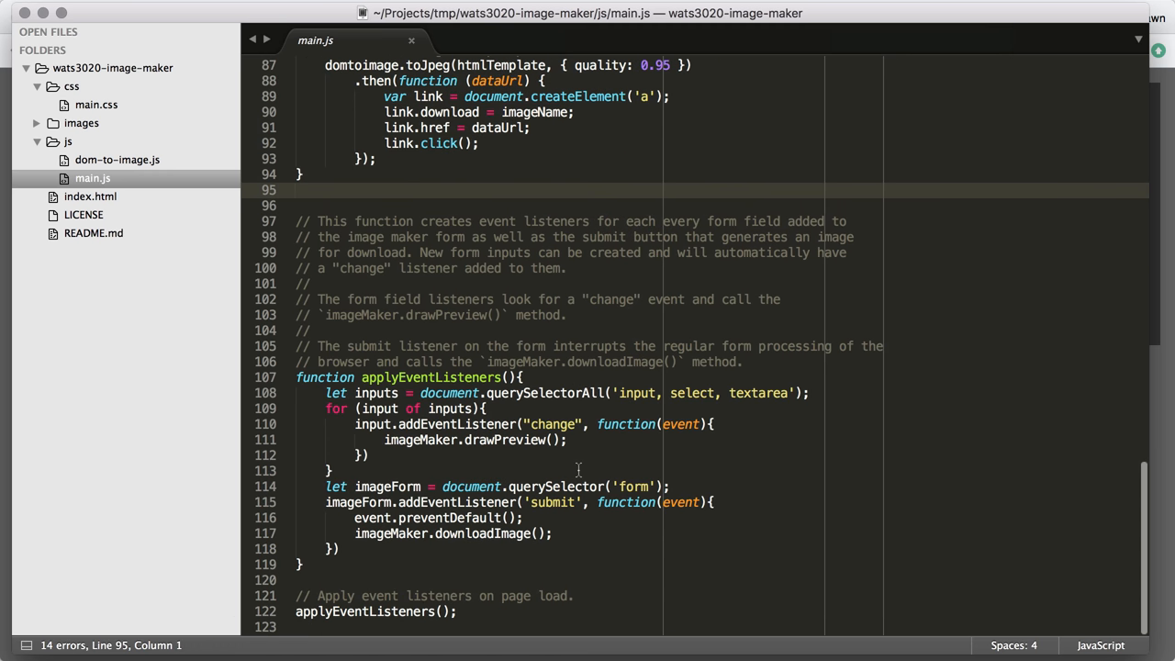
{"action": "mouse_move", "coordinate": [296, 378]}
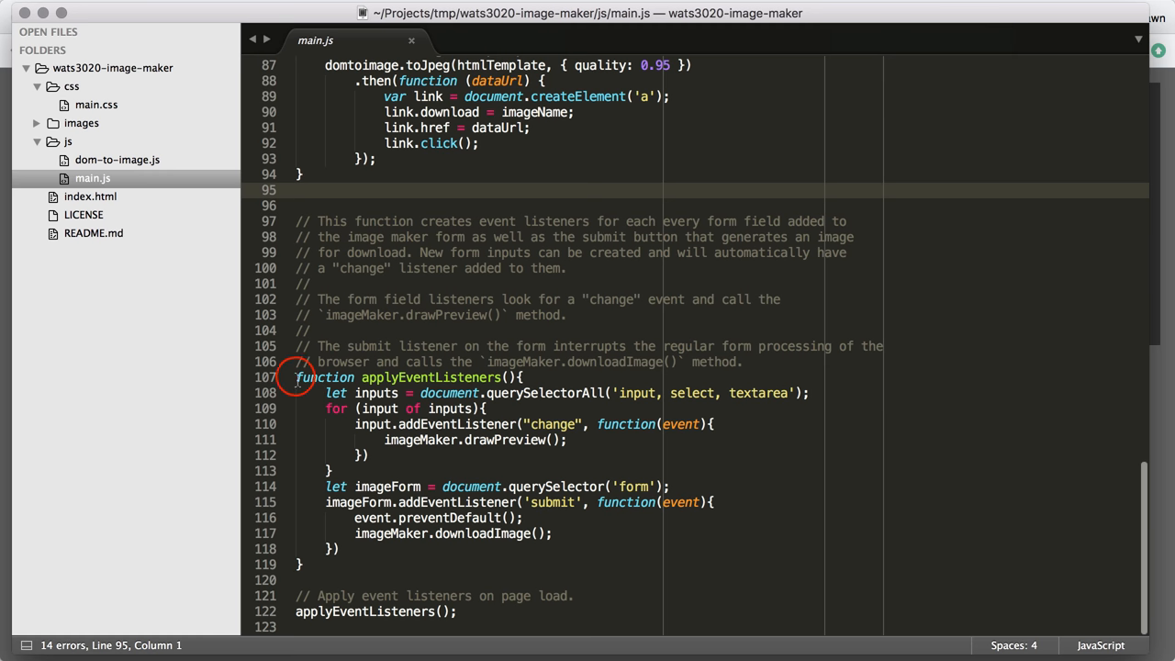
{"action": "left_click_drag", "start_coordinate": [298, 378], "coordinate": [303, 565]}
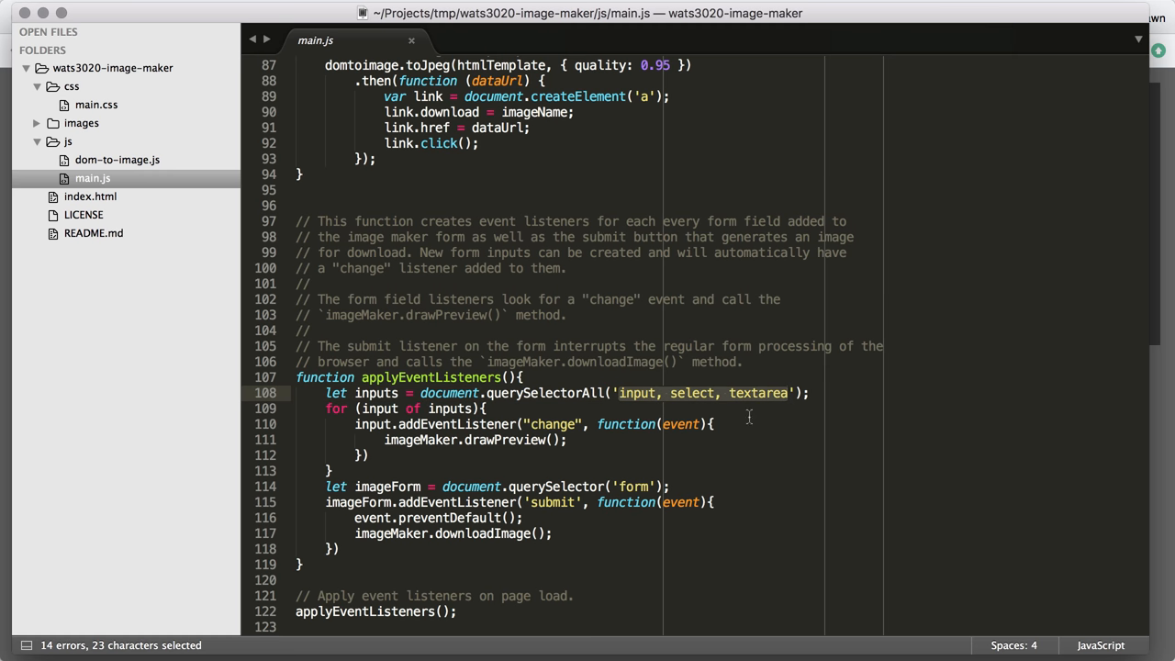
{"action": "left_click", "coordinate": [551, 503]}
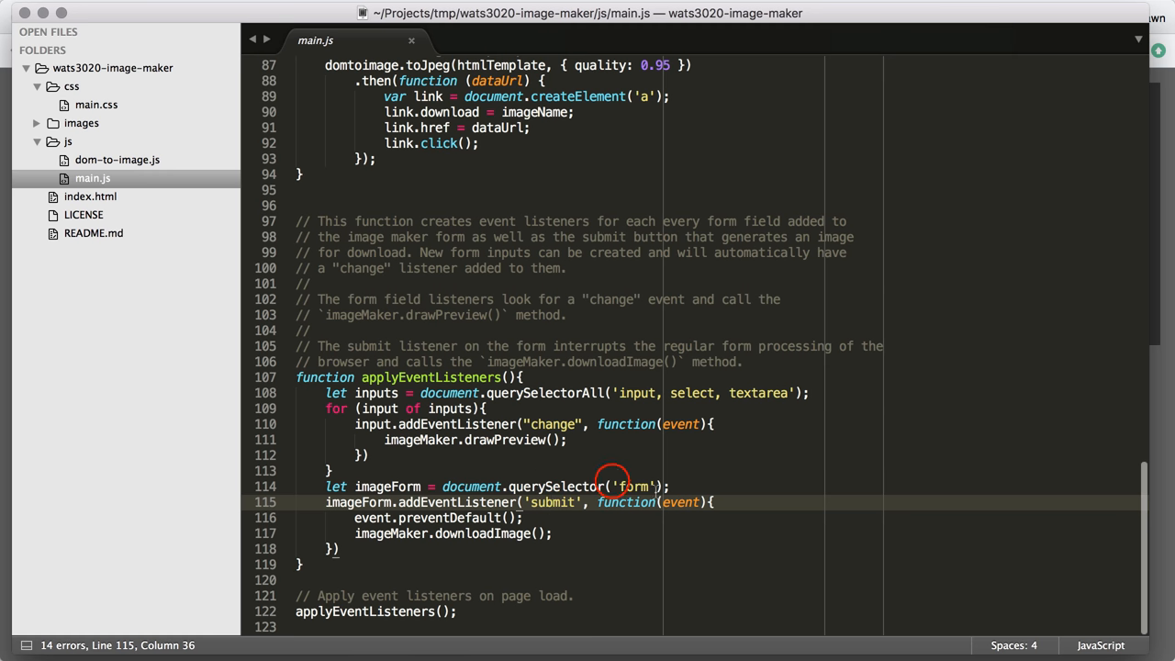
{"action": "double_click", "coordinate": [634, 487]}
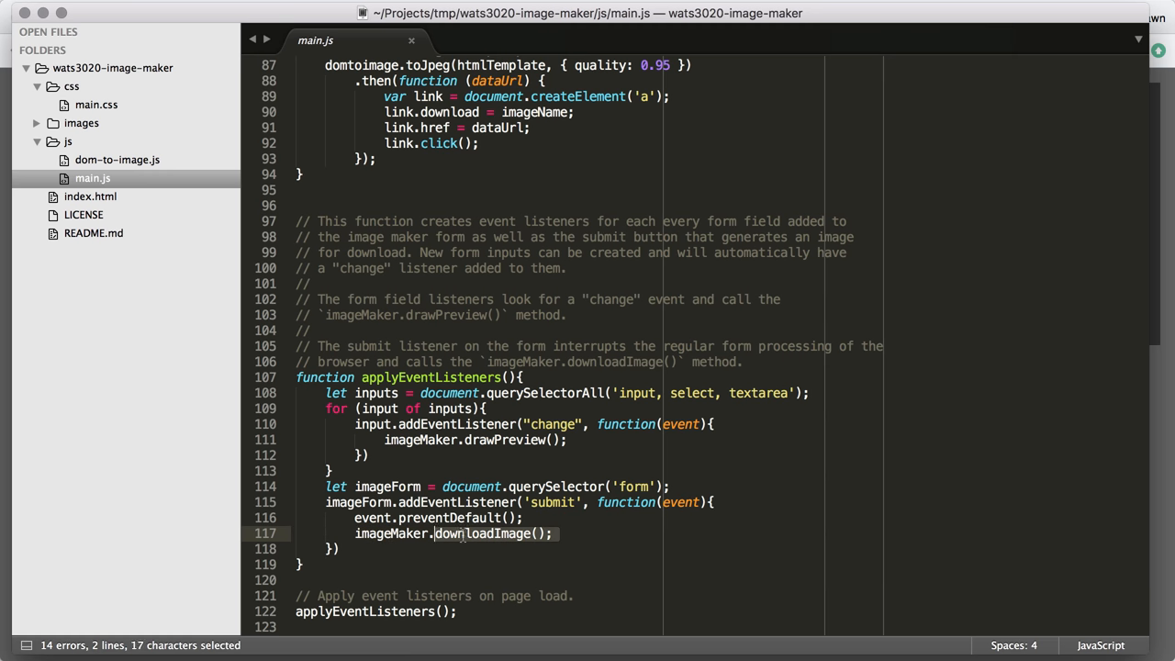
{"action": "left_click_drag", "start_coordinate": [437, 533], "coordinate": [353, 518]}
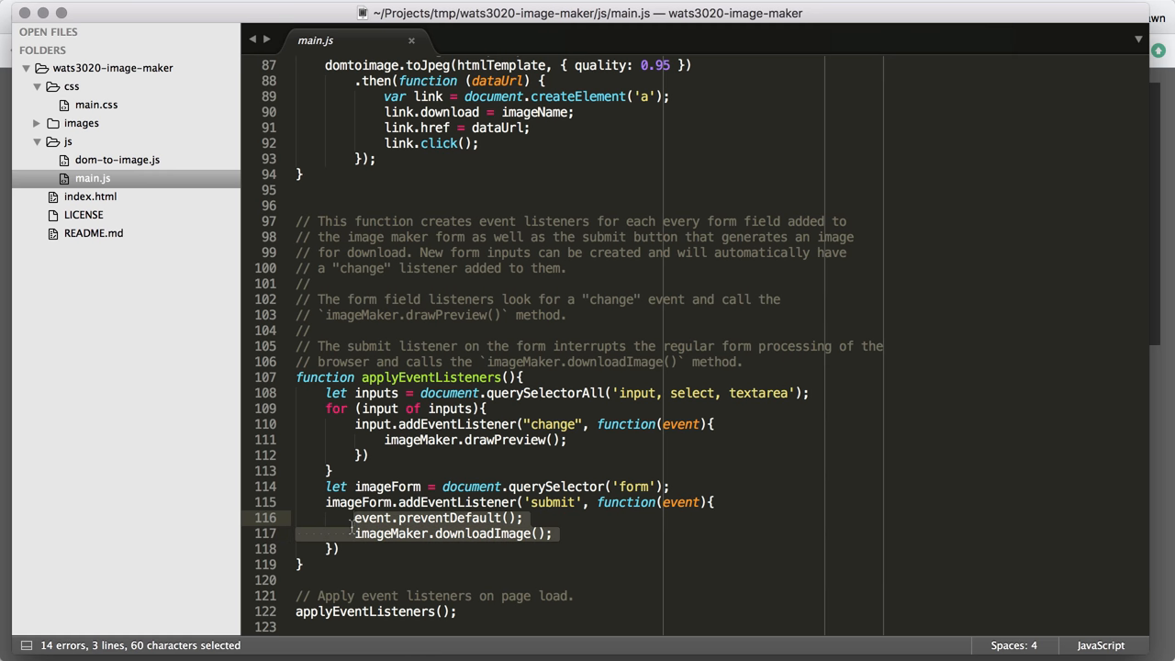
{"action": "mouse_move", "coordinate": [540, 562]}
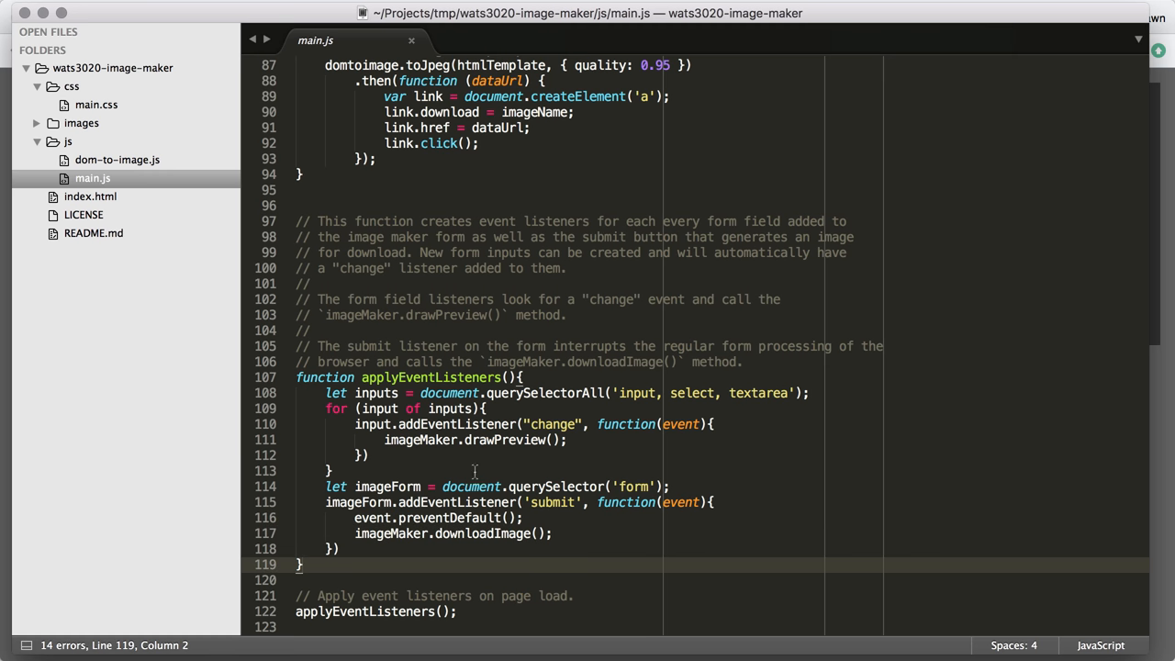
{"action": "mouse_move", "coordinate": [495, 533]}
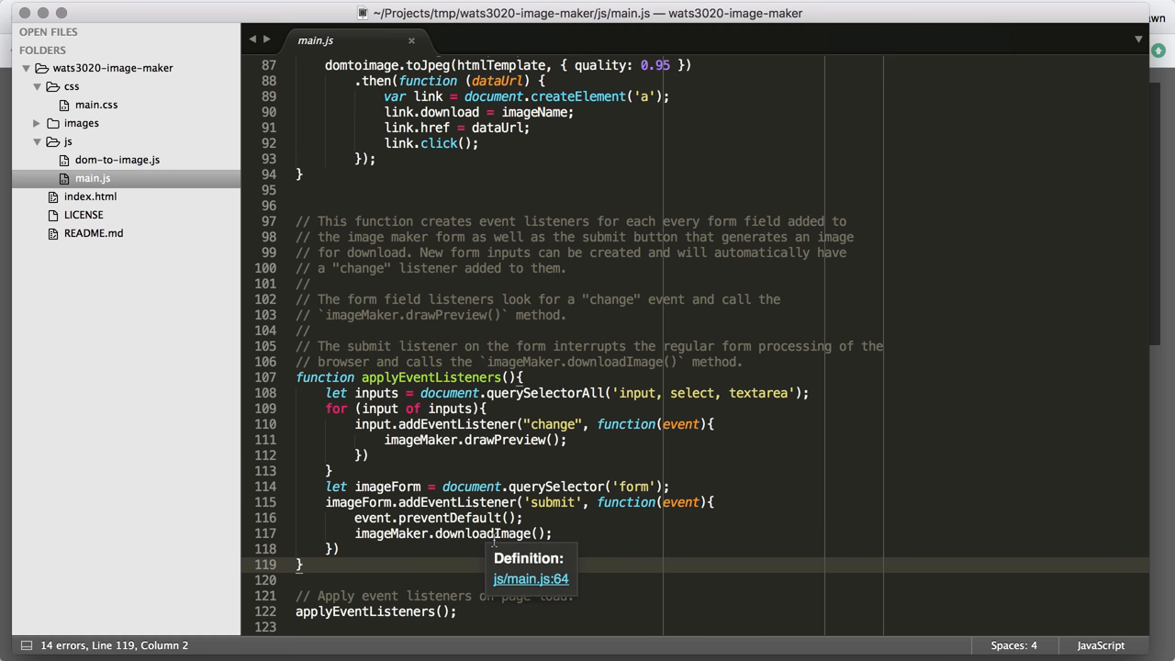
{"action": "left_click", "coordinate": [453, 612]}
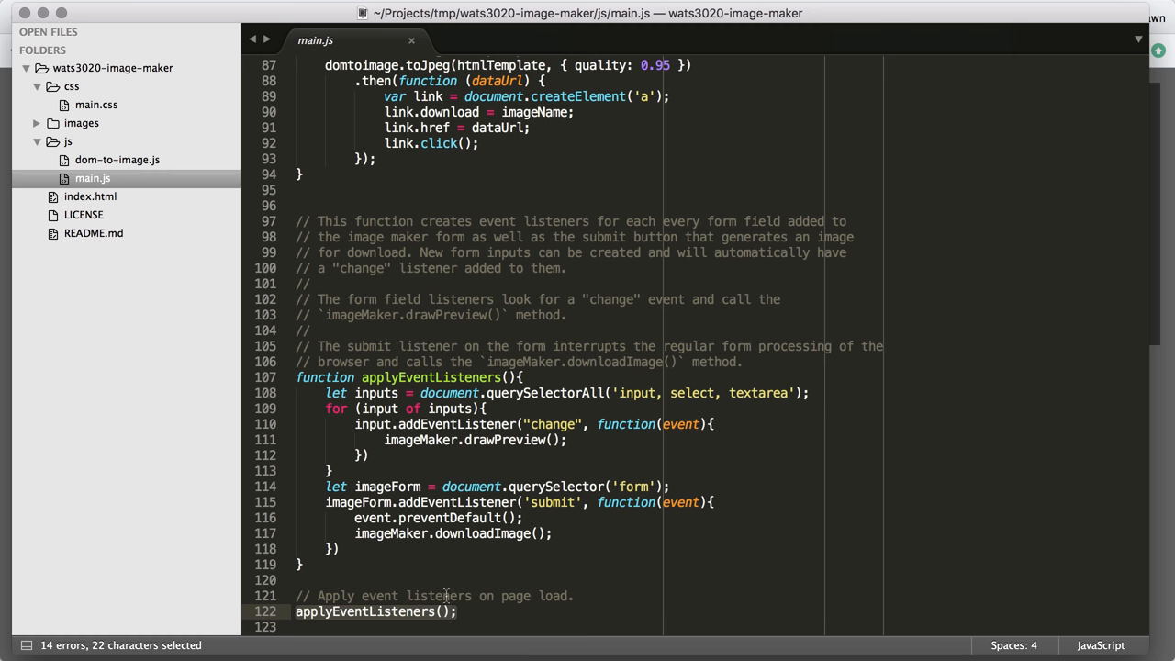
{"action": "scroll", "scroll_direction": "up", "scroll_amount": 3}
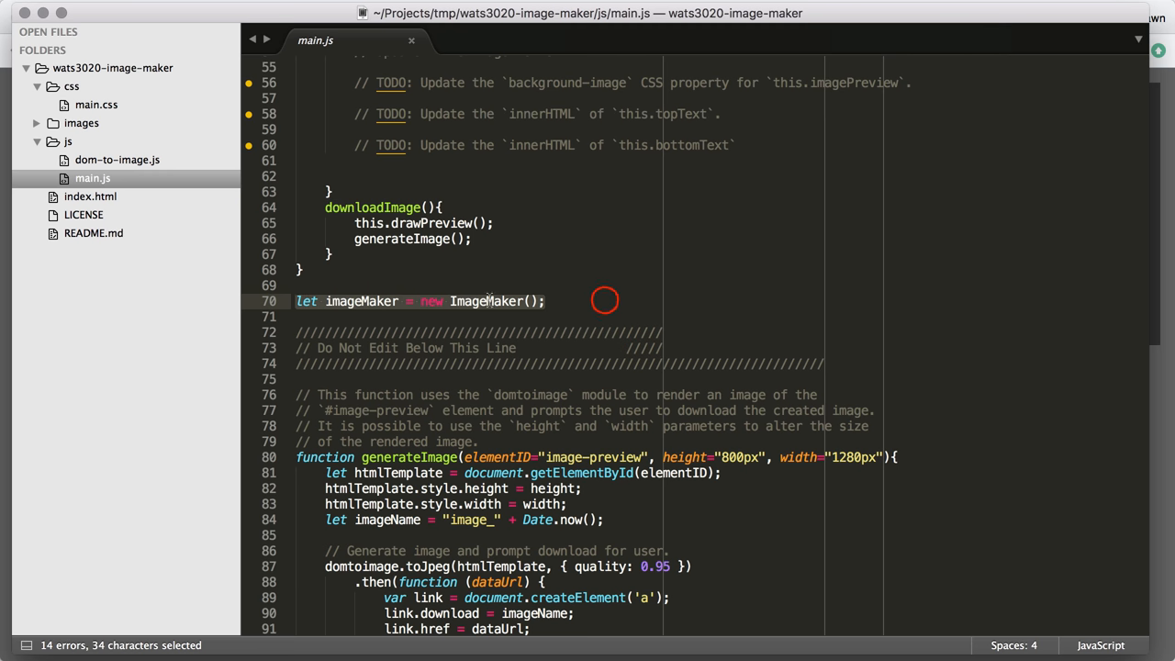
{"action": "scroll", "scroll_direction": "down", "scroll_amount": 3}
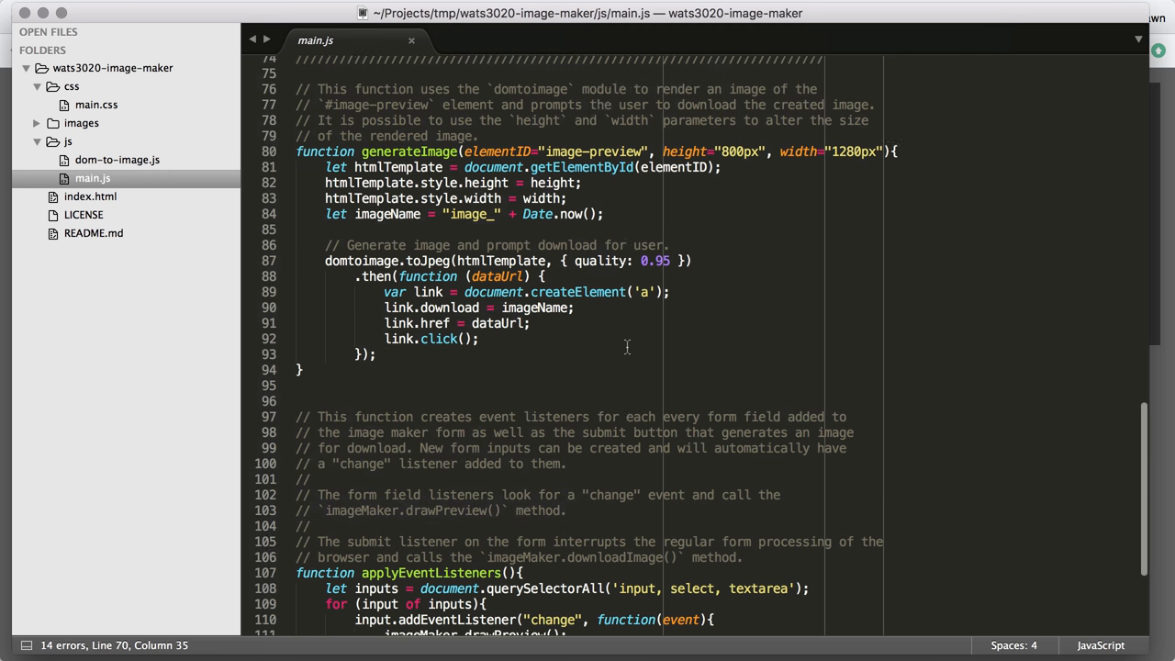
{"action": "scroll", "scroll_direction": "down", "scroll_amount": 3}
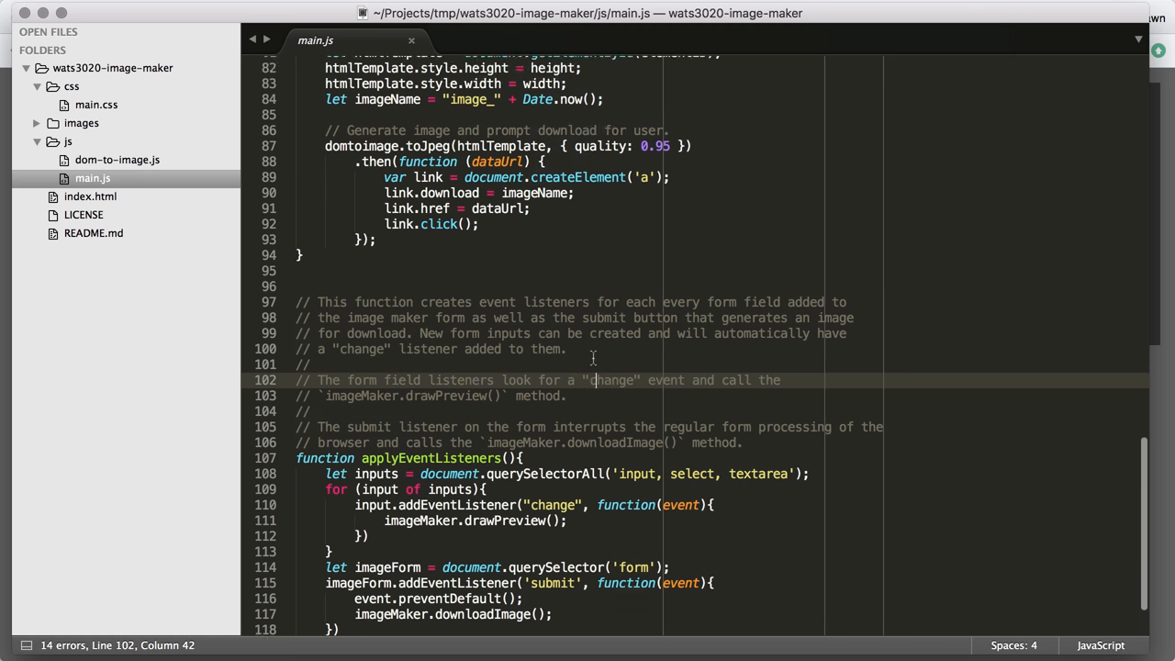
{"action": "scroll", "scroll_direction": "up", "scroll_amount": 3}
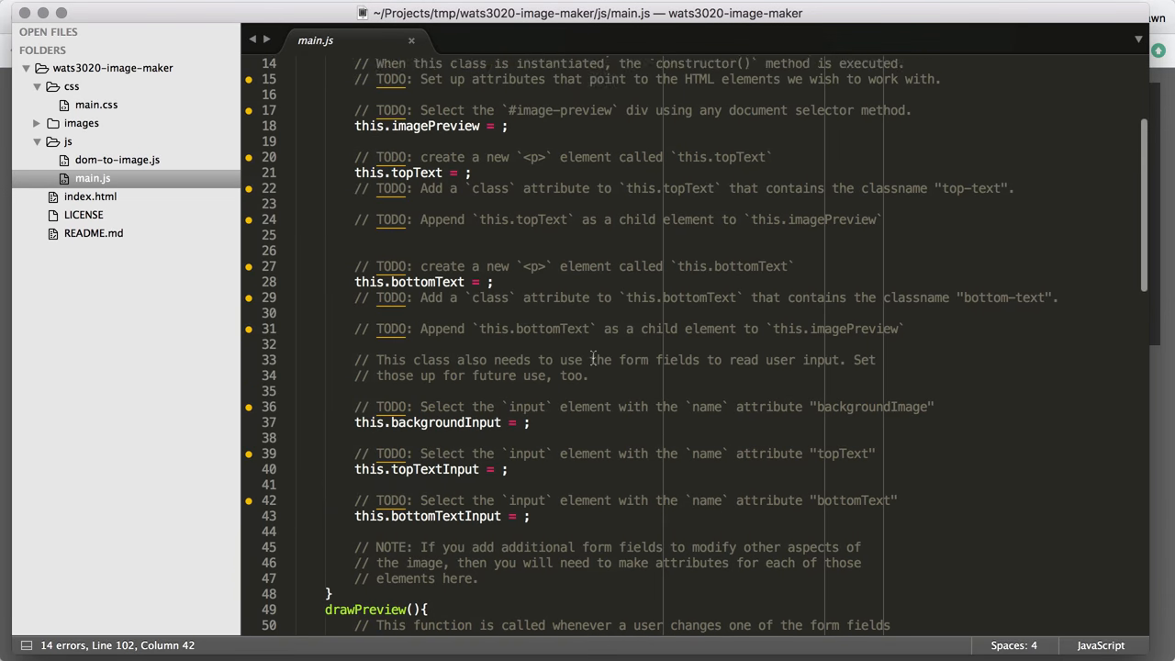
{"action": "scroll", "scroll_direction": "up", "scroll_amount": 3}
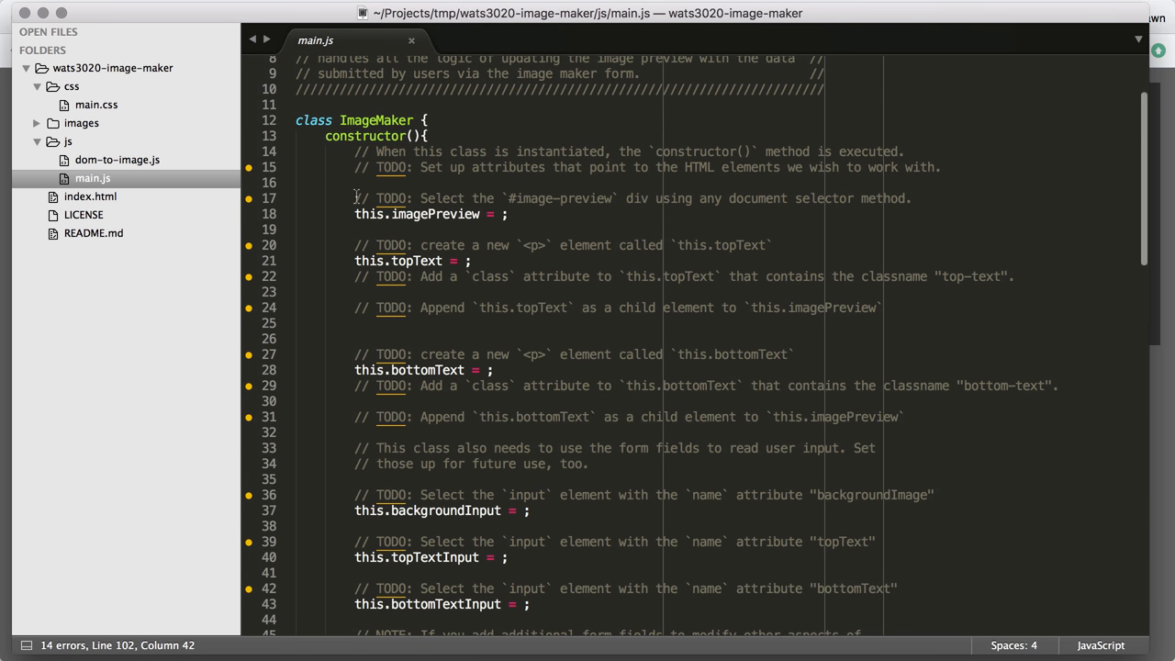
{"action": "mouse_move", "coordinate": [588, 239]}
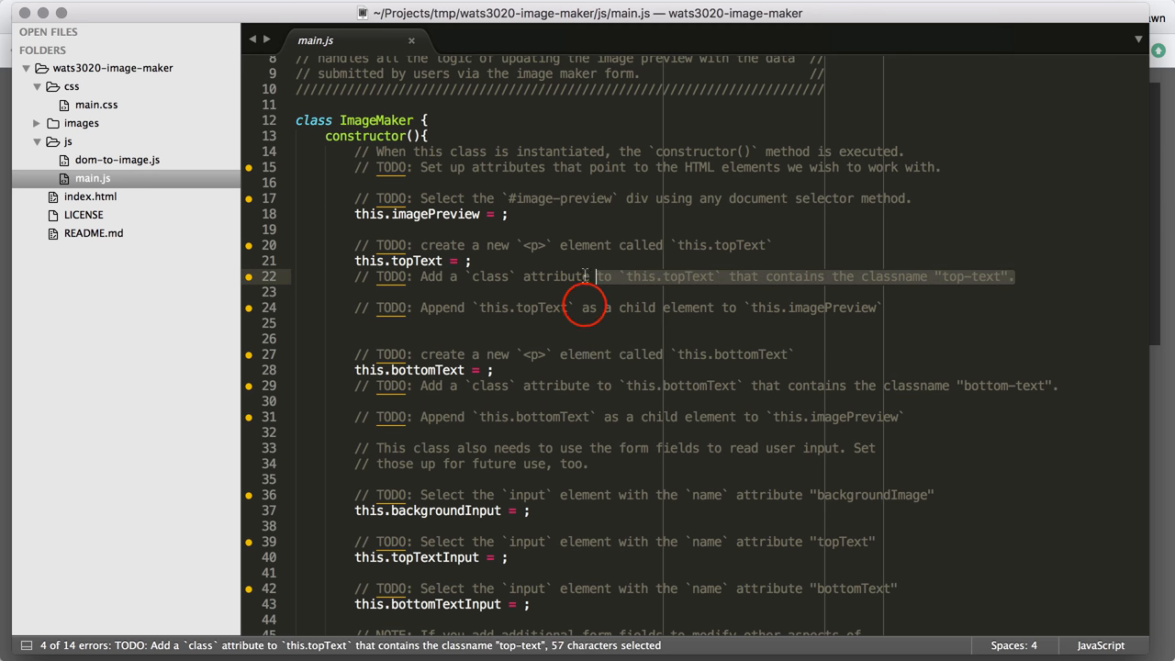
{"action": "left_click", "coordinate": [595, 308]}
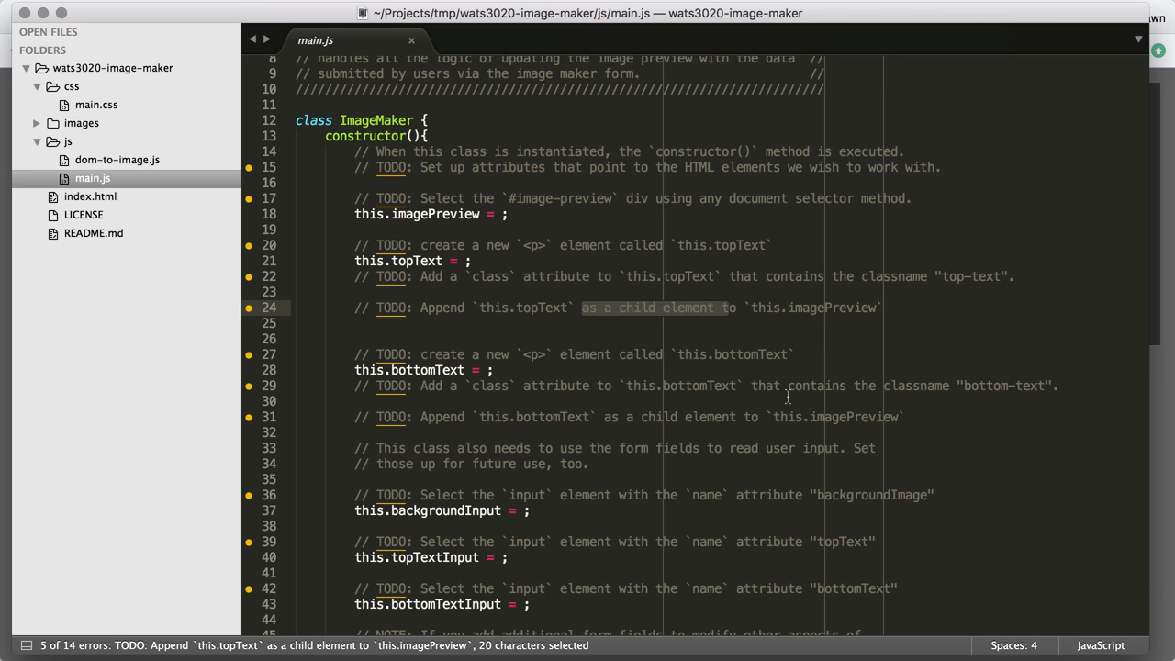
{"action": "scroll", "scroll_direction": "down", "scroll_amount": 3}
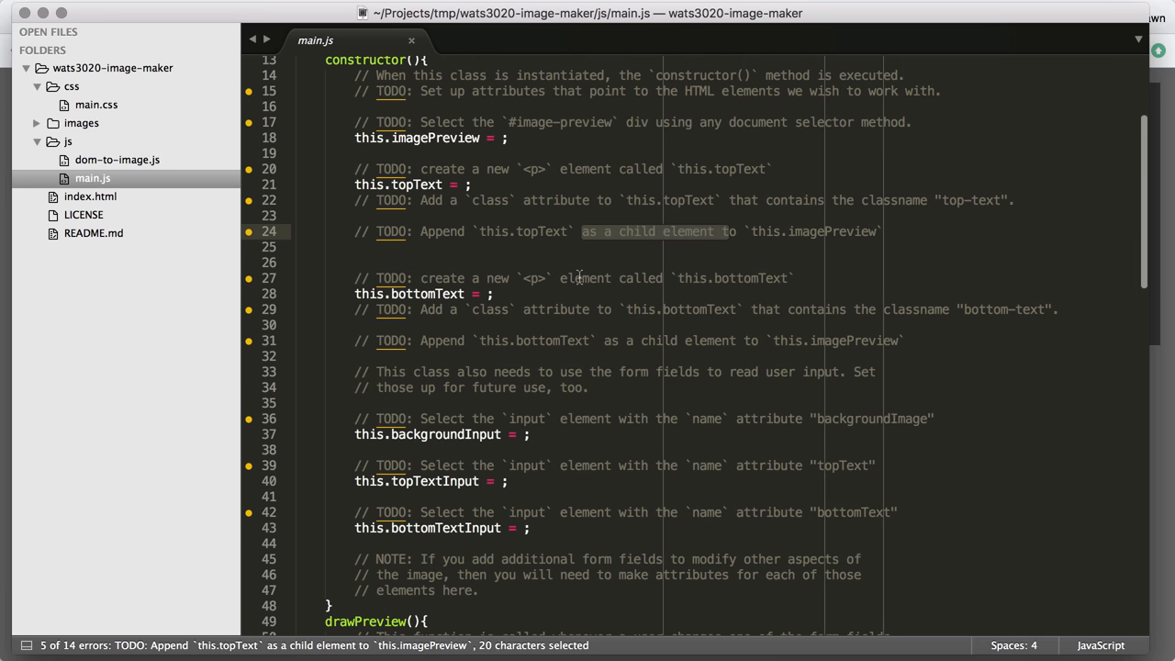
{"action": "scroll", "scroll_direction": "down", "scroll_amount": 3}
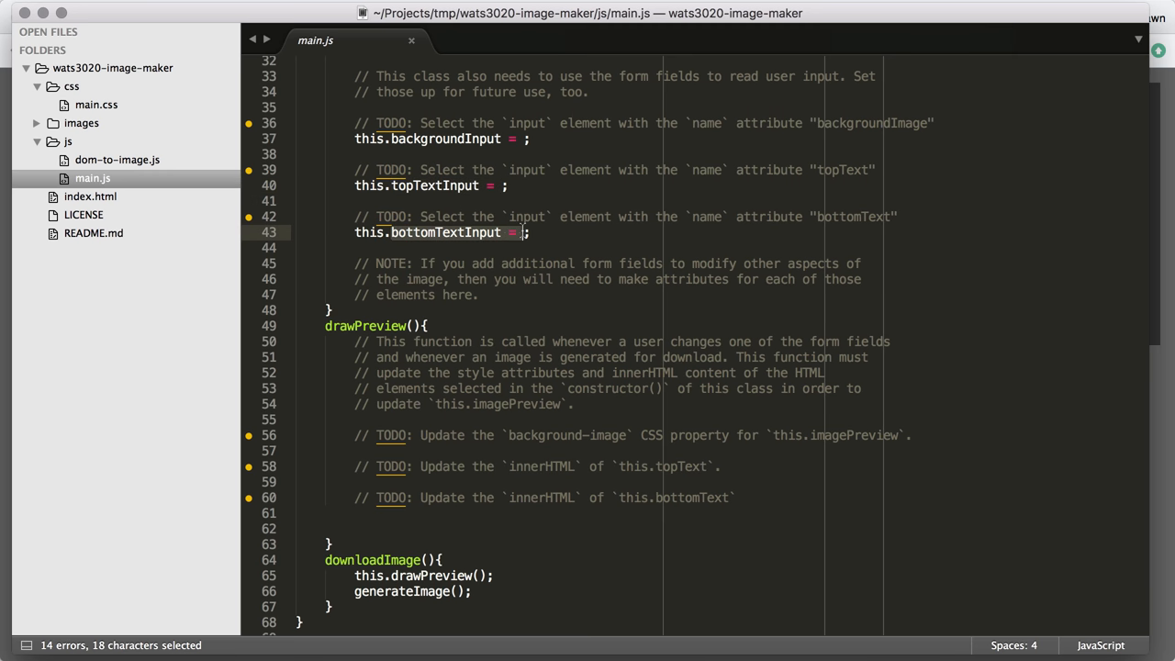
{"action": "scroll", "scroll_direction": "down", "scroll_amount": 3}
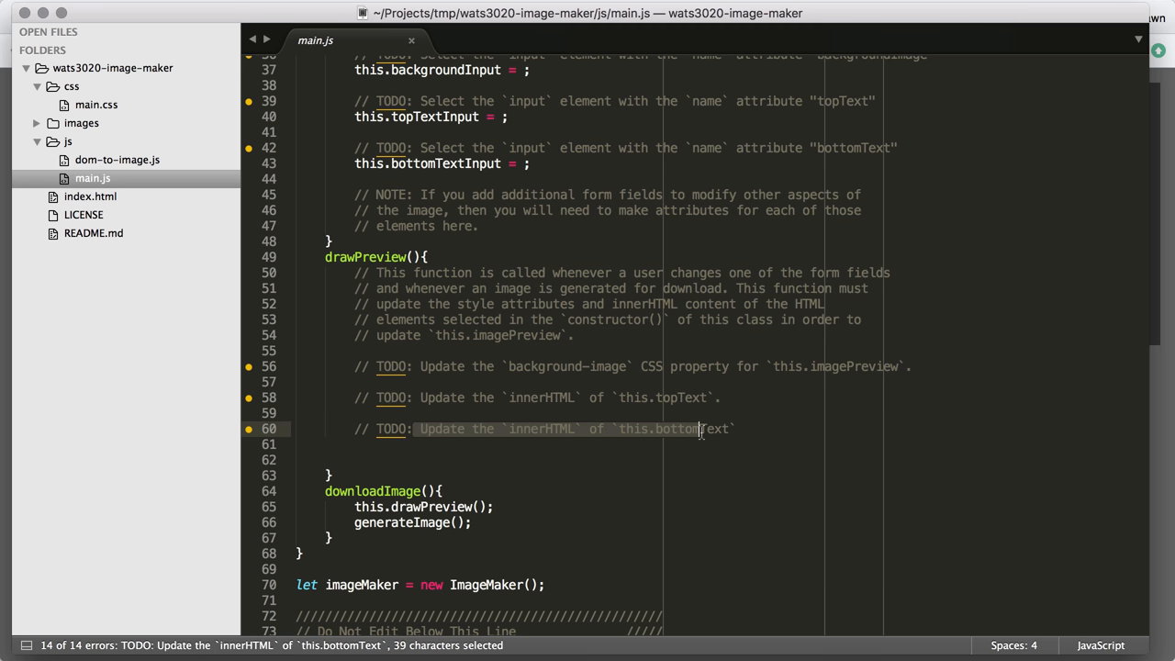
{"action": "mouse_move", "coordinate": [727, 377]}
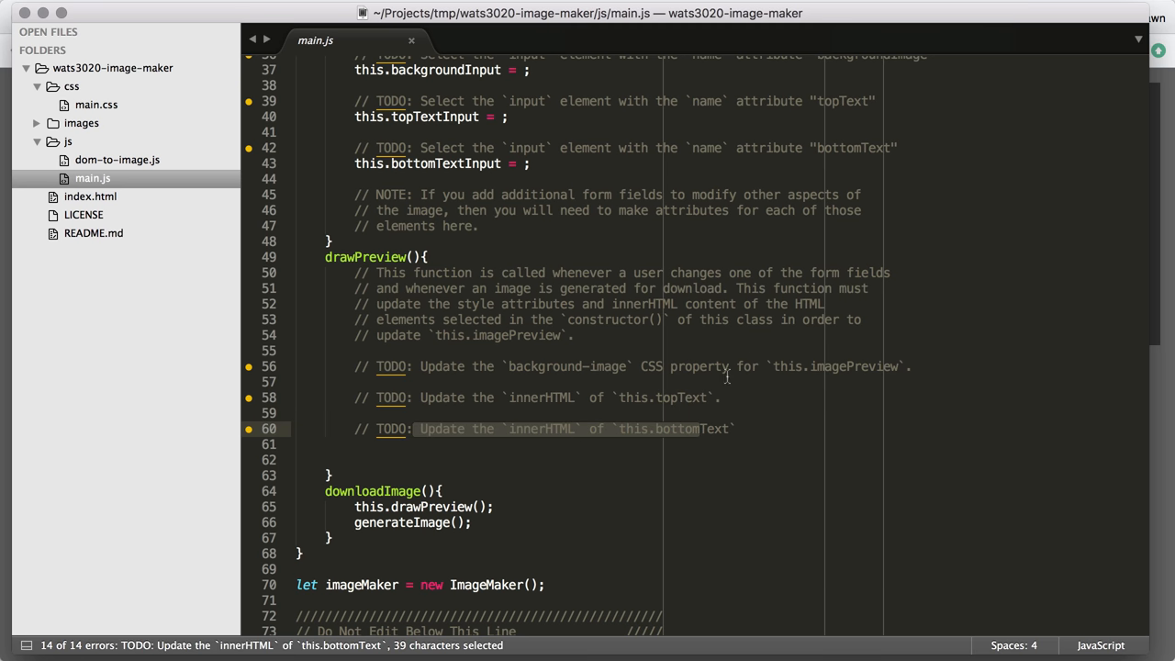
{"action": "mouse_move", "coordinate": [635, 342]}
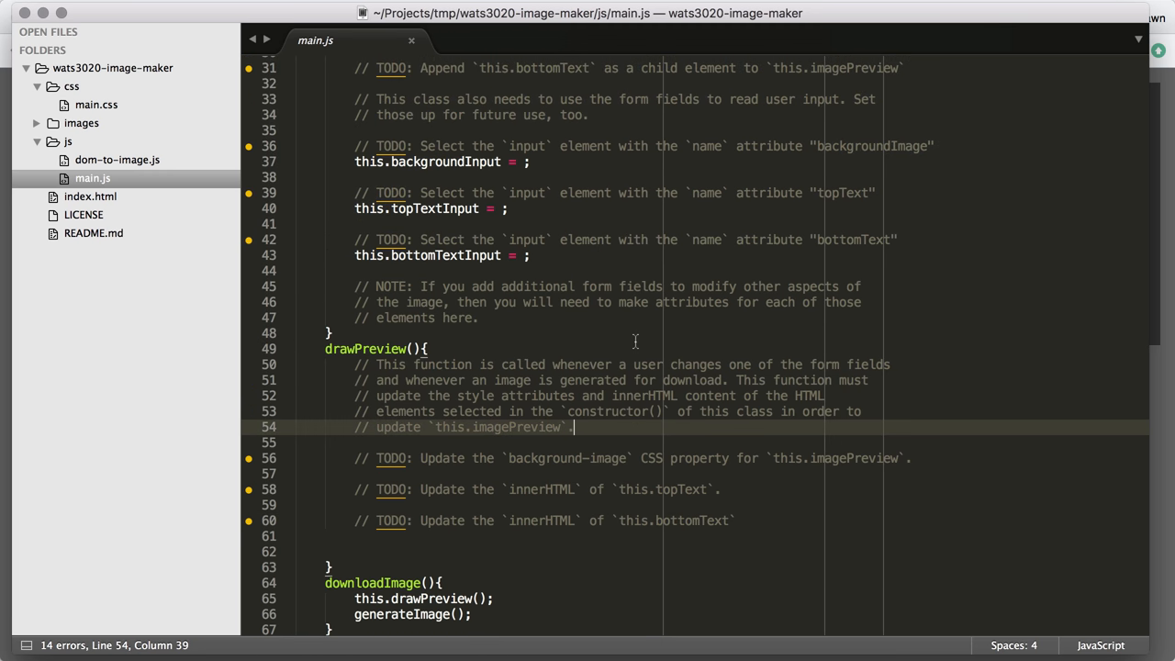
{"action": "scroll", "scroll_direction": "down", "scroll_amount": 3}
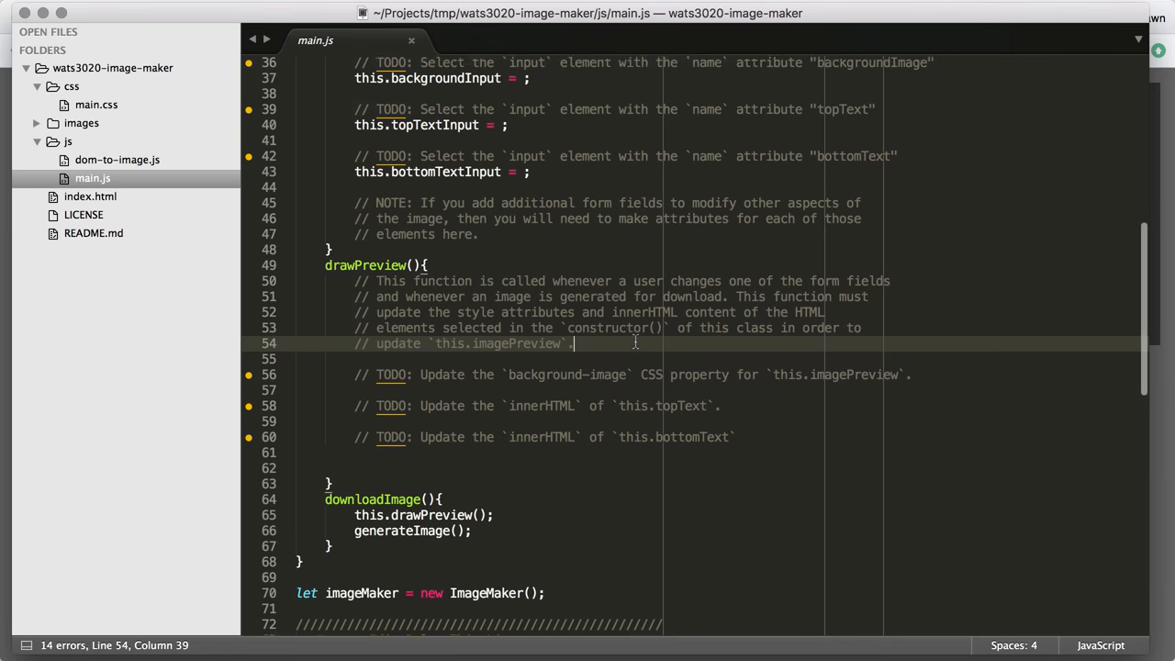
{"action": "scroll", "scroll_direction": "up", "scroll_amount": 3}
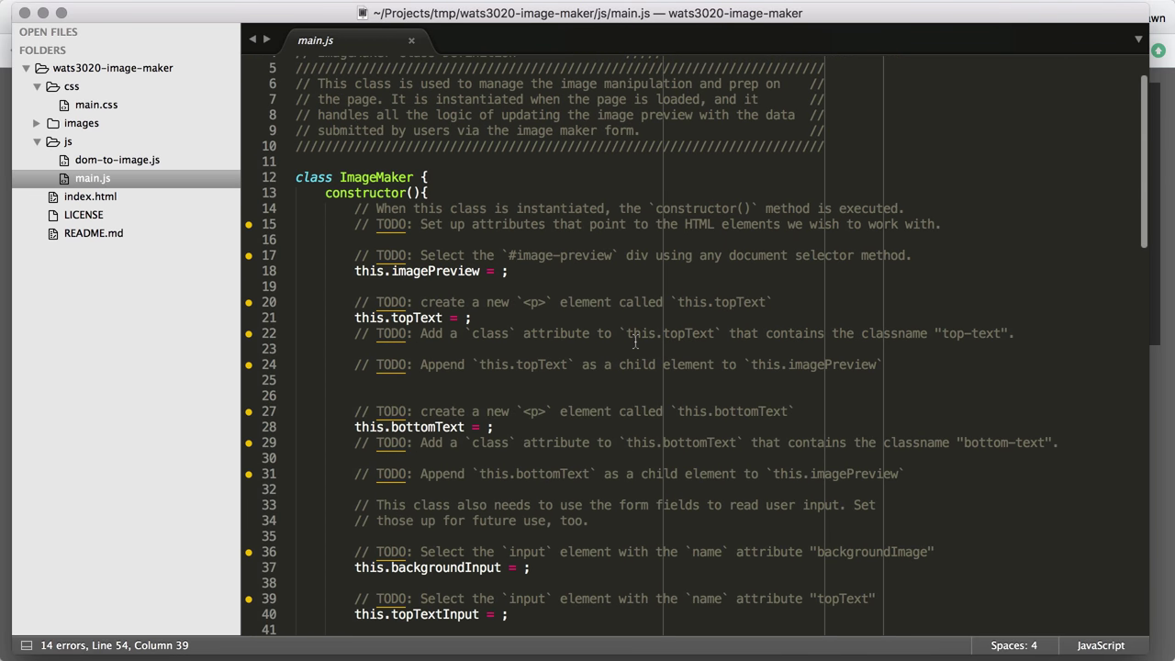
{"action": "scroll", "scroll_direction": "down", "scroll_amount": 3}
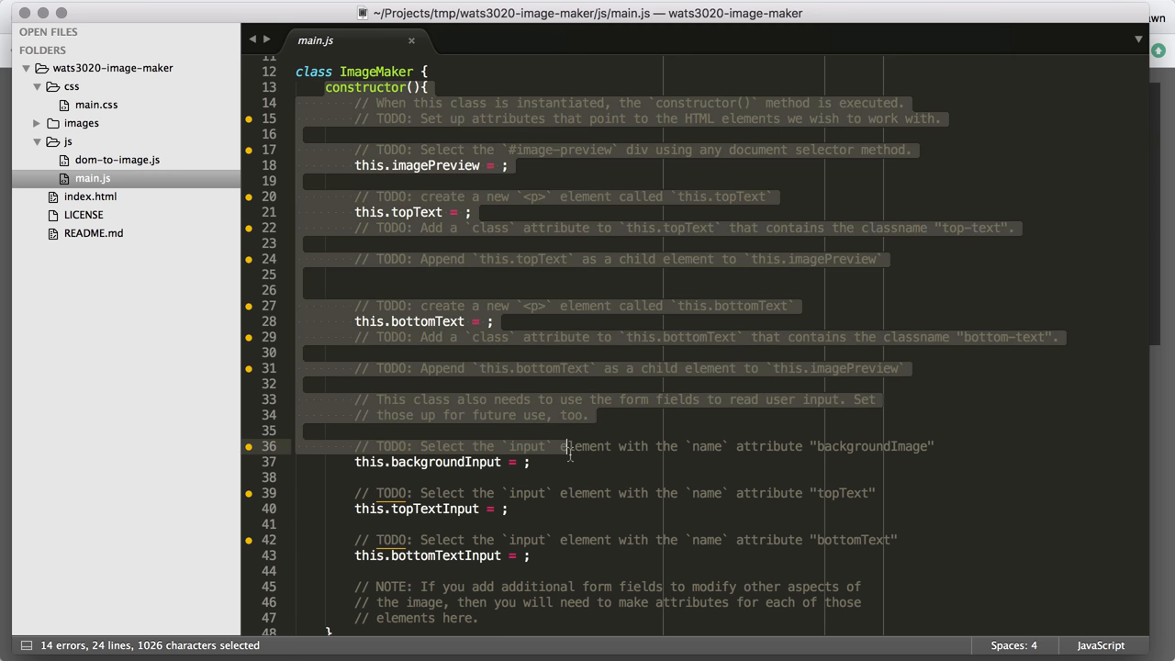
{"action": "left_click", "coordinate": [542, 387]}
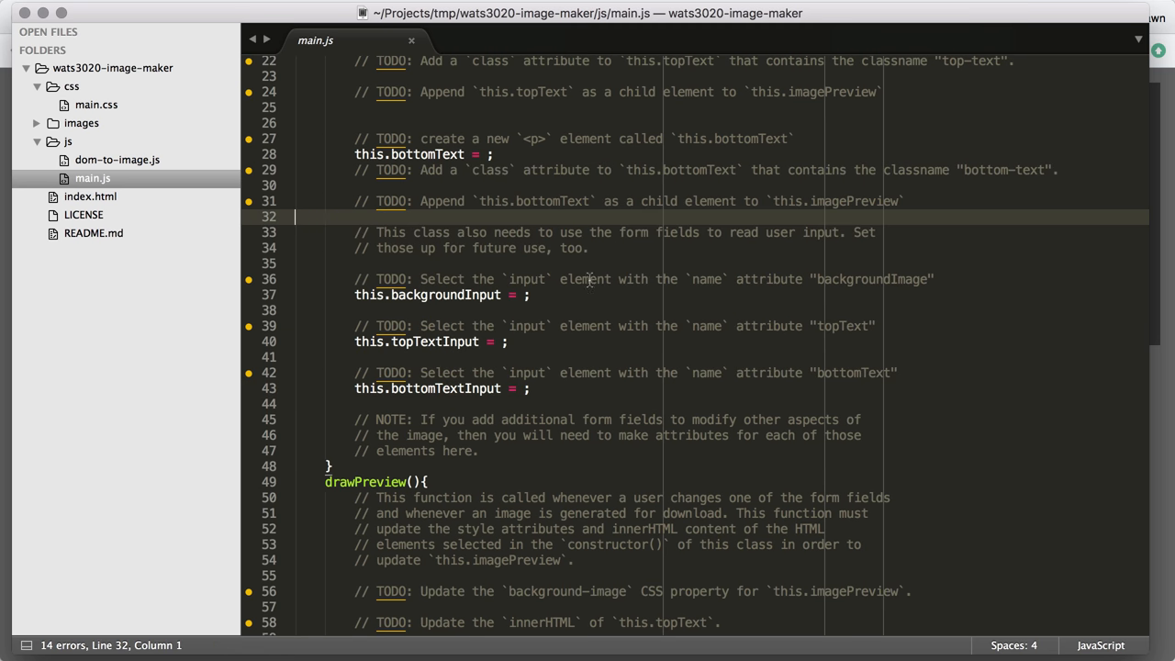
{"action": "scroll", "scroll_direction": "down", "scroll_amount": 3}
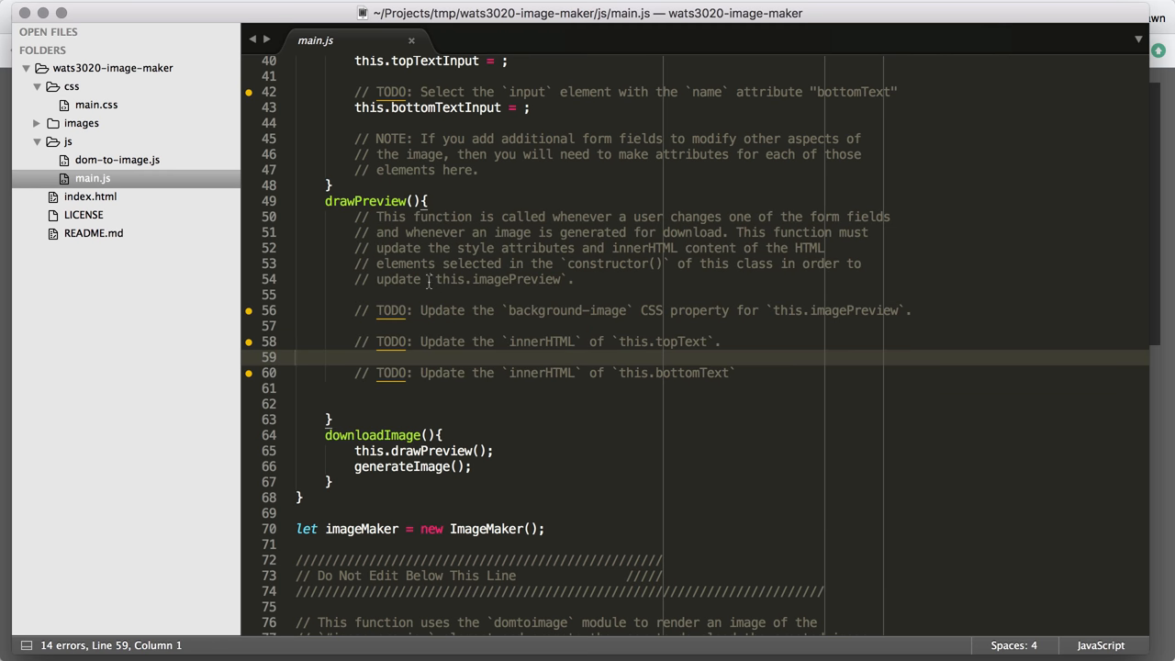
{"action": "mouse_move", "coordinate": [492, 297]}
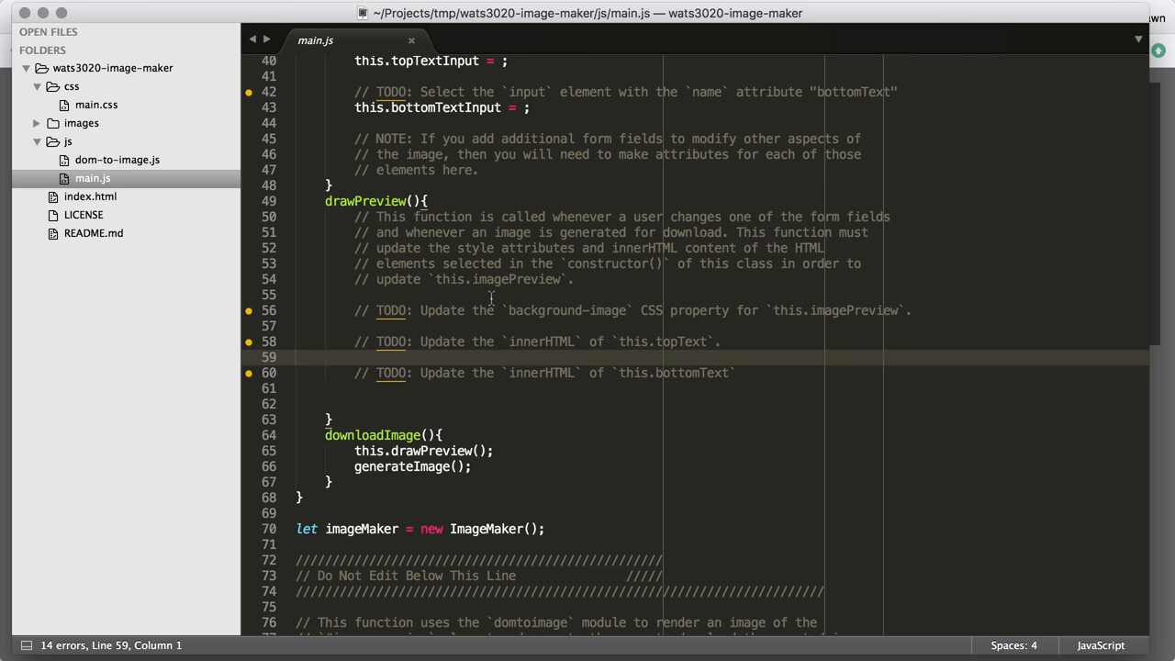
{"action": "mouse_move", "coordinate": [433, 310]}
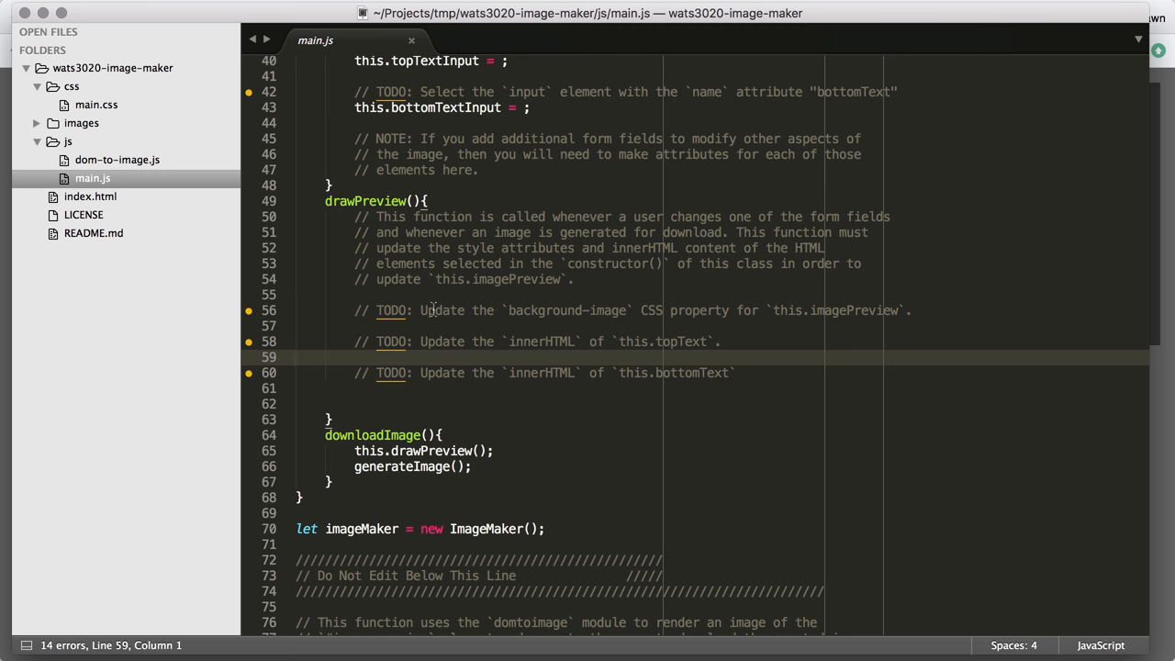
{"action": "scroll", "scroll_direction": "down", "scroll_amount": 3}
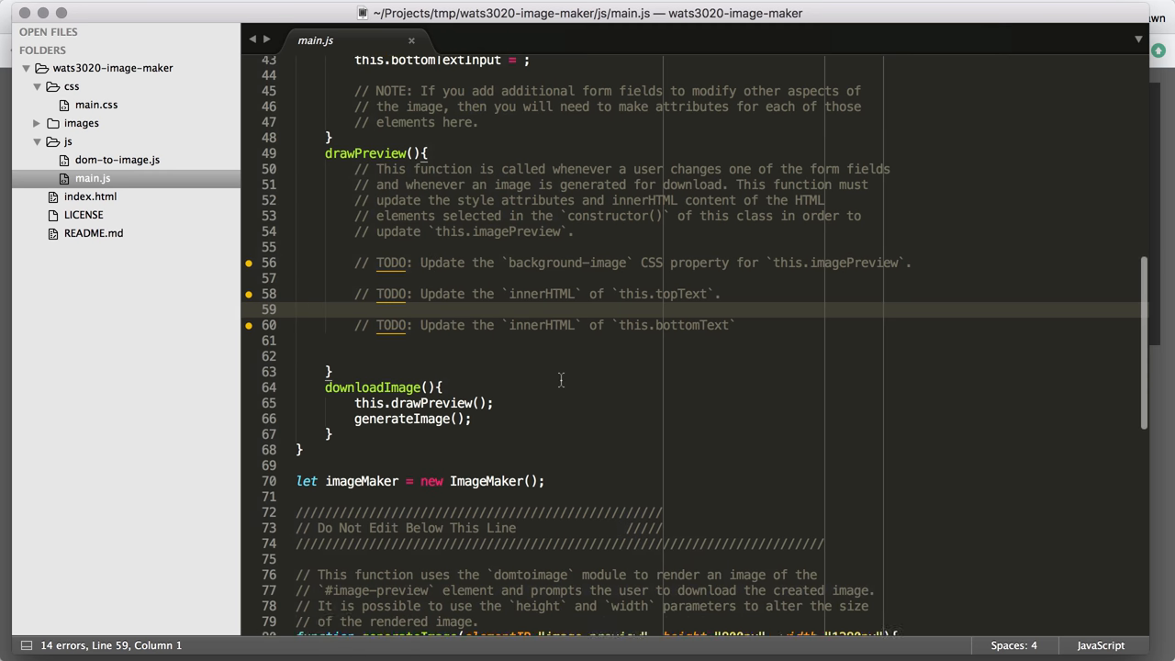
{"action": "scroll", "scroll_direction": "up", "scroll_amount": 3}
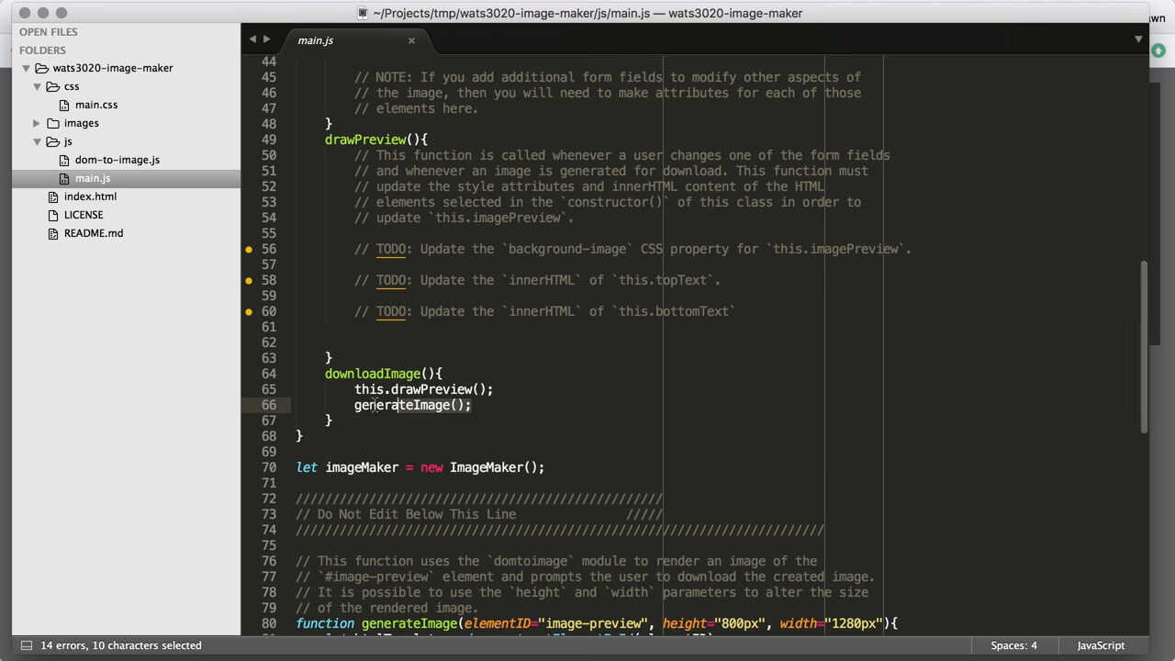
{"action": "left_click", "coordinate": [525, 313]}
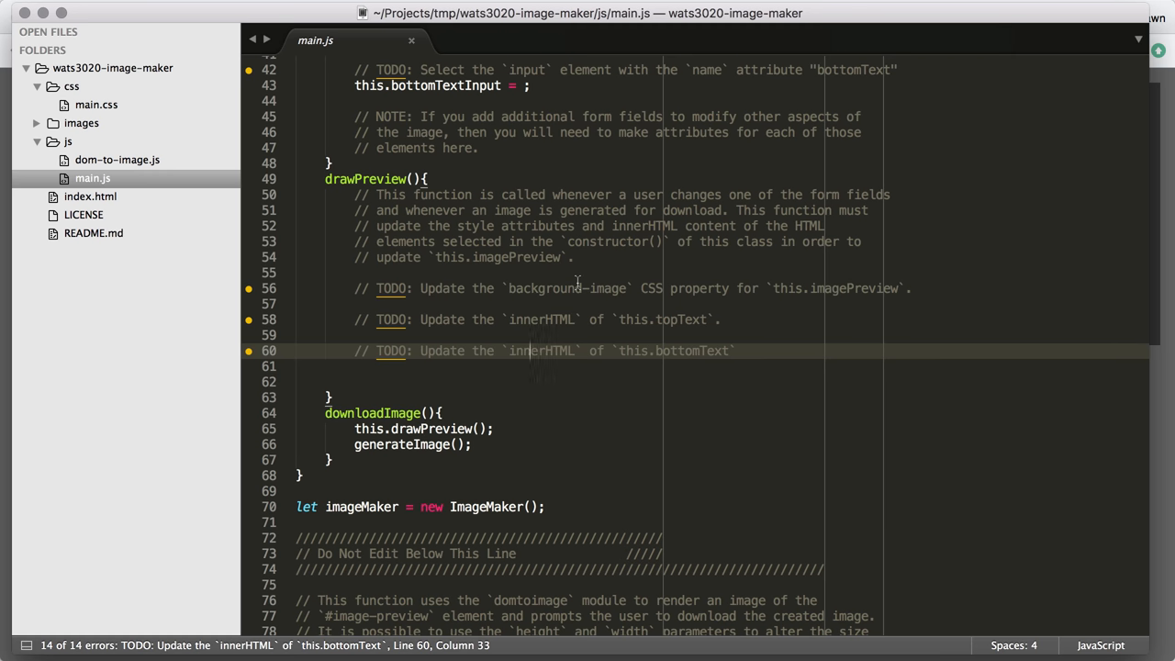
{"action": "scroll", "scroll_direction": "up", "scroll_amount": 3}
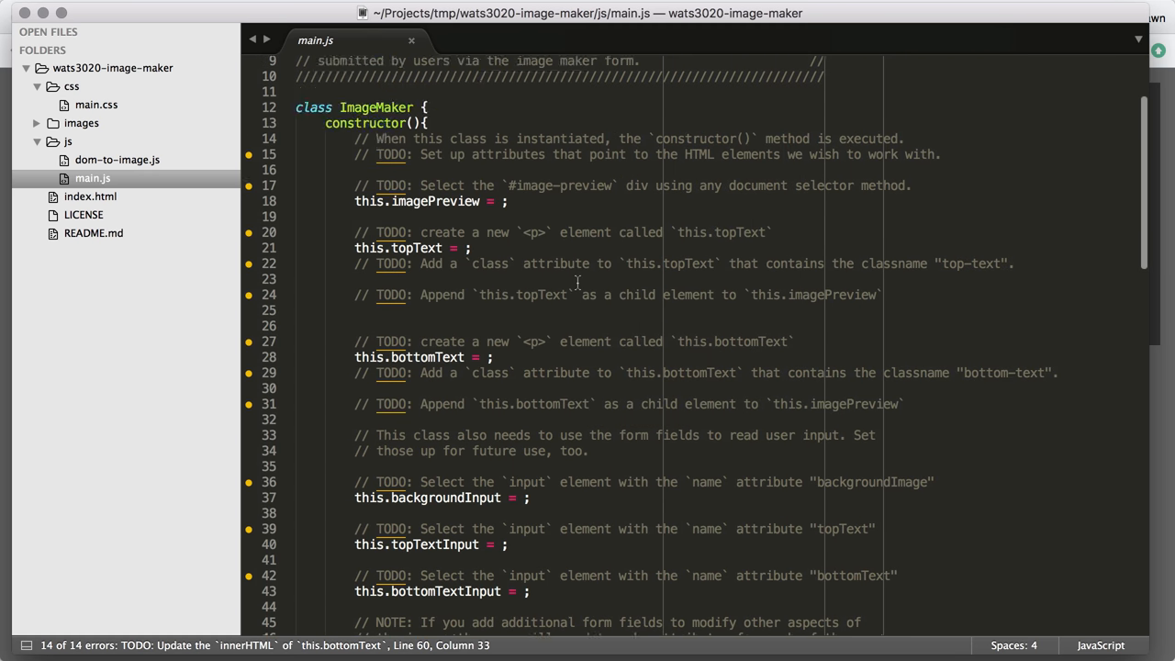
{"action": "scroll", "scroll_direction": "up", "scroll_amount": 3}
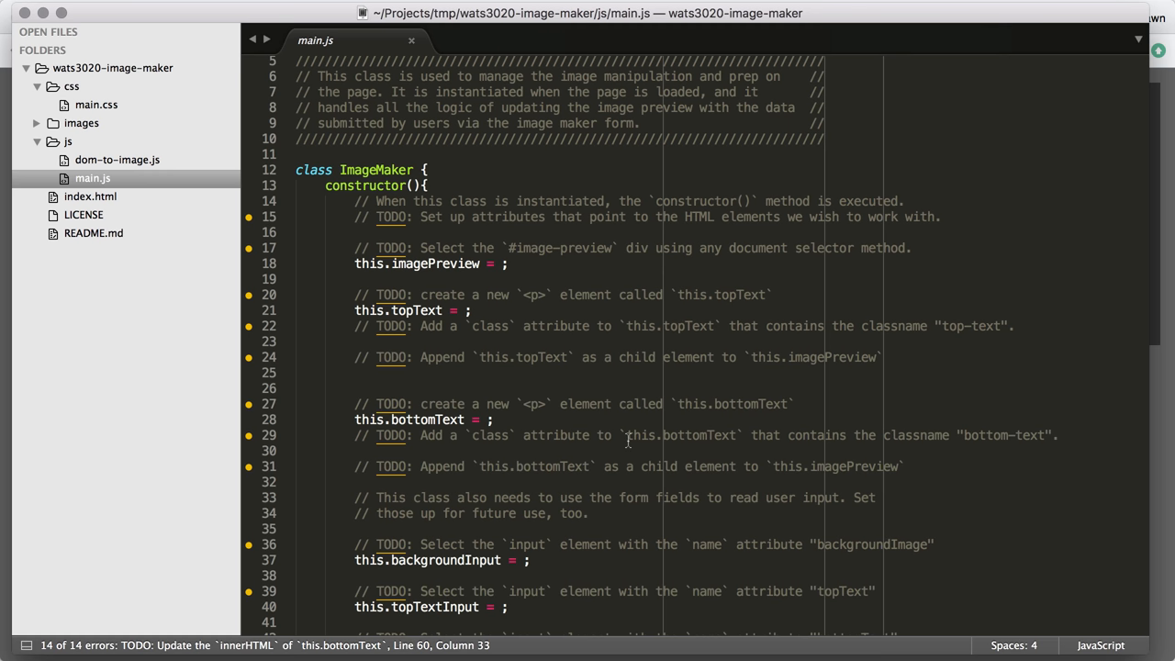
{"action": "mouse_move", "coordinate": [606, 386]}
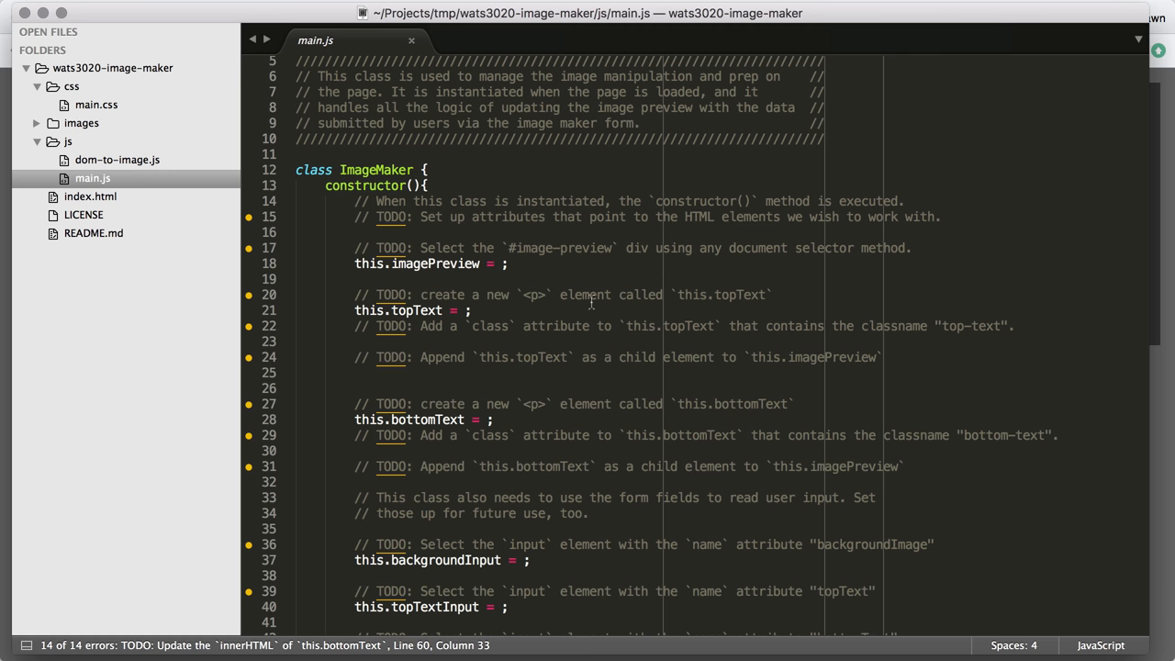
{"action": "mouse_move", "coordinate": [553, 286]}
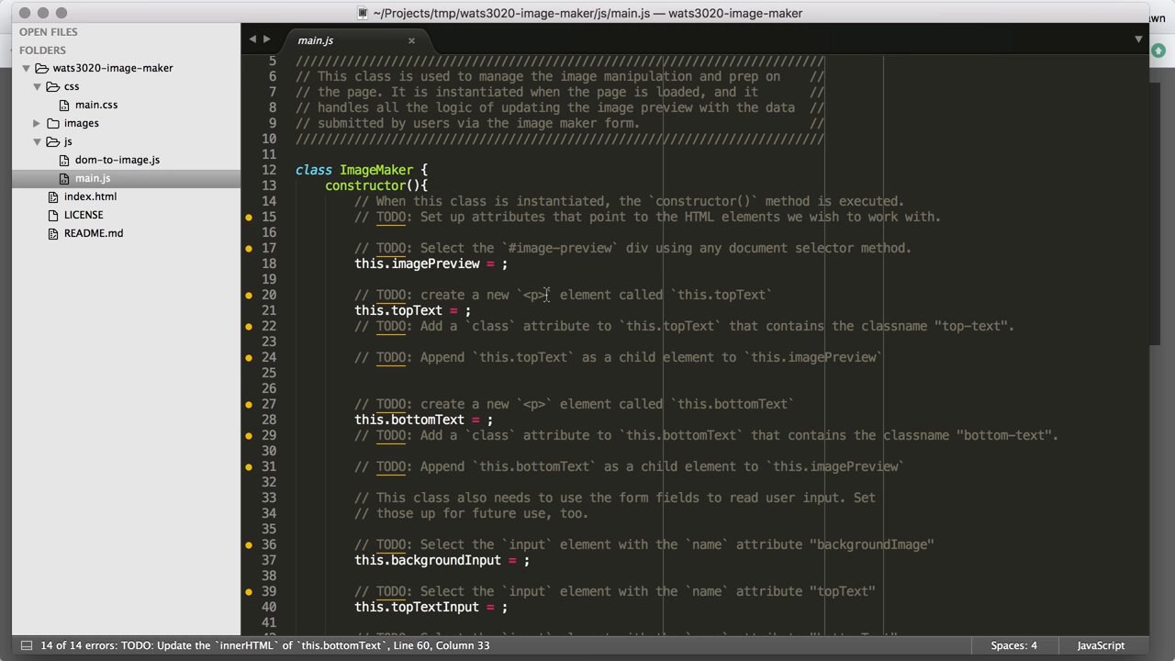
{"action": "left_click", "coordinate": [503, 264]}
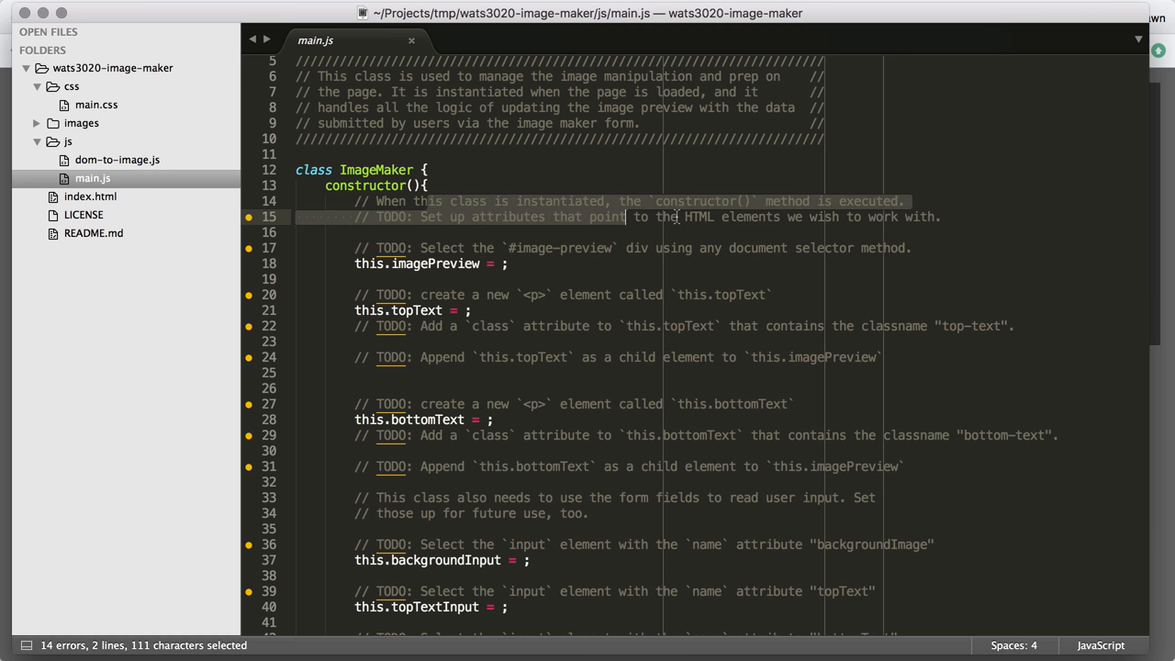
Assign this.imagePreview = document.getElementById('image-preview') under its TODO comment.
{"action": "scroll", "scroll_direction": "down", "scroll_amount": 3}
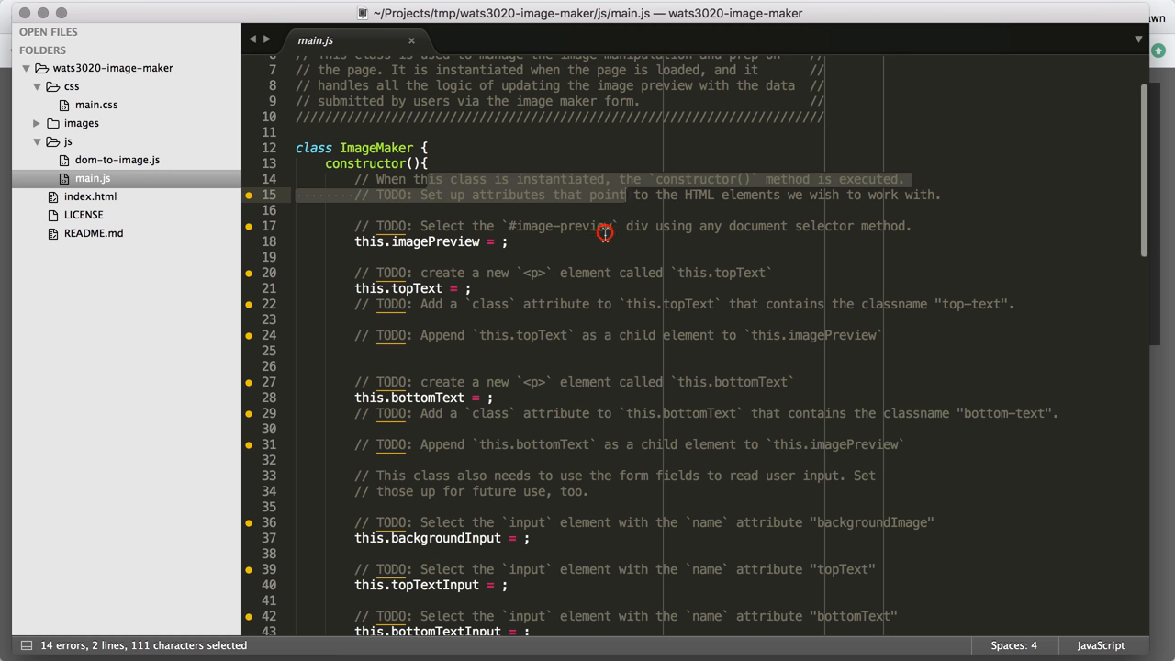
{"action": "left_click", "coordinate": [605, 226]}
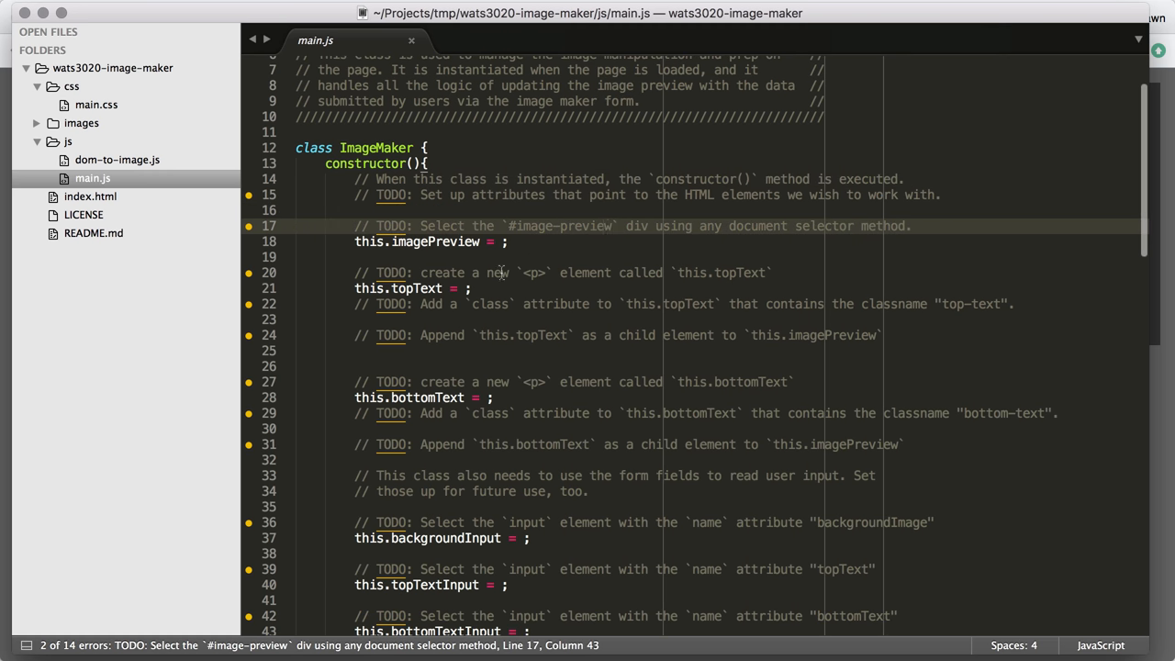
{"action": "left_click_drag", "start_coordinate": [421, 226], "coordinate": [577, 226]}
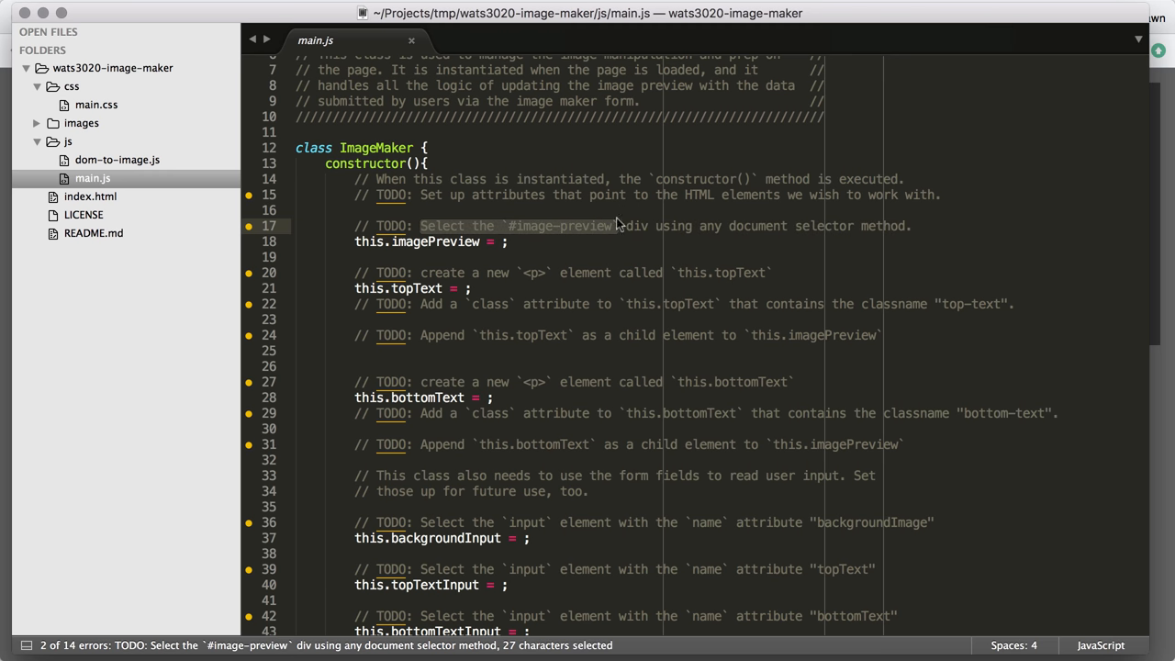
{"action": "left_click", "coordinate": [503, 226]}
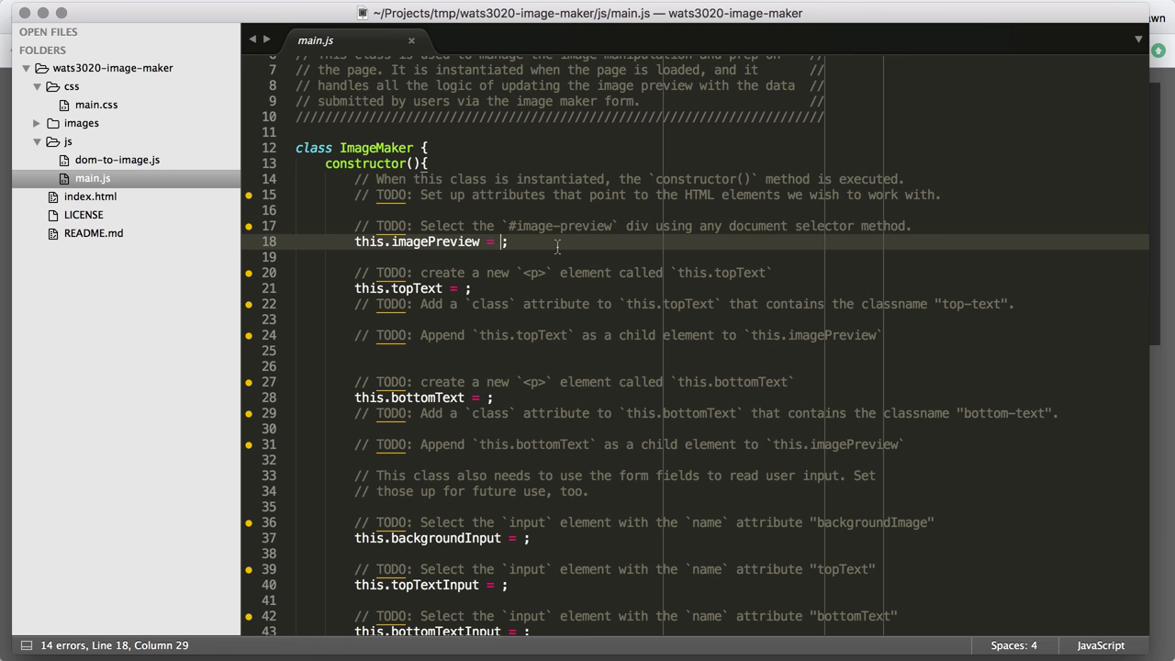
{"action": "type", "text": "document."}
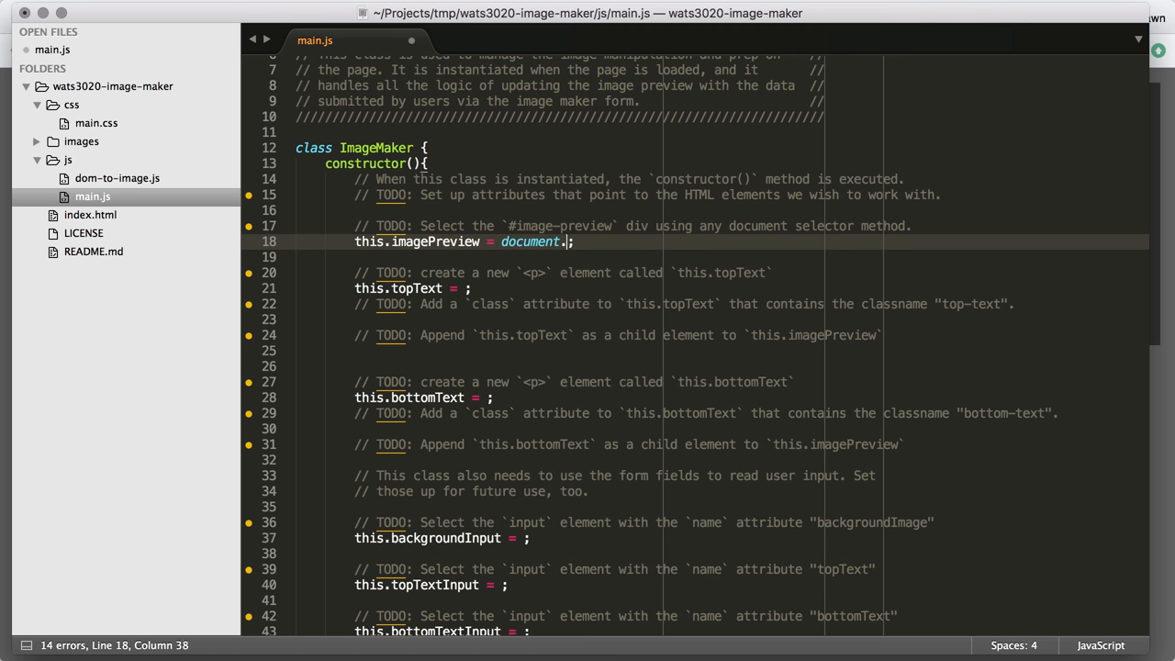
{"action": "type", "text": "getElementById"}
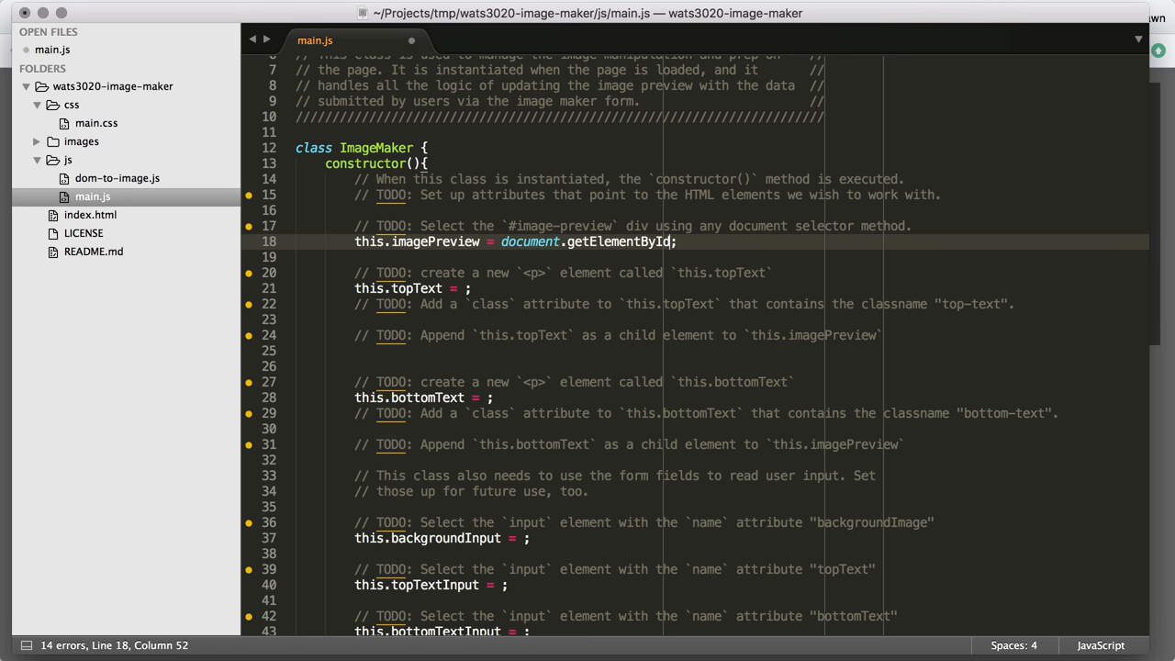
{"action": "type", "text": "()"}
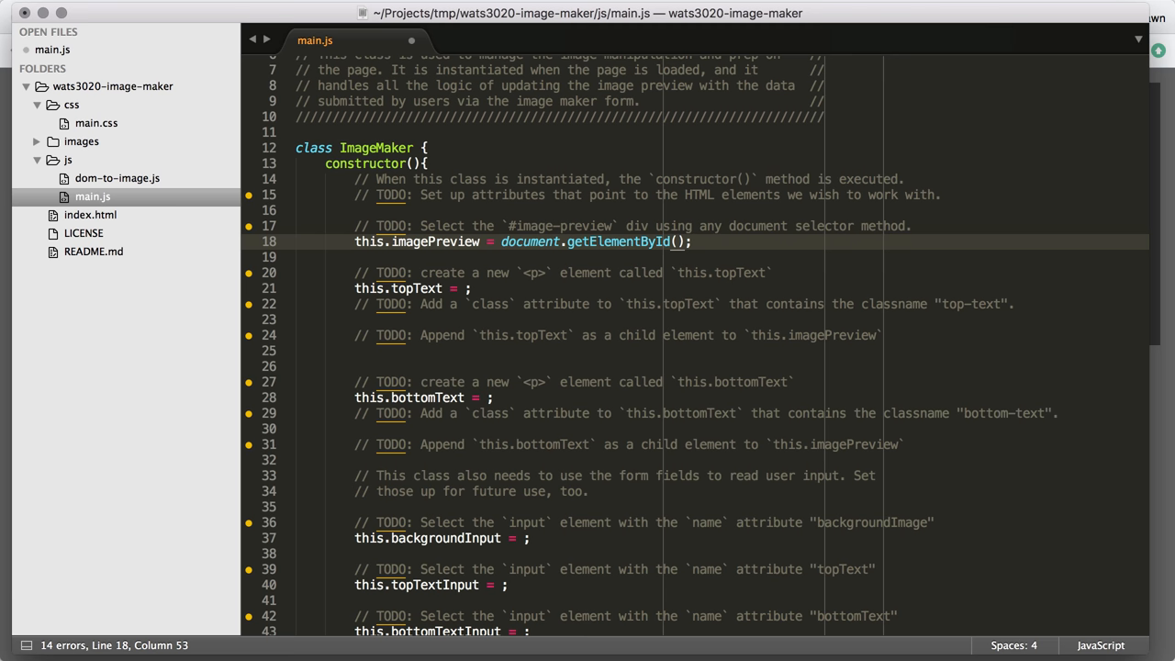
{"action": "type", "text": "''"}
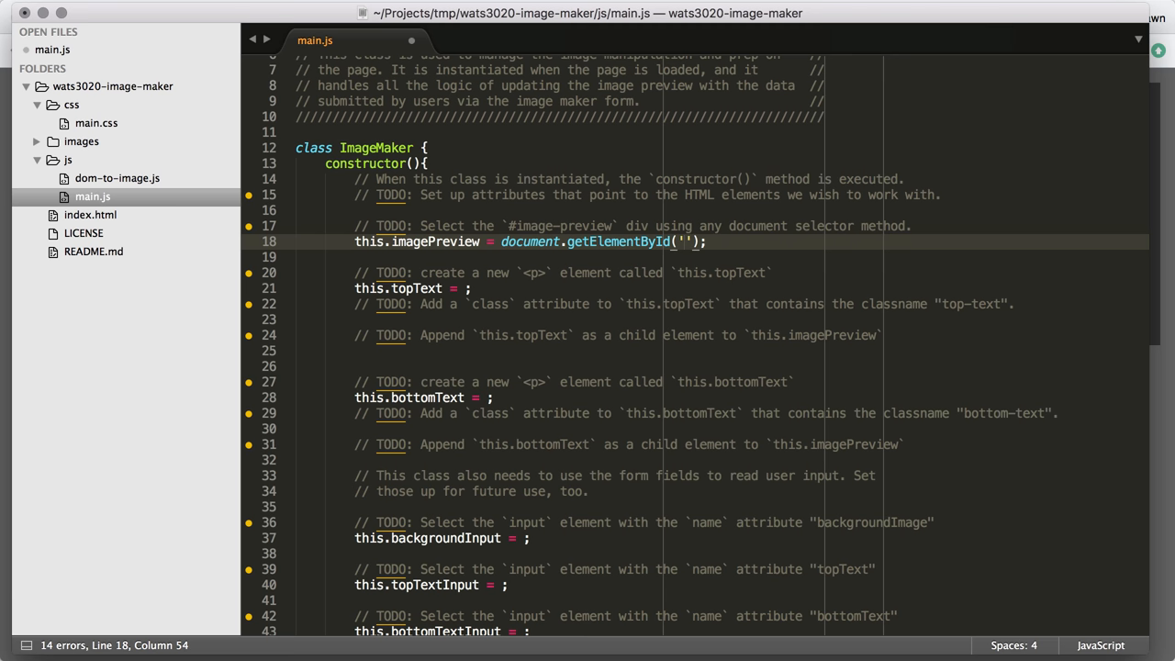
{"action": "type", "text": "image-preview"}
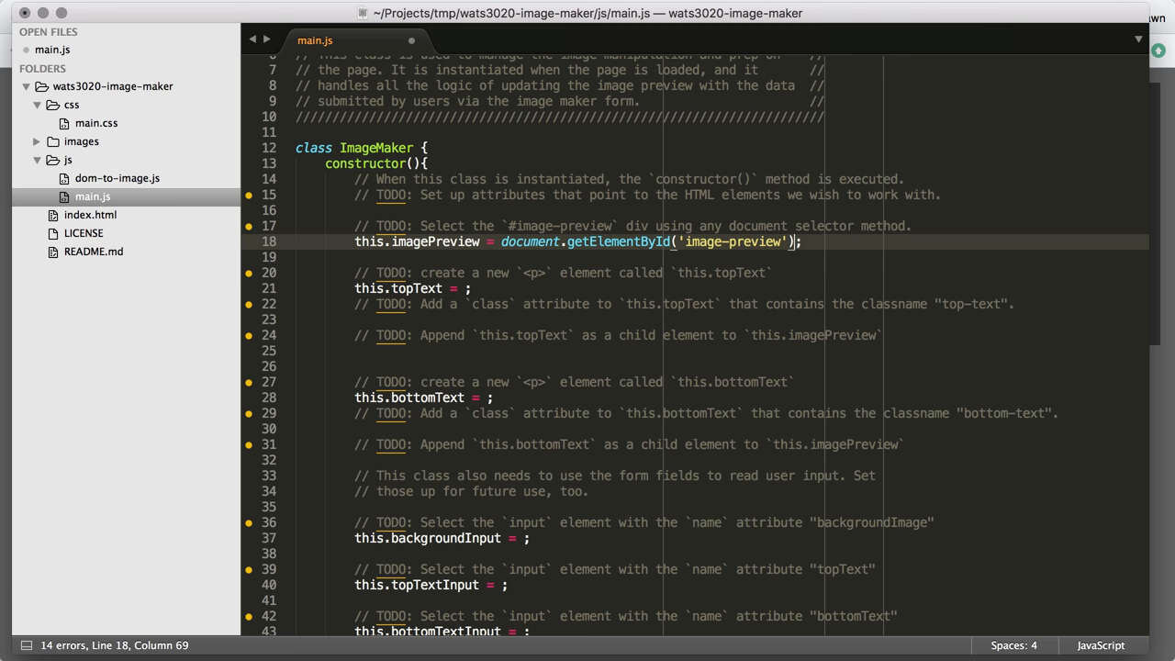
{"action": "left_click", "coordinate": [503, 226]}
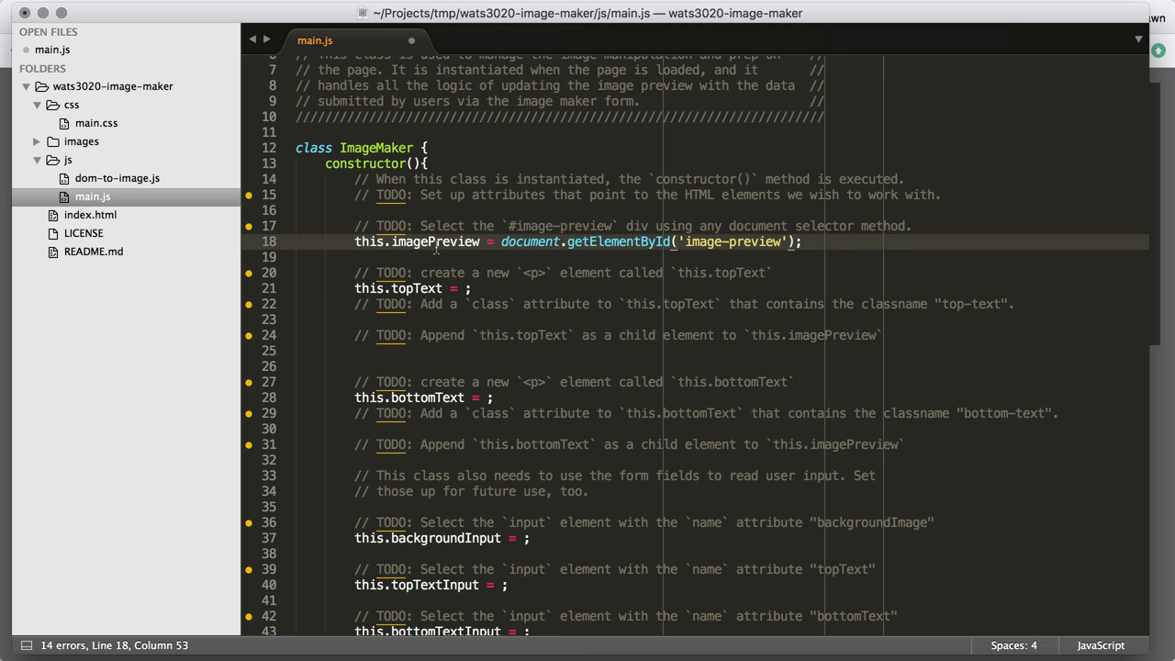
{"action": "mouse_move", "coordinate": [478, 250]}
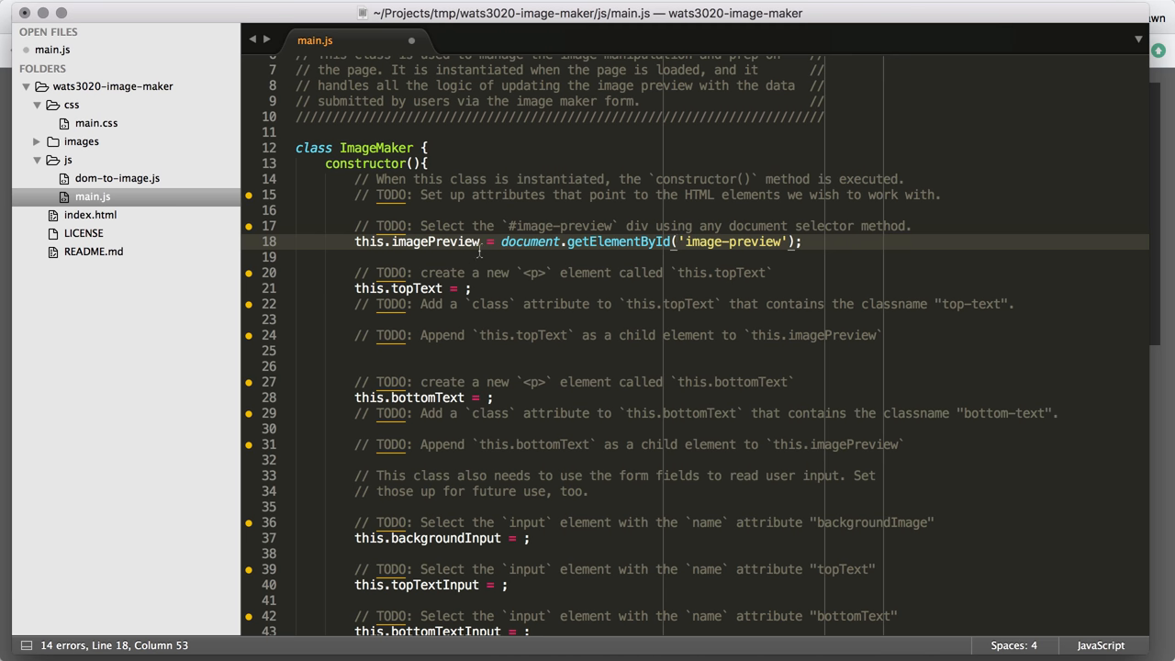
{"action": "mouse_move", "coordinate": [788, 250]}
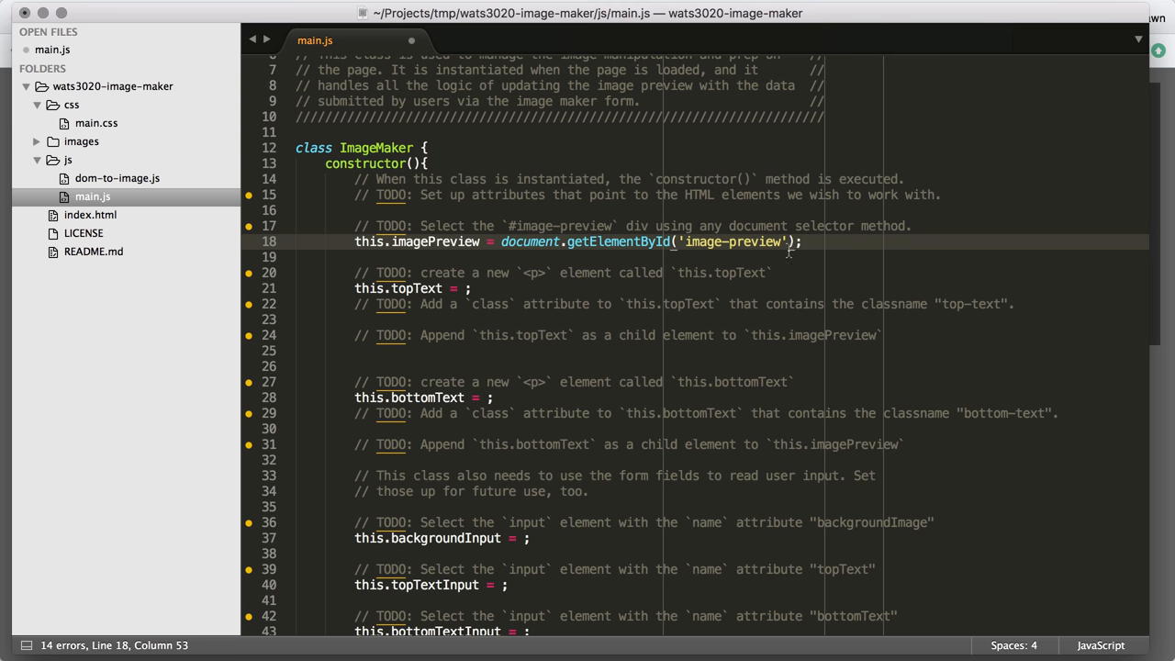
Create this.topText as a <p> and set its class attribute to 'top-text'.
{"action": "scroll", "scroll_direction": "down", "scroll_amount": 3}
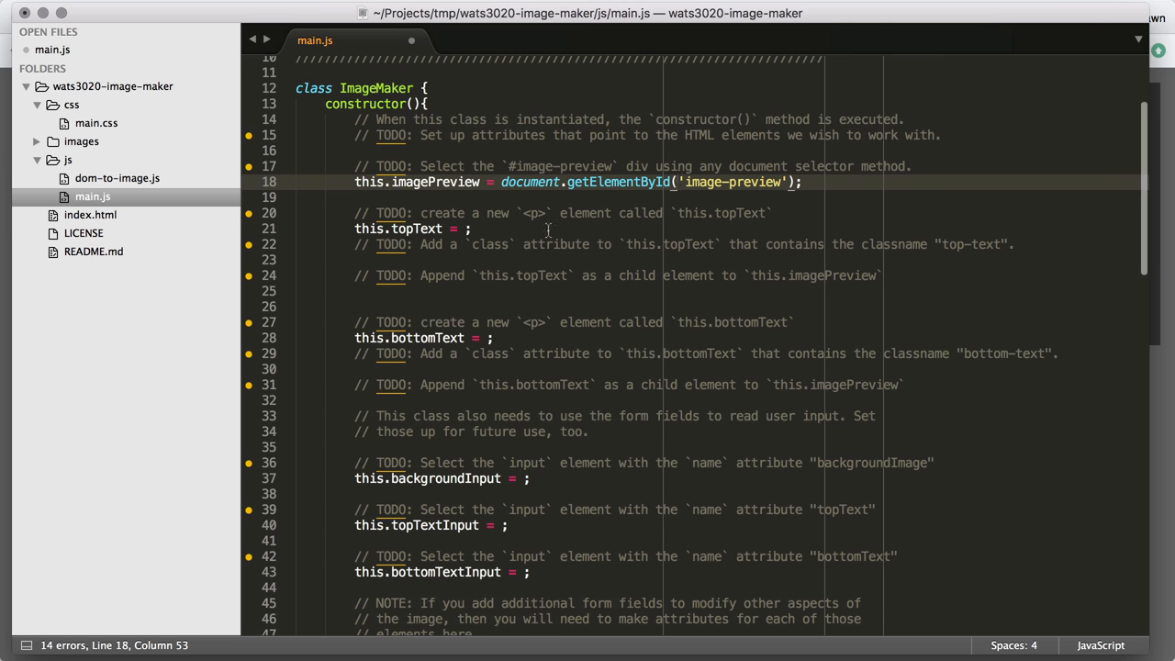
{"action": "mouse_move", "coordinate": [525, 217]}
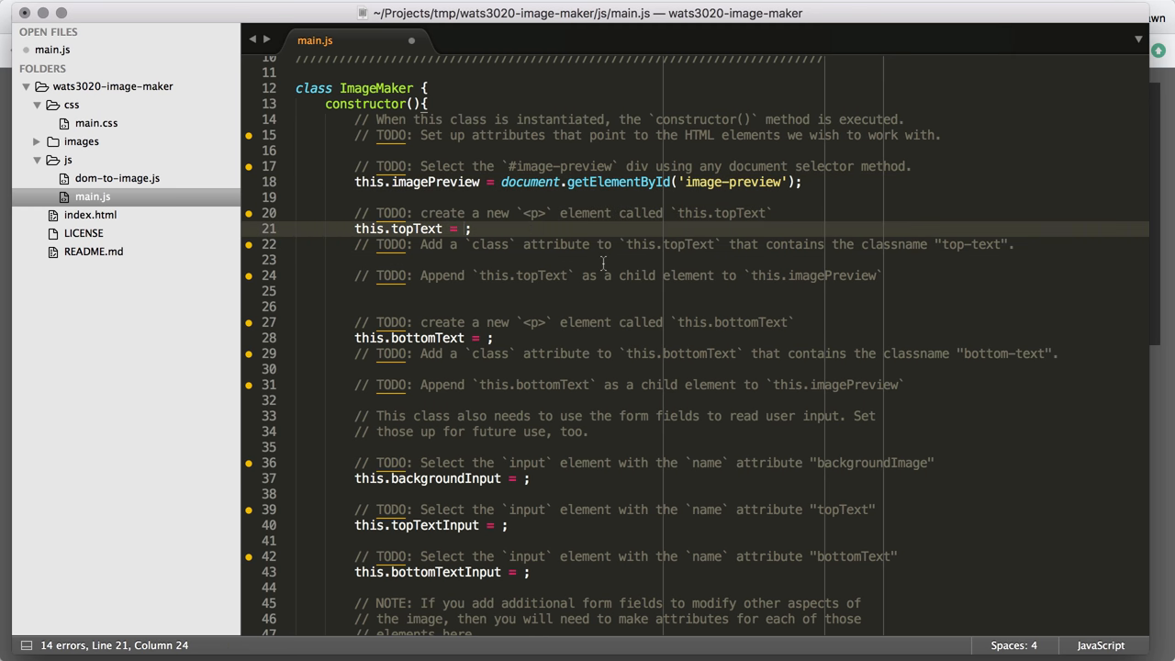
{"action": "type", "text": "document.createElement('"}
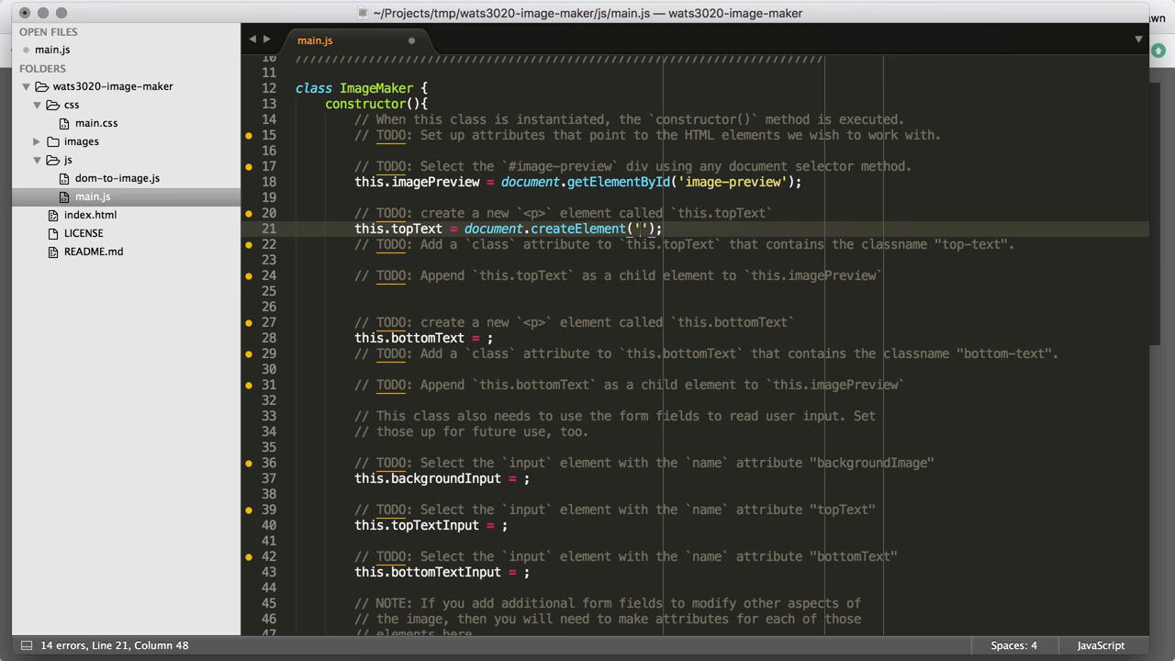
{"action": "type", "text": "p"}
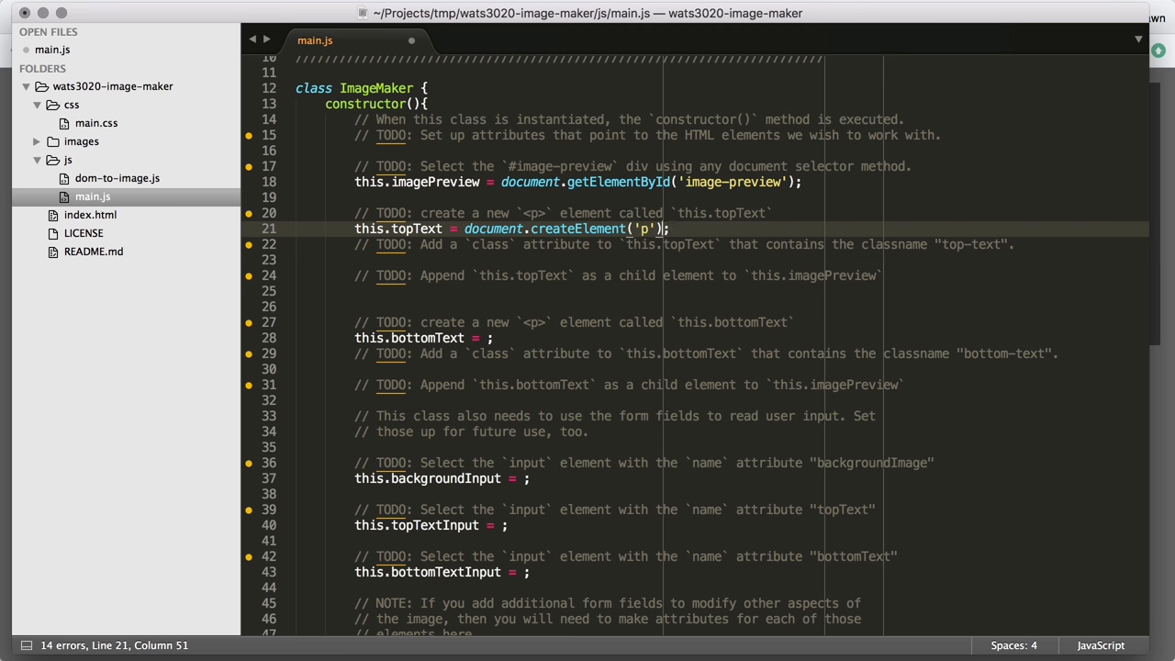
{"action": "mouse_move", "coordinate": [707, 286]}
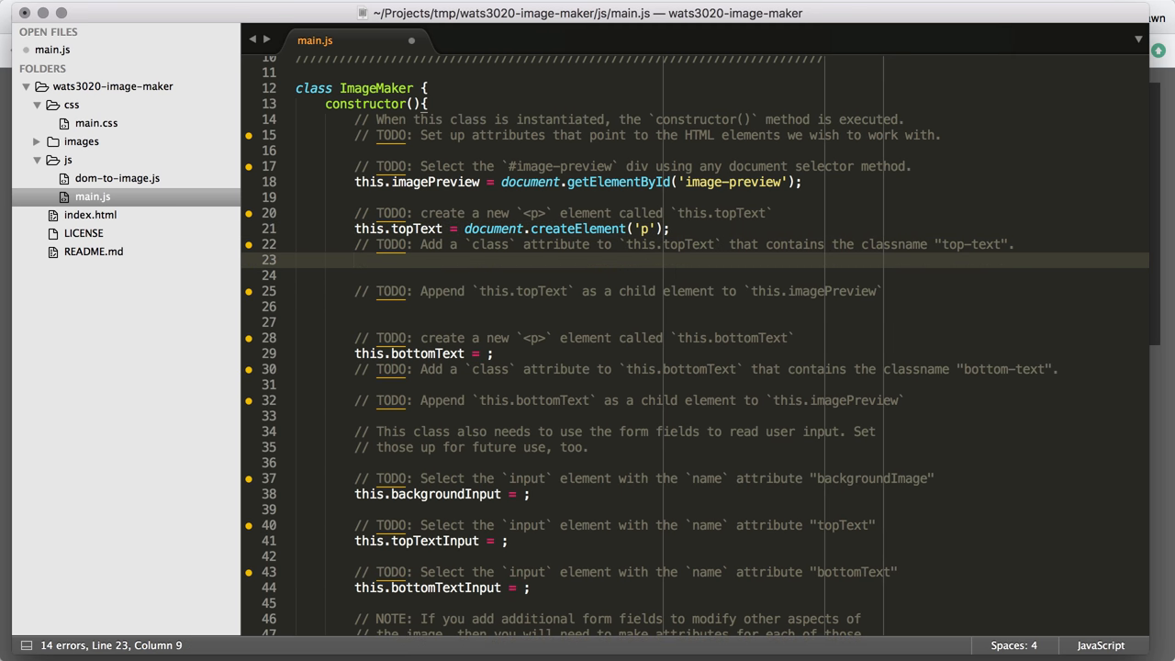
{"action": "mouse_move", "coordinate": [793, 283]}
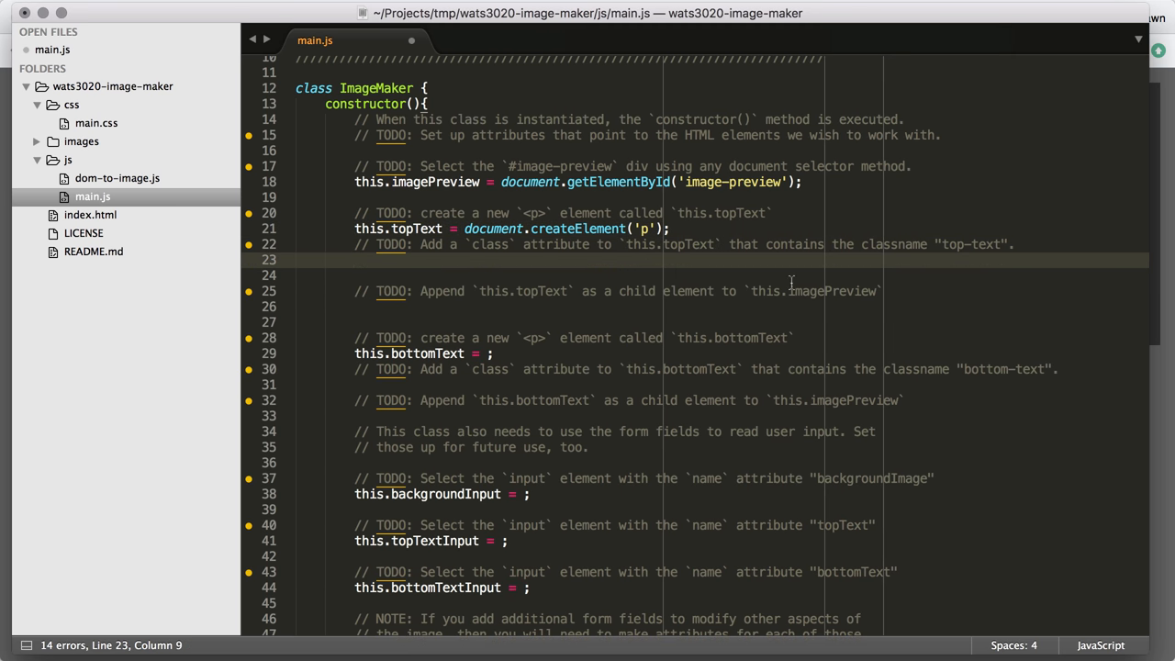
{"action": "left_click", "coordinate": [843, 244]}
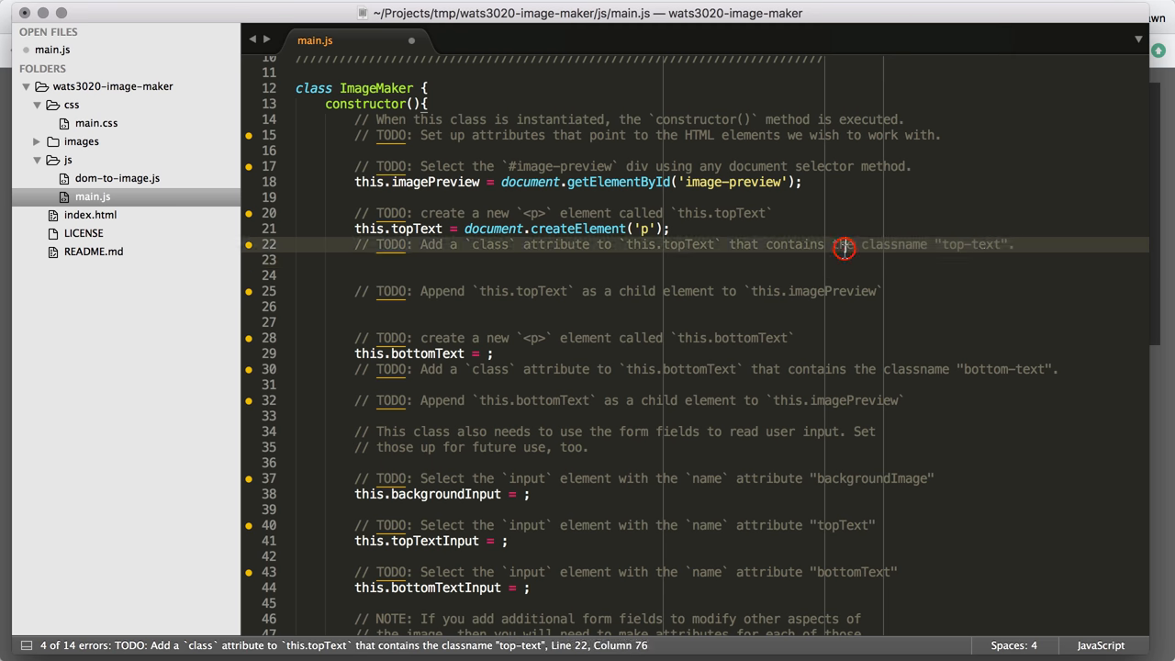
{"action": "left_click", "coordinate": [358, 261]}
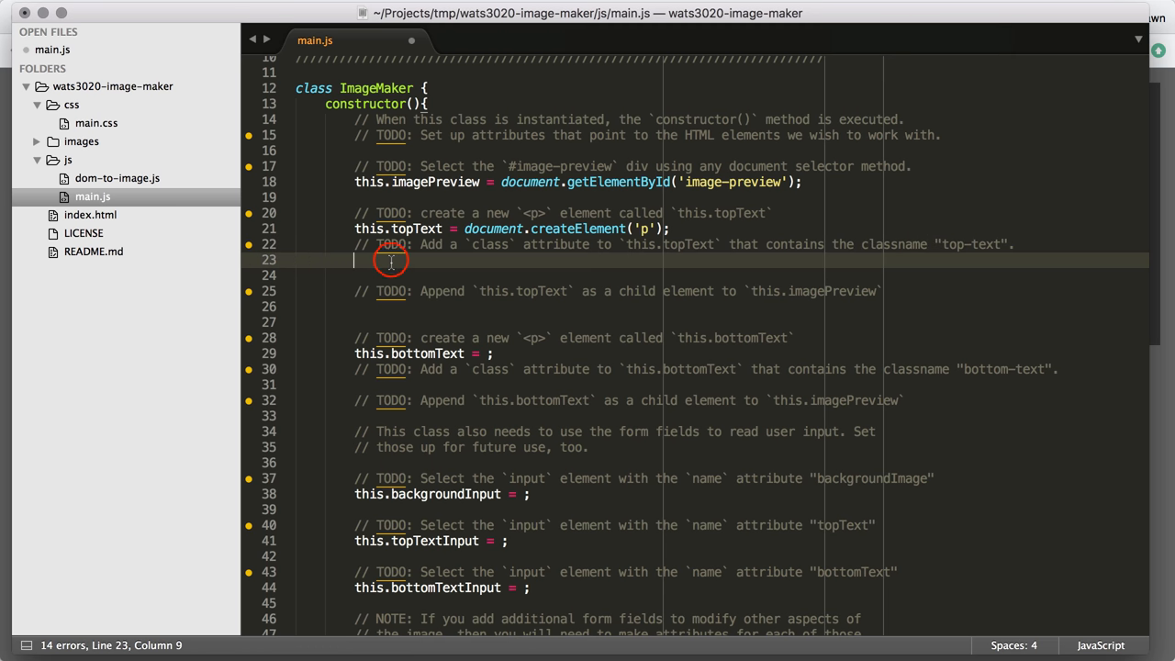
{"action": "type", "text": "this.top"}
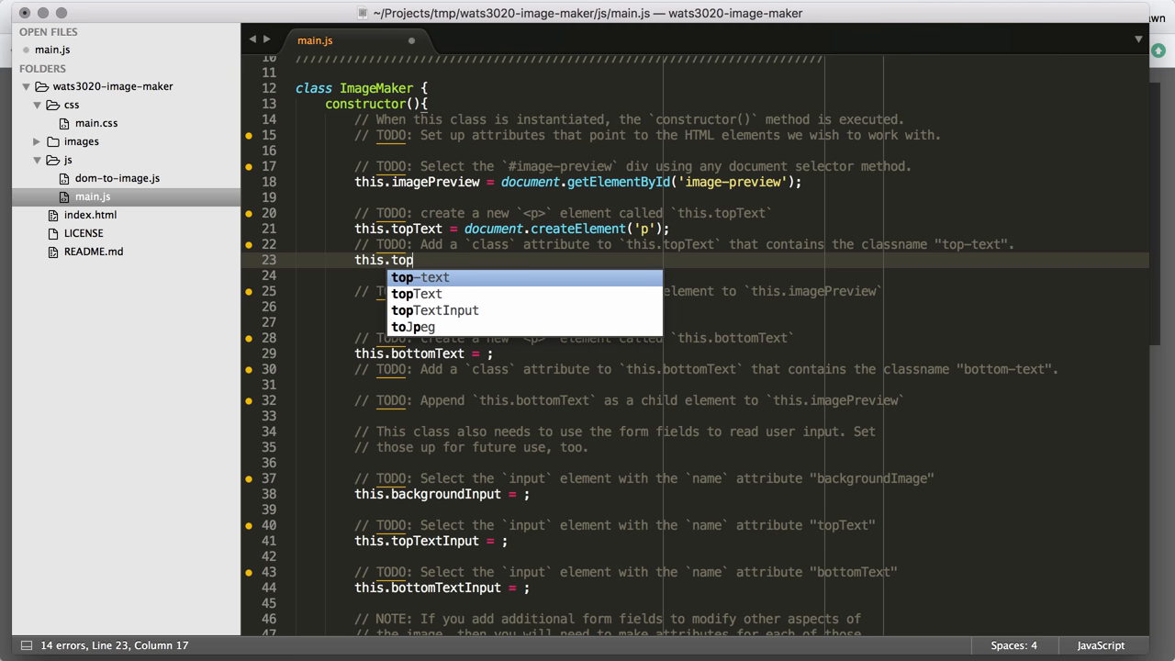
{"action": "type", "text": "Text.setAttribute('class', '"}
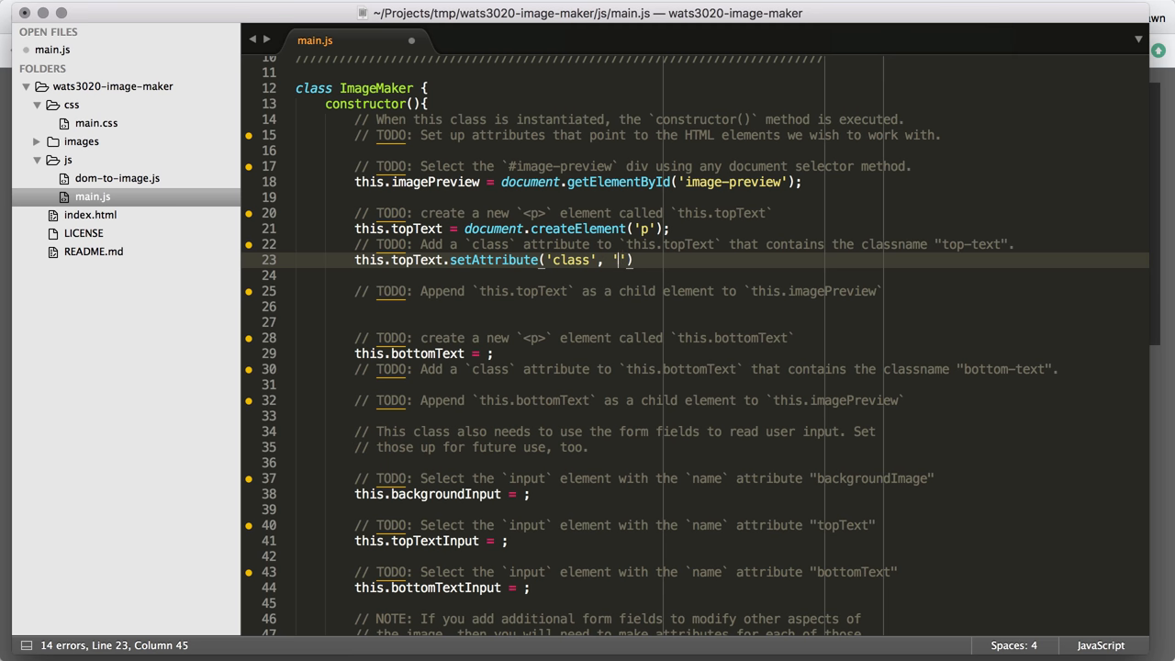
{"action": "type", "text": "top-text"}
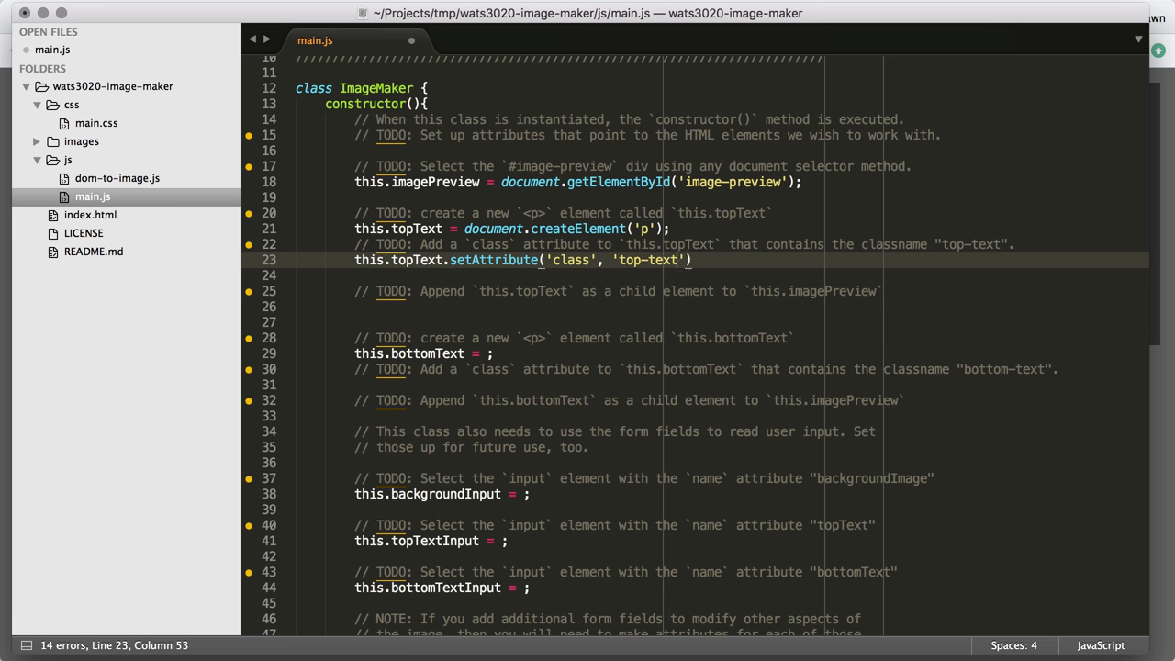
{"action": "type", "text": ";"}
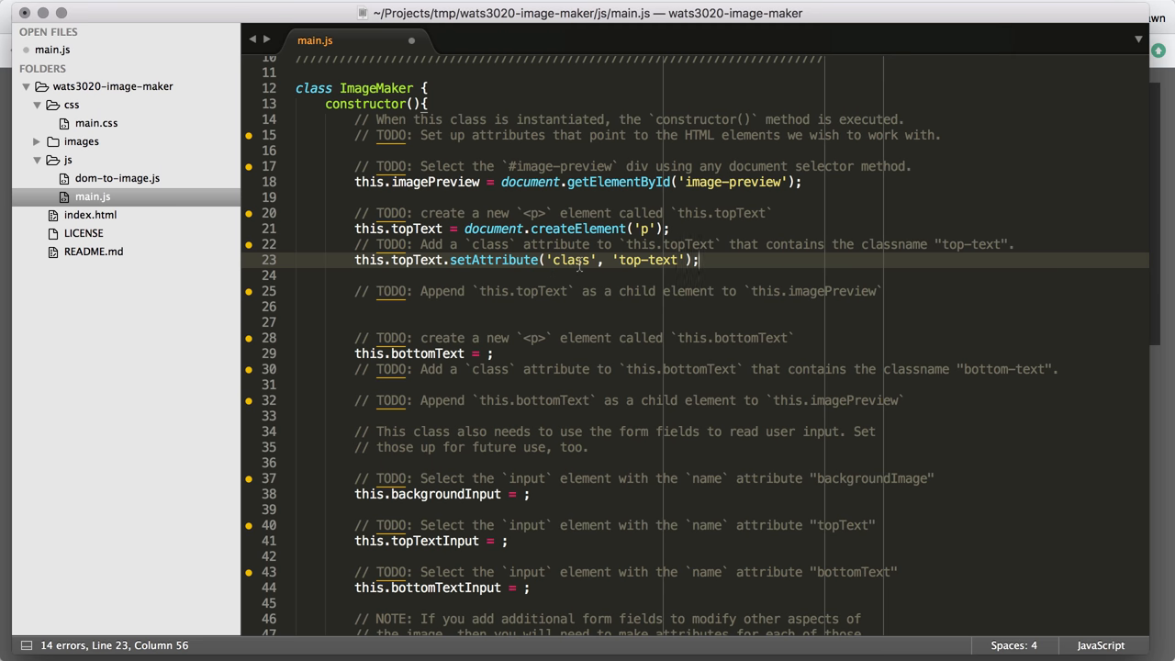
{"action": "mouse_move", "coordinate": [573, 301]}
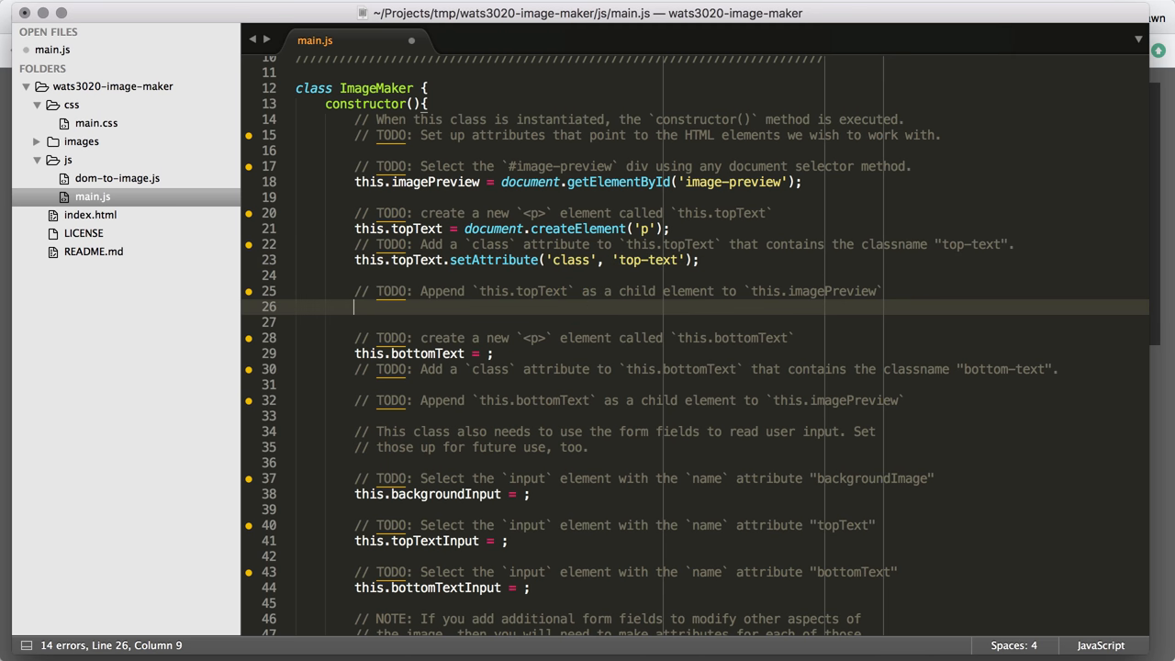
Append this.topText to this.imagePreview with appendChild.
{"action": "type", "text": "this.imagePreview"}
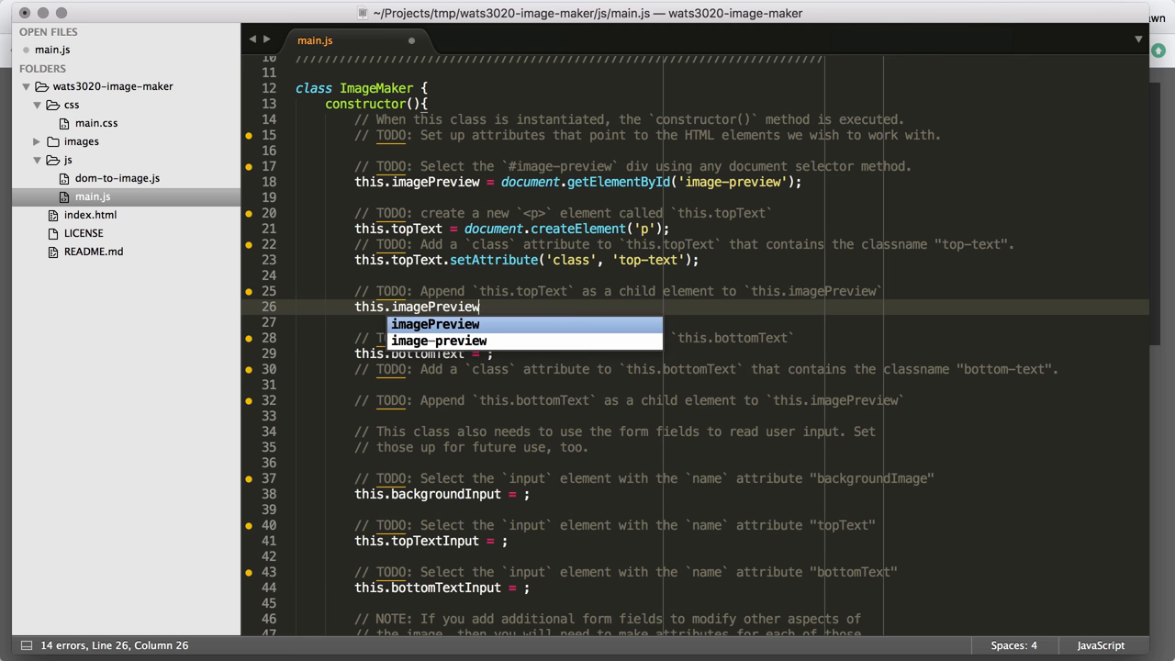
{"action": "type", "text": ".appe"}
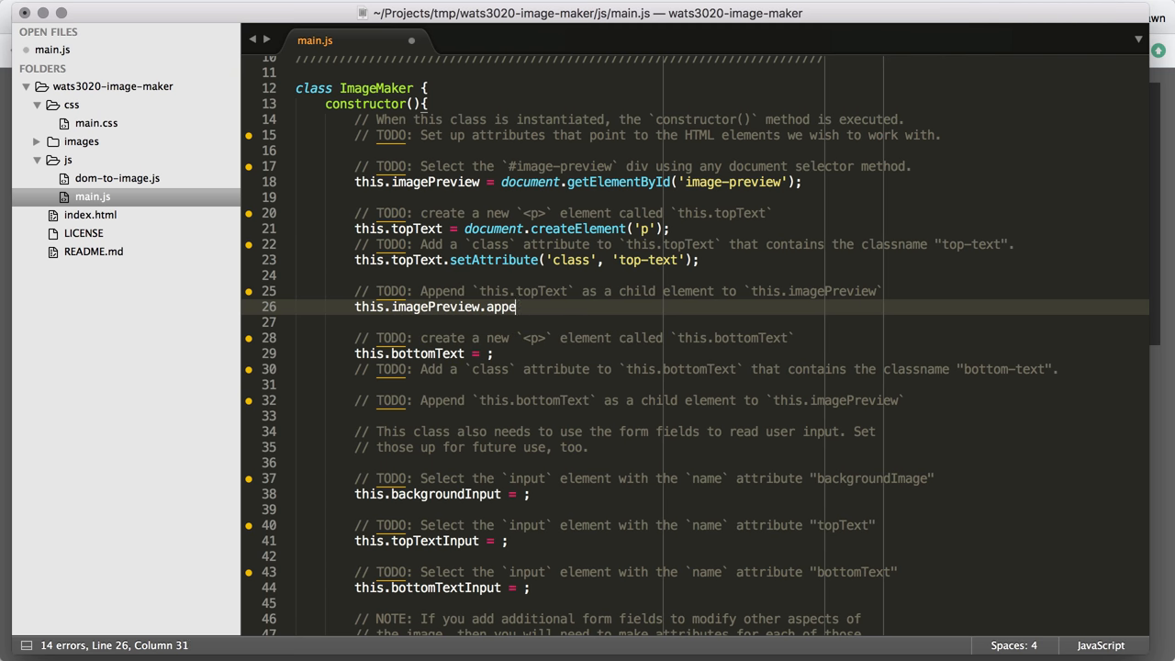
{"action": "type", "text": "ndChild()"}
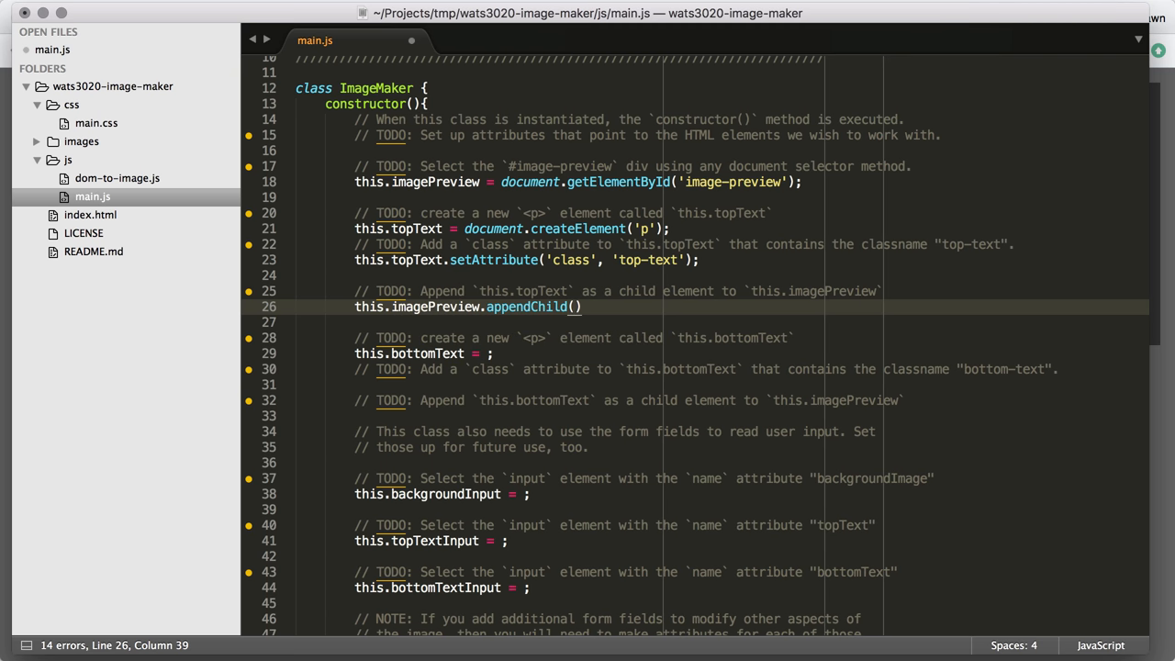
{"action": "type", "text": "this.topText"}
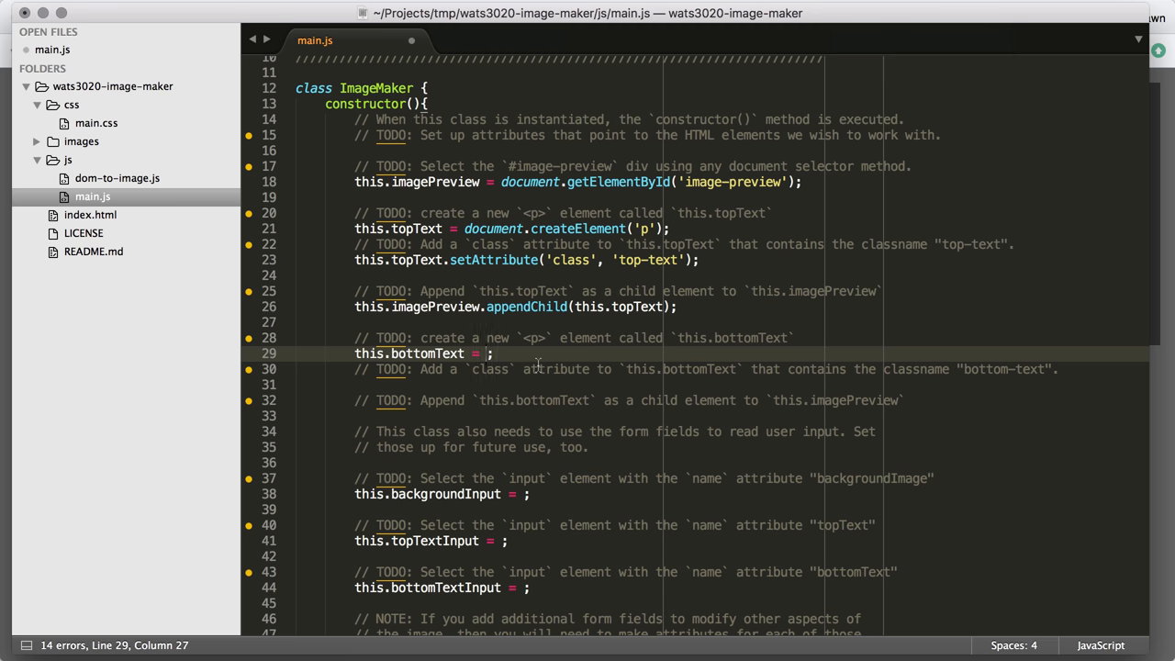
Create this.bottomText as a <p>, set class 'bottom-text', and append it to this.imagePreview.
{"action": "type", "text": "document"}
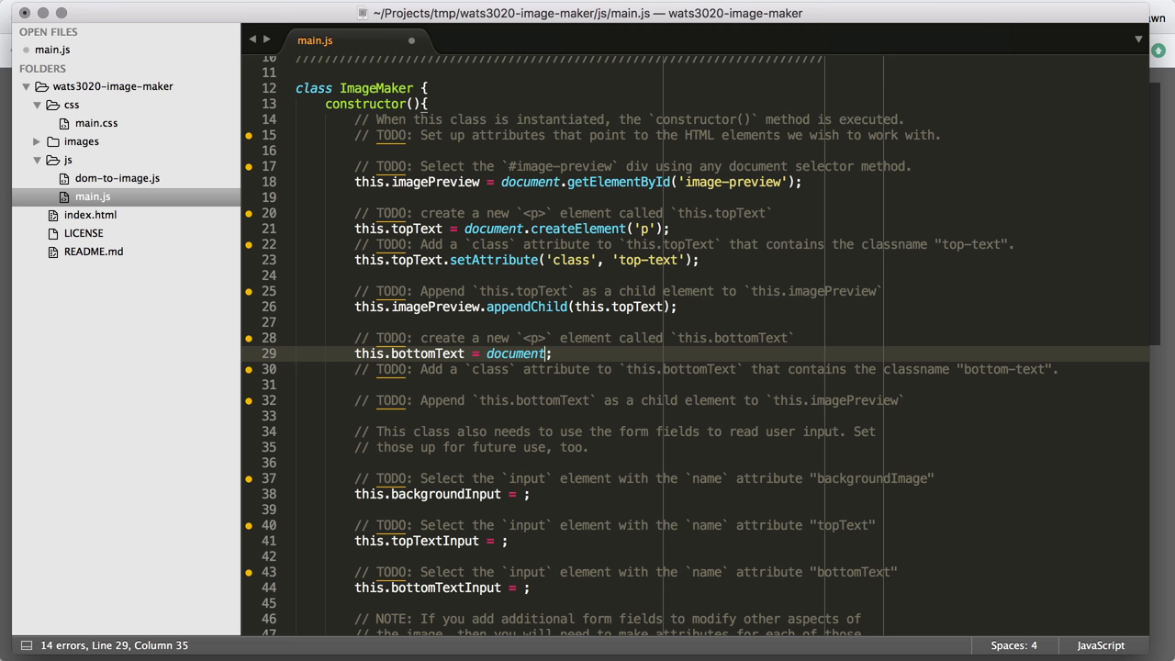
{"action": "type", "text": ".CreateElement('p"}
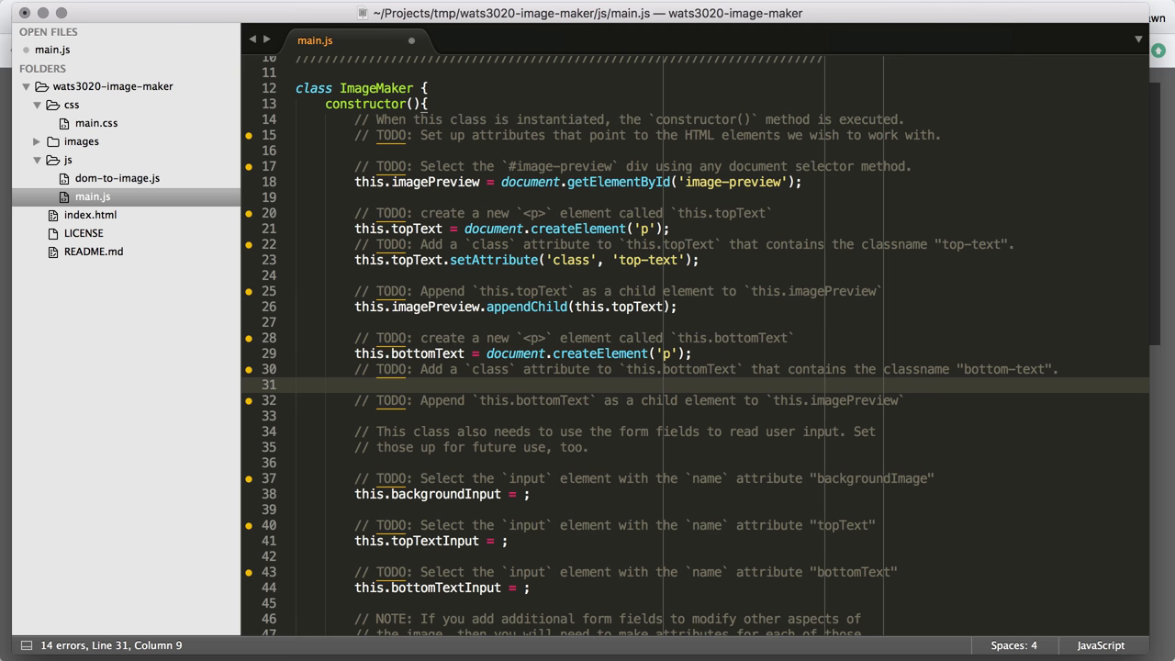
{"action": "type", "text": "this.bottomText.setAttribute("}
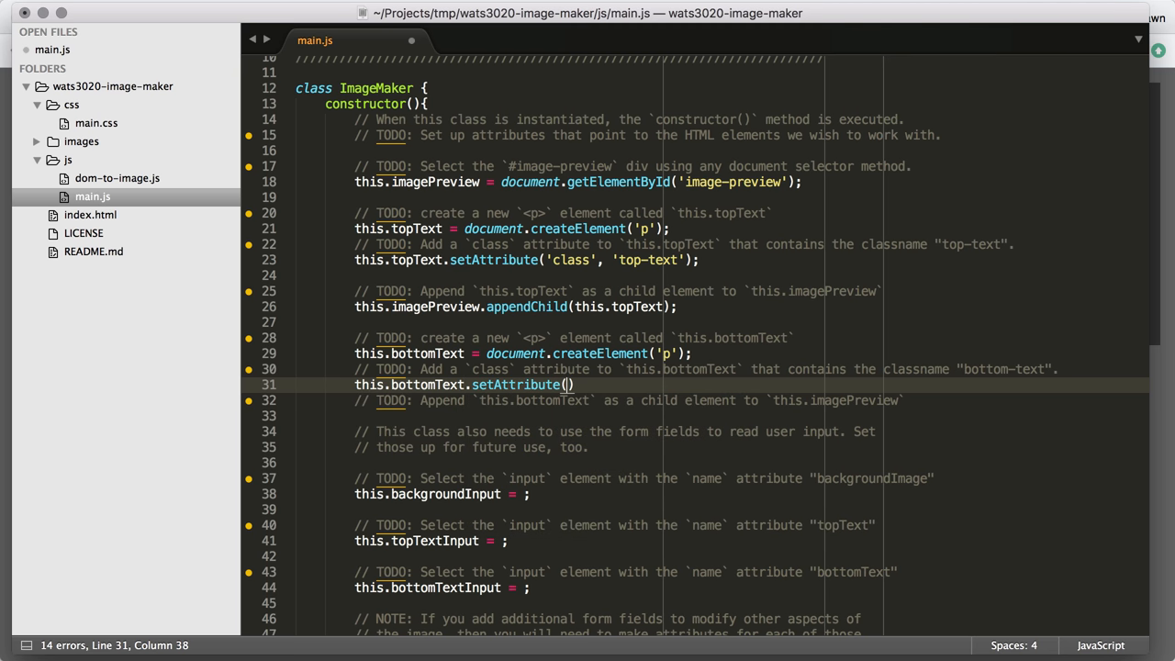
{"action": "type", "text": "'class', 'bottom-text"}
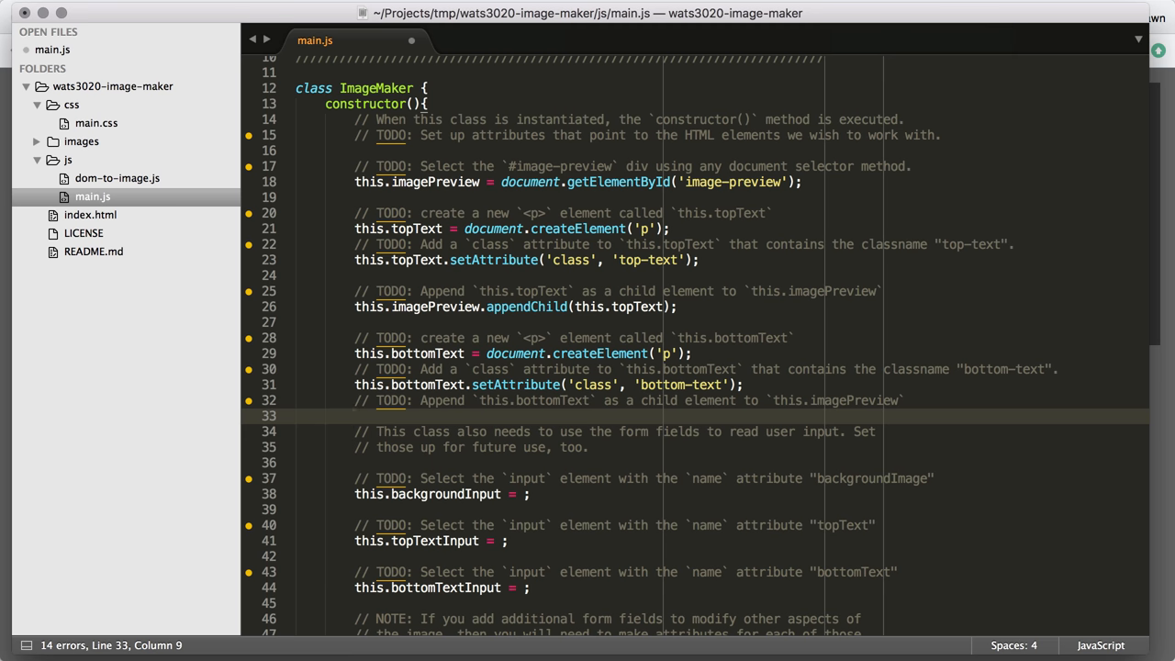
{"action": "type", "text": "this.imagePreview.appendChild(this.bottomText"}
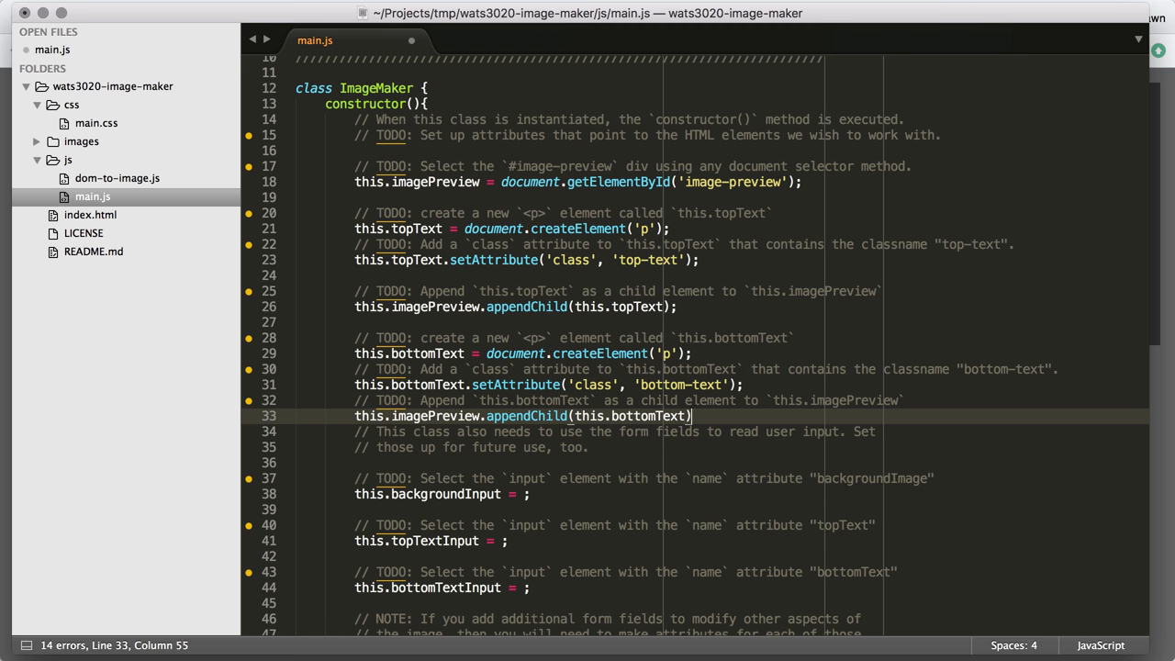
{"action": "key", "text": "Return"}
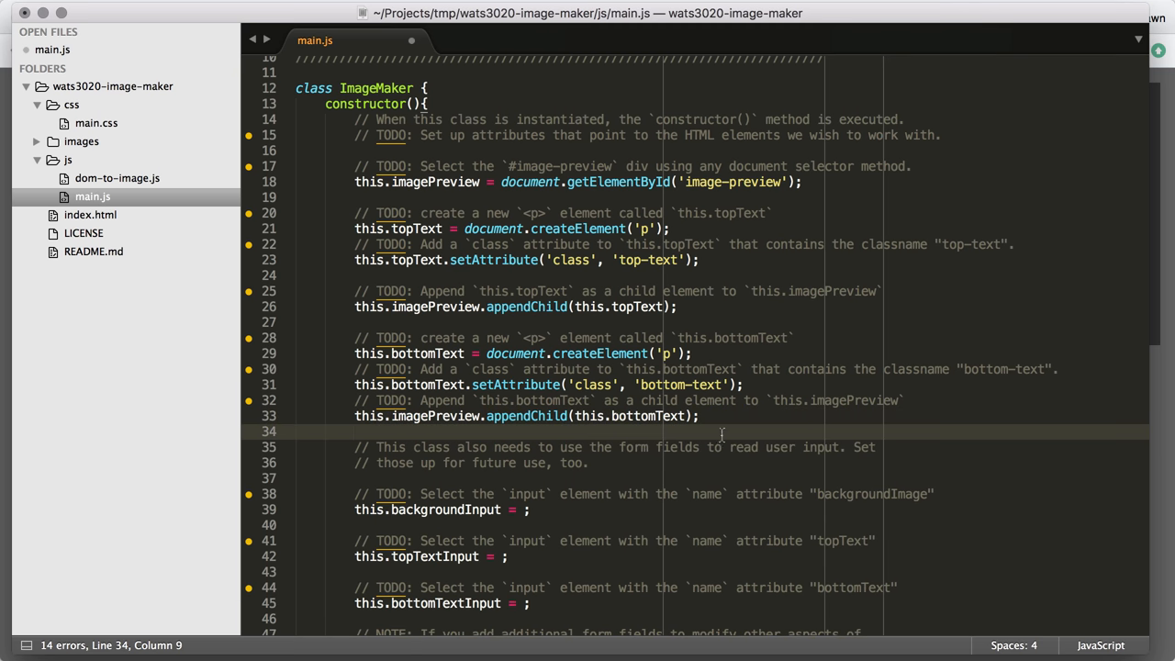
{"action": "scroll", "scroll_direction": "down", "scroll_amount": 3}
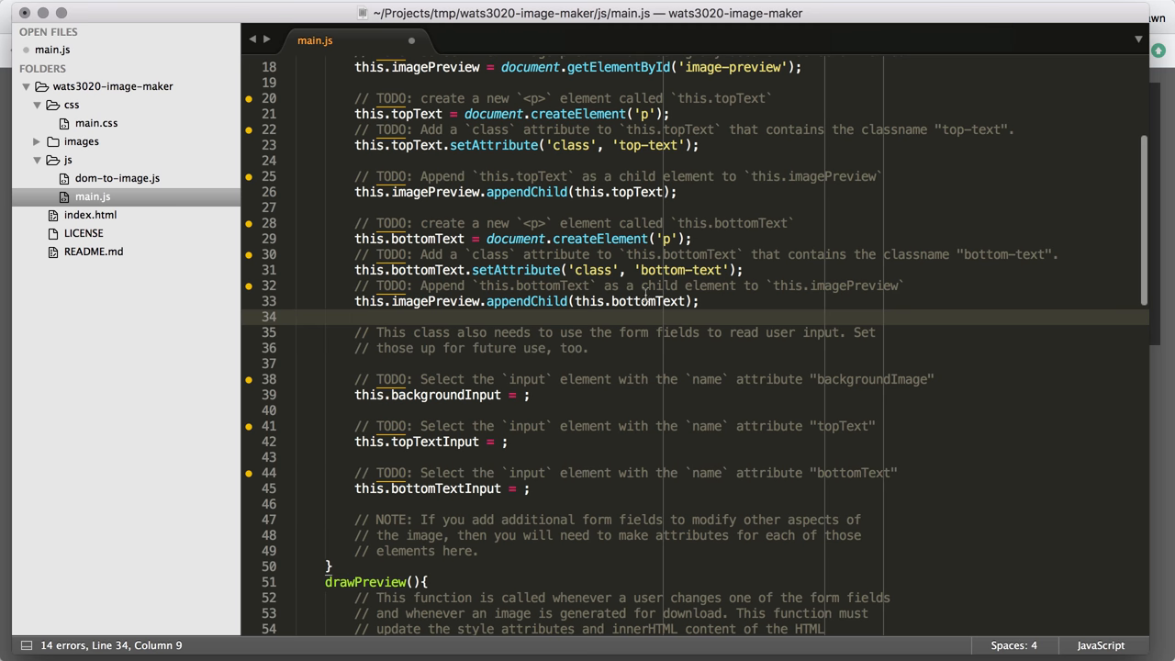
{"action": "mouse_move", "coordinate": [680, 368]}
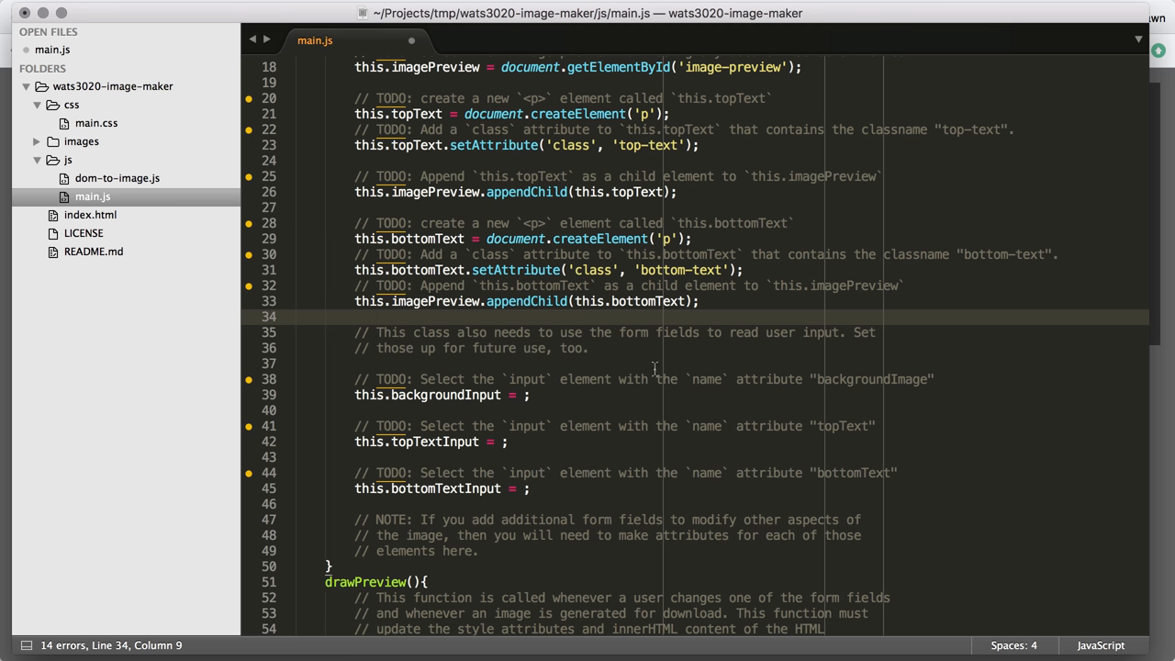
{"action": "double_click", "coordinate": [571, 333]}
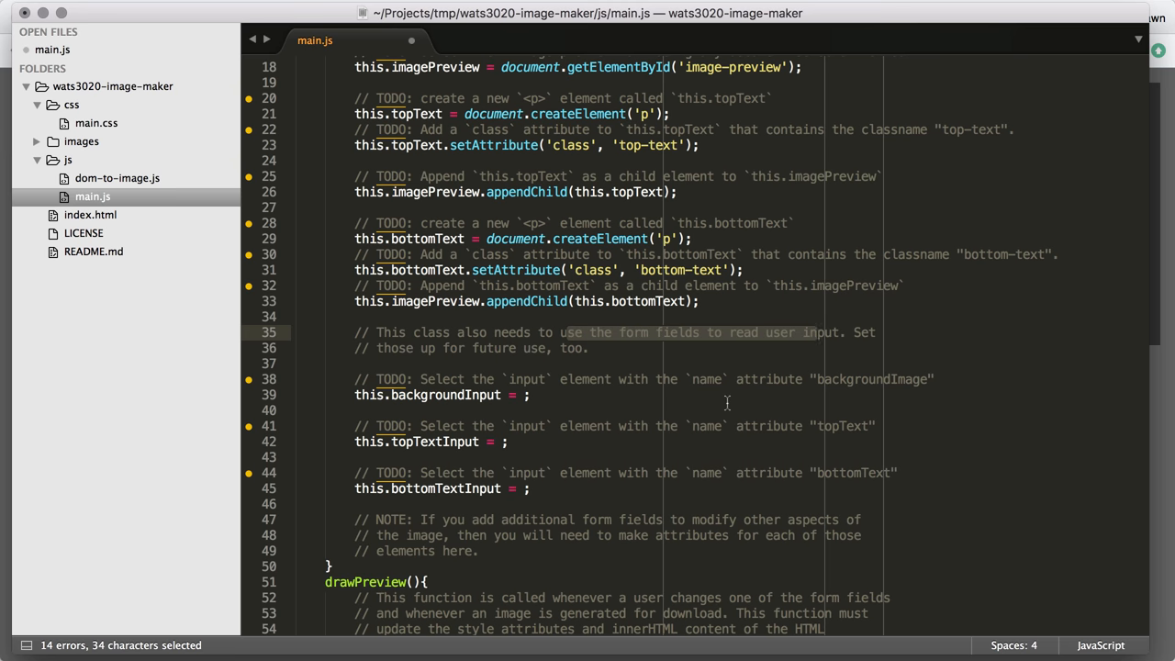
{"action": "scroll", "scroll_direction": "down", "scroll_amount": 3}
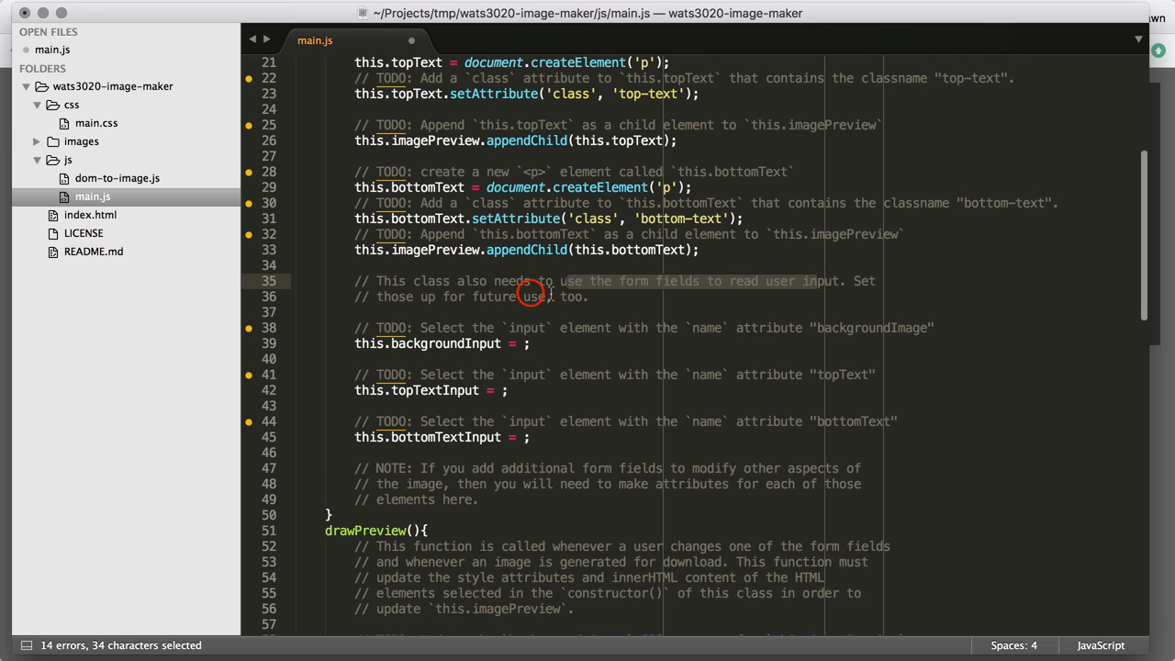
{"action": "left_click", "coordinate": [419, 319]}
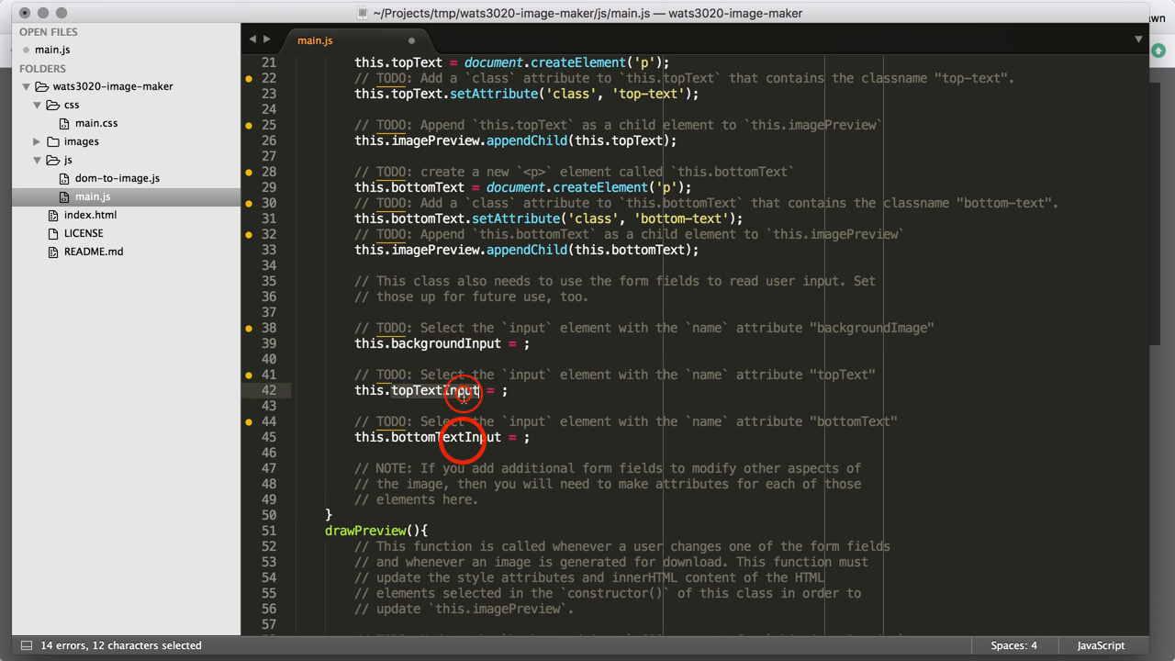
{"action": "left_click", "coordinate": [522, 344]}
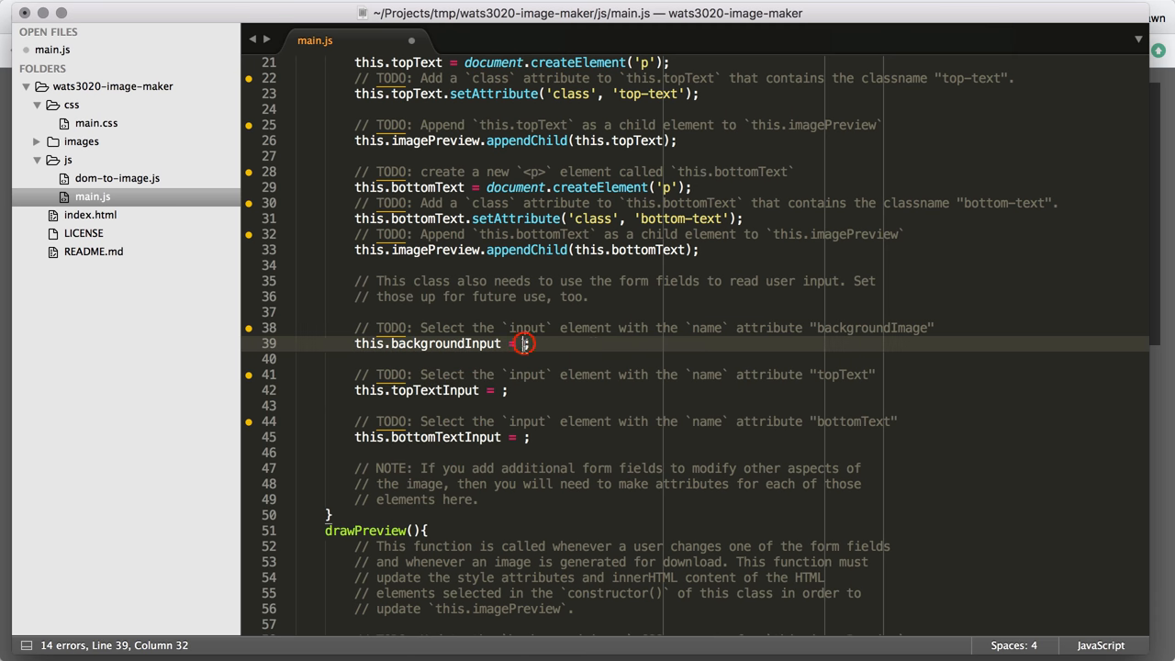
{"action": "mouse_move", "coordinate": [591, 345]}
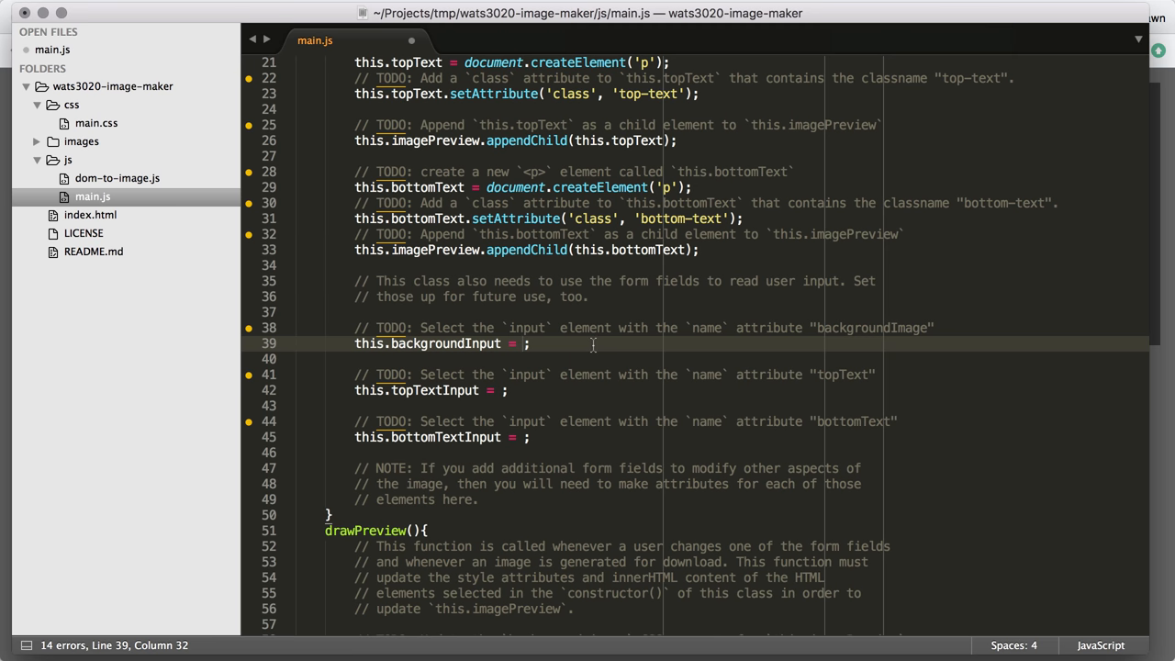
Assign this.backgroundInput = document.querySelector('select[name=""]'), cursor left inside the empty quotes.
{"action": "type", "text": "document.q"}
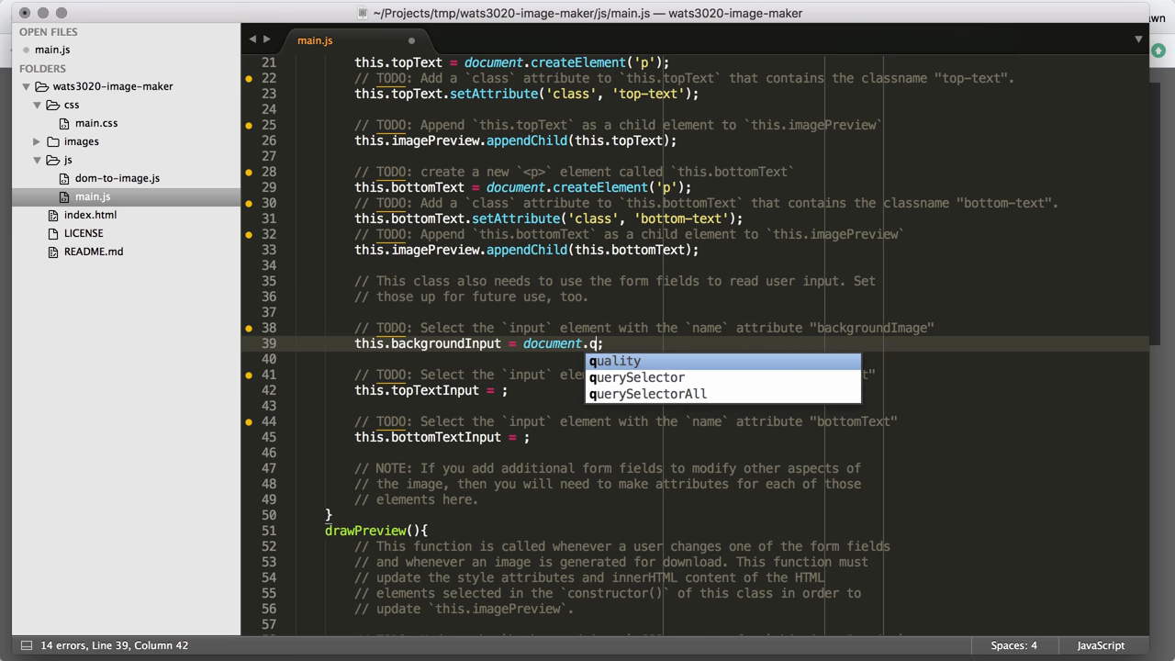
{"action": "type", "text": "uerySelector("}
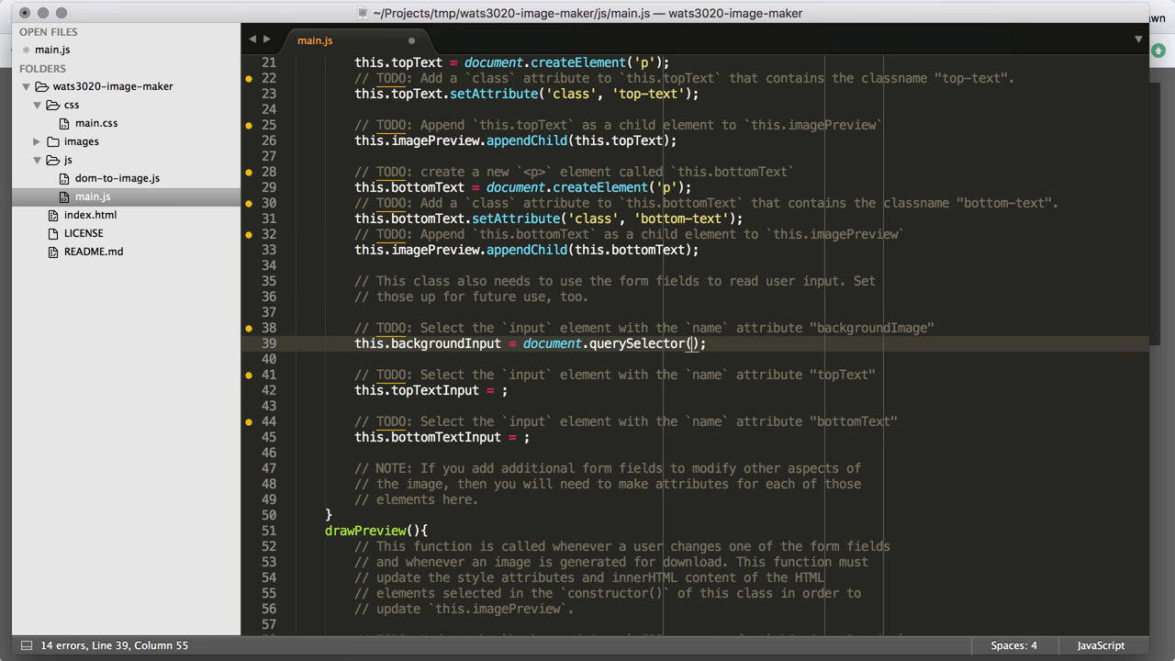
{"action": "type", "text": "'"}
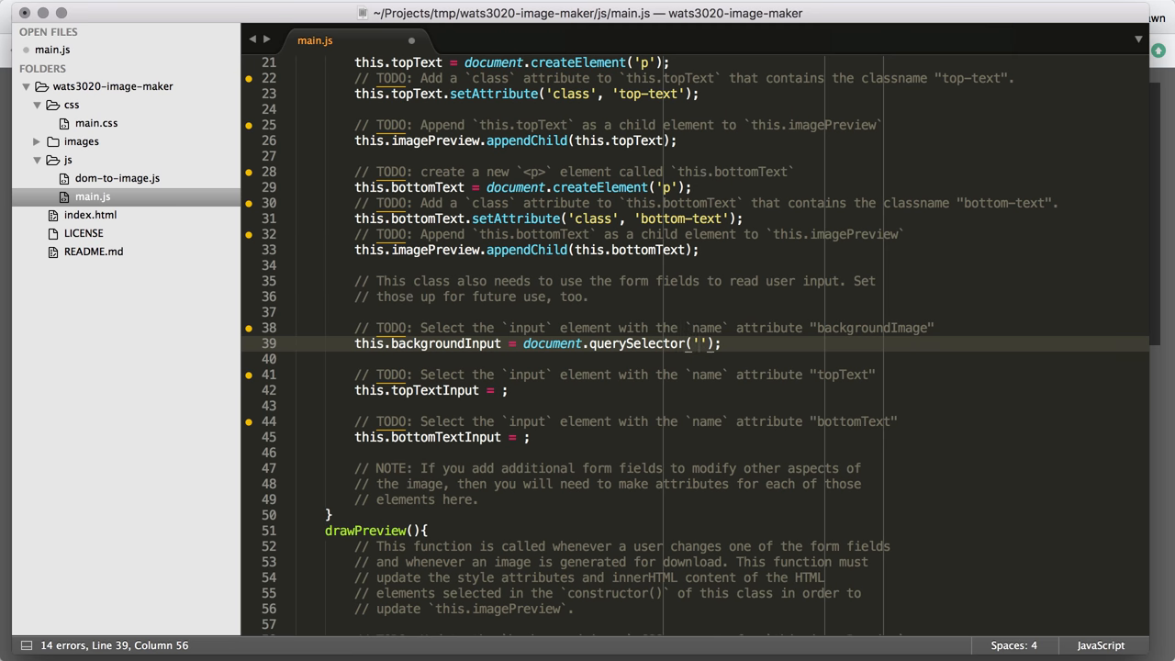
{"action": "type", "text": "input"}
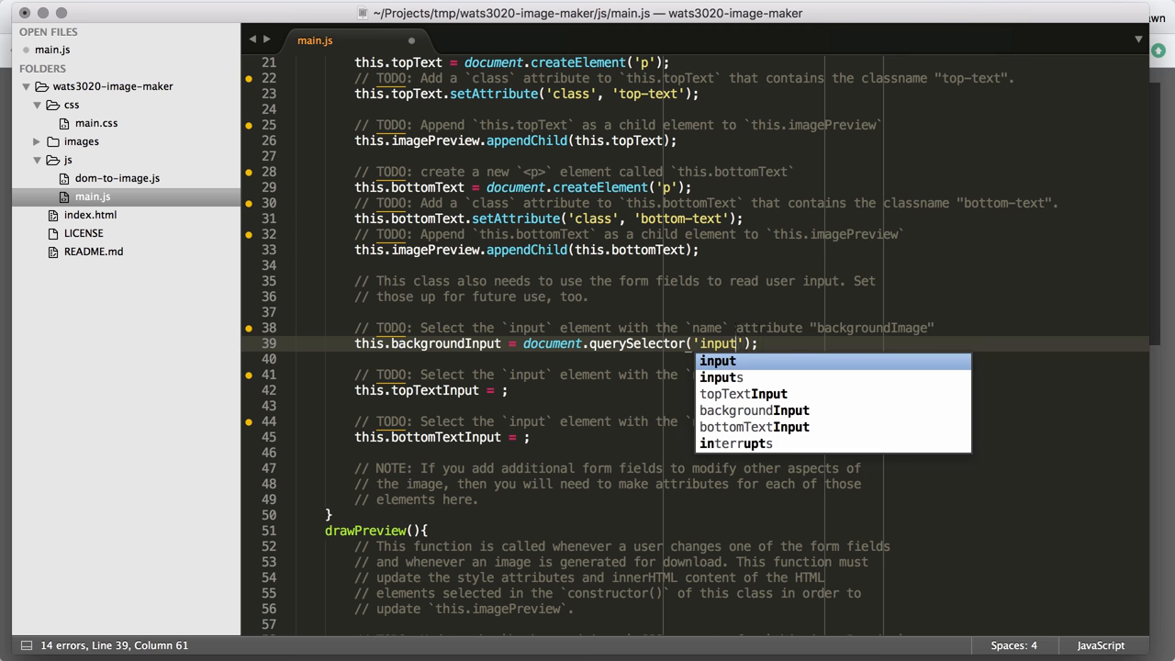
{"action": "key", "text": "backspace"}
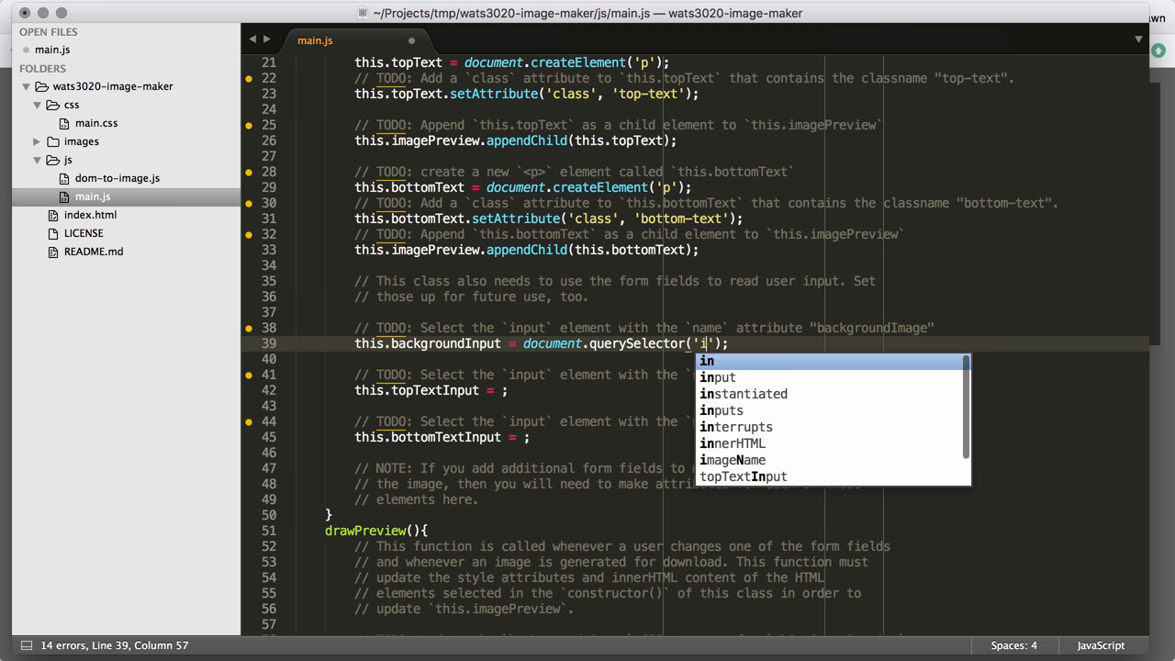
{"action": "type", "text": "select["}
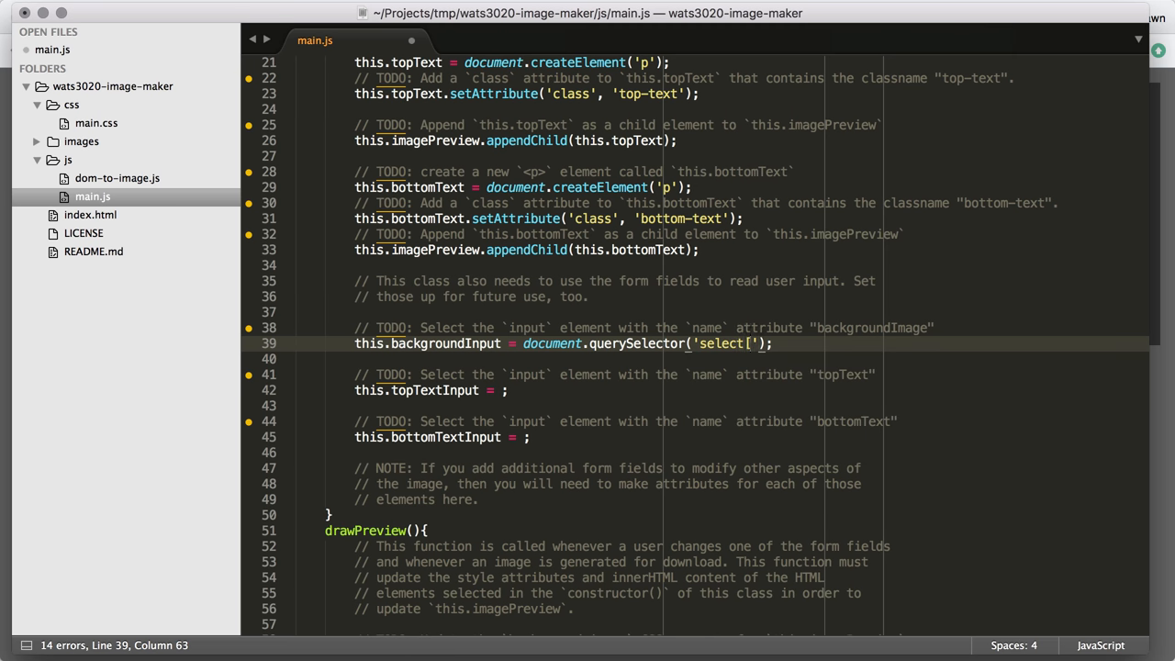
{"action": "type", "text": "name=\""}
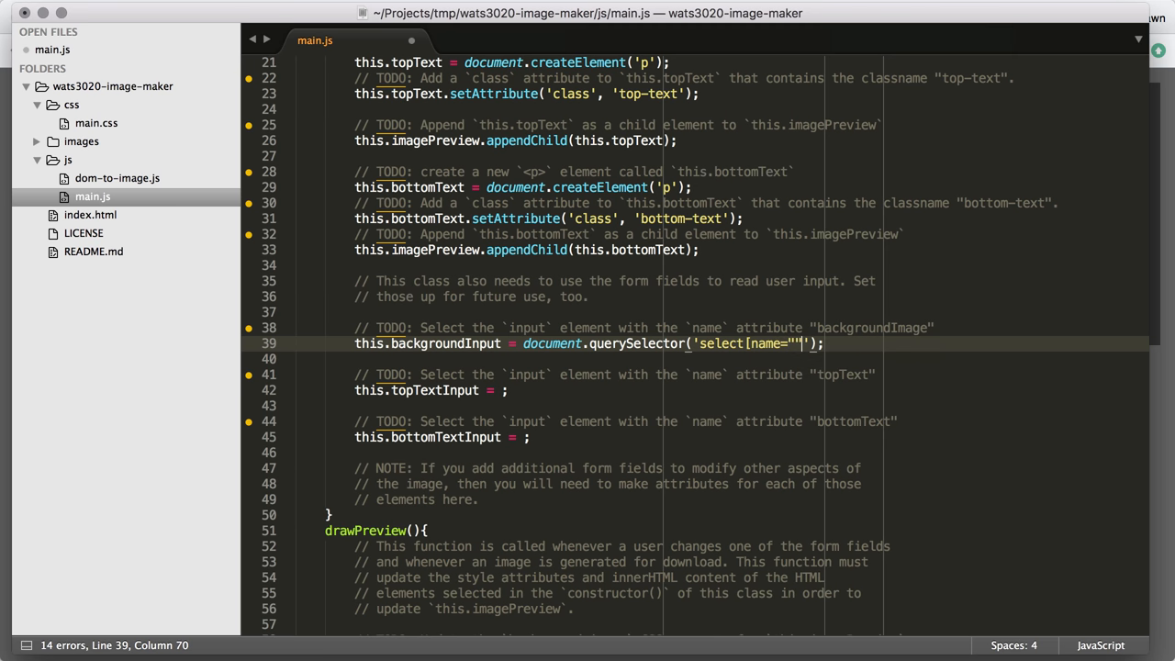
{"action": "key", "text": "Left"}
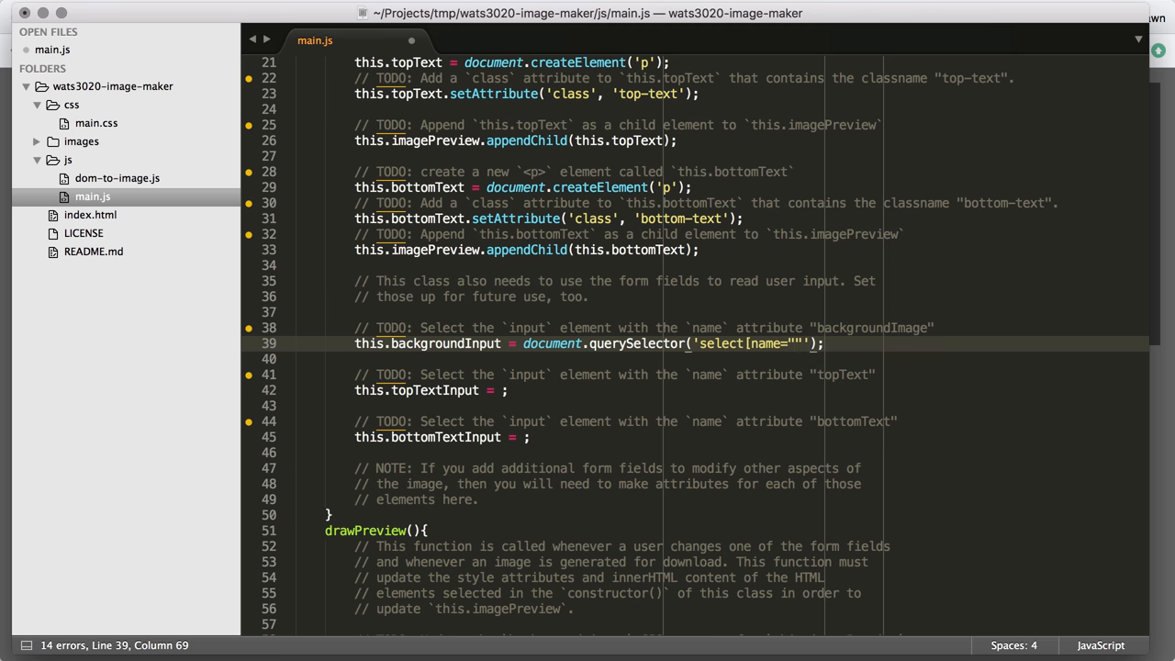
{"action": "mouse_move", "coordinate": [113, 221]}
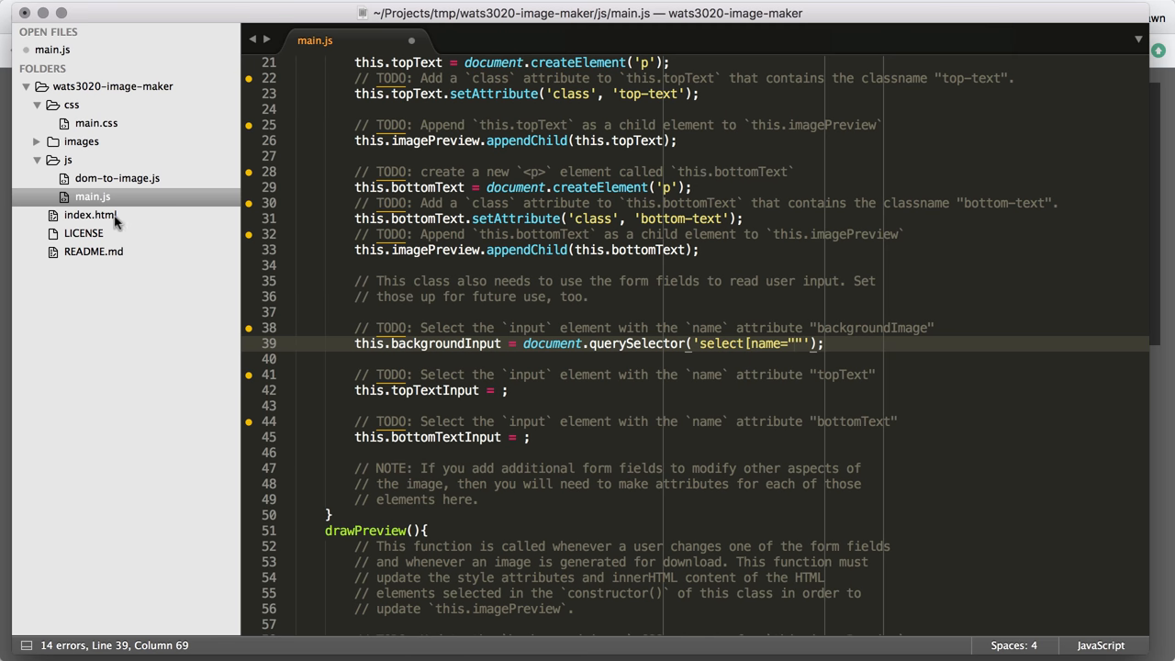
Check the select's backgroundImage name in index.html and return to main.js.
{"action": "left_click", "coordinate": [92, 215]}
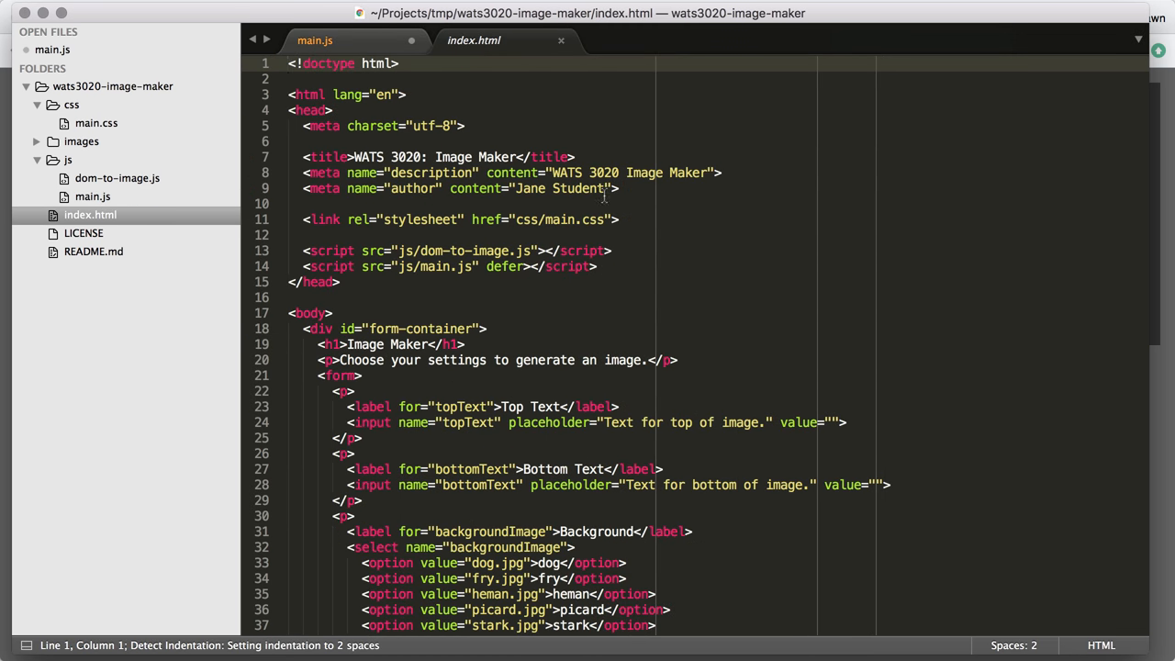
{"action": "scroll", "scroll_direction": "down", "scroll_amount": 3}
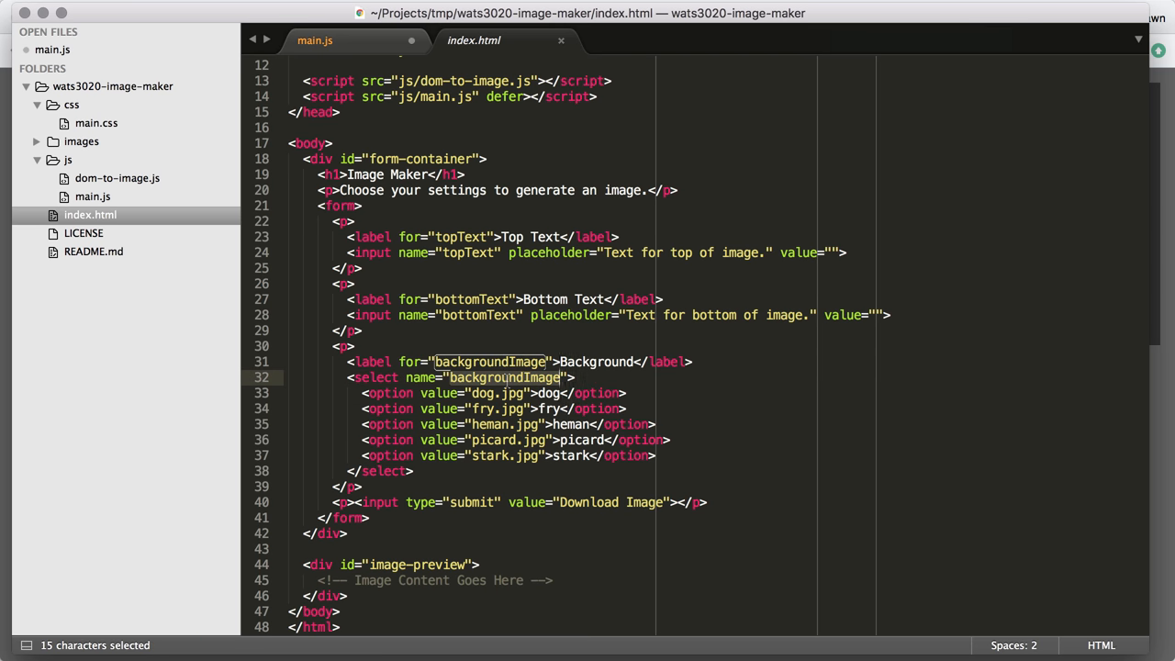
{"action": "left_click", "coordinate": [315, 40]}
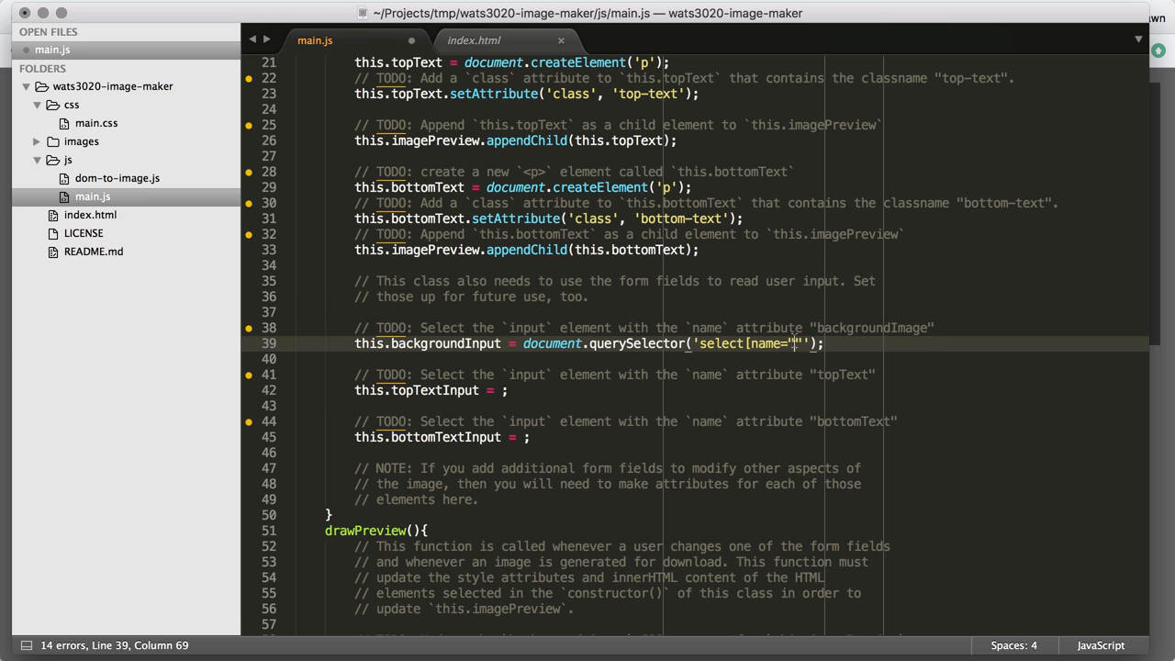
Make backgroundInput select select[name="backgroundImage"] in main.js.
{"action": "type", "text": "backgroundImage"}
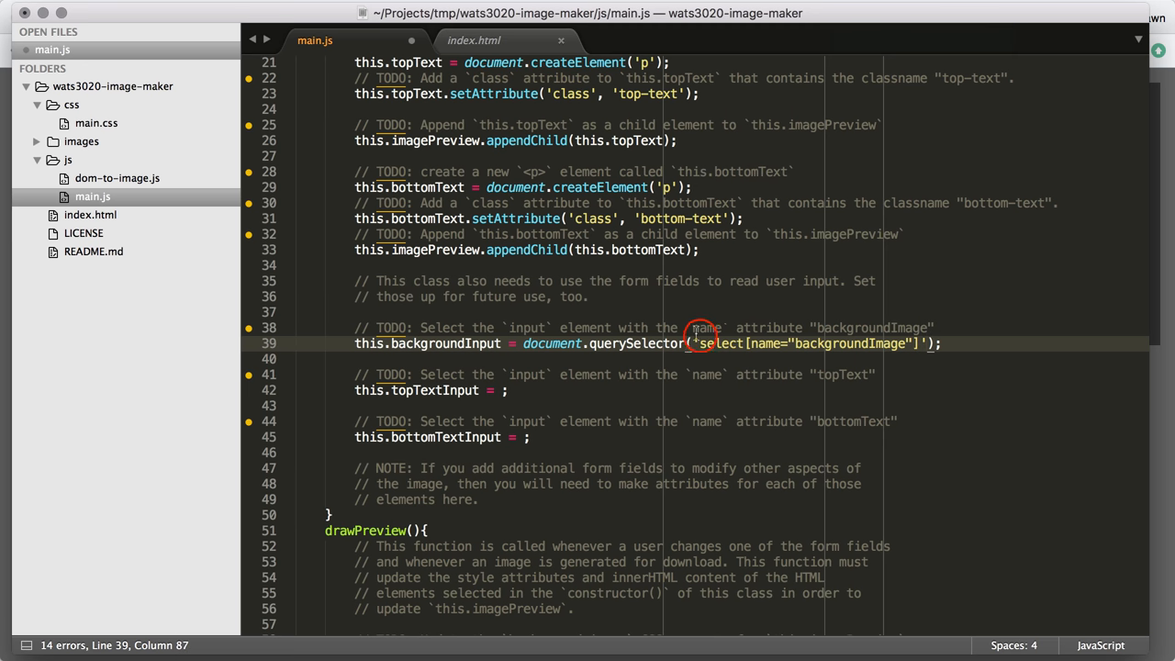
{"action": "double_click", "coordinate": [713, 344]}
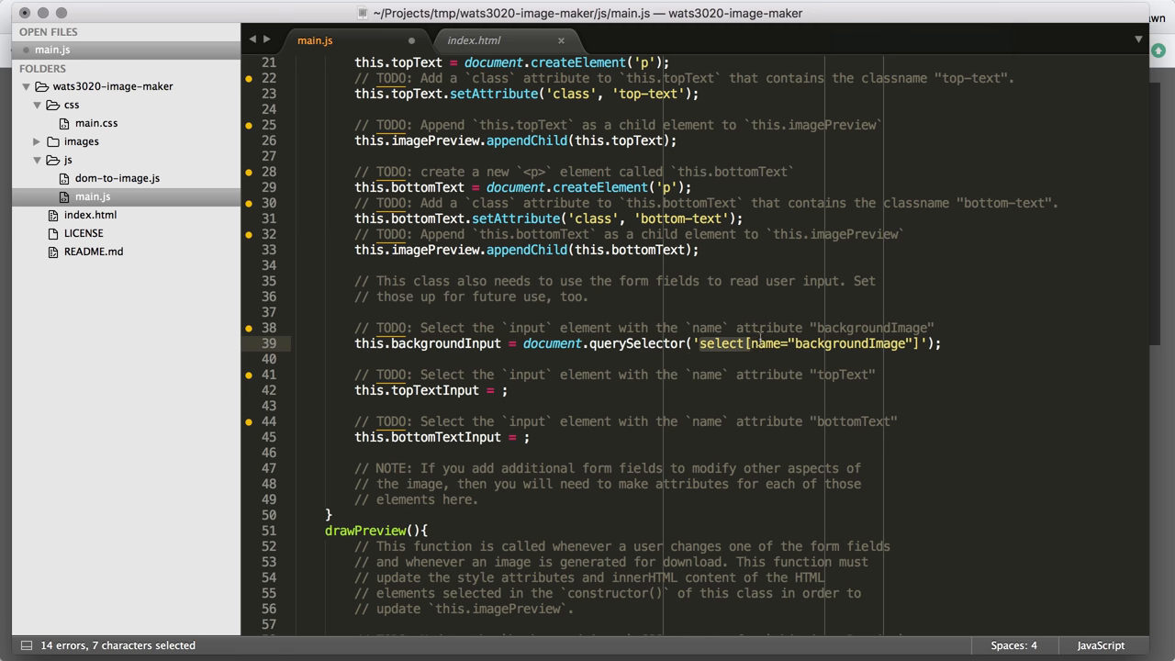
{"action": "left_click", "coordinate": [725, 343]}
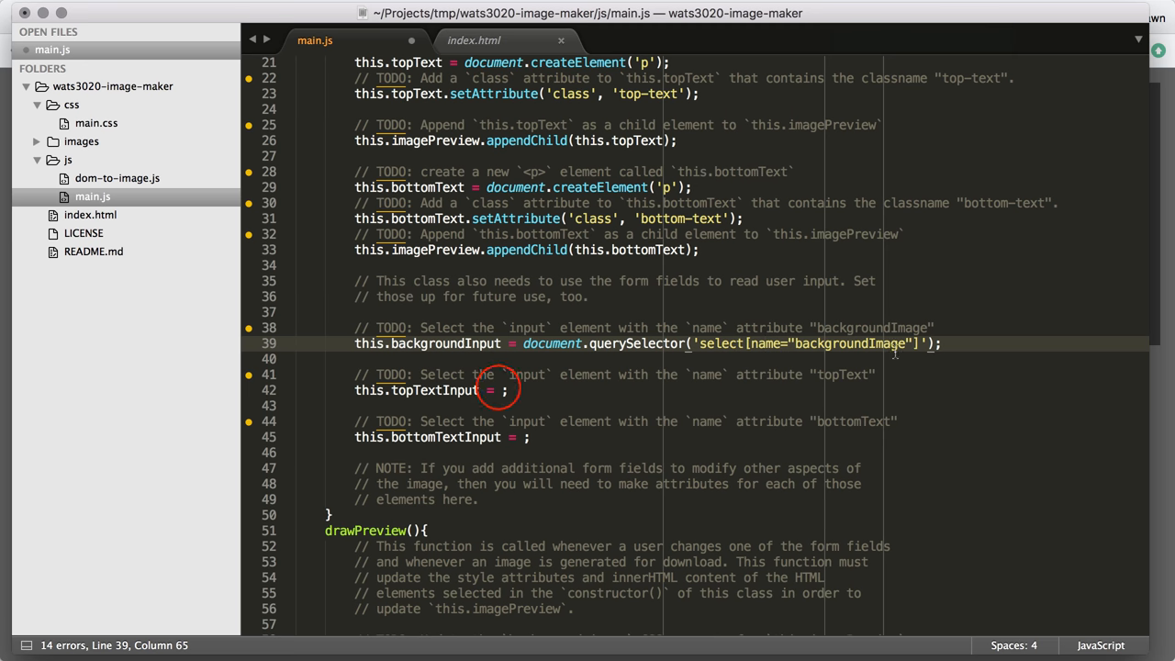
Start topTextInput as document.querySelector('') and confirm the topText name in index.html.
{"action": "type", "text": "doc"}
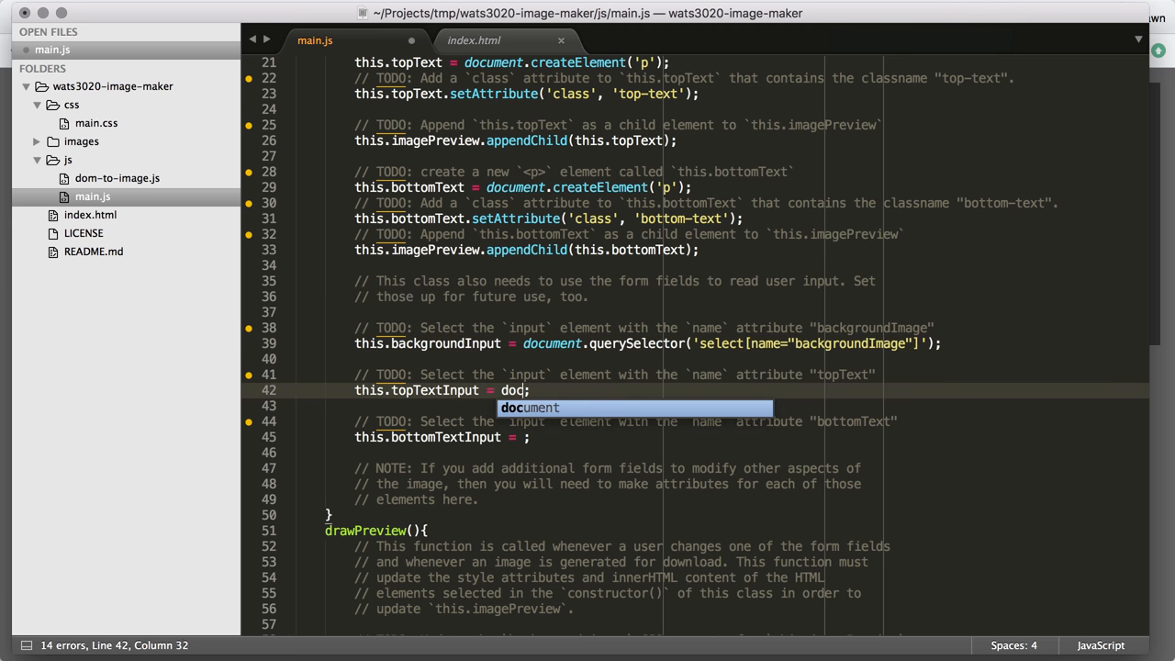
{"action": "type", "text": "ument.querySelector('"}
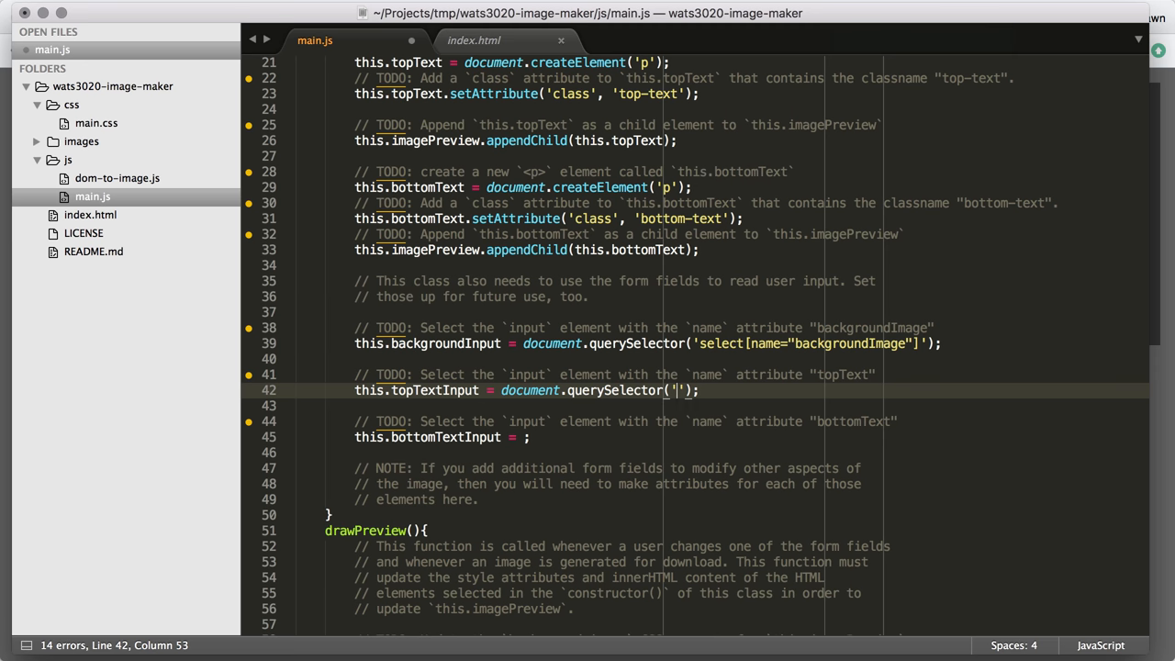
{"action": "left_click", "coordinate": [474, 40]}
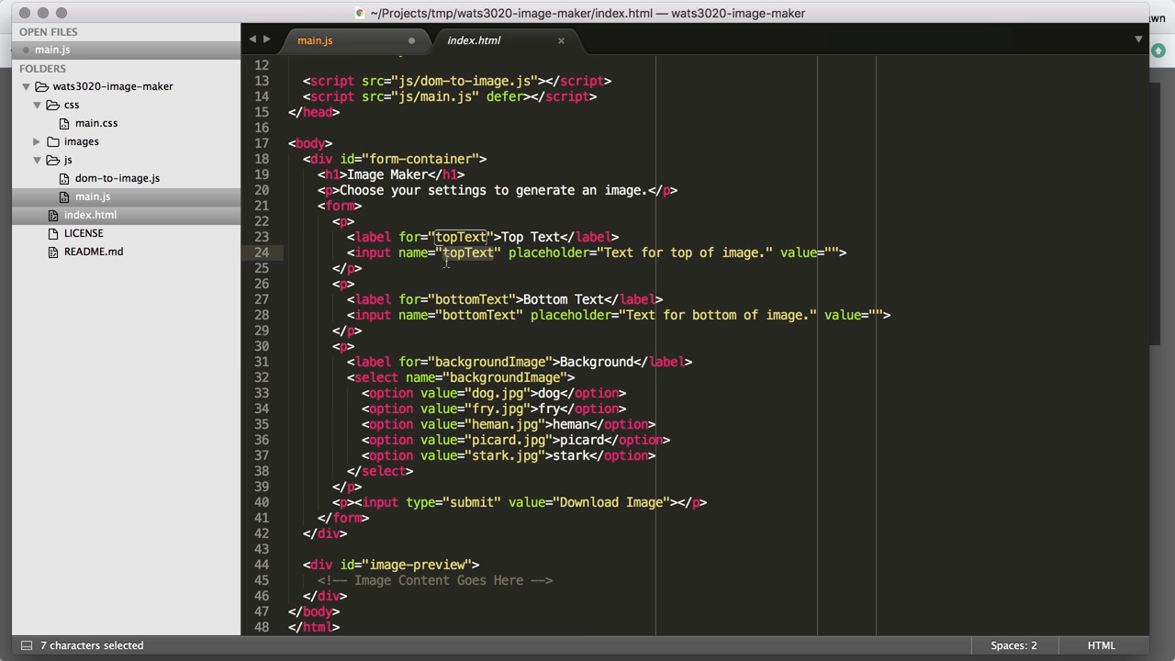
{"action": "double_click", "coordinate": [478, 314]}
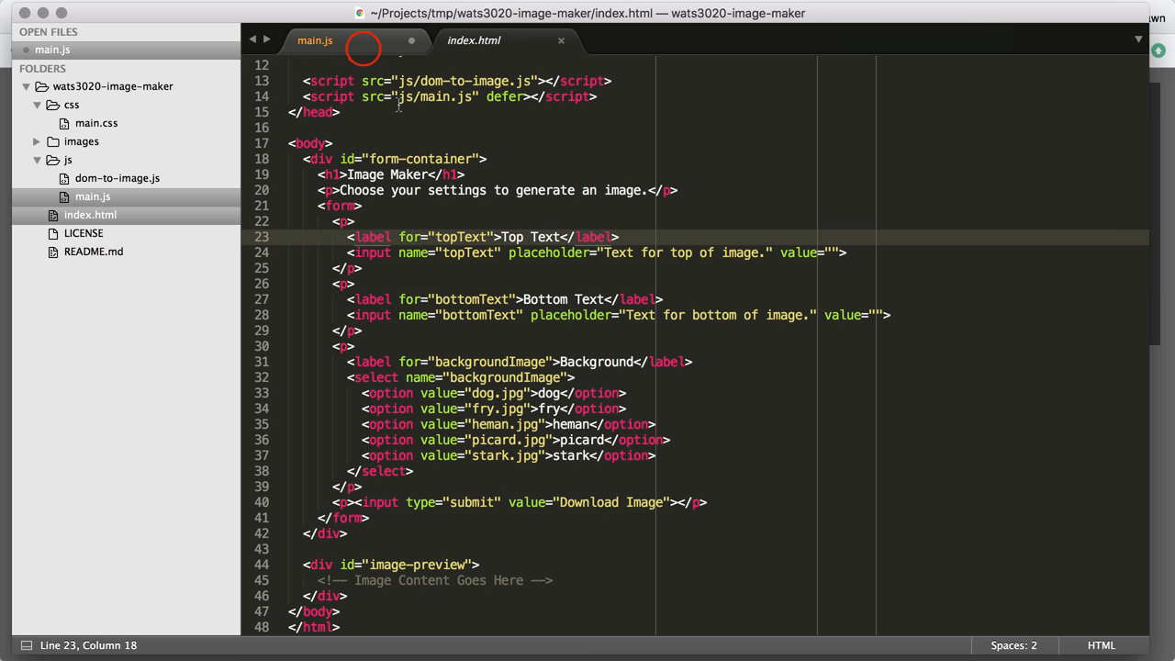
{"action": "left_click", "coordinate": [316, 41]}
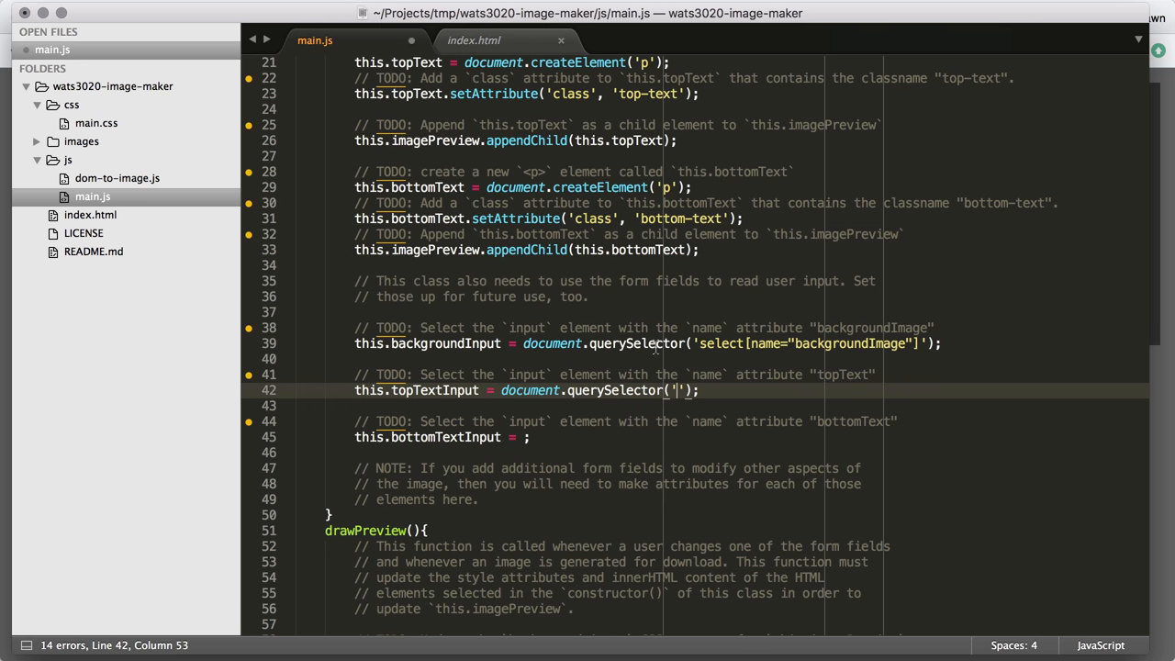
Finish topTextInput as querySelector('input[name="topText"]').
{"action": "type", "text": "input["}
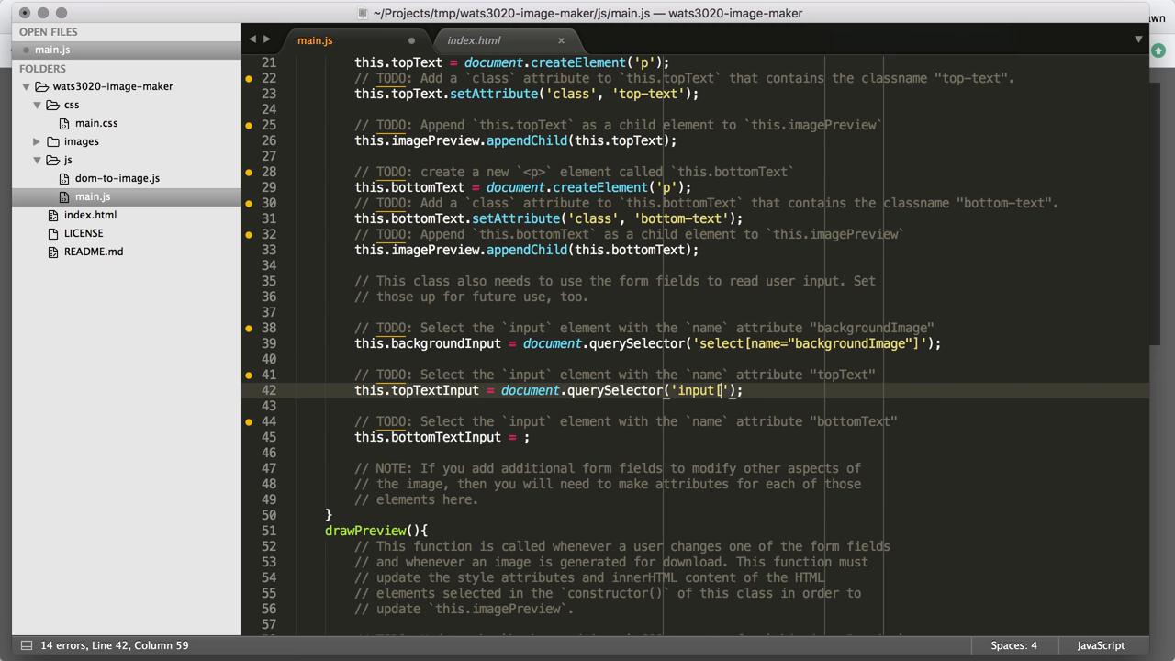
{"action": "type", "text": "name=\""}
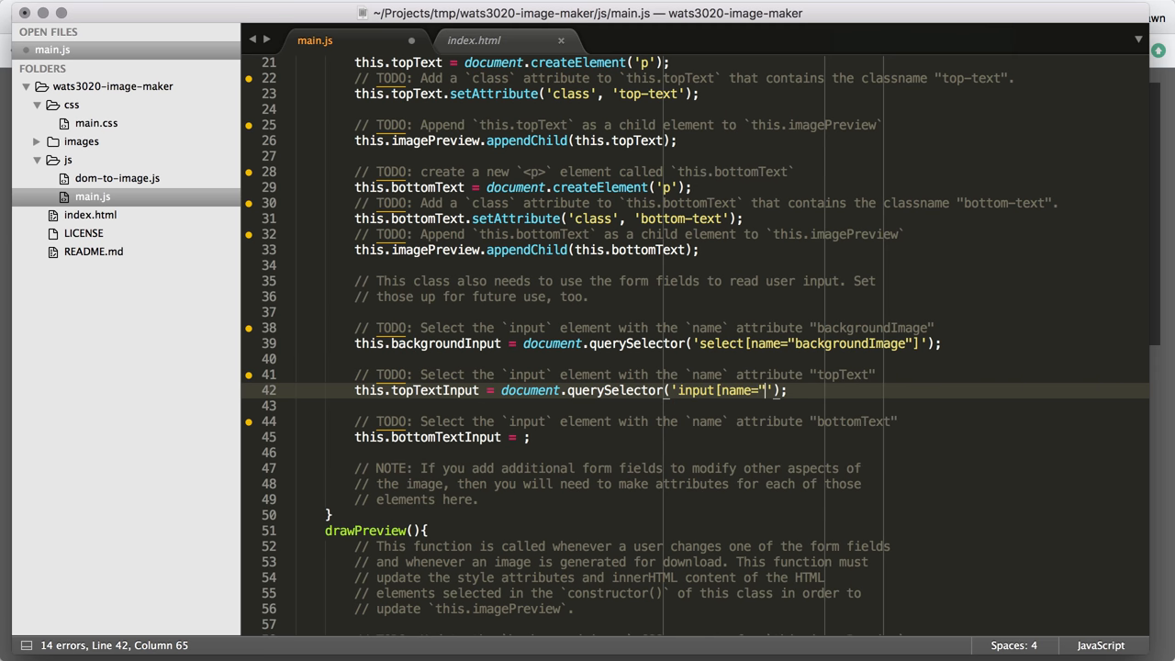
{"action": "type", "text": "topText"}
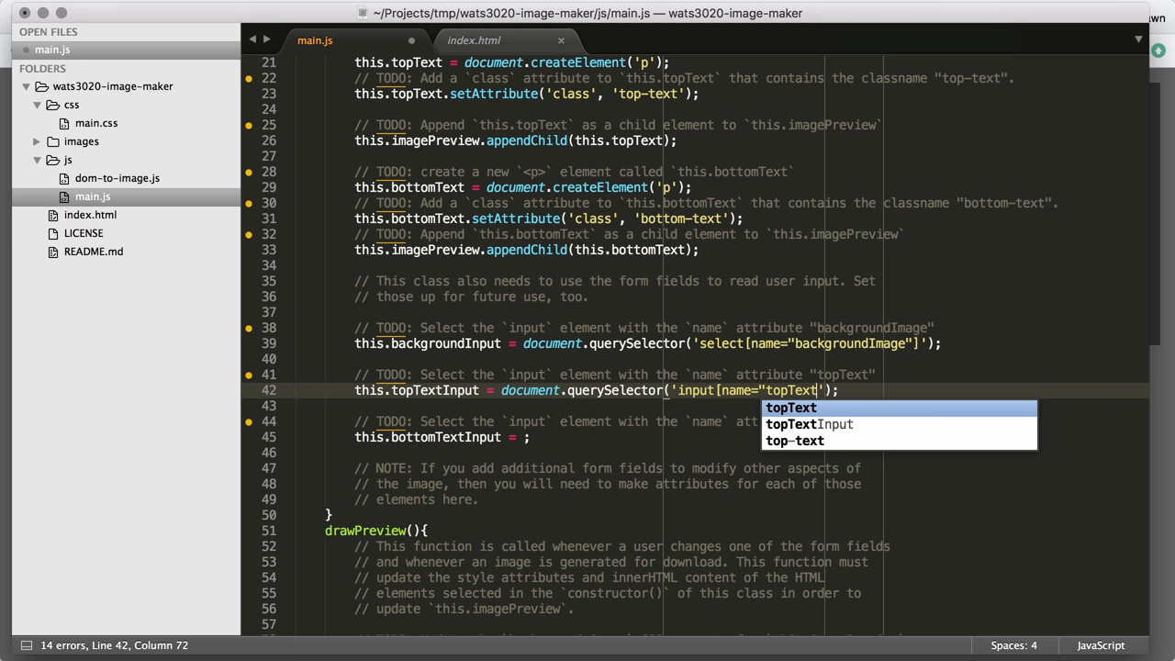
{"action": "key", "text": "Escape"}
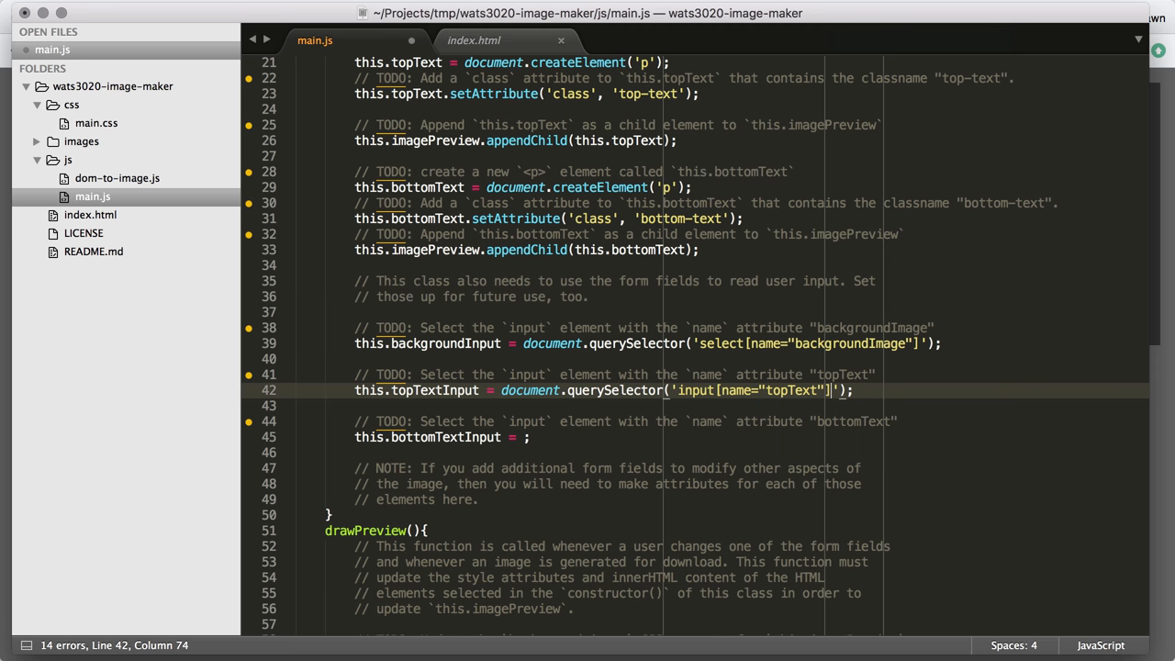
Assign bottomTextInput document.querySelector('input[name="bottomText"]').
{"action": "left_click", "coordinate": [522, 437]}
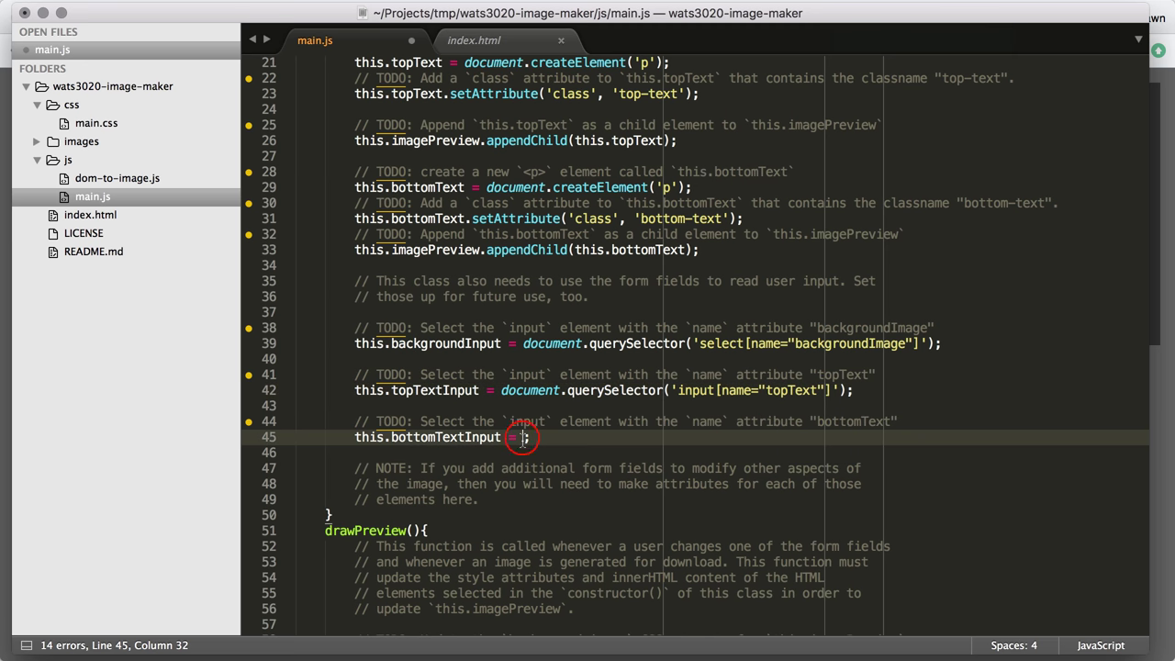
{"action": "type", "text": "document"}
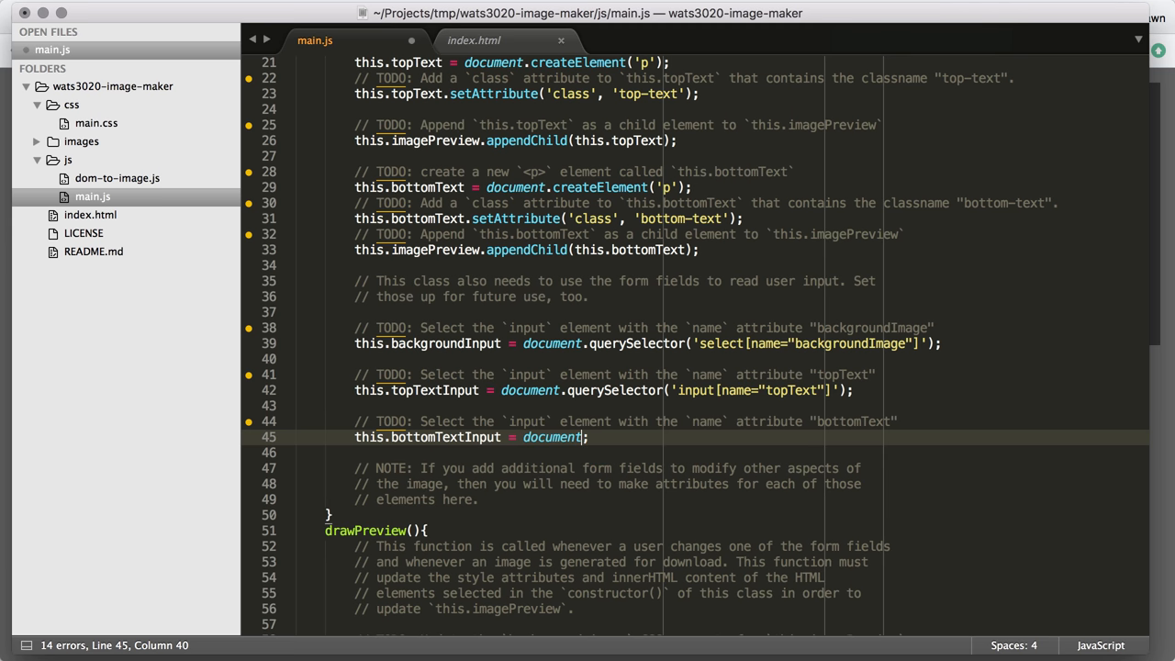
{"action": "type", "text": ".querySelector('')"}
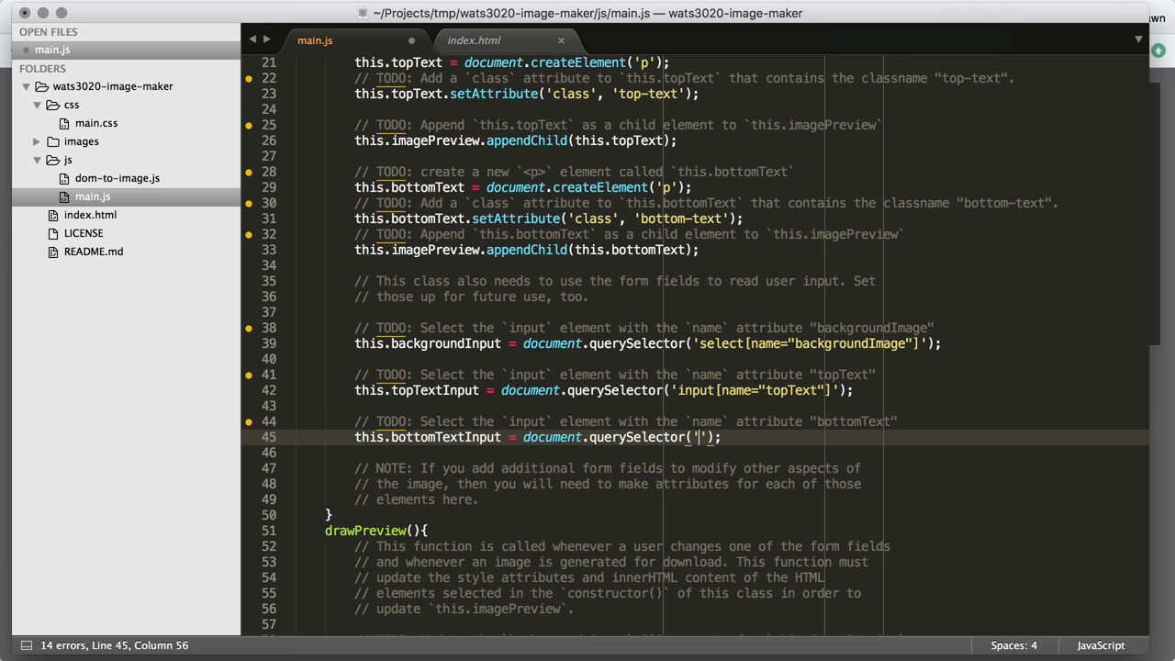
{"action": "type", "text": "input["}
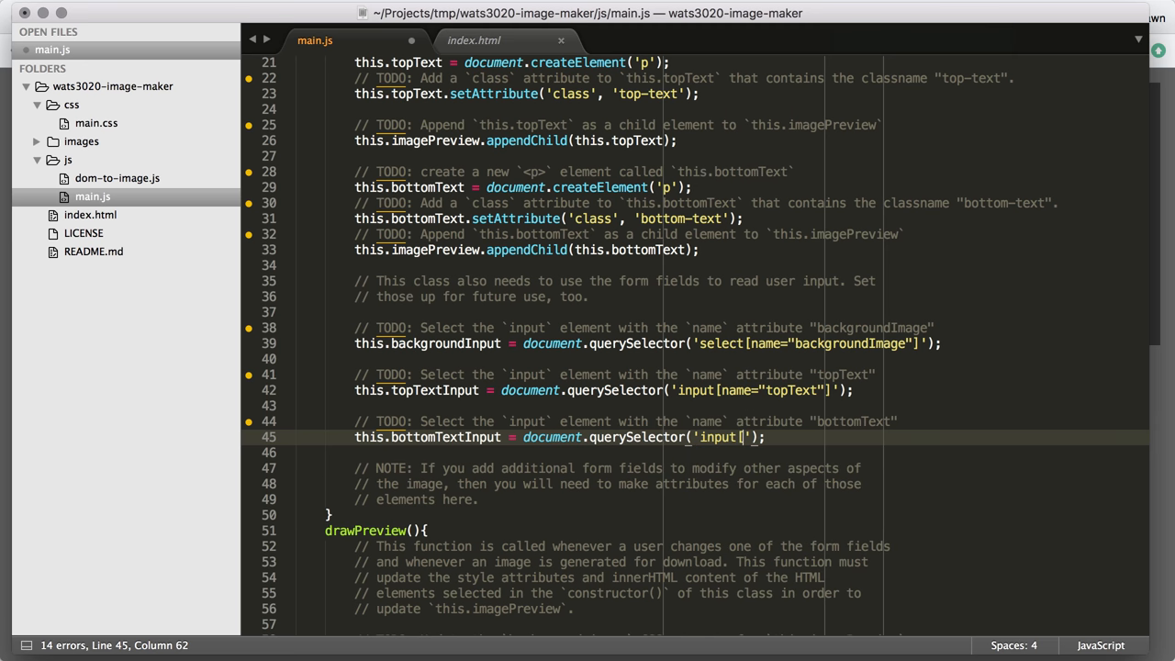
{"action": "type", "text": "name=\"bottomText\"]"}
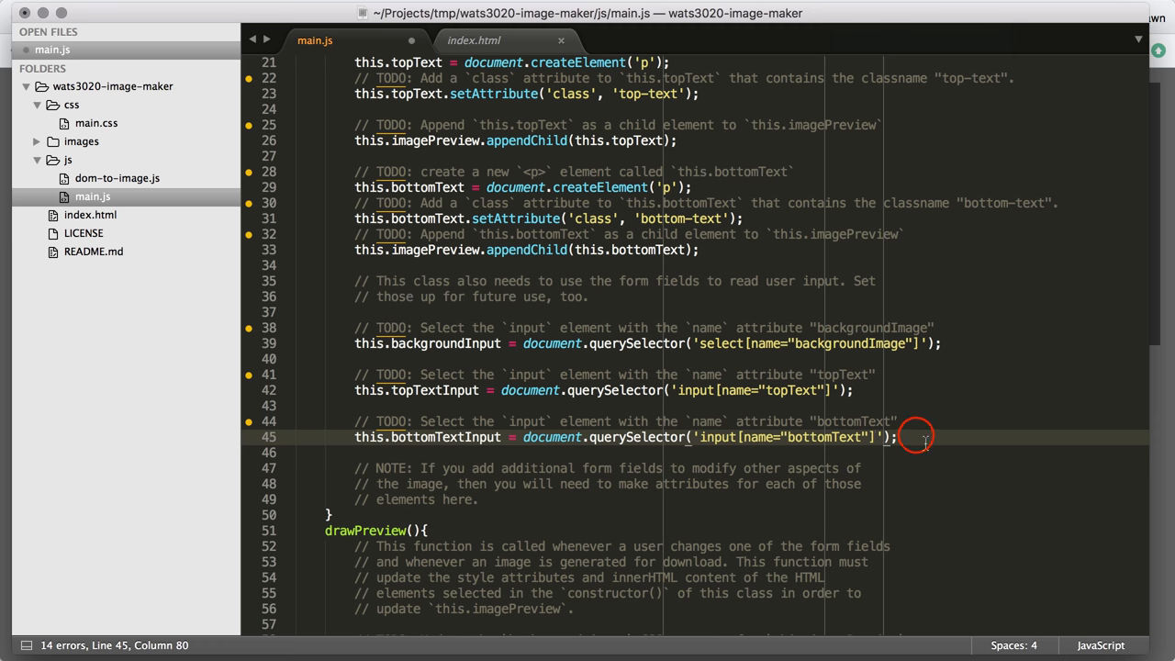
{"action": "scroll", "scroll_direction": "down", "scroll_amount": 3}
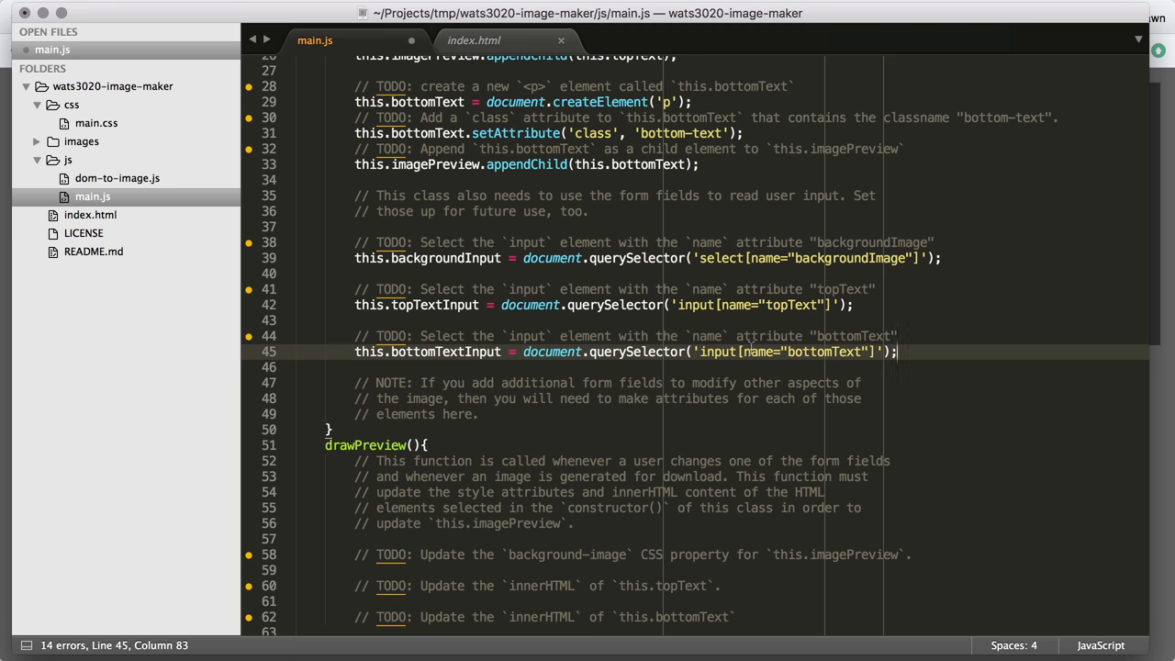
Review the constructor and drawPreview code, then switch to the Image Maker page in Chrome.
{"action": "scroll", "scroll_direction": "down", "scroll_amount": 3}
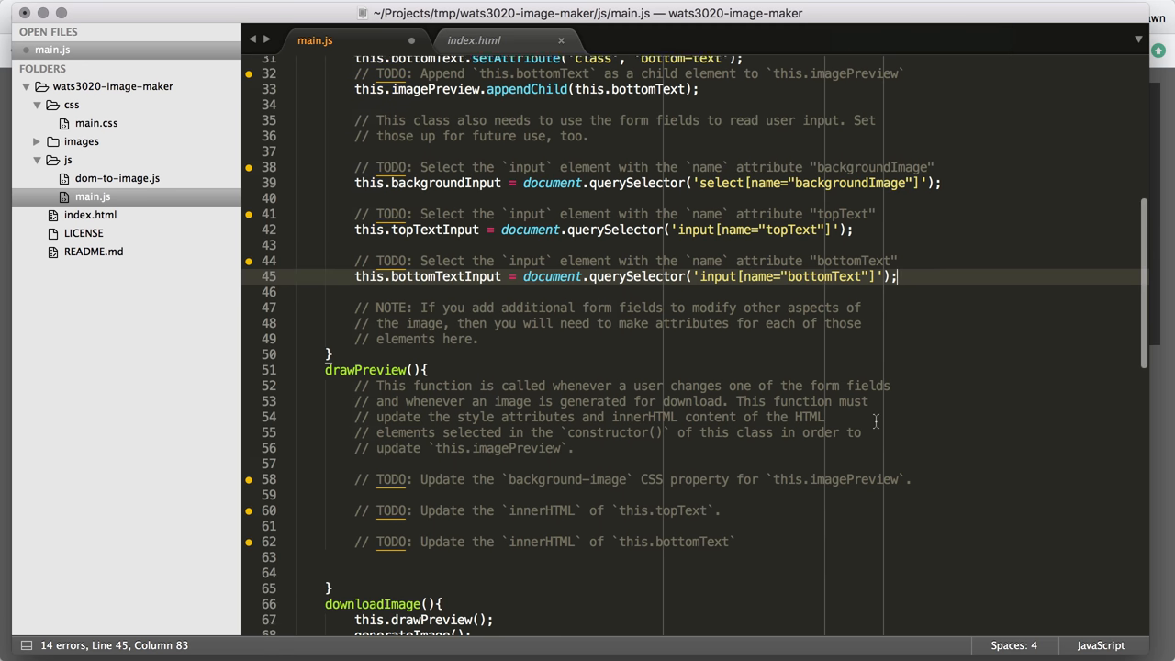
{"action": "scroll", "scroll_direction": "down", "scroll_amount": 3}
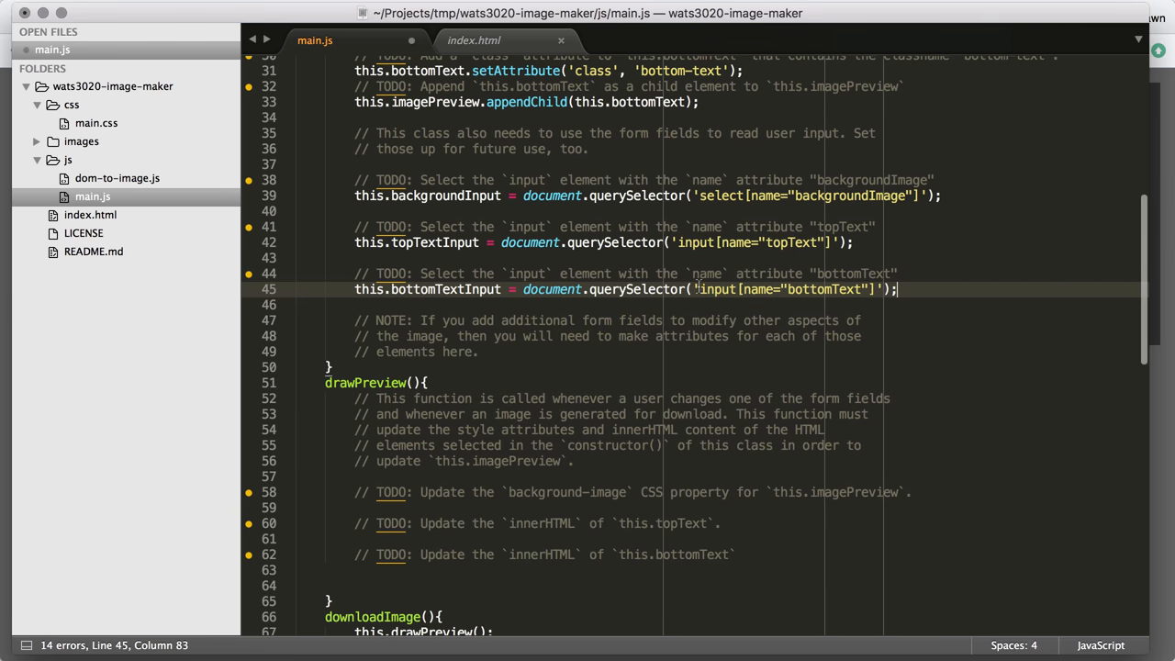
{"action": "scroll", "scroll_direction": "up", "scroll_amount": 3}
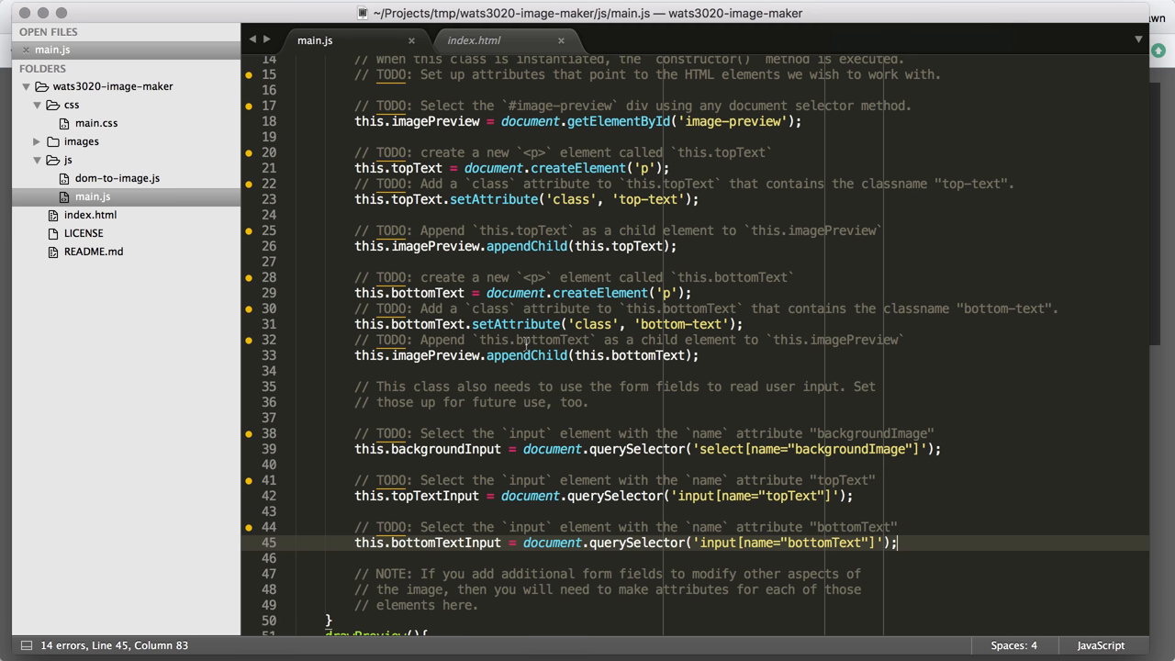
{"action": "scroll", "scroll_direction": "down", "scroll_amount": 3}
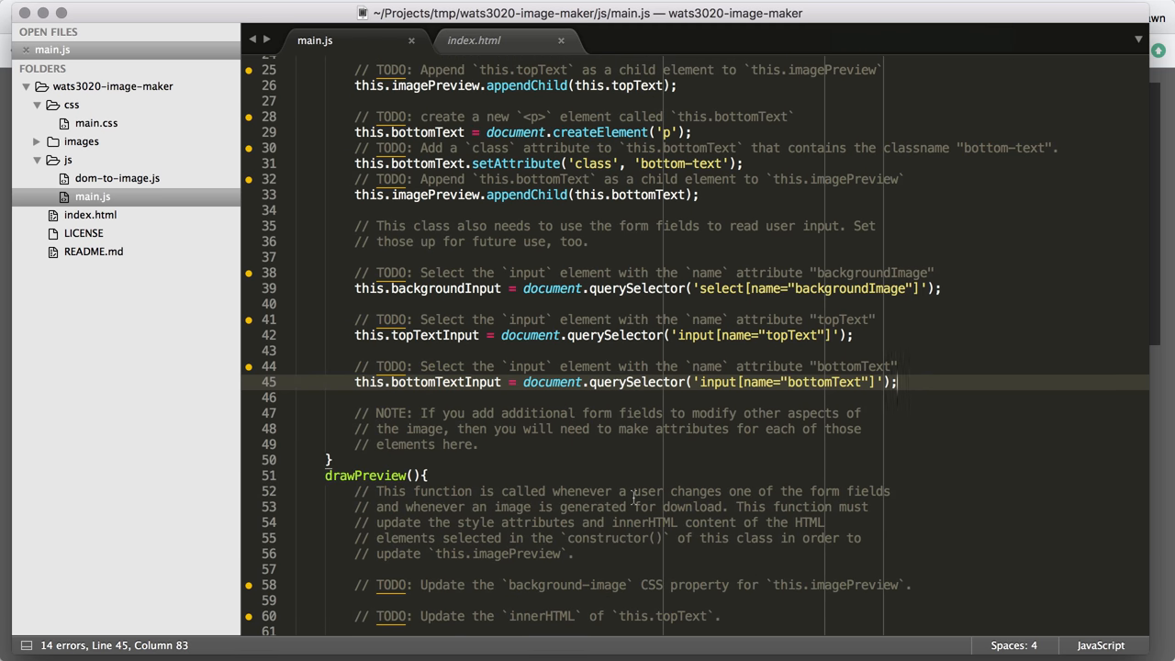
{"action": "mouse_move", "coordinate": [622, 529]}
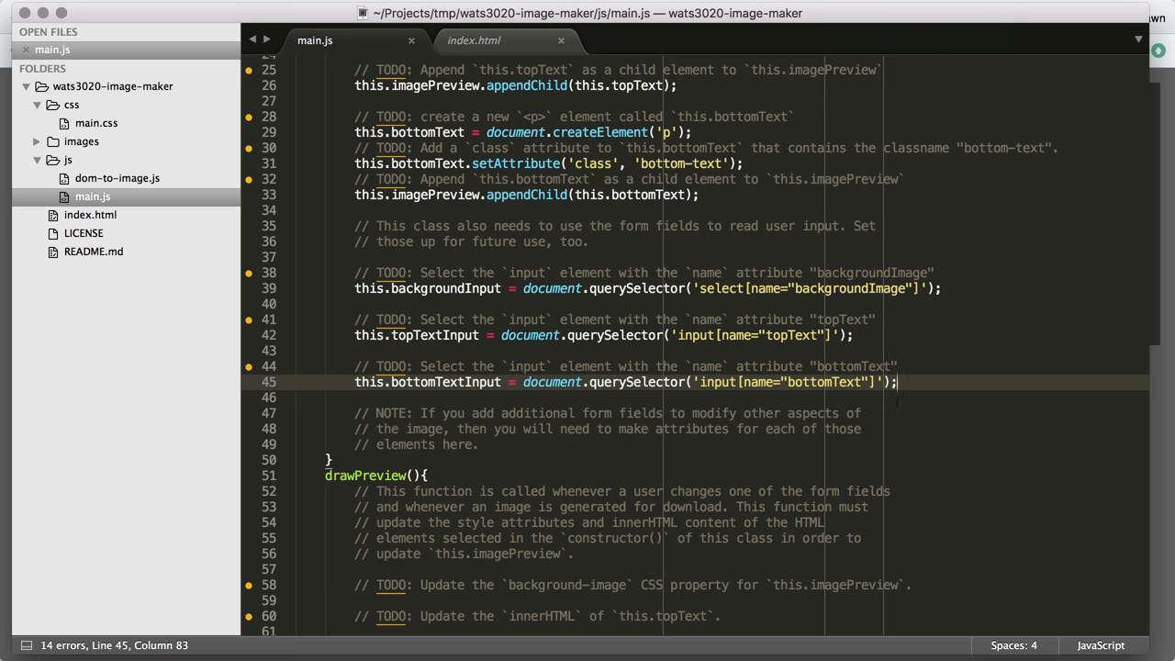
{"action": "left_click", "coordinate": [376, 20]}
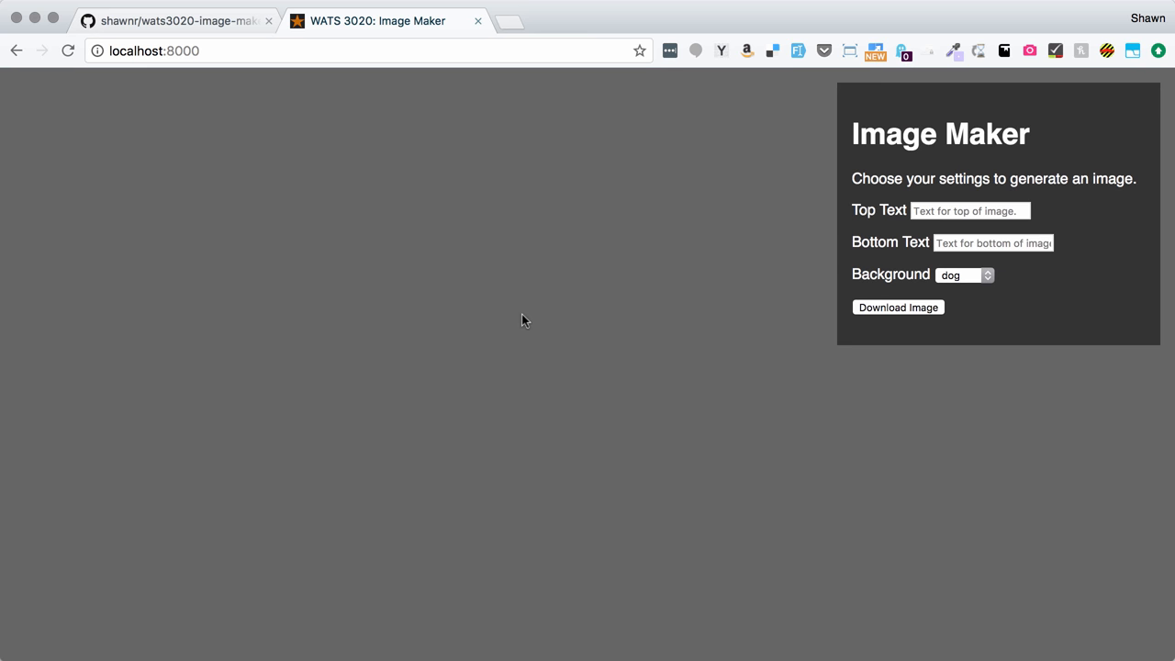
Expand div#image-preview in DevTools to see its p elements, then switch to the GitHub tab.
{"action": "left_click", "coordinate": [896, 307]}
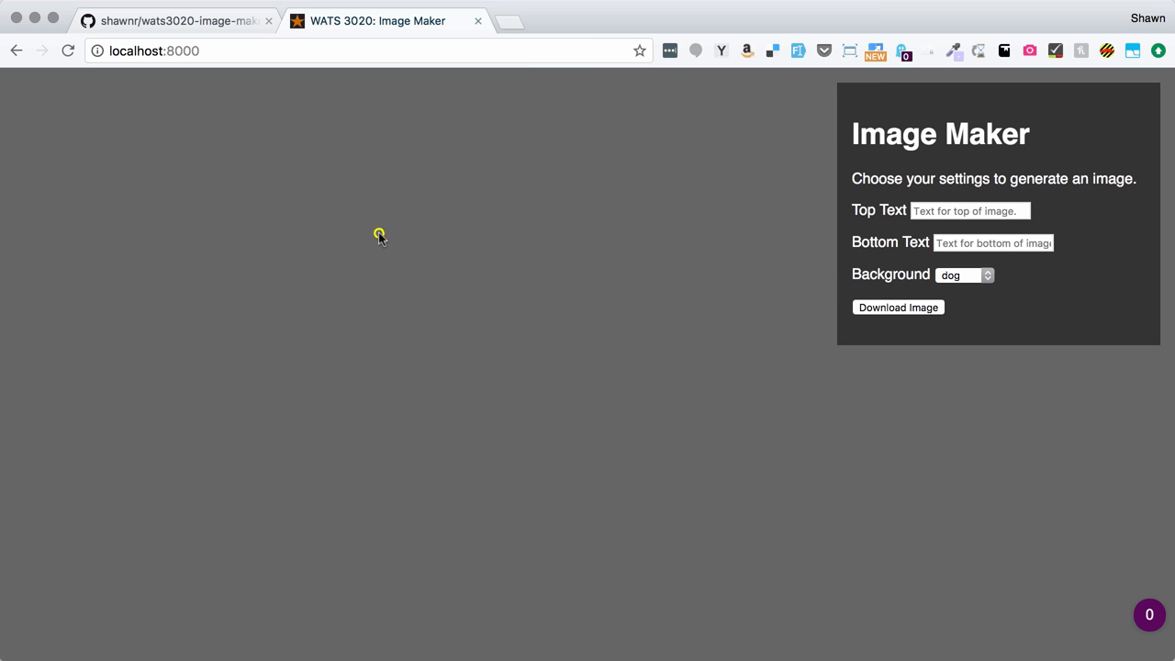
{"action": "mouse_move", "coordinate": [450, 500]}
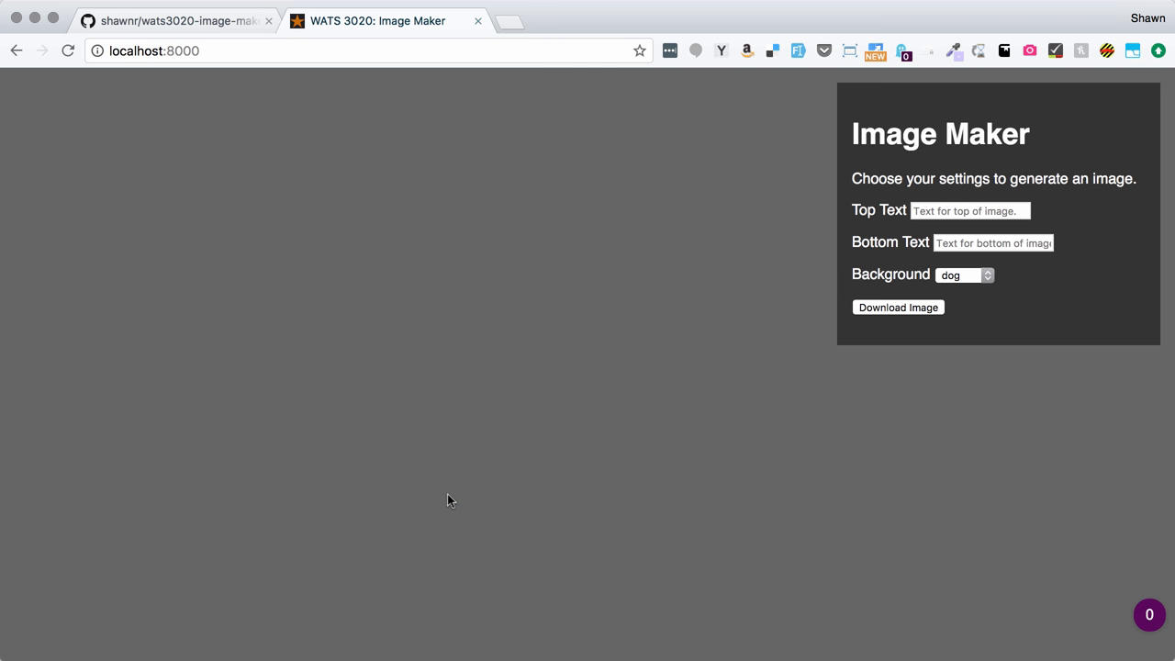
{"action": "key", "text": "F12"}
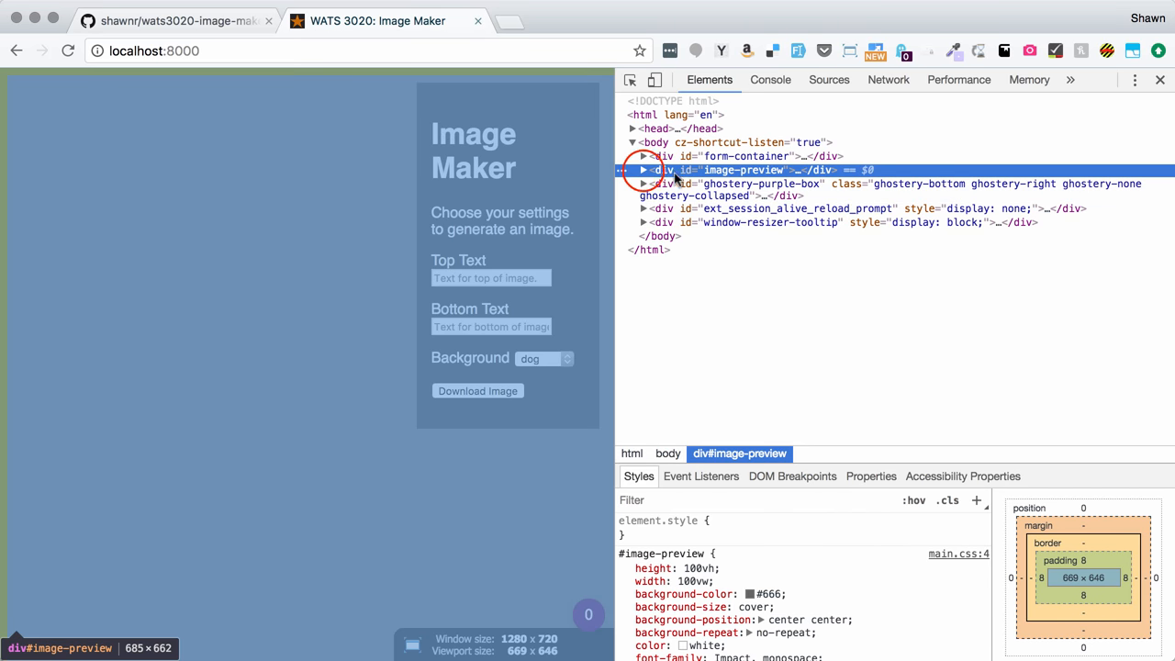
{"action": "left_click", "coordinate": [642, 168]}
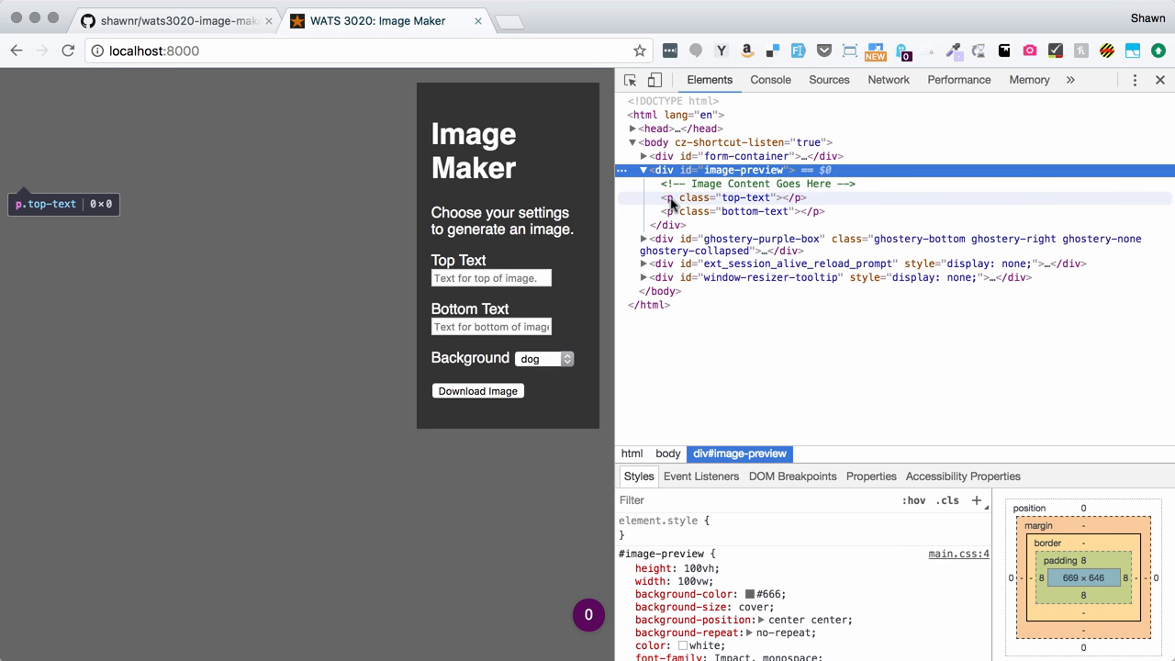
{"action": "mouse_move", "coordinate": [688, 212]}
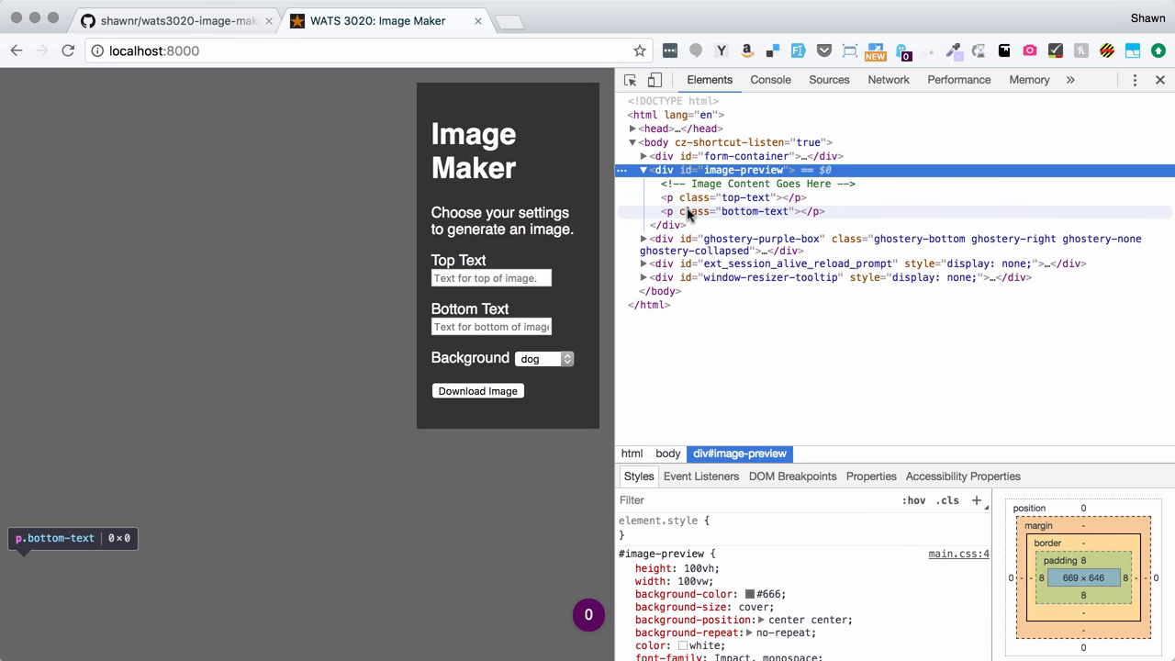
{"action": "mouse_move", "coordinate": [698, 217]}
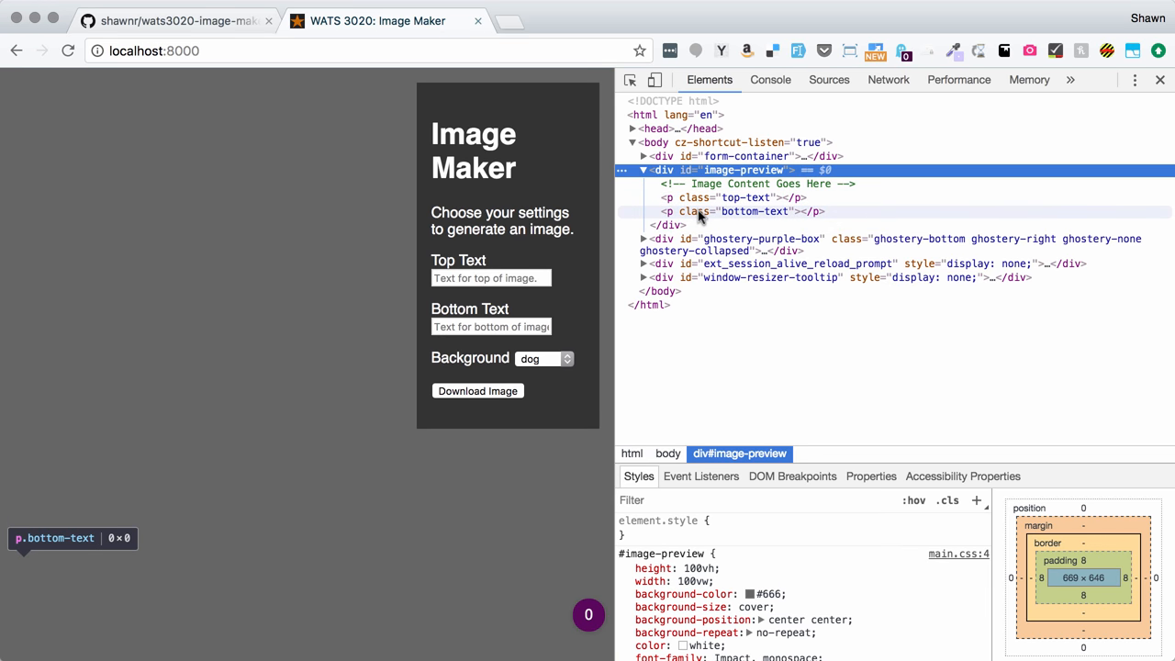
{"action": "left_click", "coordinate": [174, 20]}
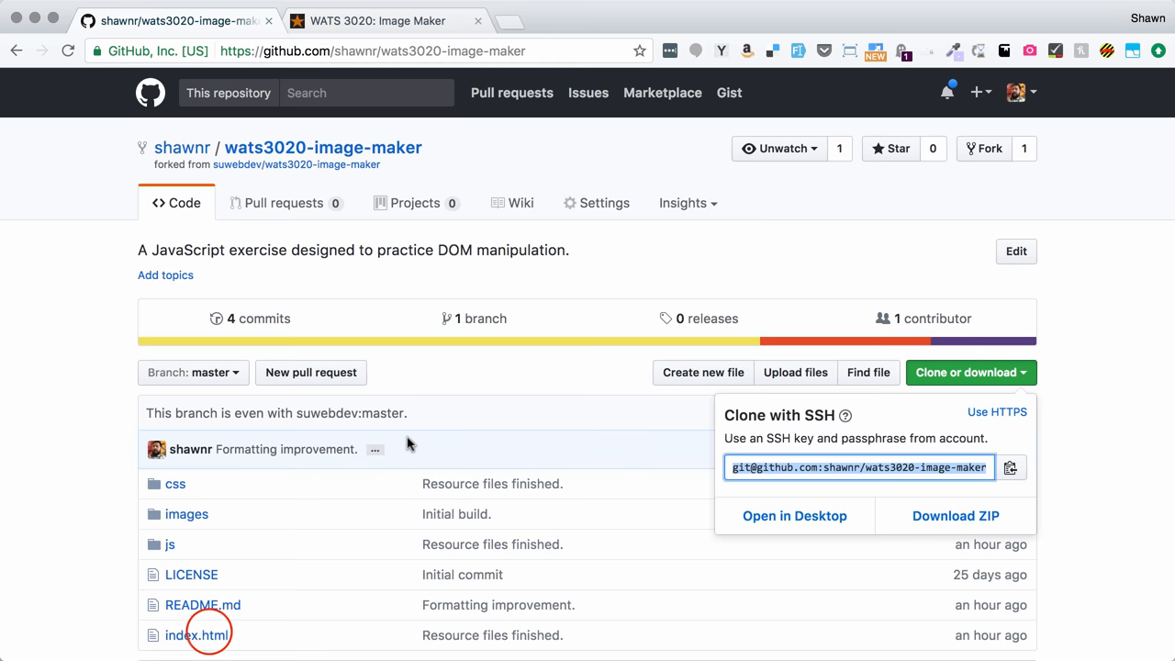
Read the pushed index.html form markup in the GitHub repository view.
{"action": "left_click", "coordinate": [196, 635]}
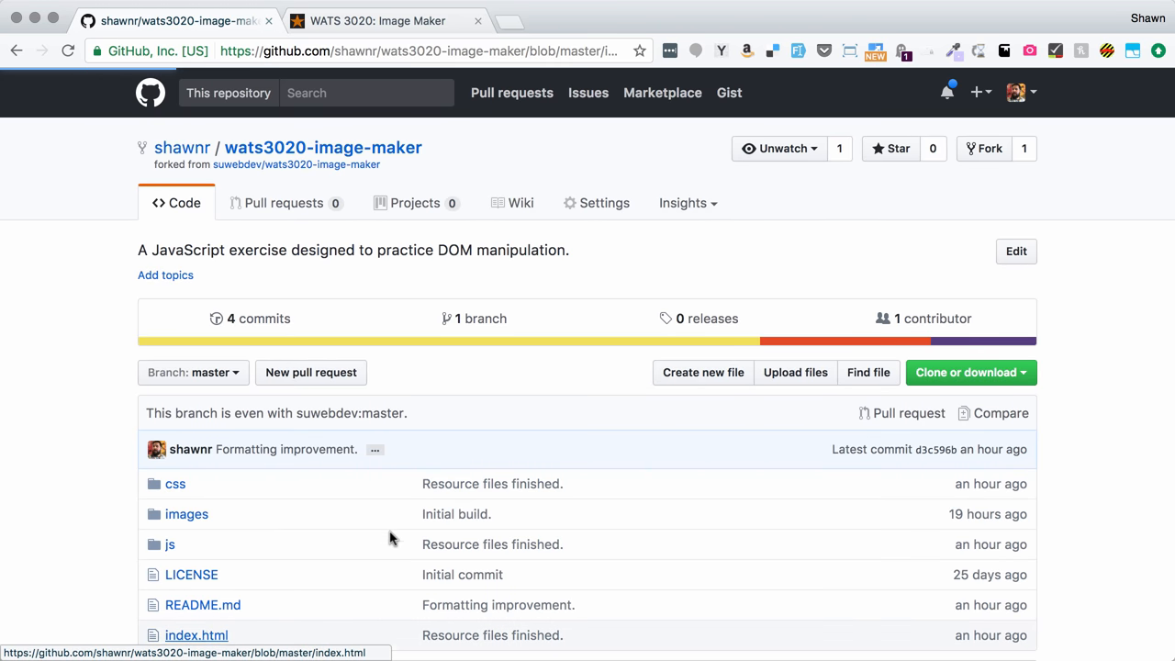
{"action": "left_click", "coordinate": [197, 635]}
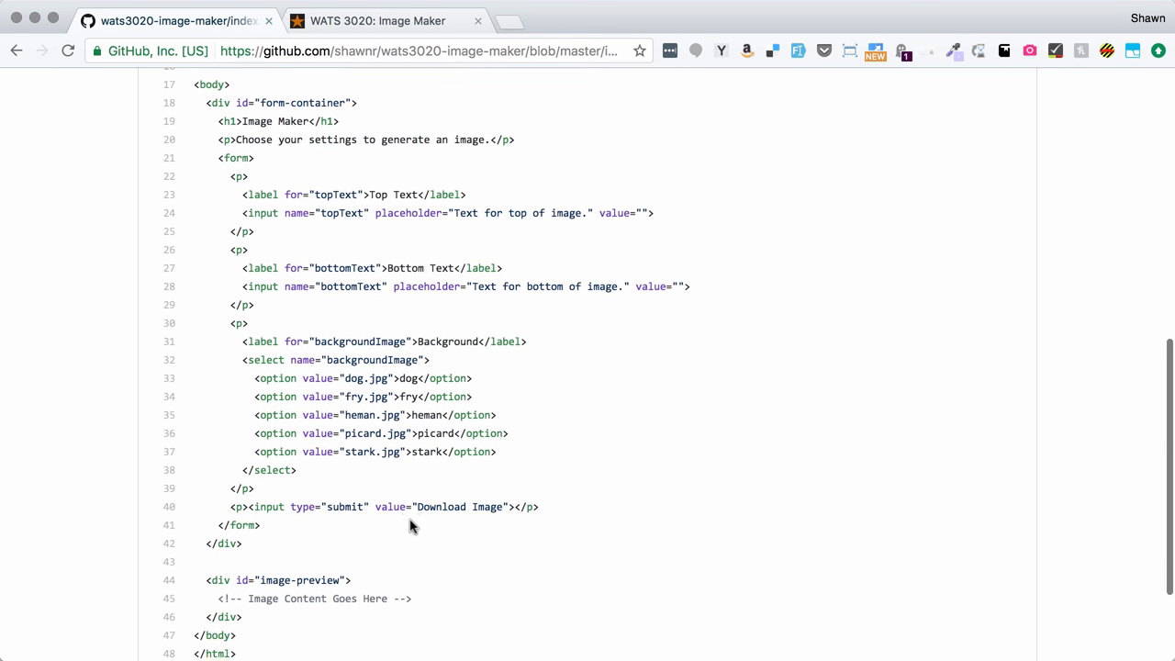
{"action": "scroll", "scroll_direction": "down", "scroll_amount": 3}
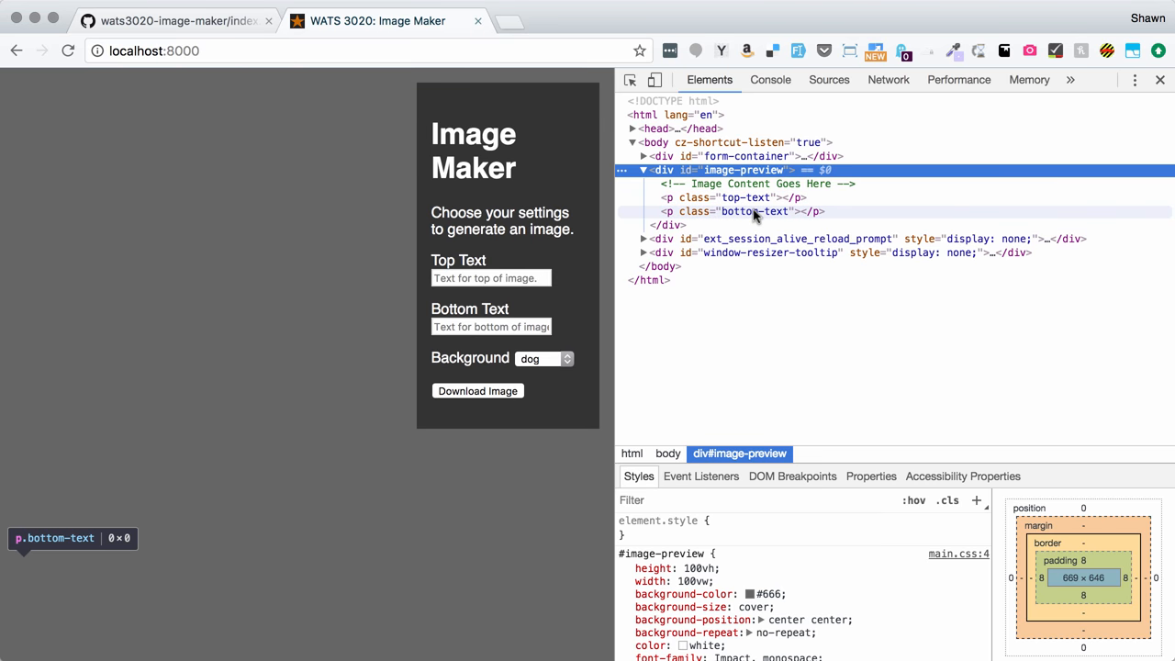
{"action": "mouse_move", "coordinate": [707, 199]}
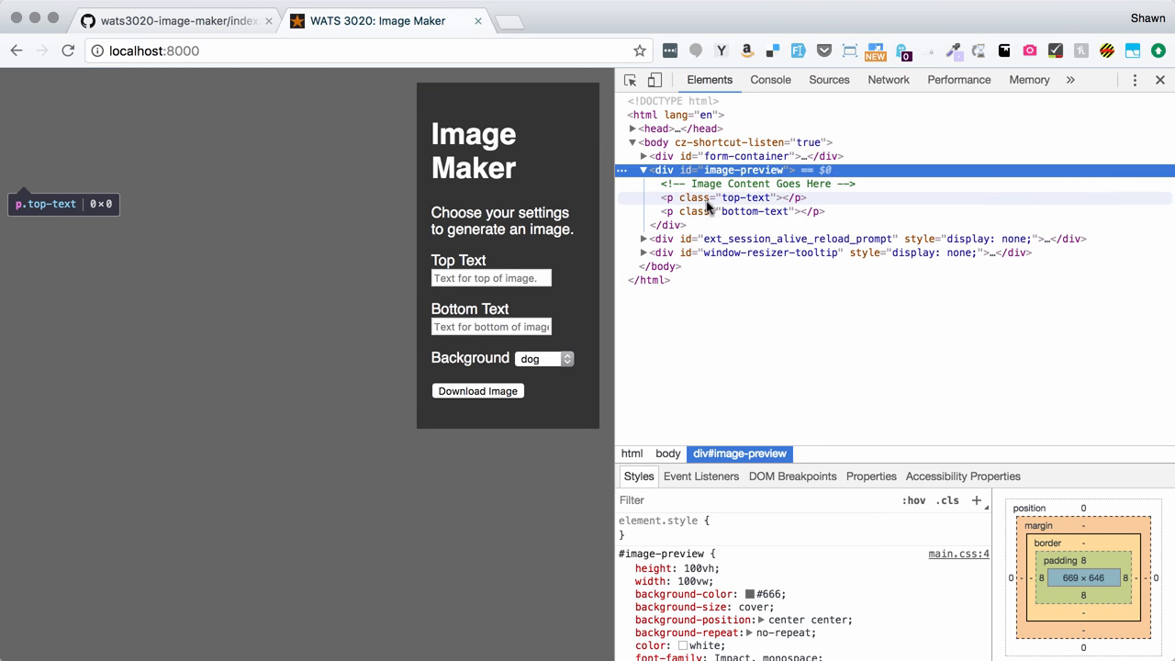
{"action": "mouse_move", "coordinate": [677, 189]}
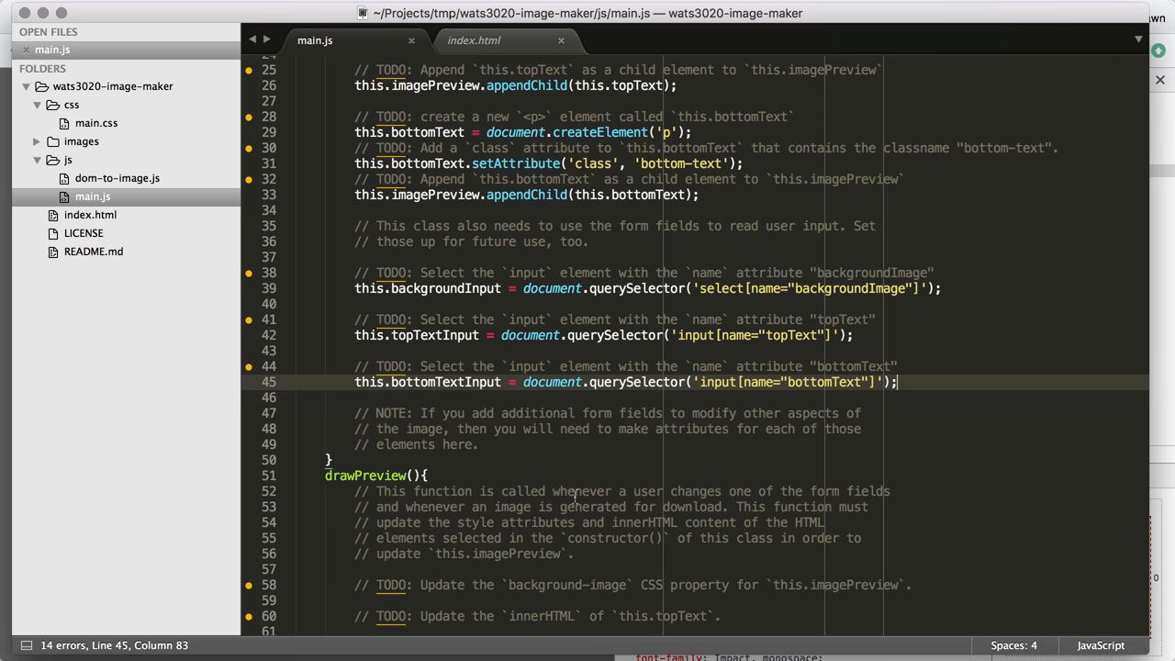
Add an empty line beneath the background-image TODO inside drawPreview.
{"action": "scroll", "scroll_direction": "down", "scroll_amount": 3}
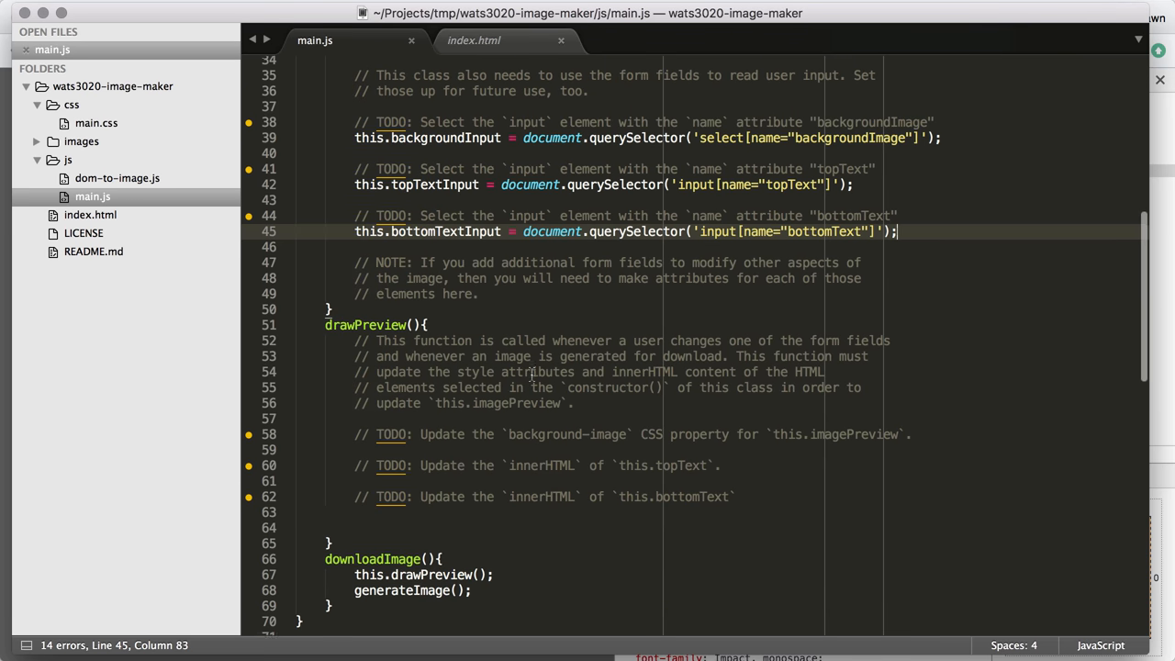
{"action": "left_click", "coordinate": [909, 396]}
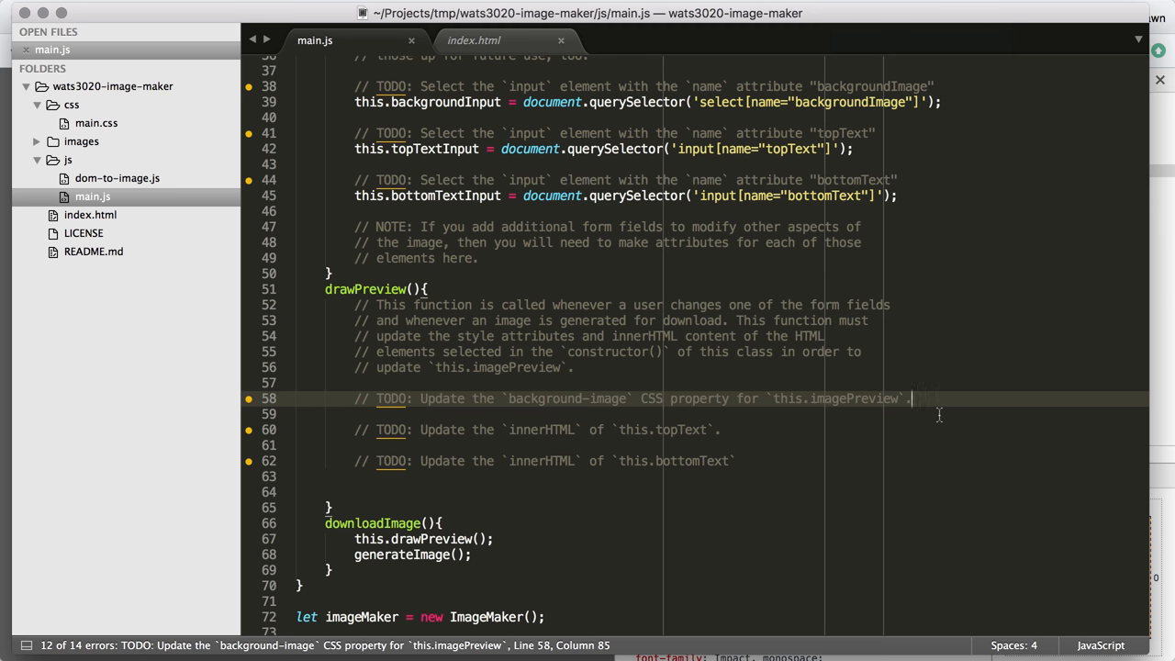
{"action": "scroll", "scroll_direction": "up", "scroll_amount": 3}
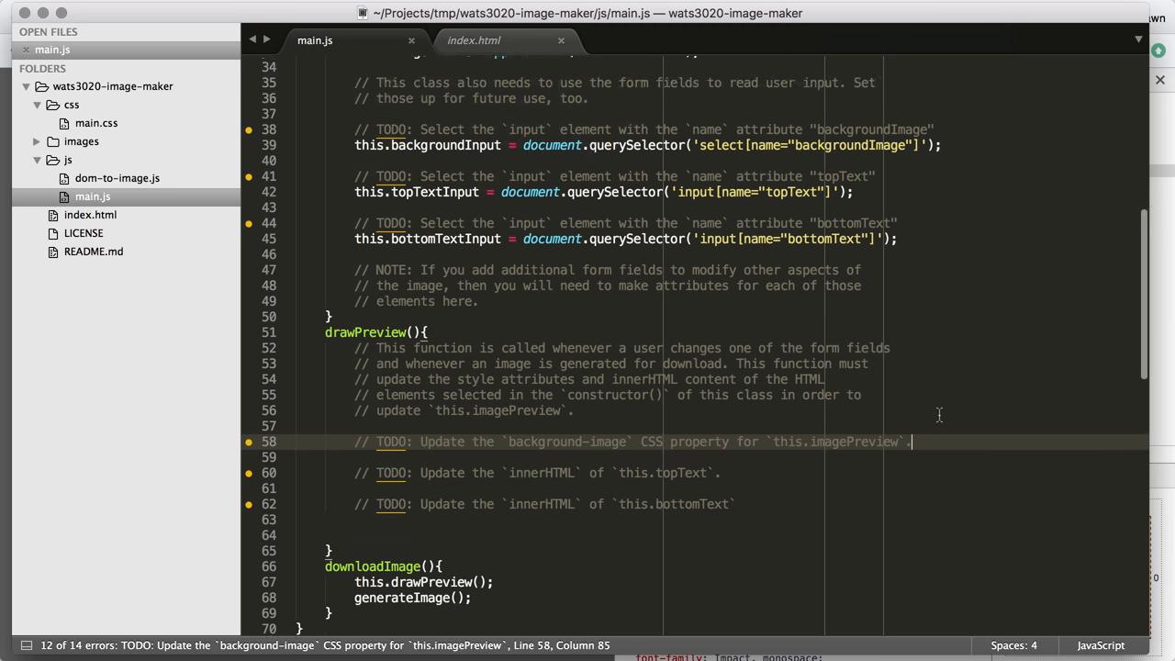
{"action": "scroll", "scroll_direction": "up", "scroll_amount": 3}
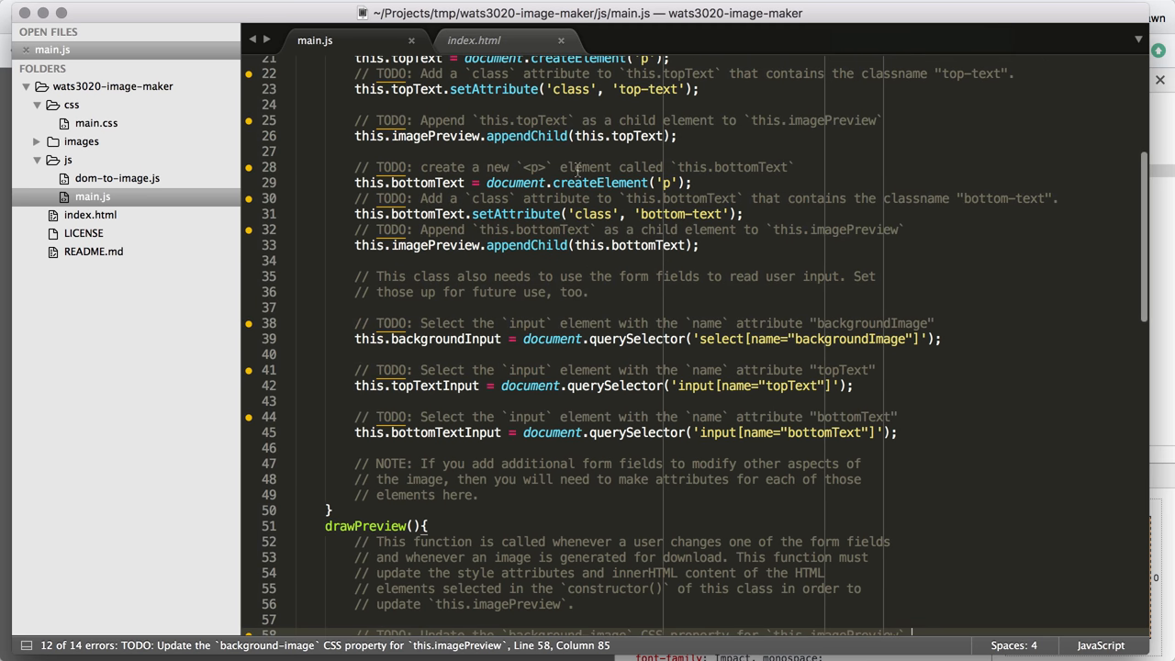
{"action": "scroll", "scroll_direction": "down", "scroll_amount": 3}
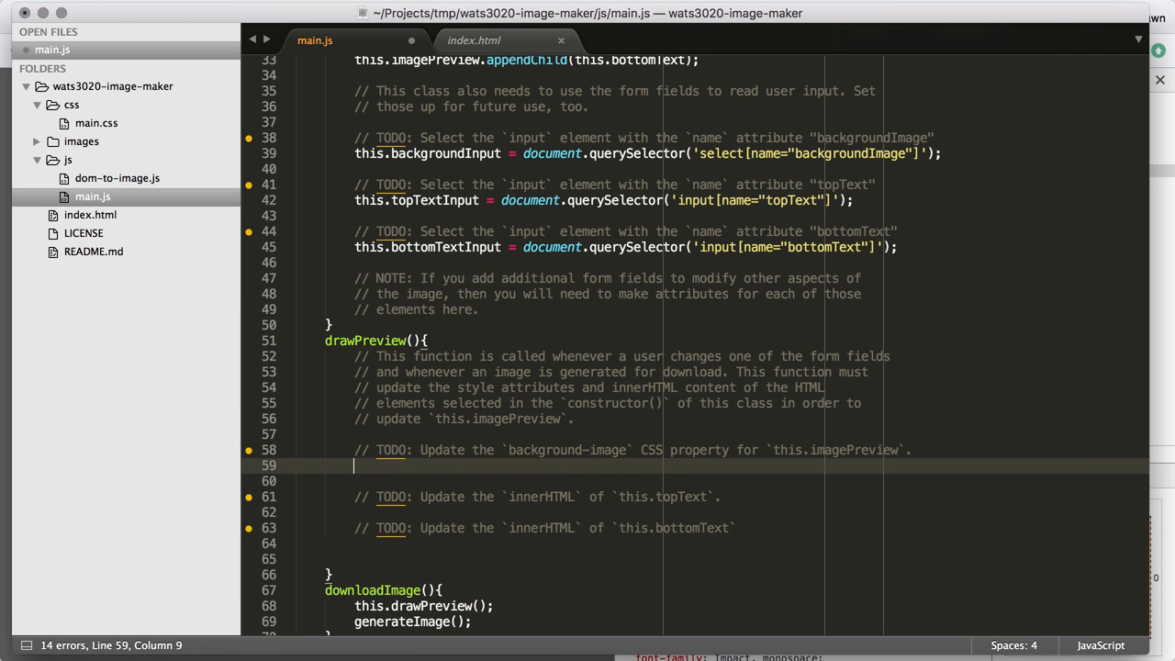
{"action": "mouse_move", "coordinate": [413, 450]}
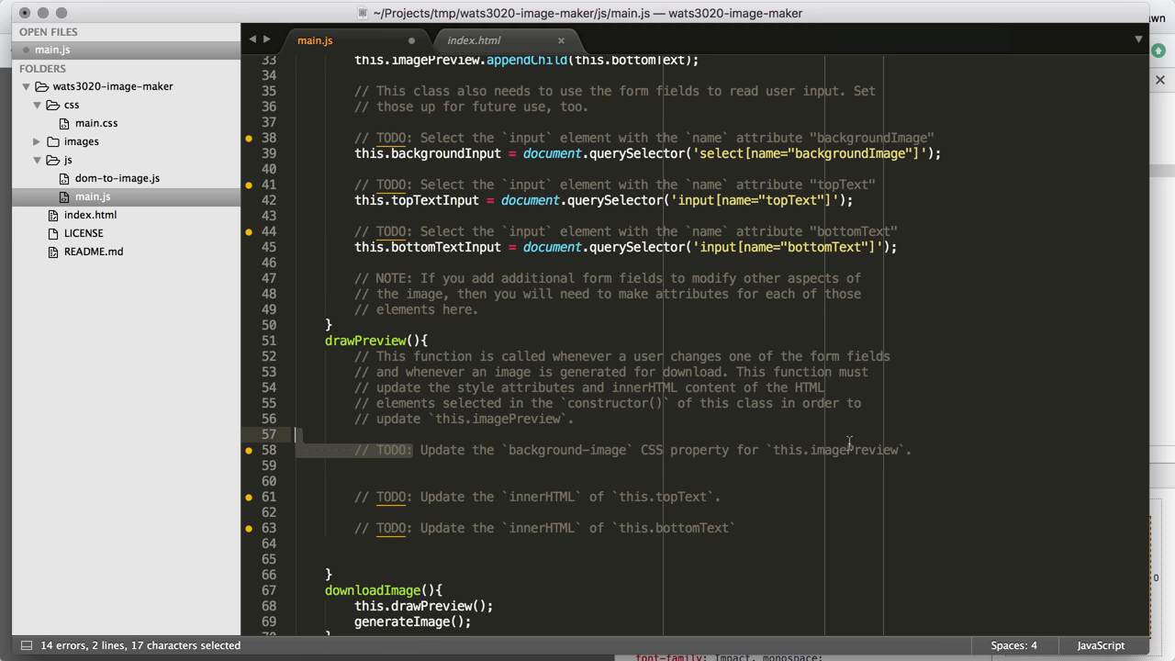
{"action": "left_click", "coordinate": [455, 463]}
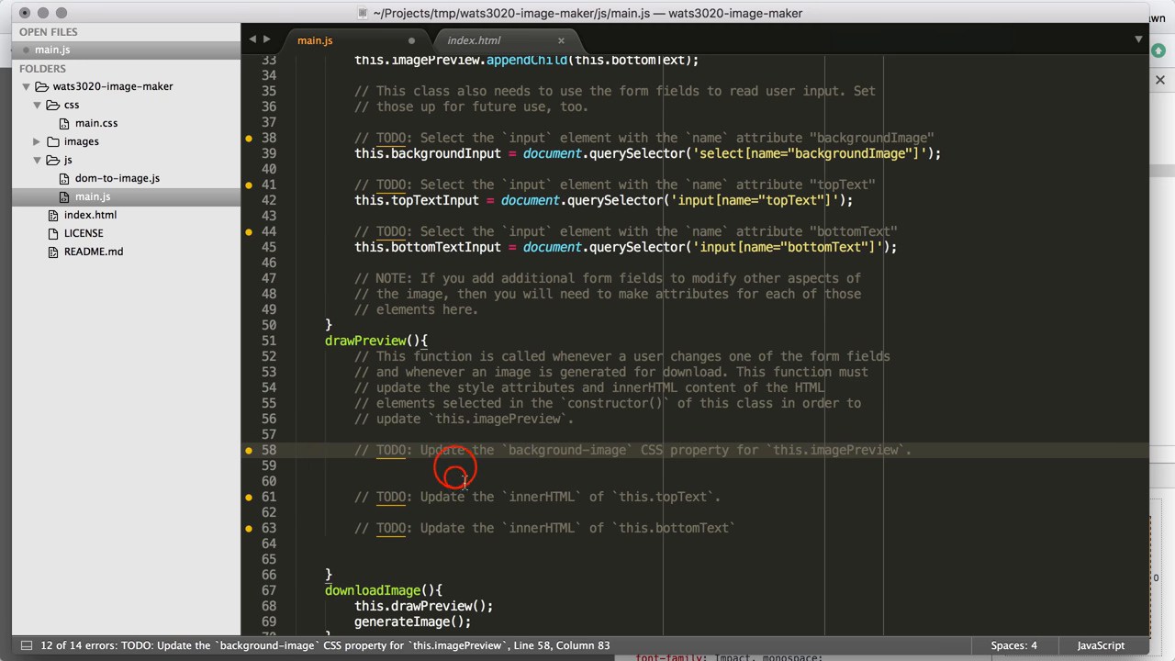
{"action": "left_click", "coordinate": [456, 467]}
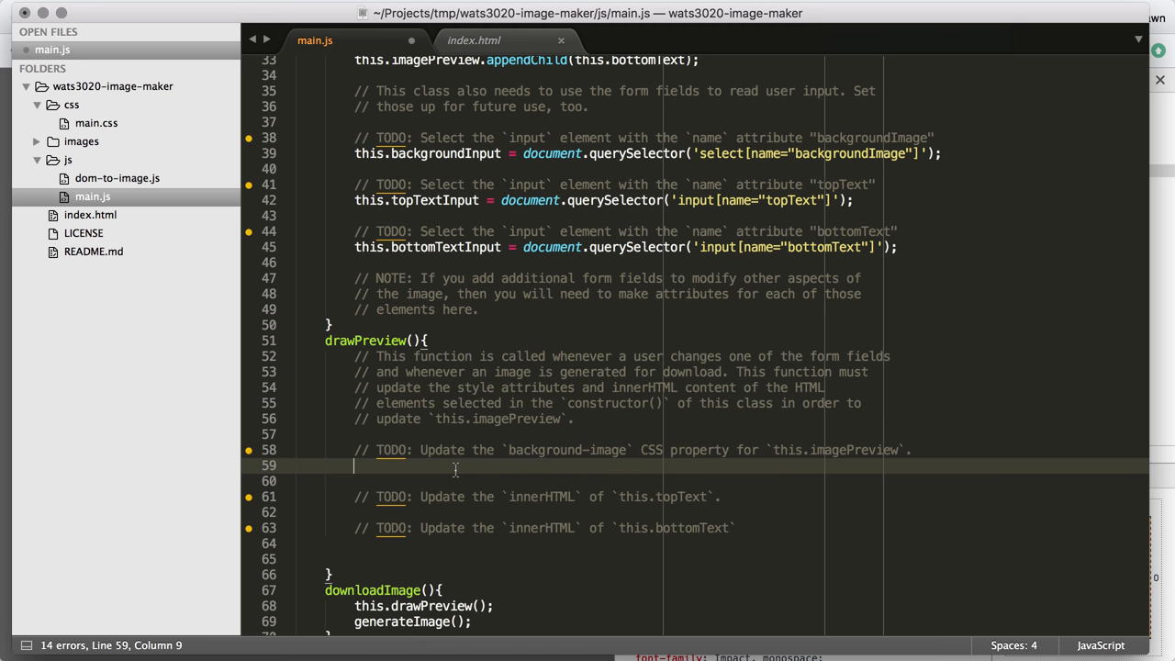
Begin this.imagePreview.style.backgroundImage = `url( in drawPreview.
{"action": "type", "text": "this.imagePreview."}
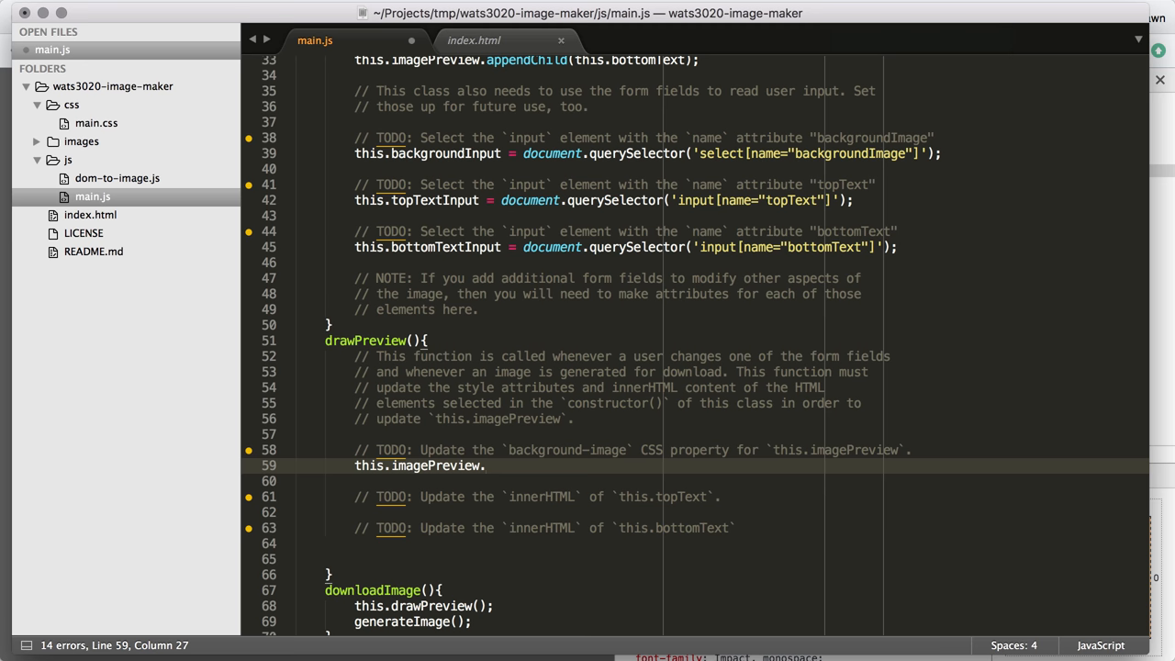
{"action": "type", "text": "style."}
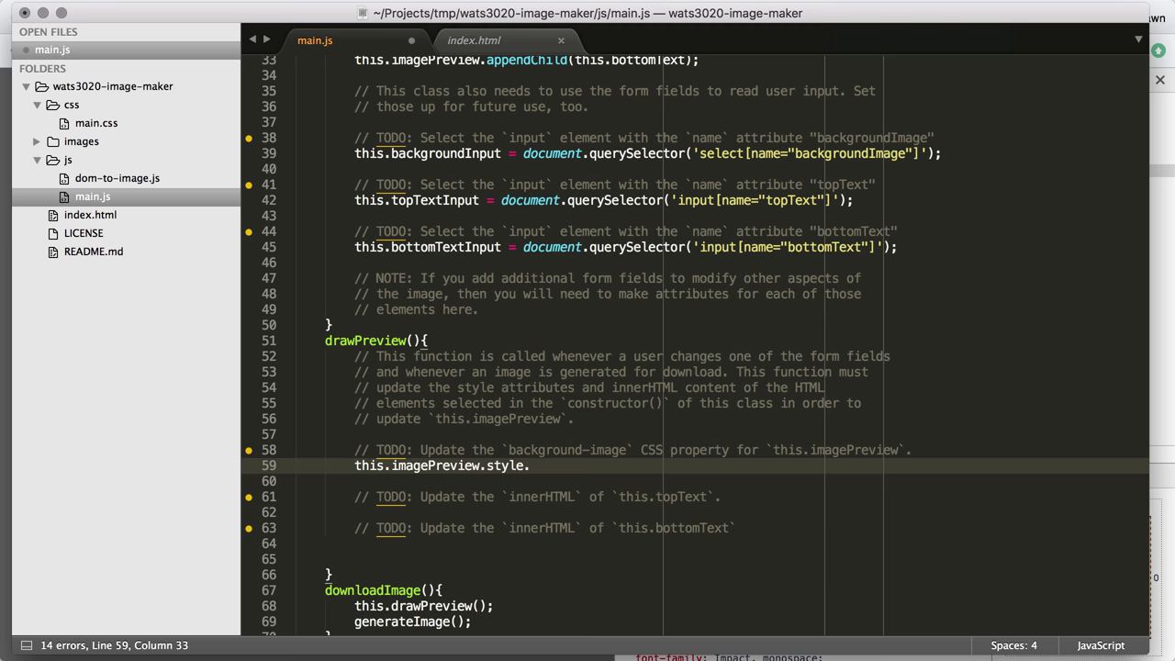
{"action": "type", "text": "backgroundImage"}
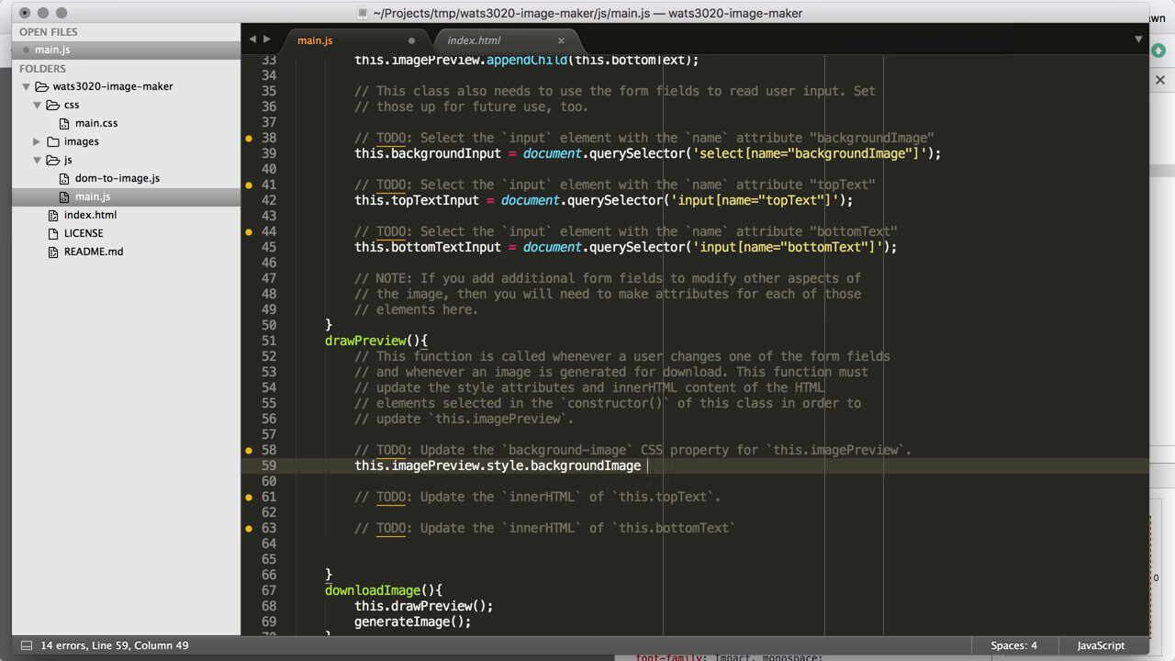
{"action": "type", "text": "= ``;"}
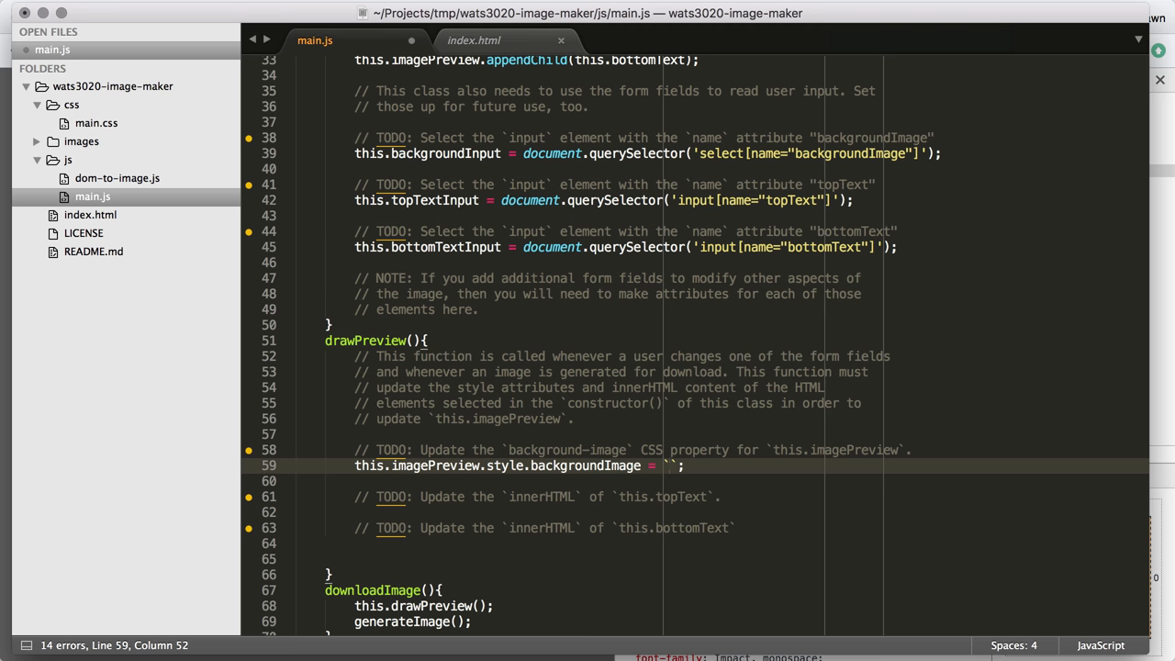
{"action": "type", "text": "url("}
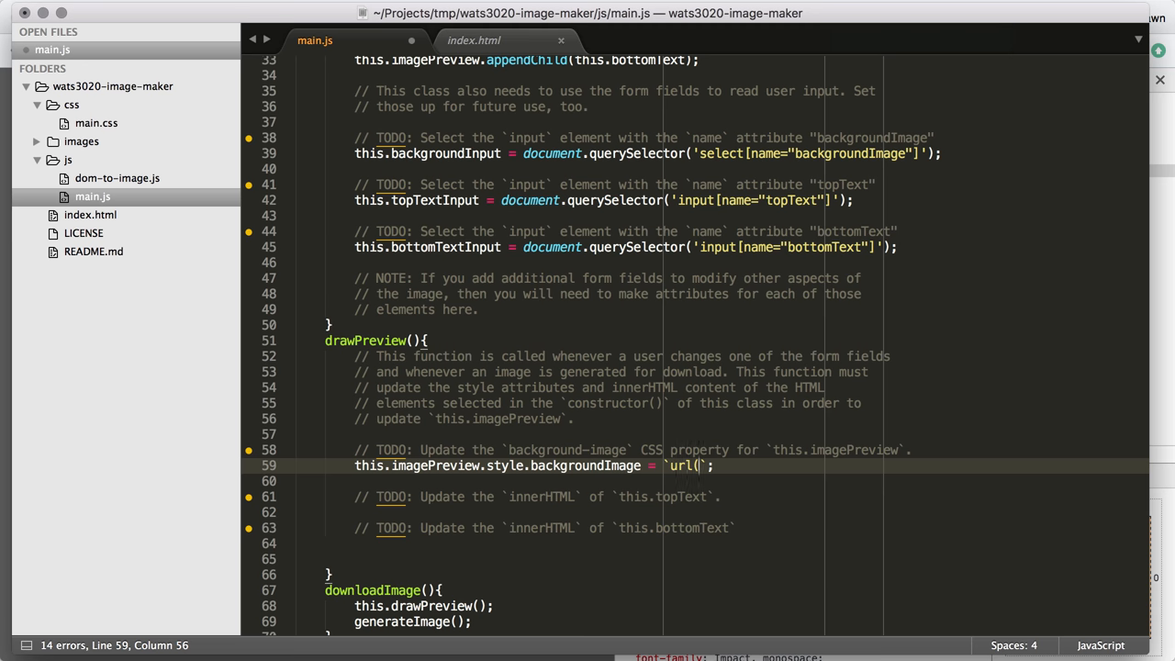
Continue with images/${this.backgroundInput. and check option values in index.html.
{"action": "type", "text": "images/"}
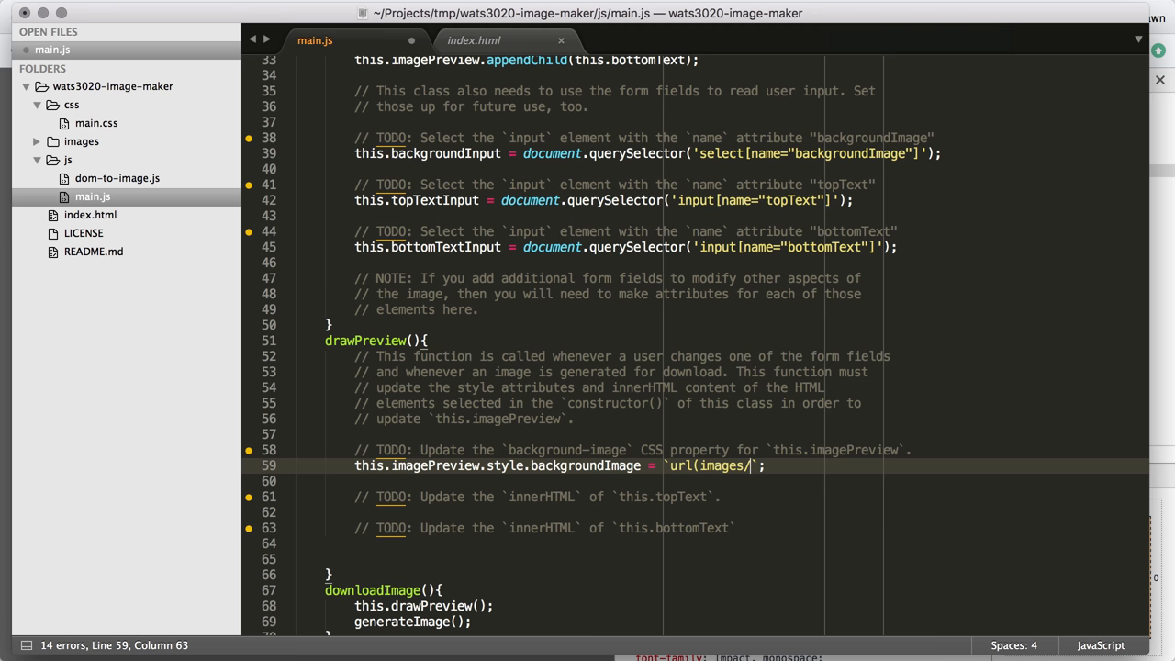
{"action": "type", "text": "${"}
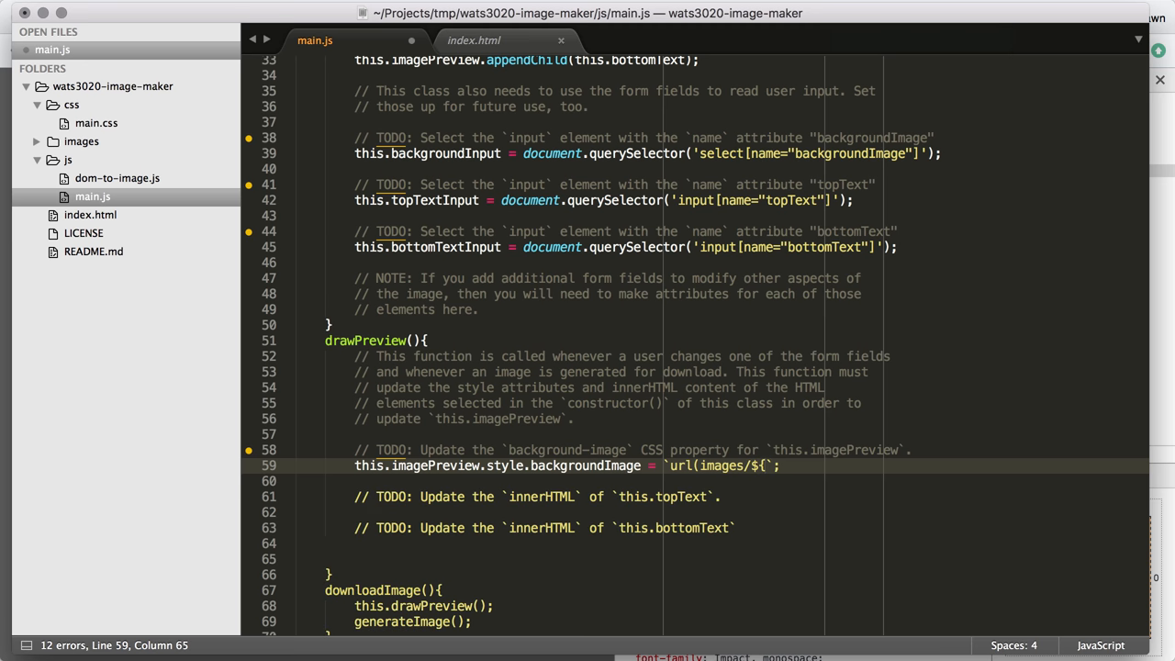
{"action": "type", "text": "this.bad"}
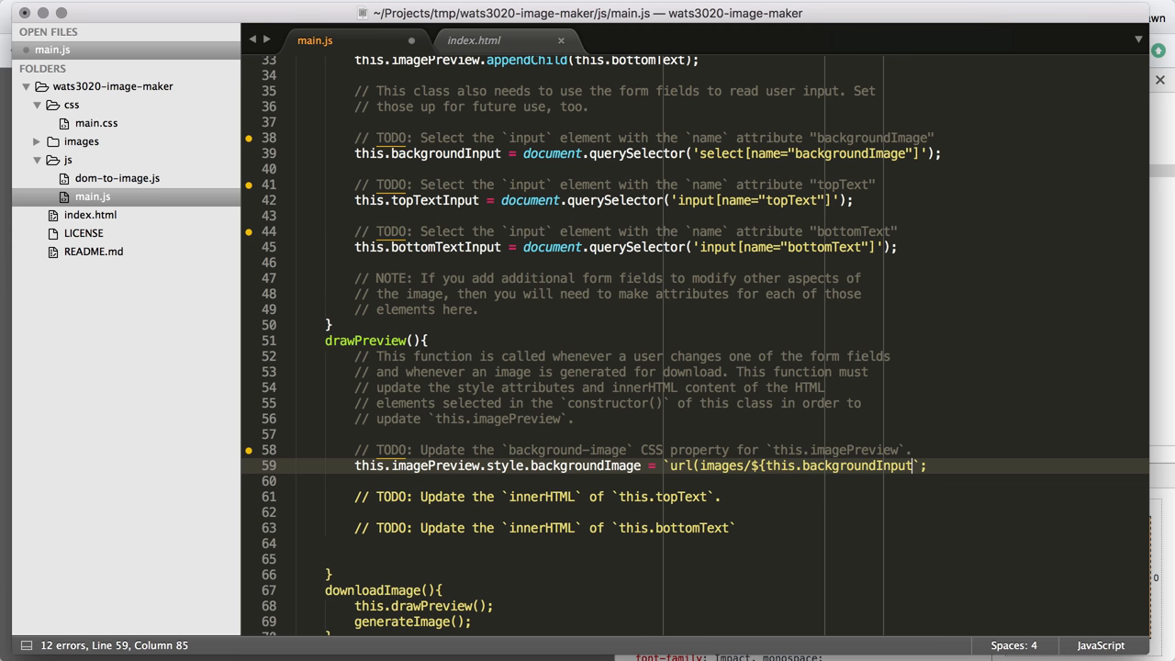
{"action": "type", "text": "."}
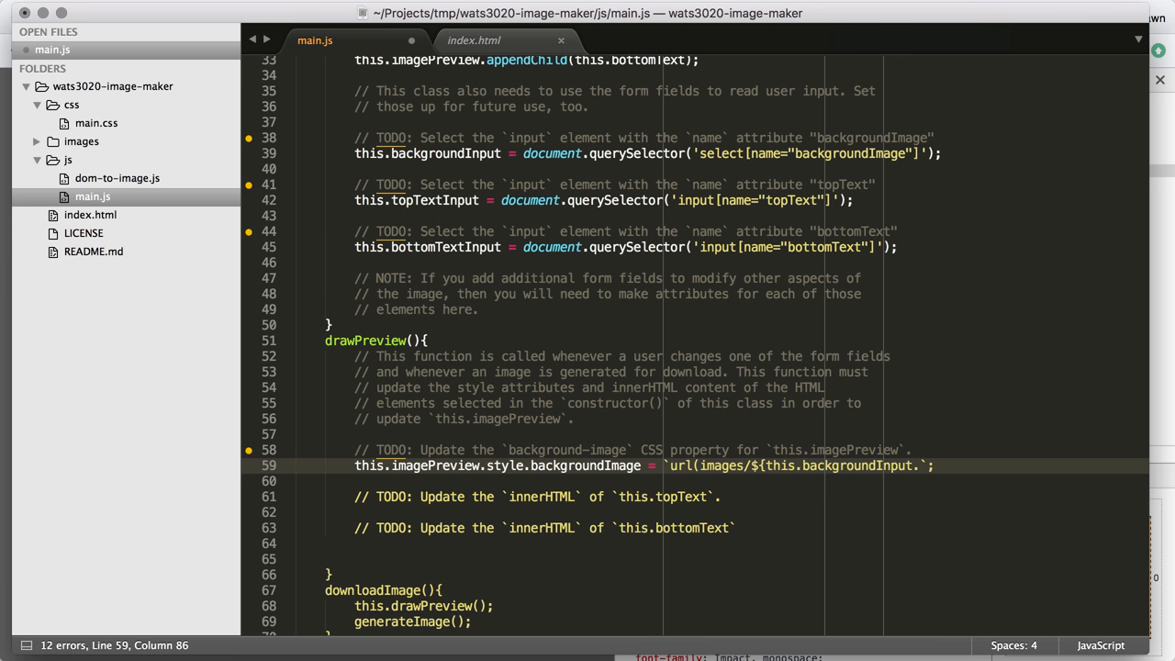
{"action": "left_click", "coordinate": [474, 41]}
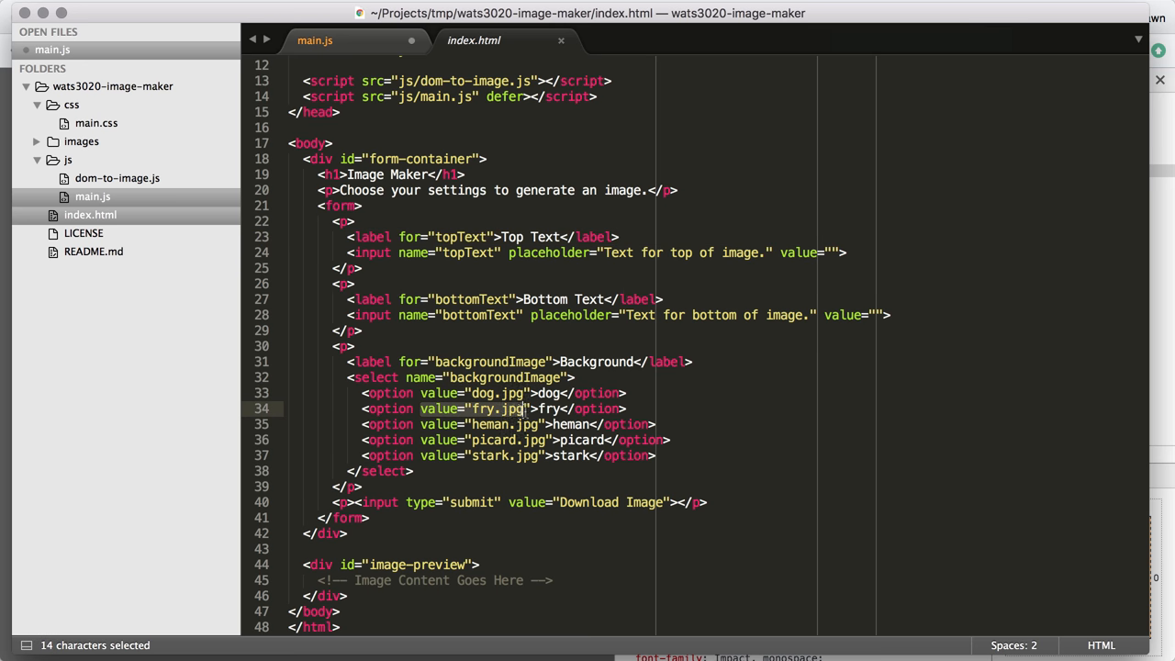
Check the input values in index.html and finish the line as ${this.backgroundInput.value}).
{"action": "left_click", "coordinate": [822, 316]}
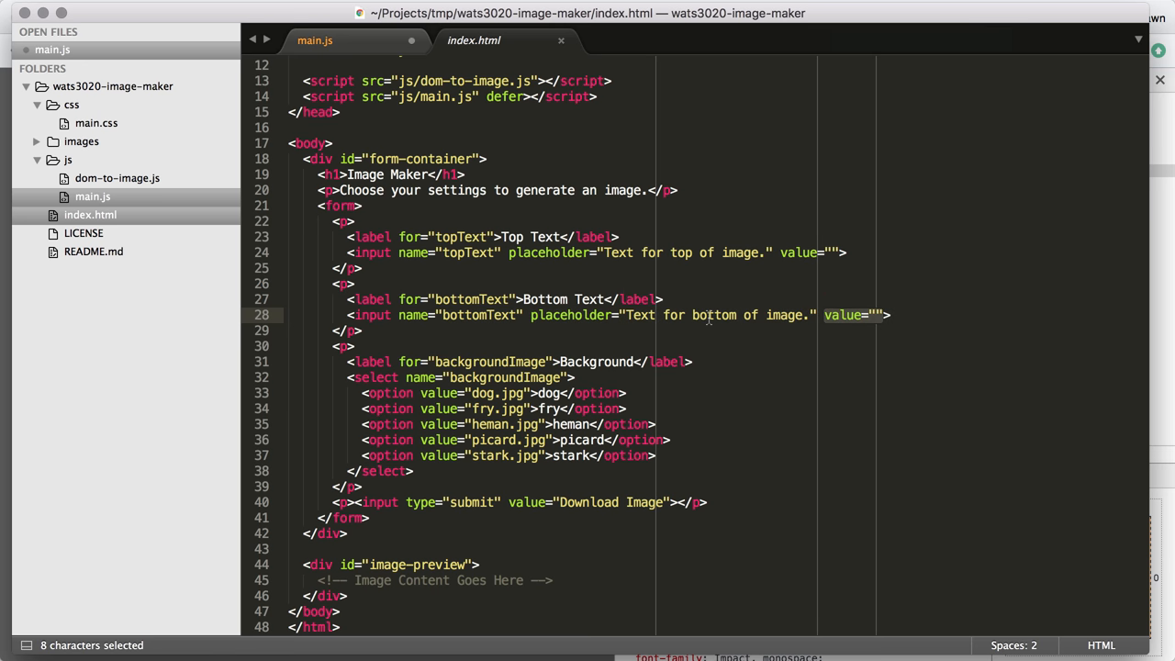
{"action": "left_click", "coordinate": [775, 253]}
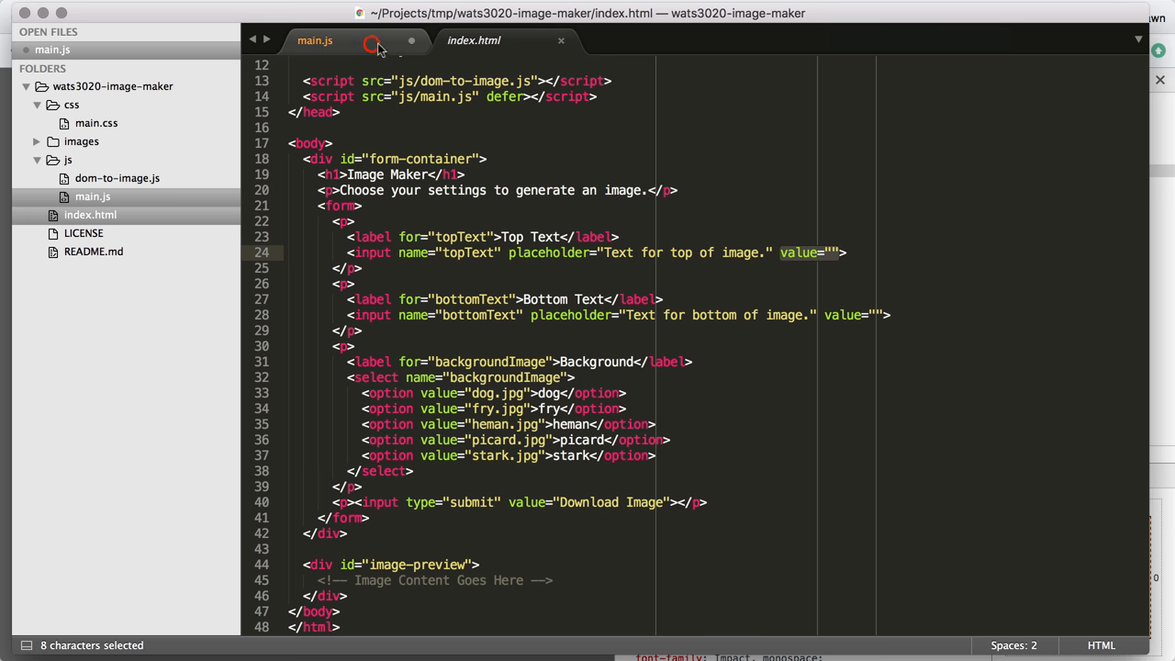
{"action": "left_click", "coordinate": [316, 40]}
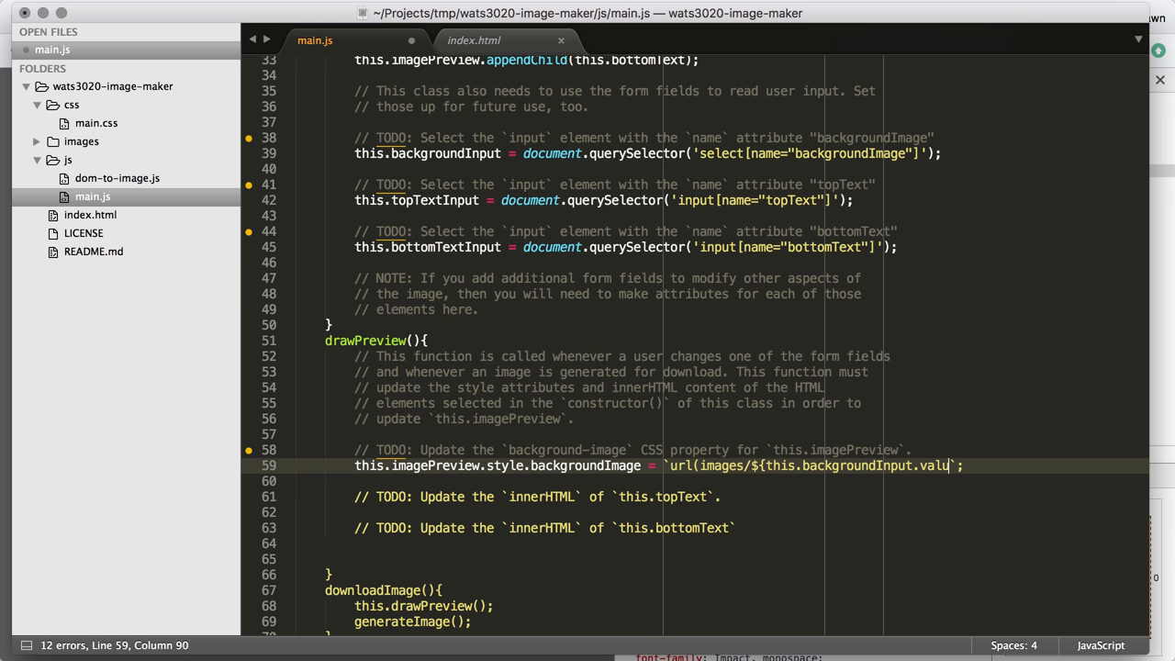
{"action": "type", "text": "e}"}
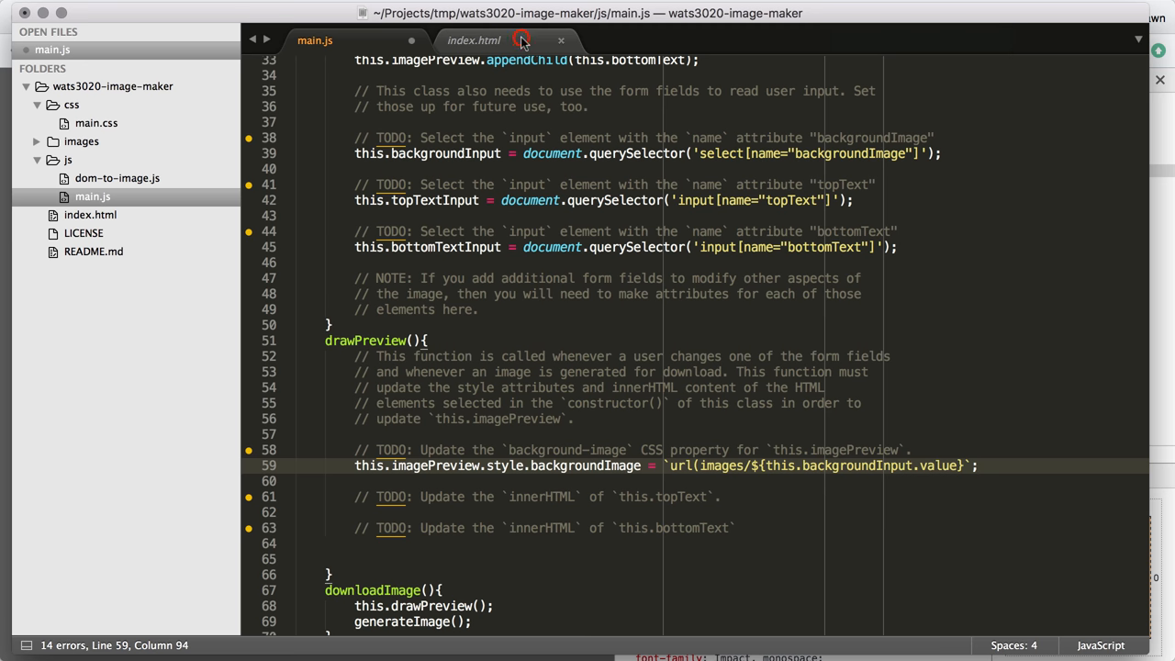
Look over the images folder files and index.html, then return to main.js.
{"action": "left_click", "coordinate": [474, 40]}
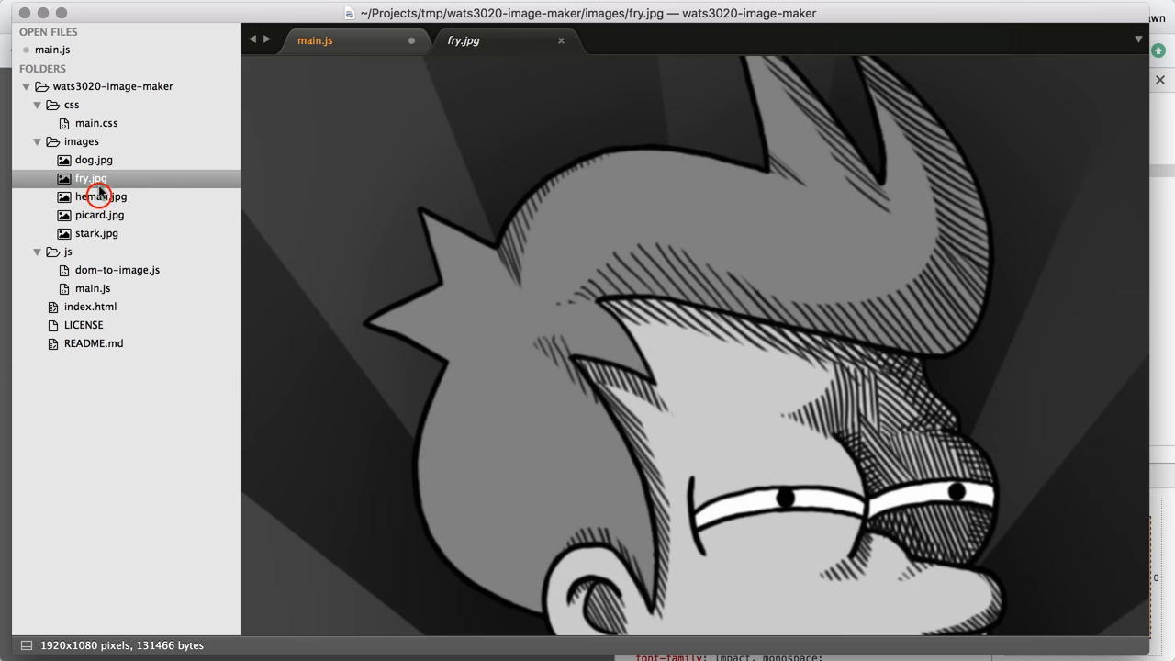
{"action": "left_click", "coordinate": [92, 307]}
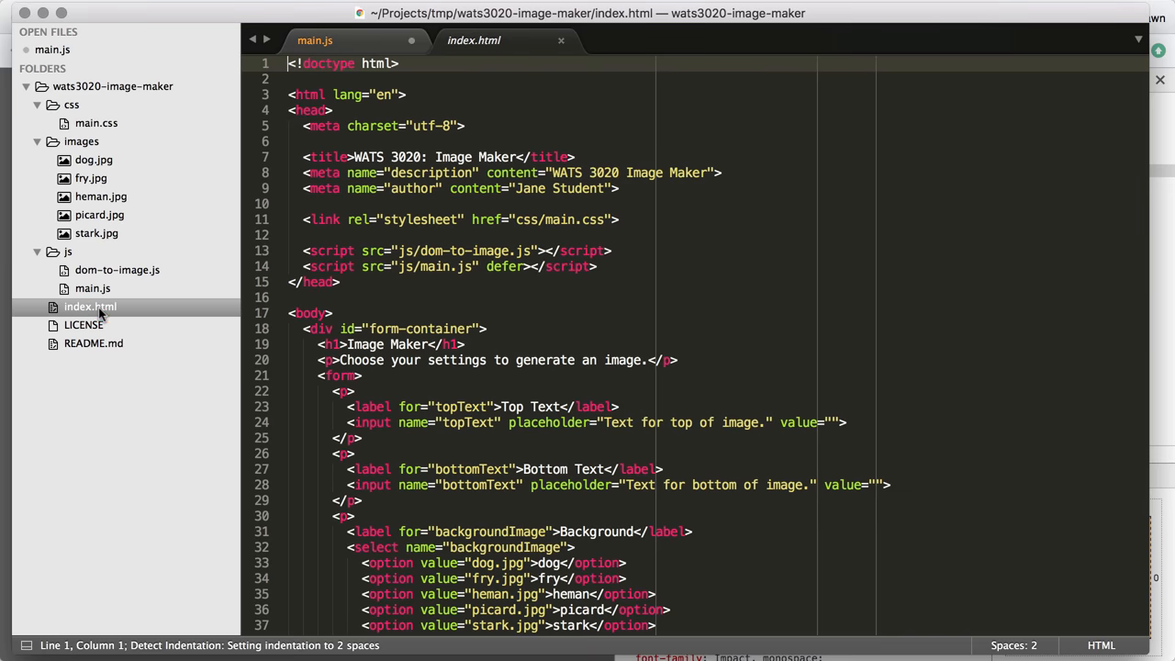
{"action": "scroll", "scroll_direction": "down", "scroll_amount": 3}
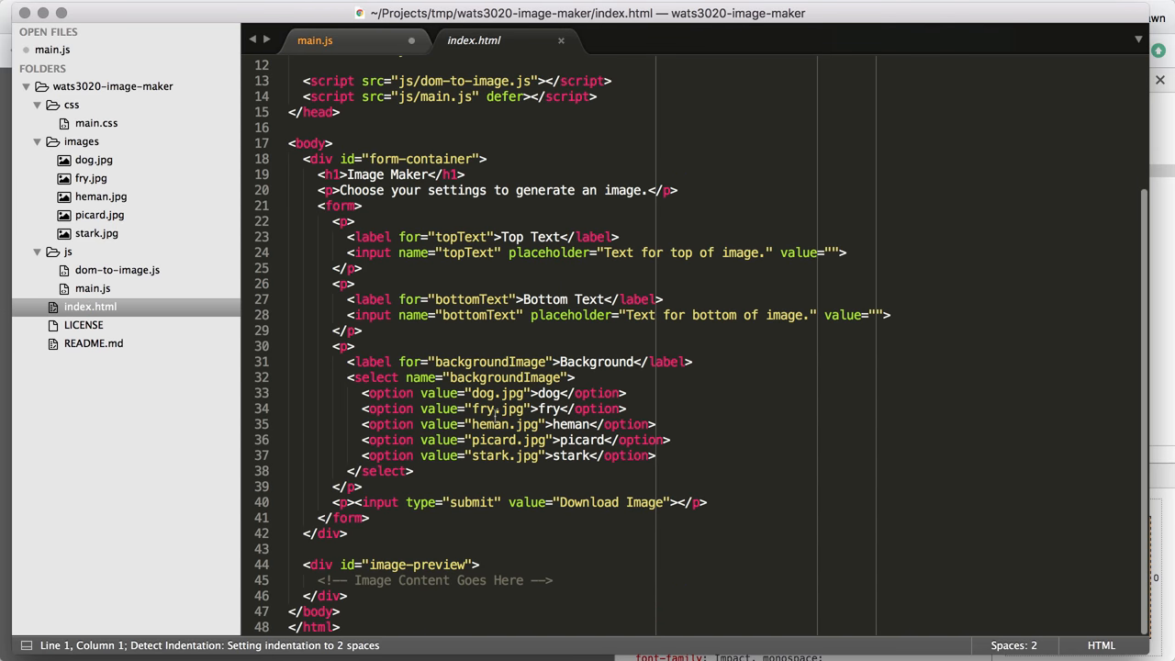
{"action": "left_click", "coordinate": [316, 40]}
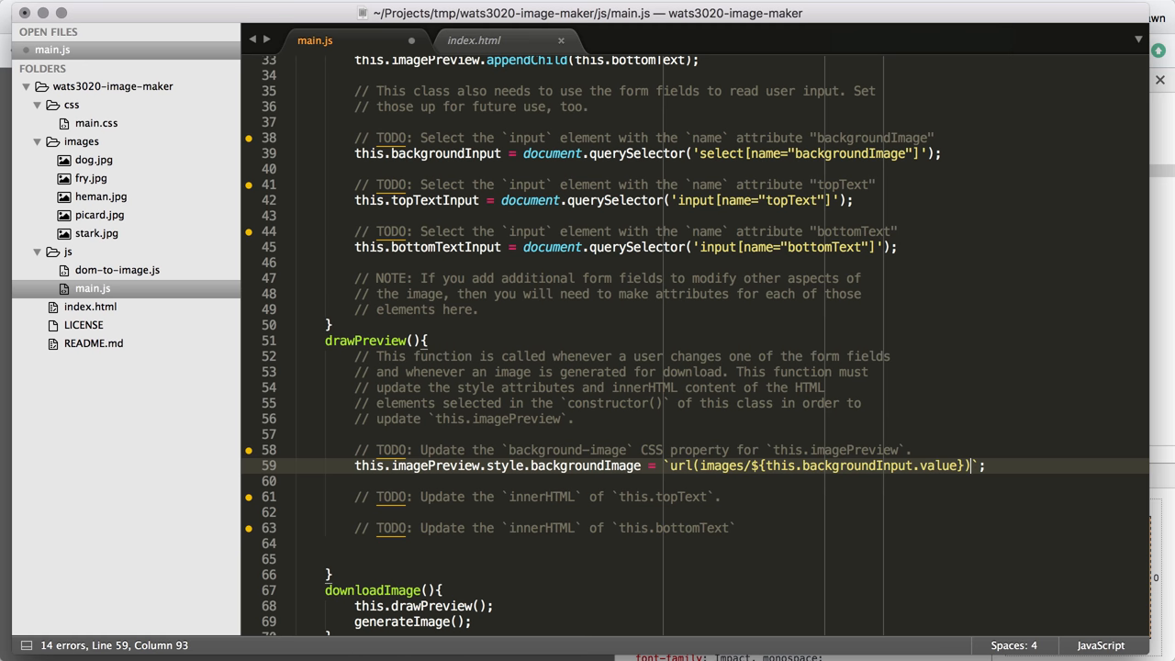
{"action": "mouse_move", "coordinate": [863, 487]}
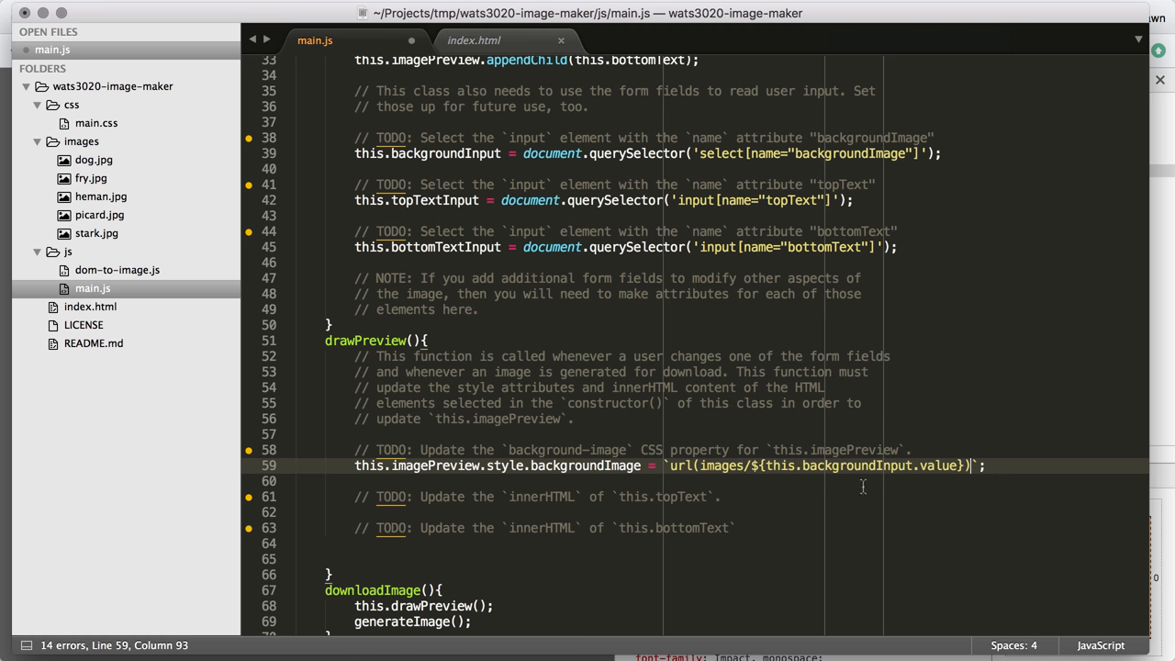
{"action": "mouse_move", "coordinate": [668, 459]}
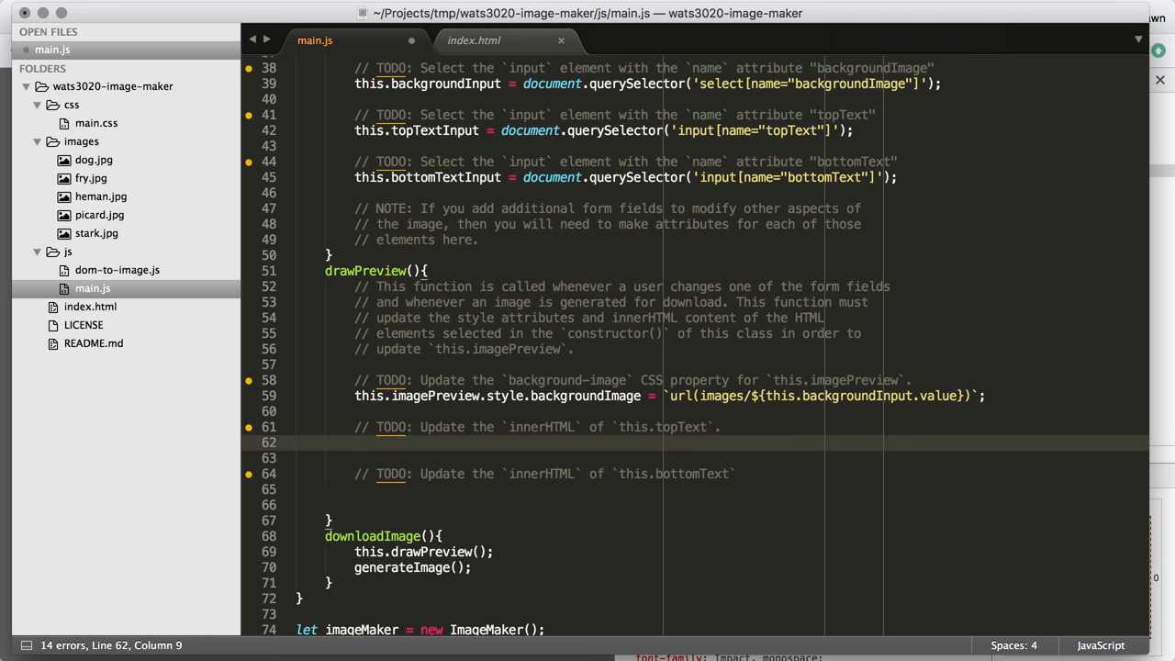
Set this.topText.innerHTML = this.topTextInput.value in drawPreview.
{"action": "type", "text": "this.topText ="}
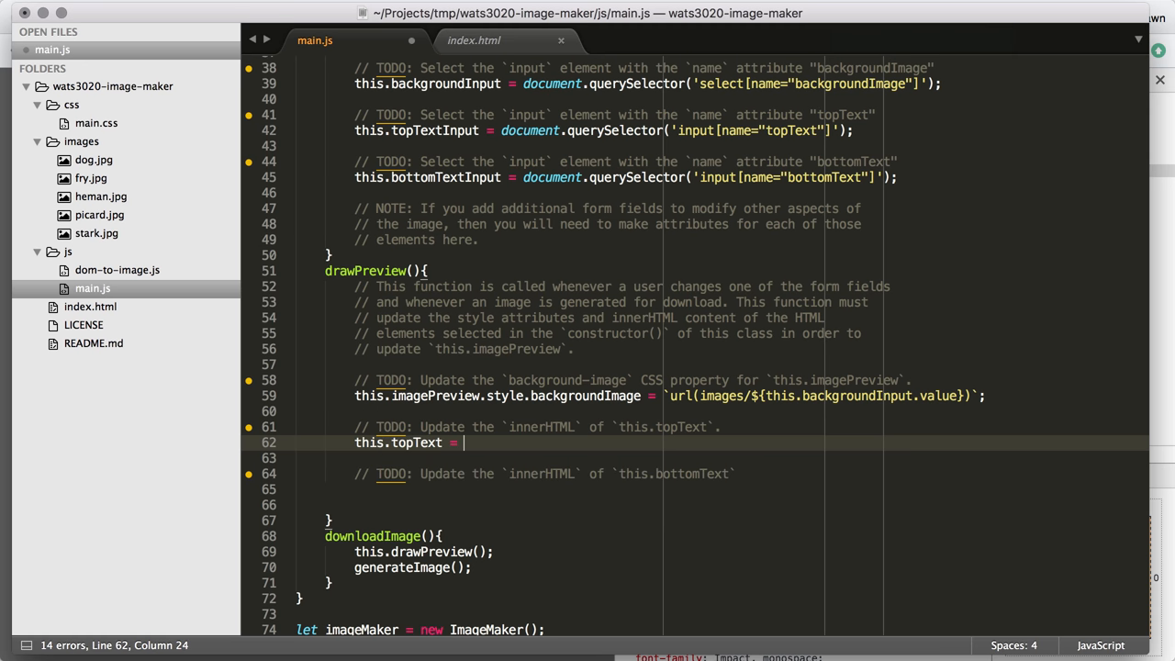
{"action": "key", "text": "backspace"}
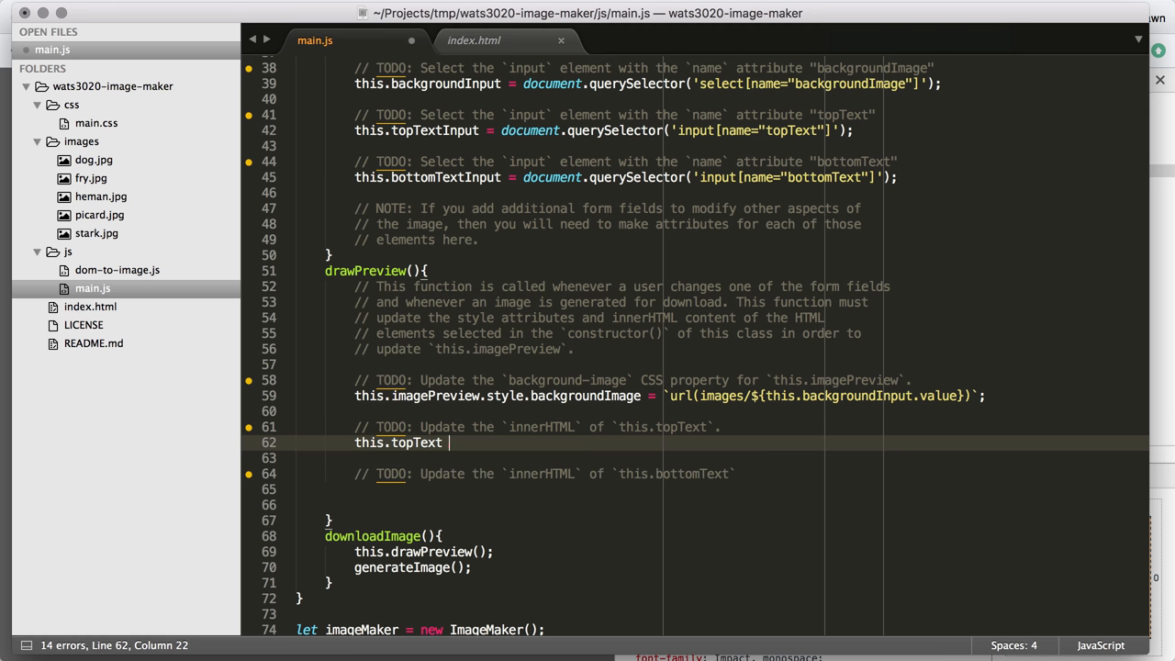
{"action": "type", "text": ".innerHTML ="}
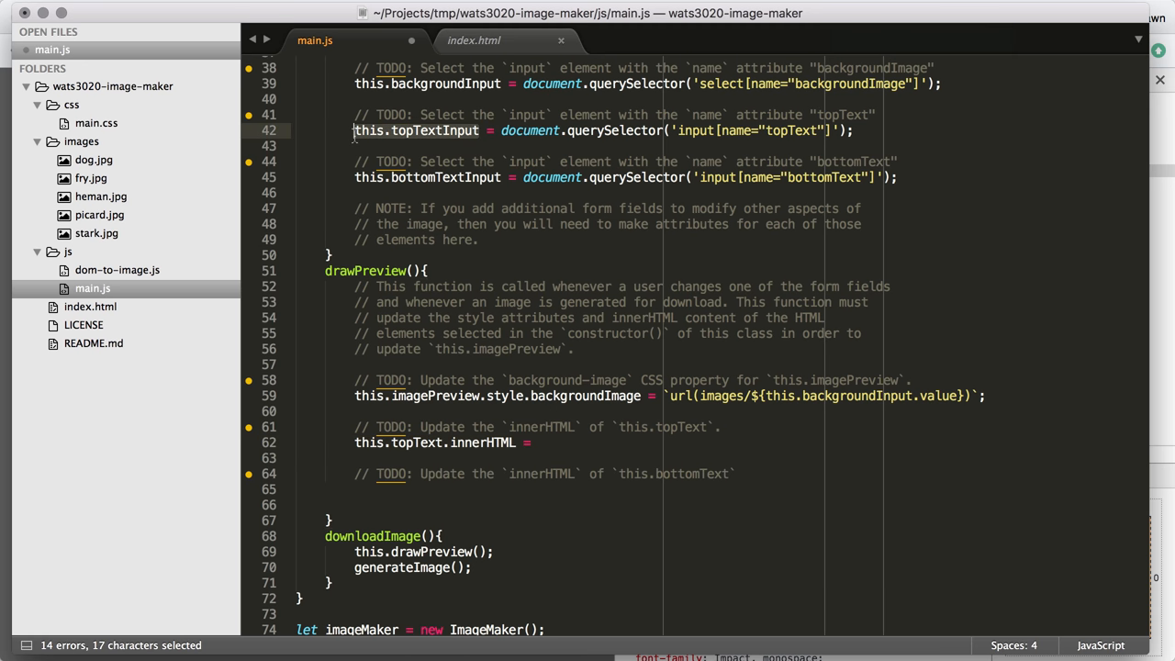
{"action": "left_click", "coordinate": [538, 443]}
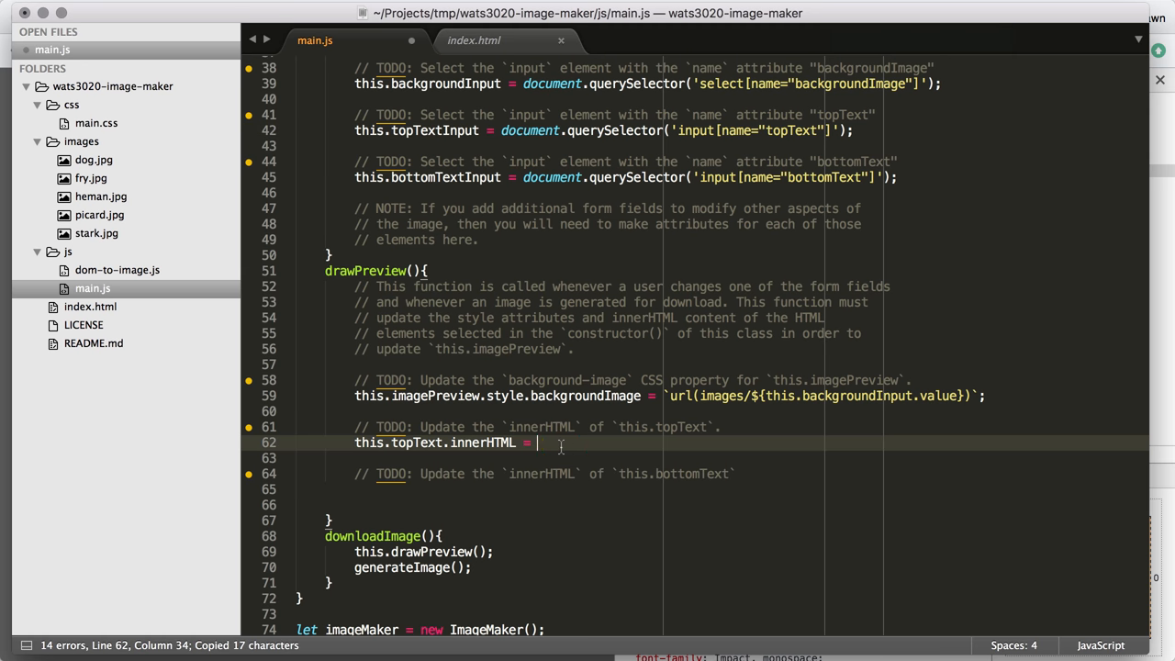
{"action": "type", "text": "this.topTextInput.value;"}
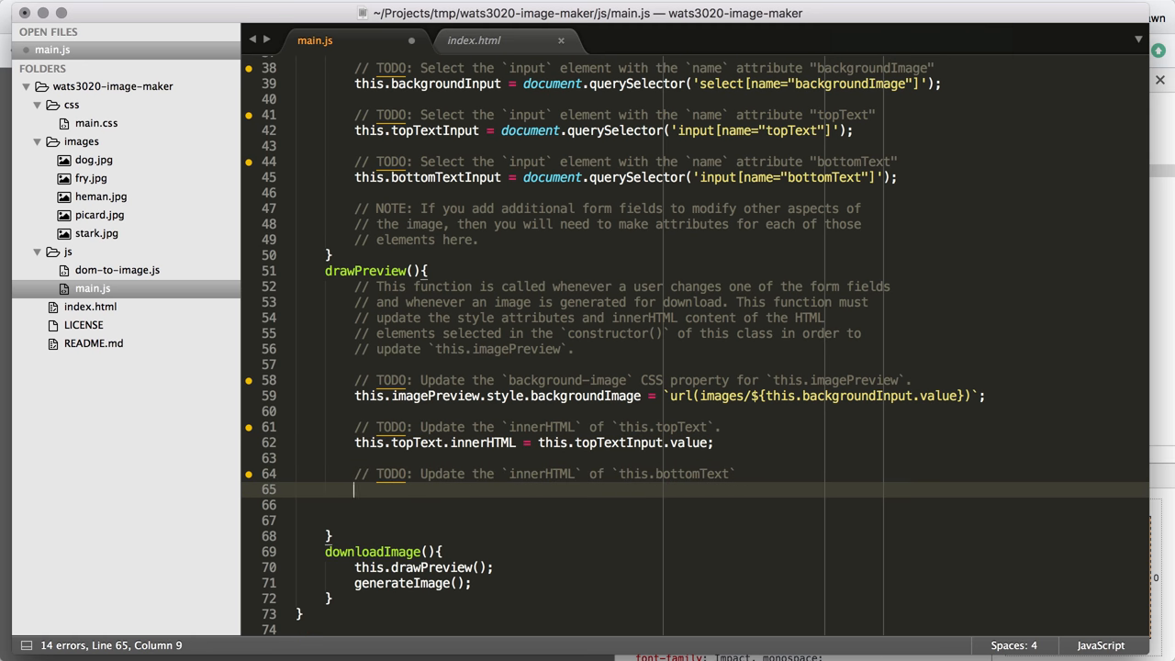
Set this.bottomText.innerHTML = this.bottomTextInput.value;.
{"action": "type", "text": "this.b"}
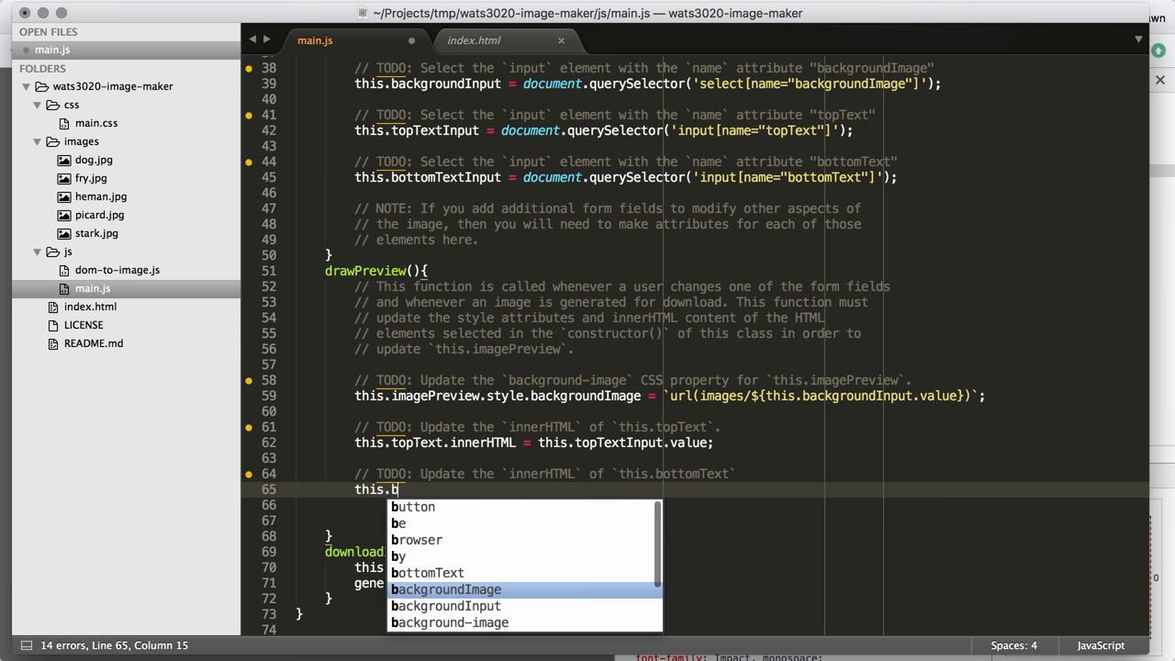
{"action": "type", "text": "ottomText.i"}
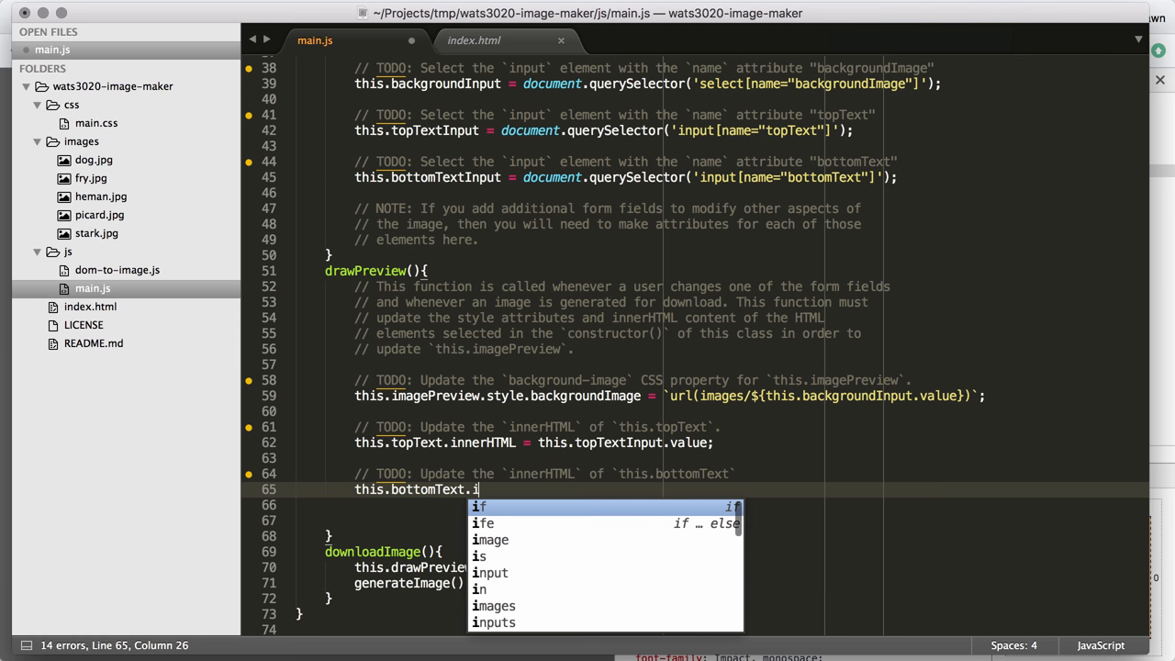
{"action": "type", "text": "nnerHTML ="}
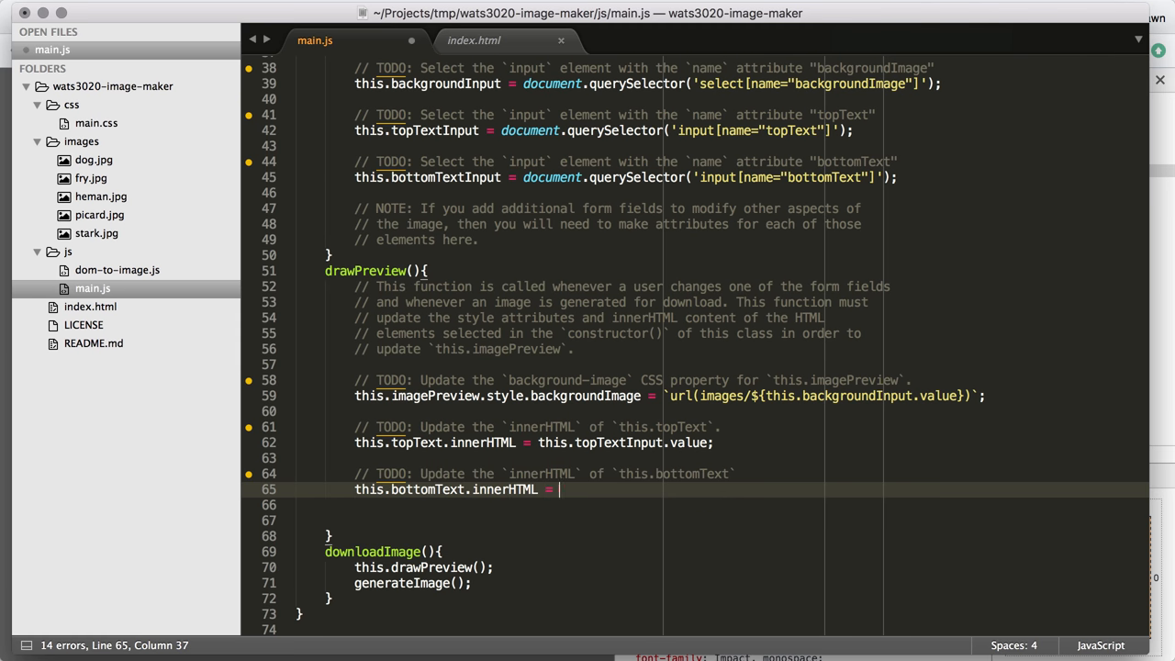
{"action": "type", "text": "this.bottomTextInput"}
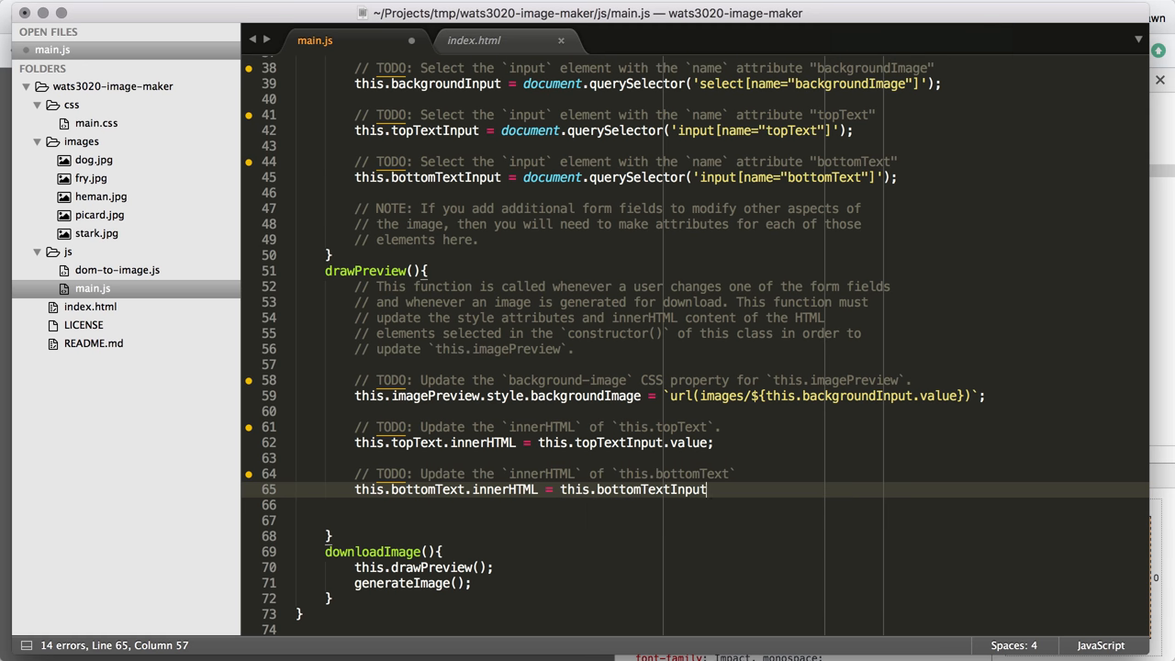
{"action": "type", "text": ".value;"}
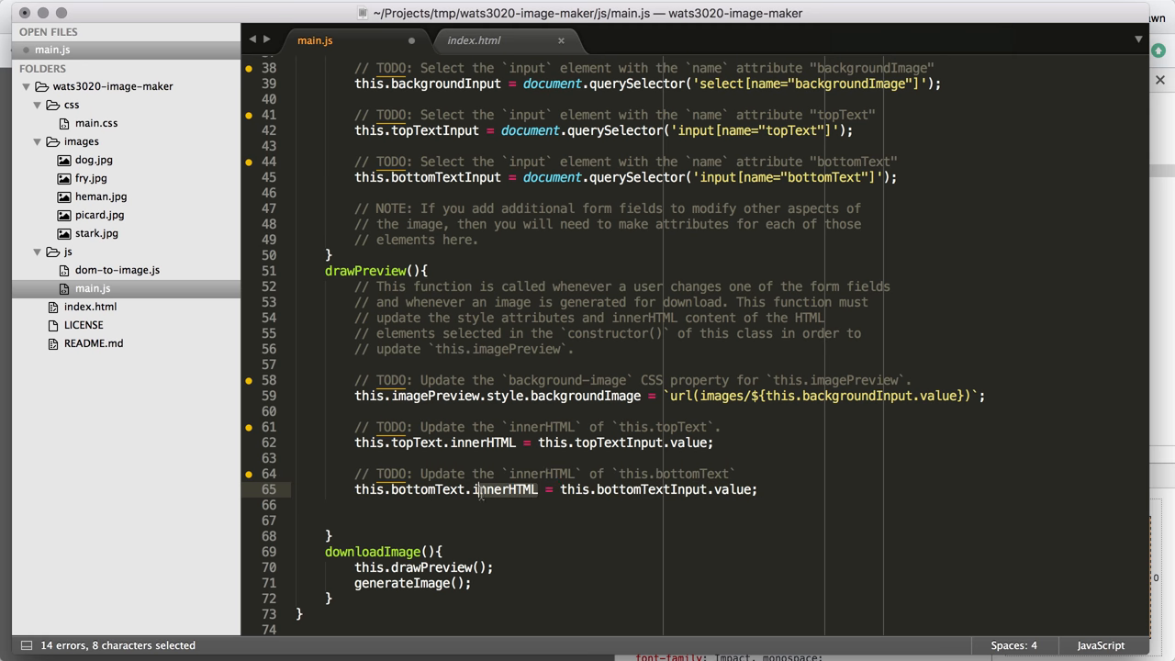
{"action": "left_click", "coordinate": [518, 443]}
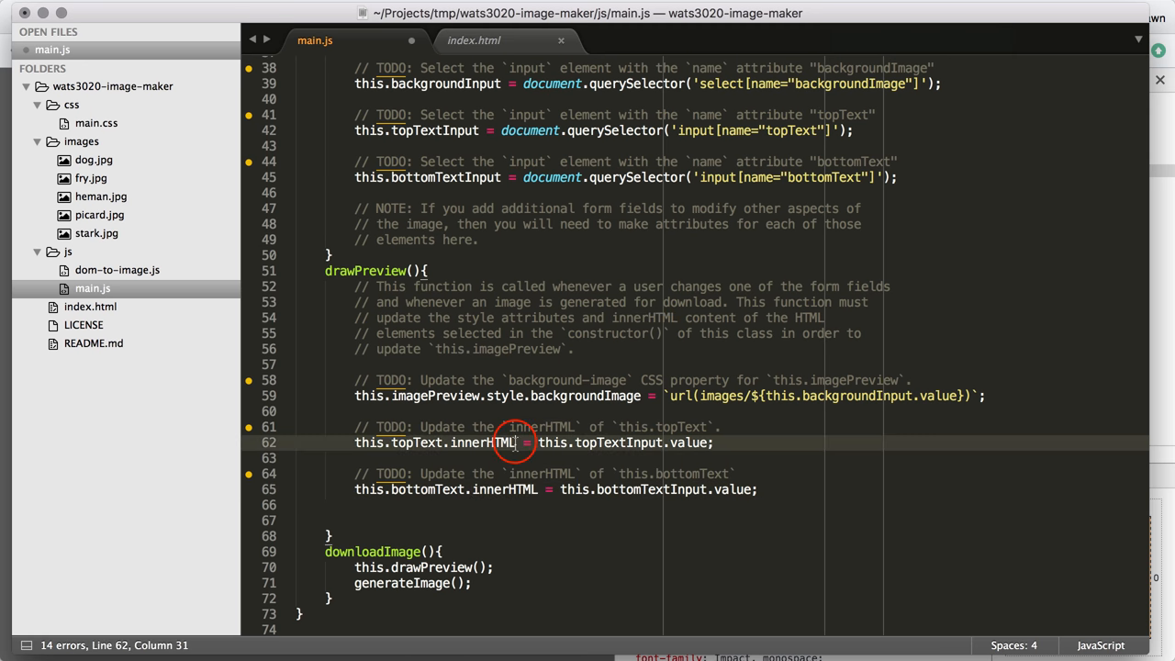
{"action": "double_click", "coordinate": [481, 443]}
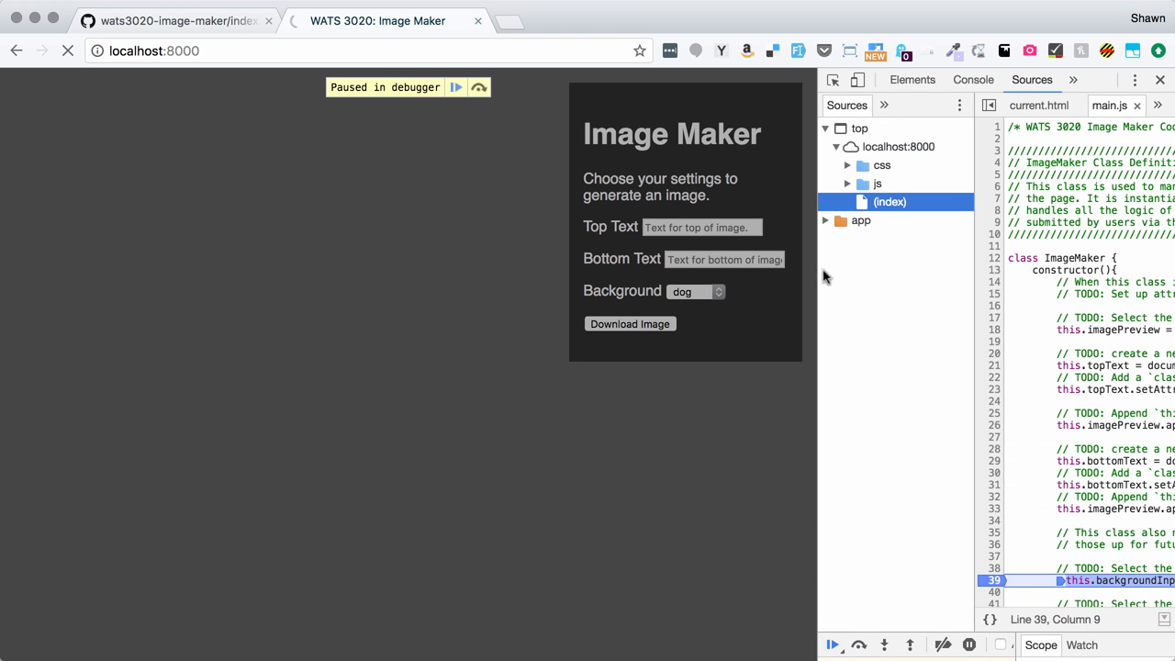
Resume the paused script and enter 'Hello world' as the Top Text.
{"action": "left_click", "coordinate": [455, 88]}
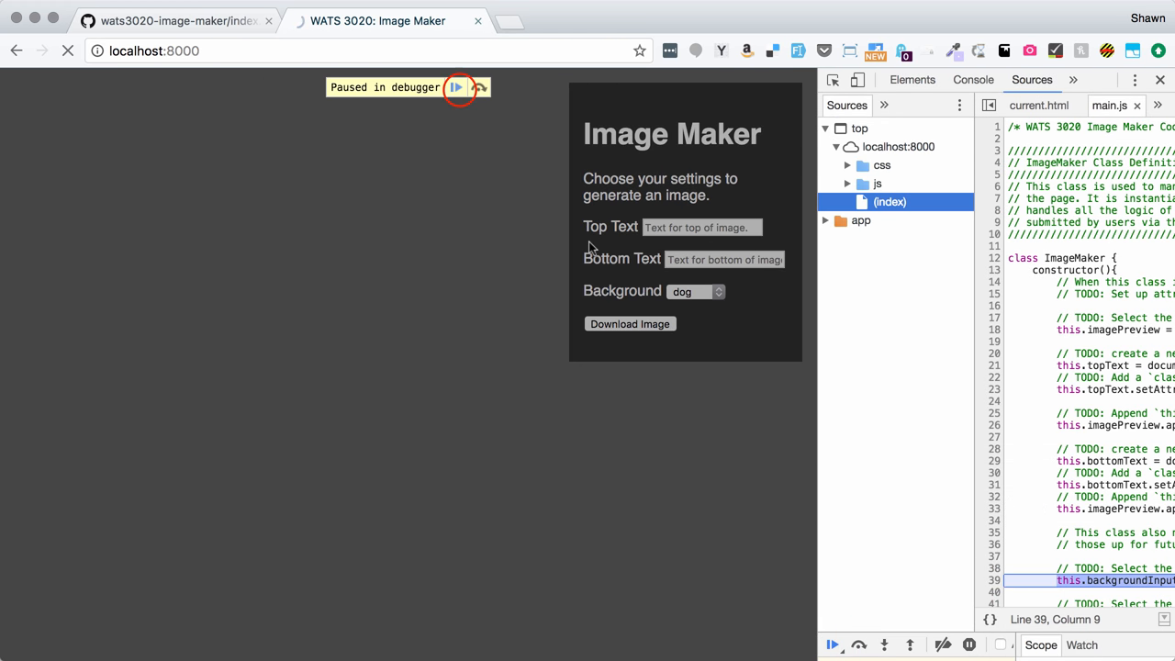
{"action": "left_click", "coordinate": [457, 88]}
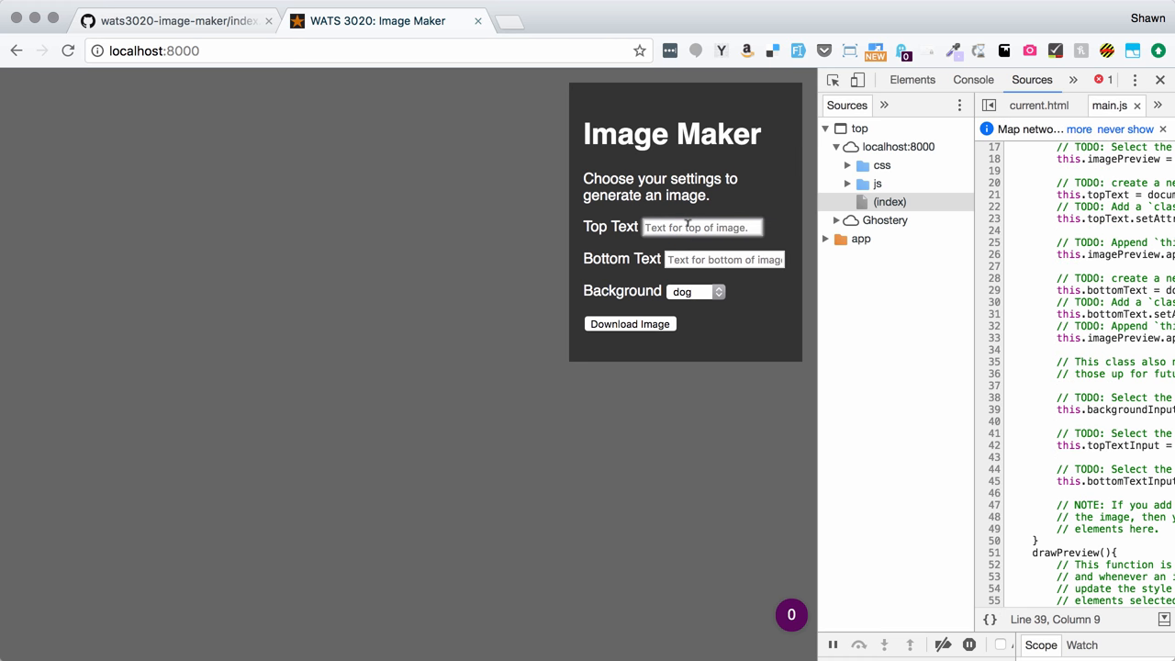
{"action": "type", "text": "Hello world"}
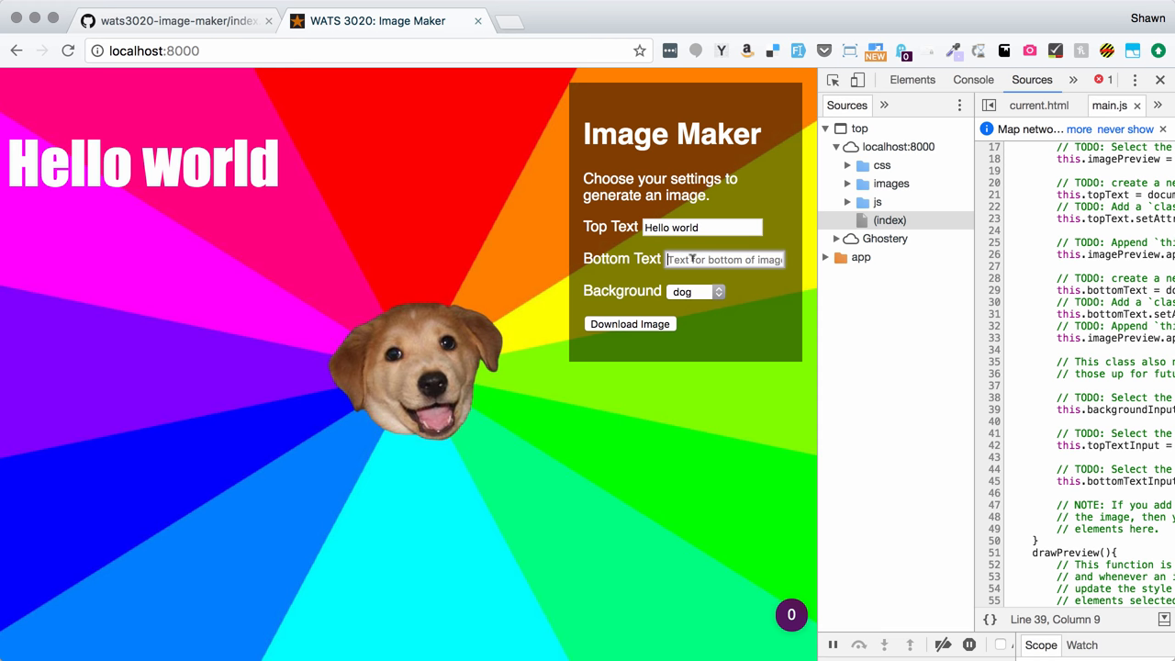
Switch the background to heman, then to picard, to see it update live.
{"action": "left_click", "coordinate": [694, 290]}
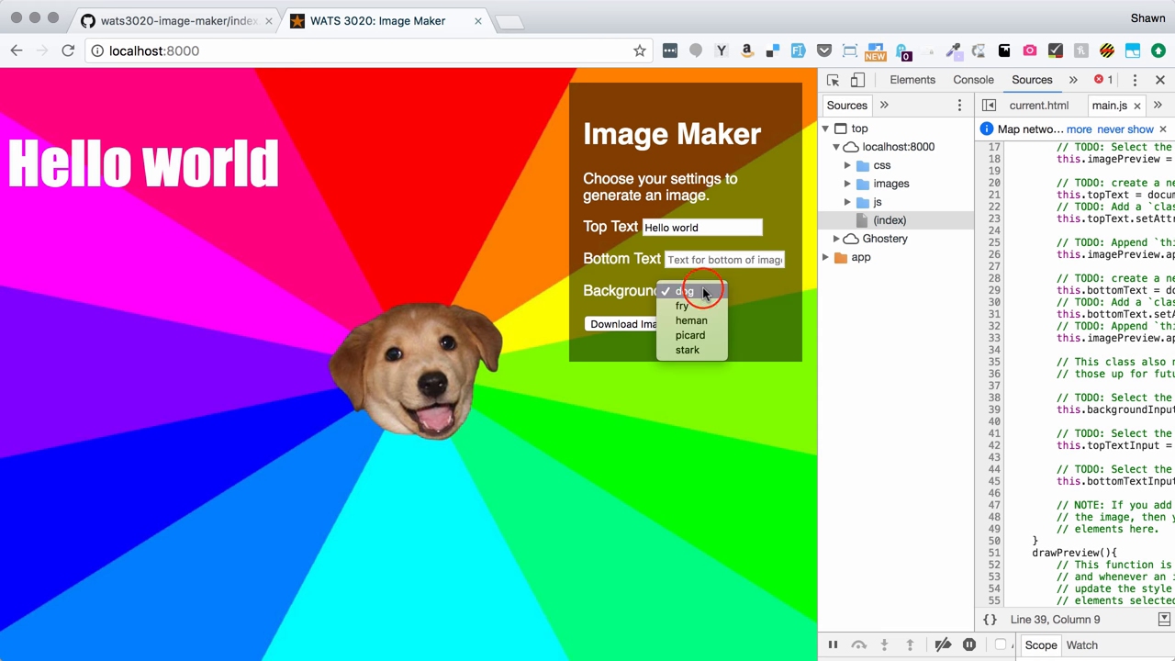
{"action": "left_click", "coordinate": [683, 290]}
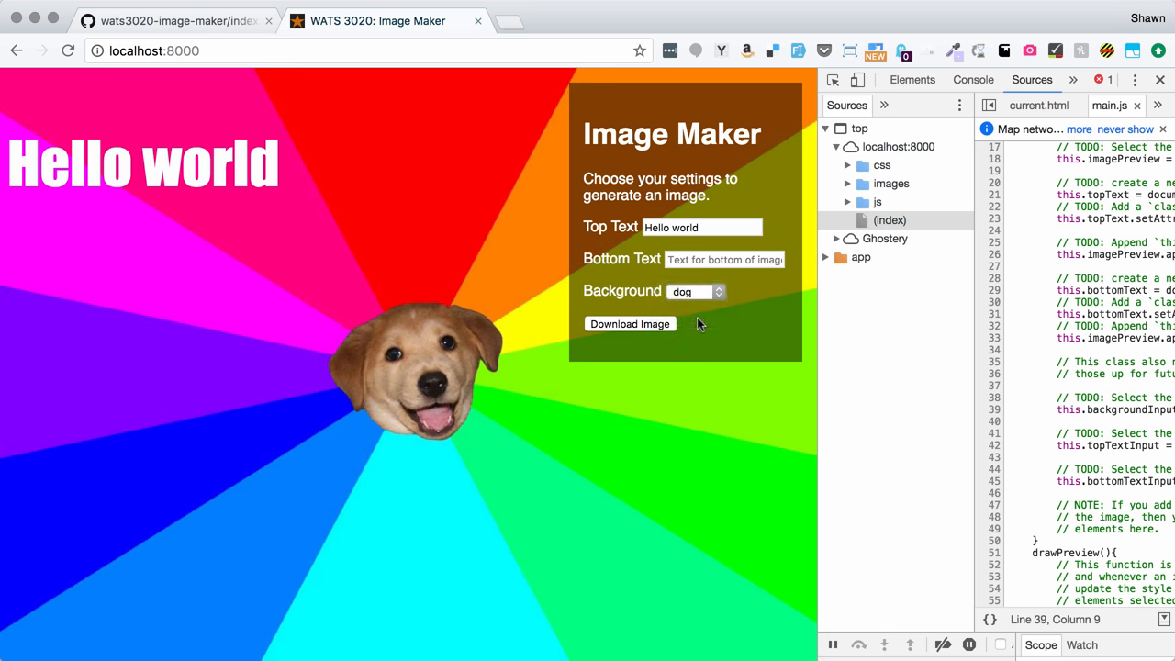
{"action": "left_click", "coordinate": [696, 290]}
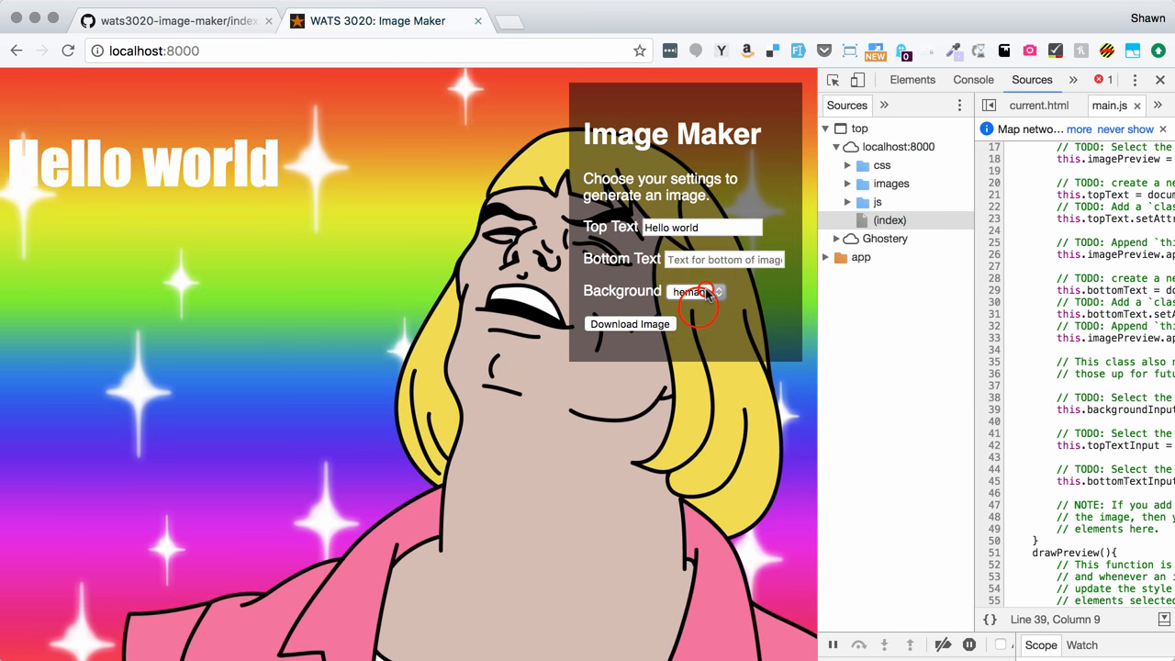
{"action": "left_click", "coordinate": [694, 290]}
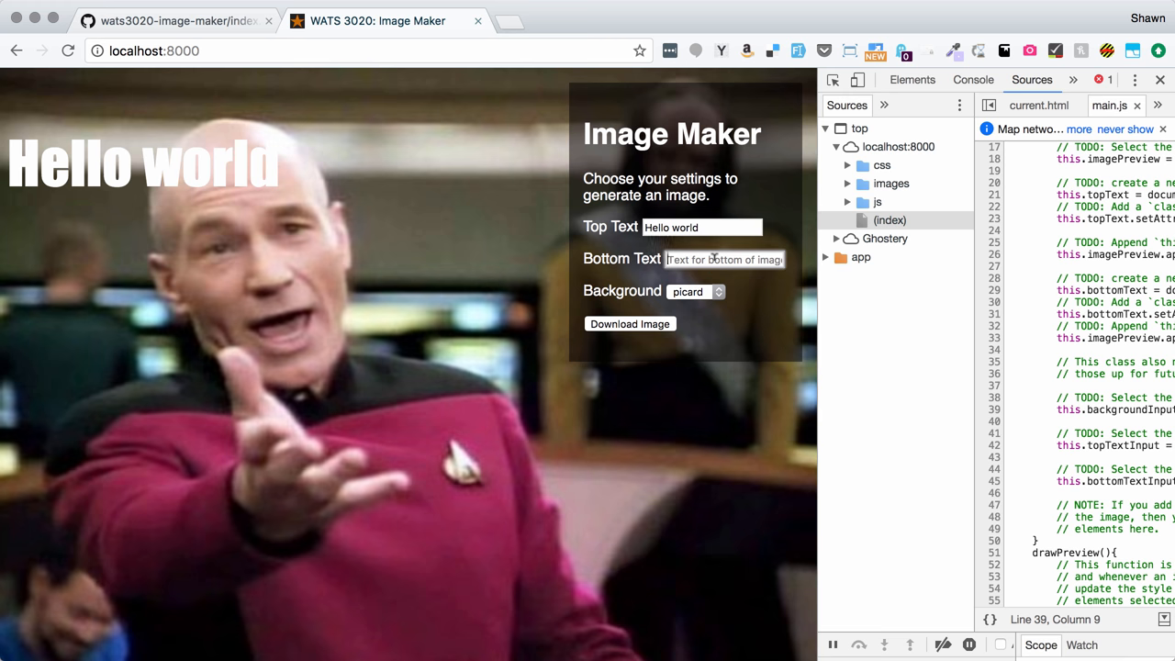
Enter 'Yay for working!' as the Bottom Text.
{"action": "type", "text": "Y"}
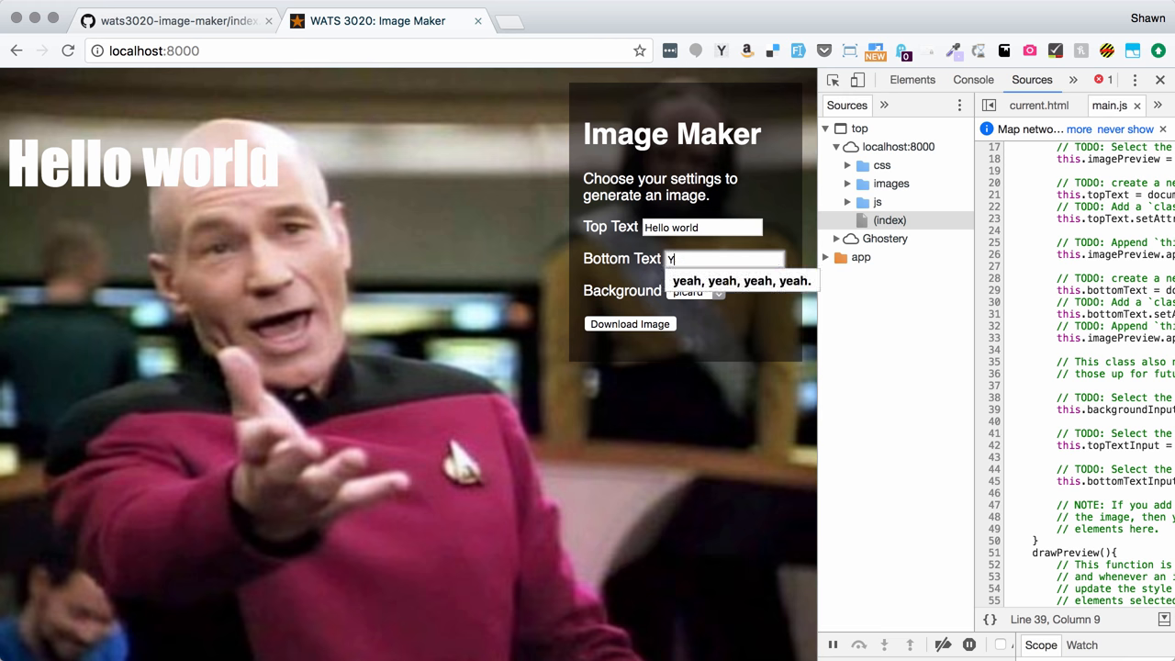
{"action": "type", "text": "Yay for working"}
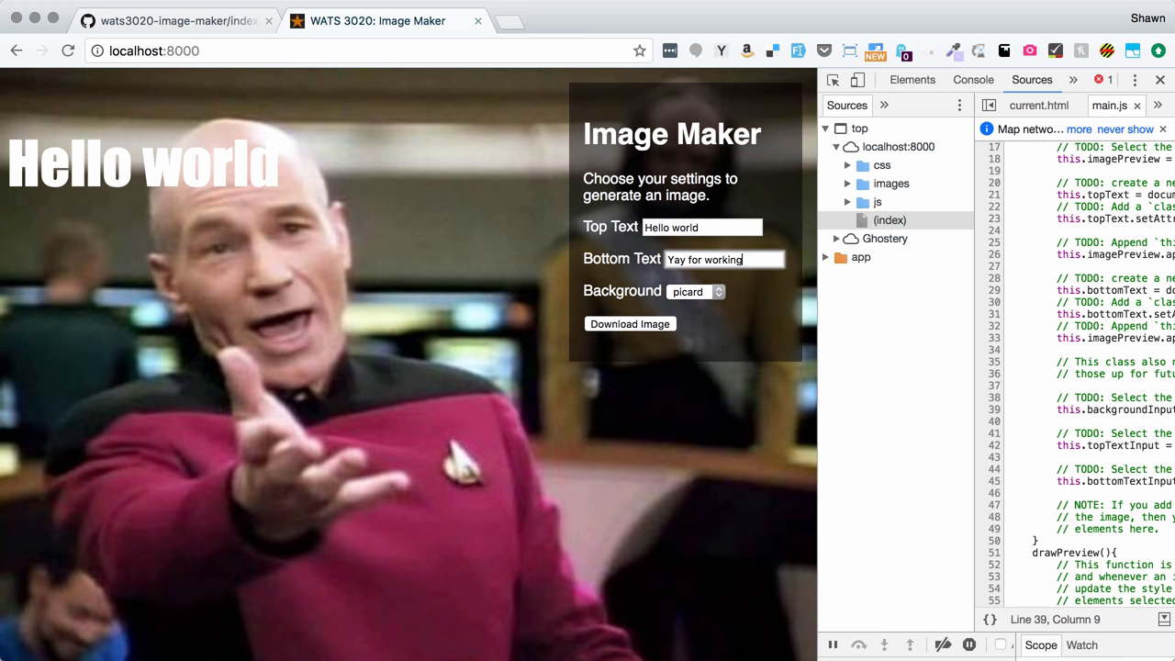
{"action": "type", "text": "!"}
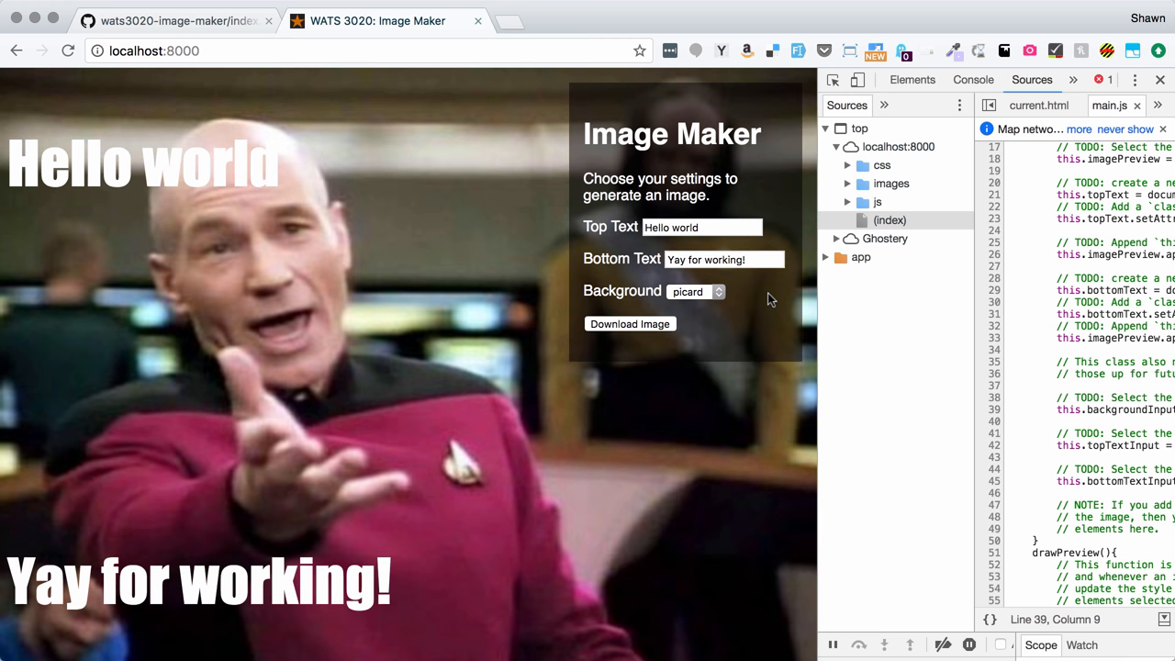
{"action": "mouse_move", "coordinate": [657, 324]}
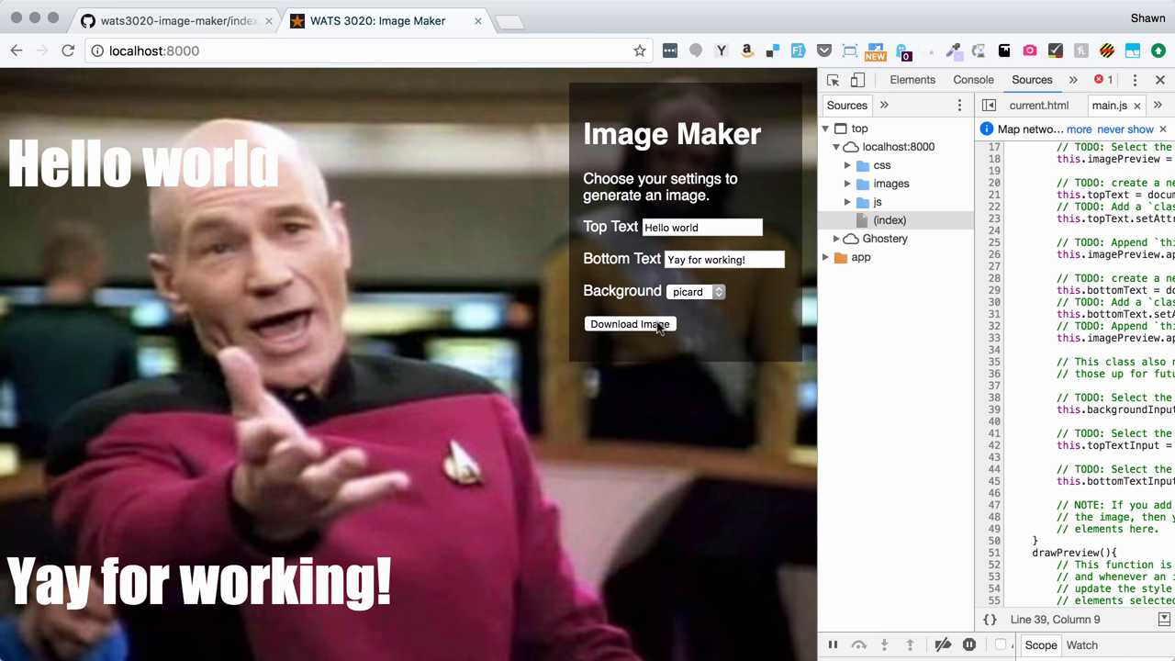
Download the picard meme as a JPEG and view the saved file with both captions.
{"action": "left_click", "coordinate": [630, 324]}
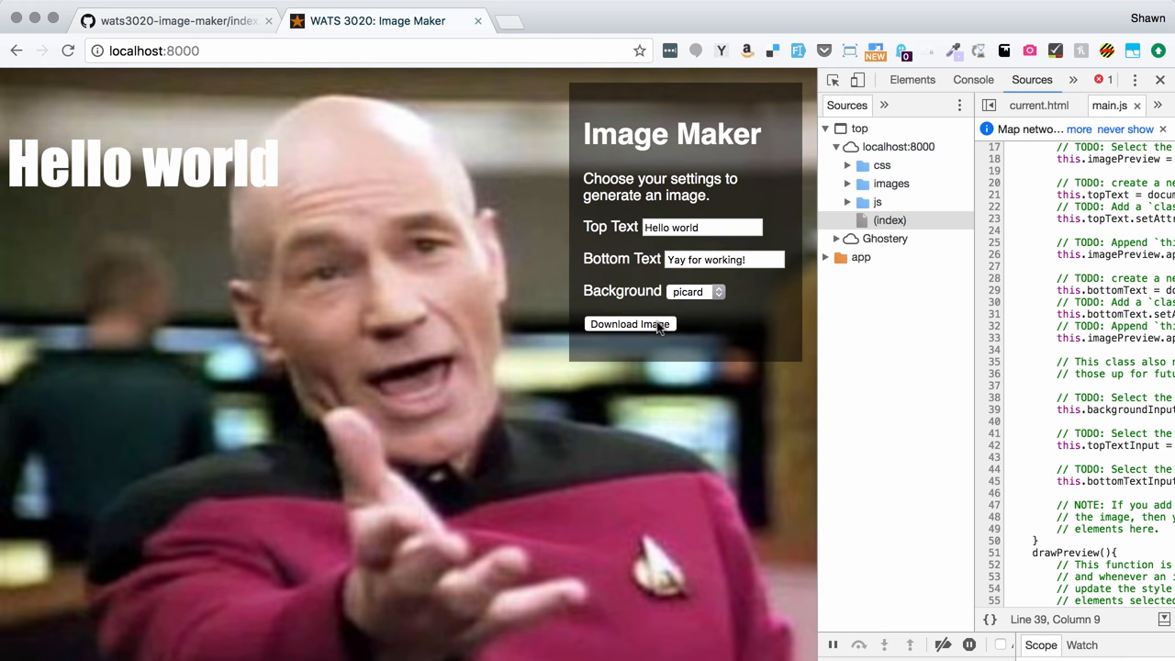
{"action": "mouse_move", "coordinate": [658, 327]}
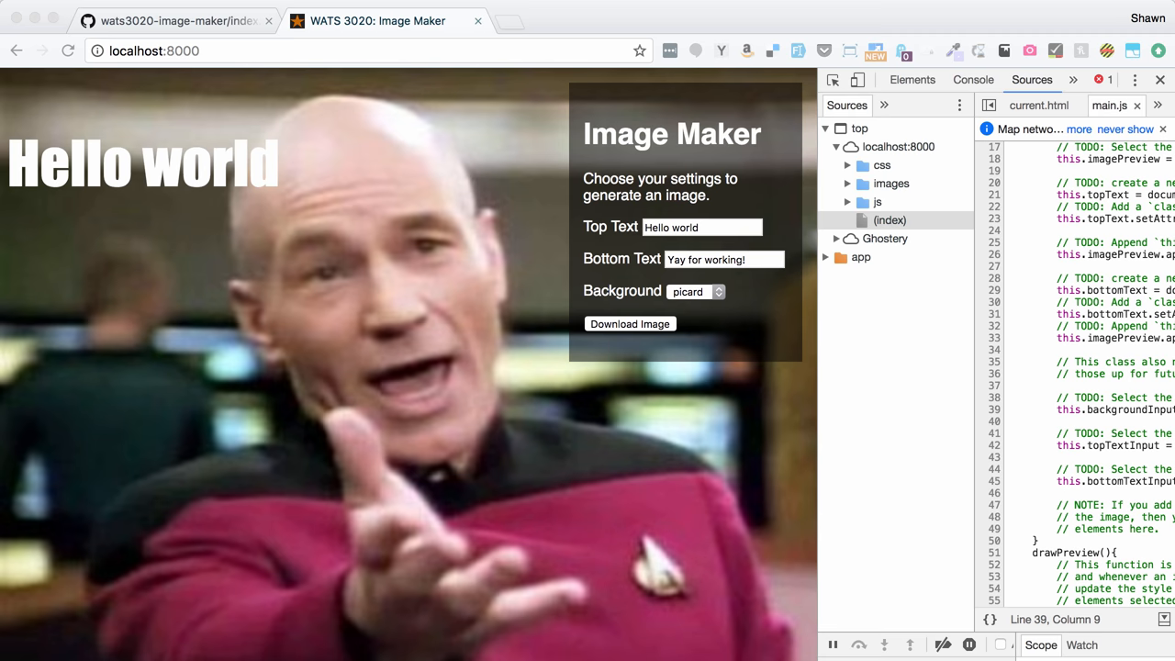
{"action": "left_click", "coordinate": [630, 324]}
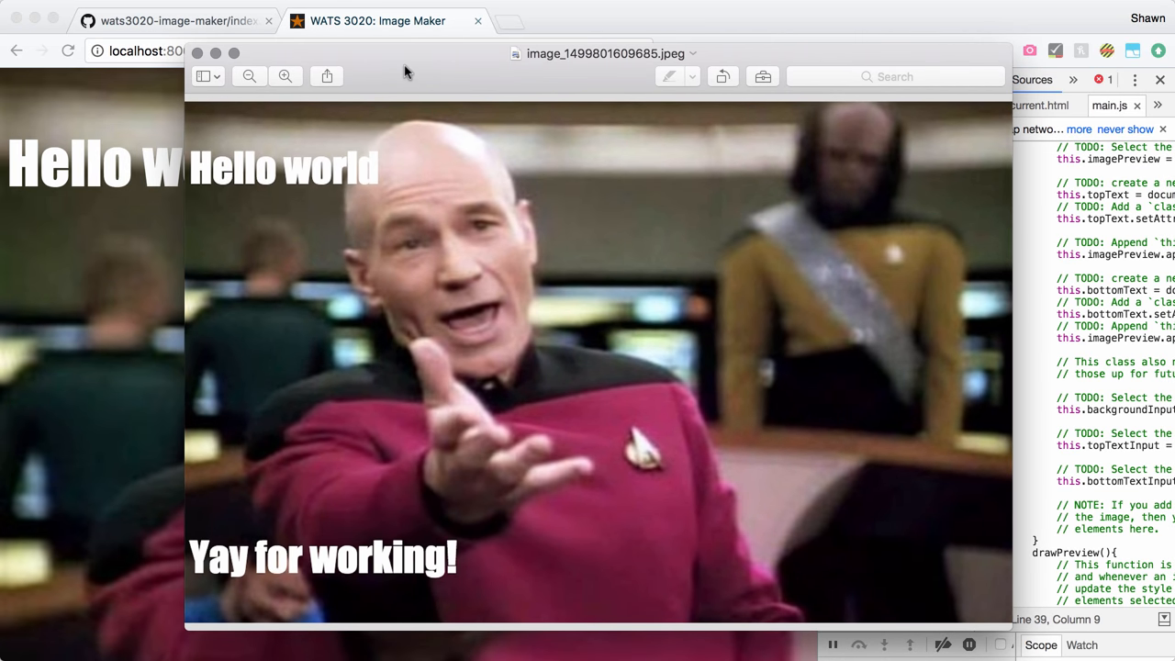
{"action": "mouse_move", "coordinate": [654, 59]}
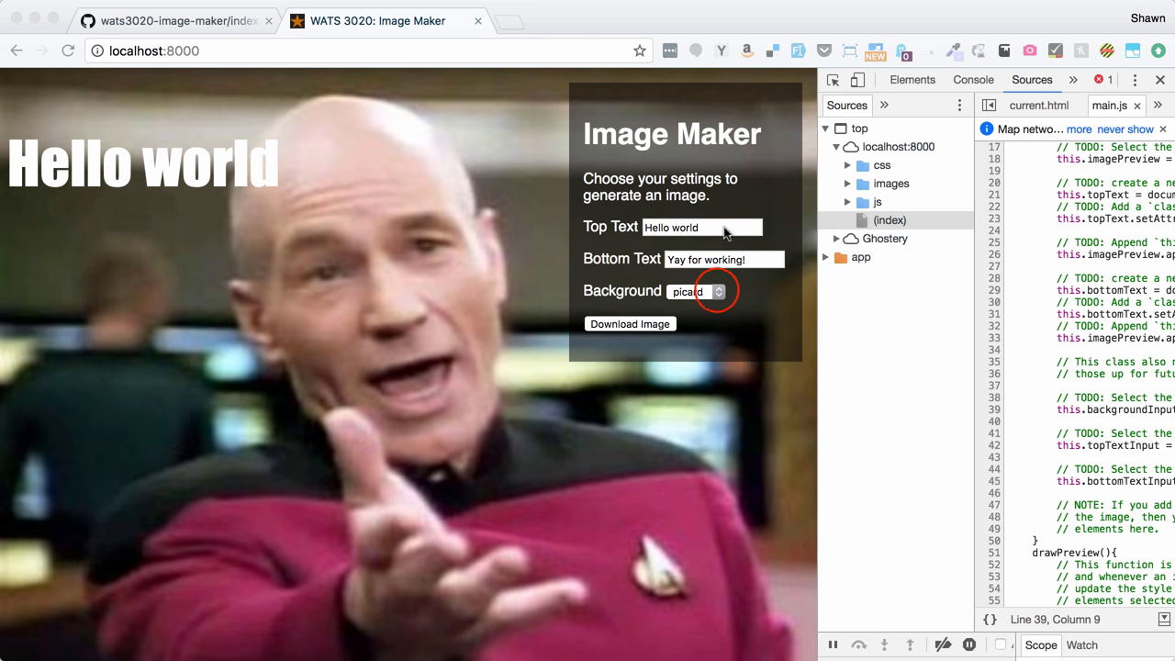
Change the top caption to 'yay!' and close DevTools so the page fills the window.
{"action": "left_click", "coordinate": [698, 290]}
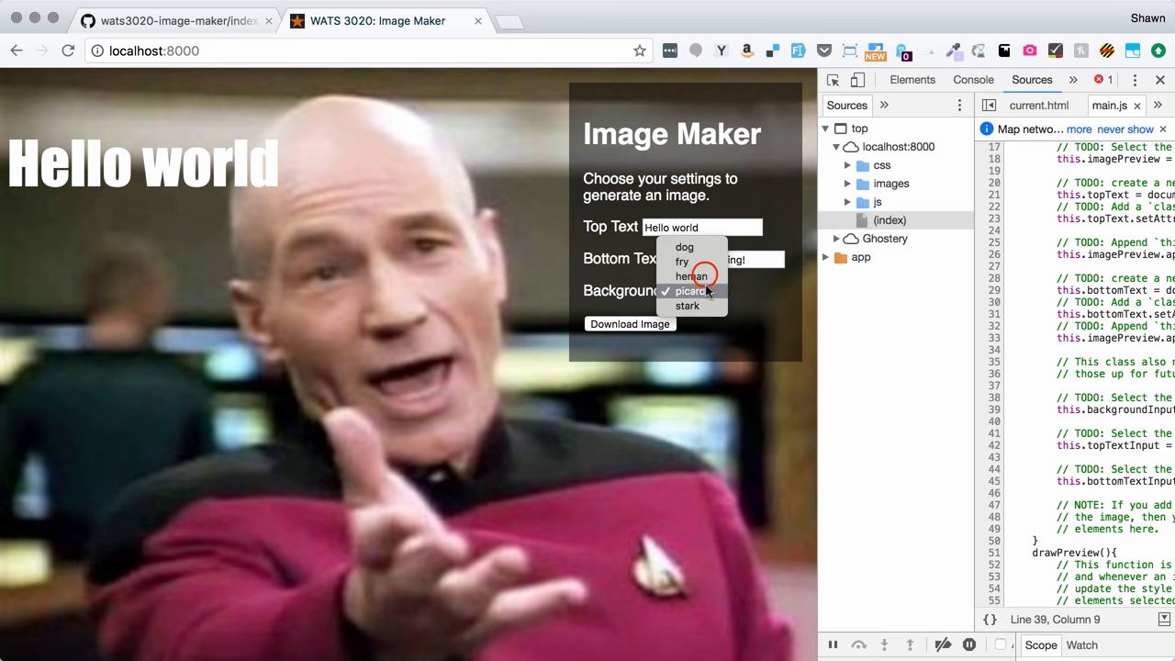
{"action": "left_click", "coordinate": [688, 275]}
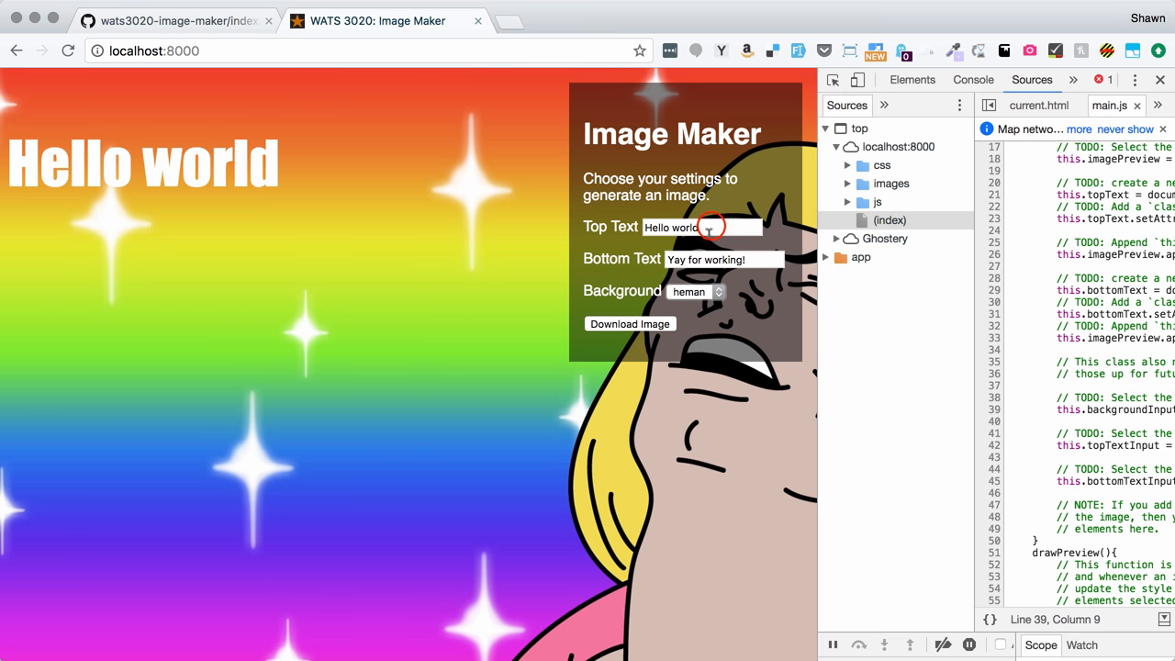
{"action": "type", "text": "yay!"}
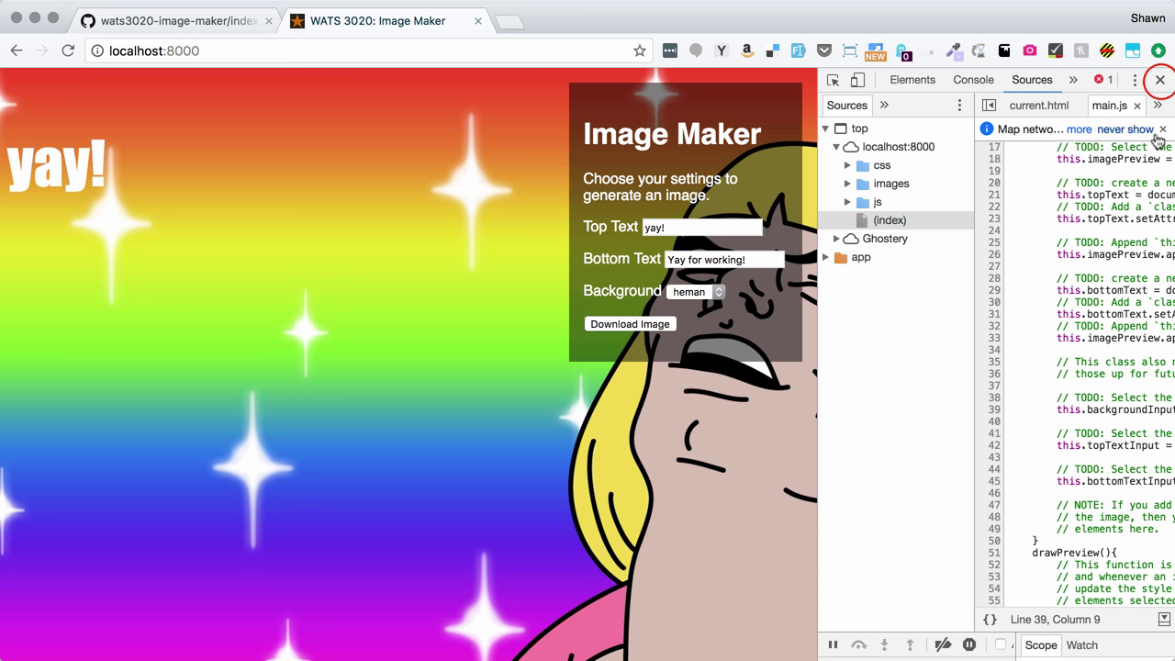
{"action": "left_click", "coordinate": [1161, 81]}
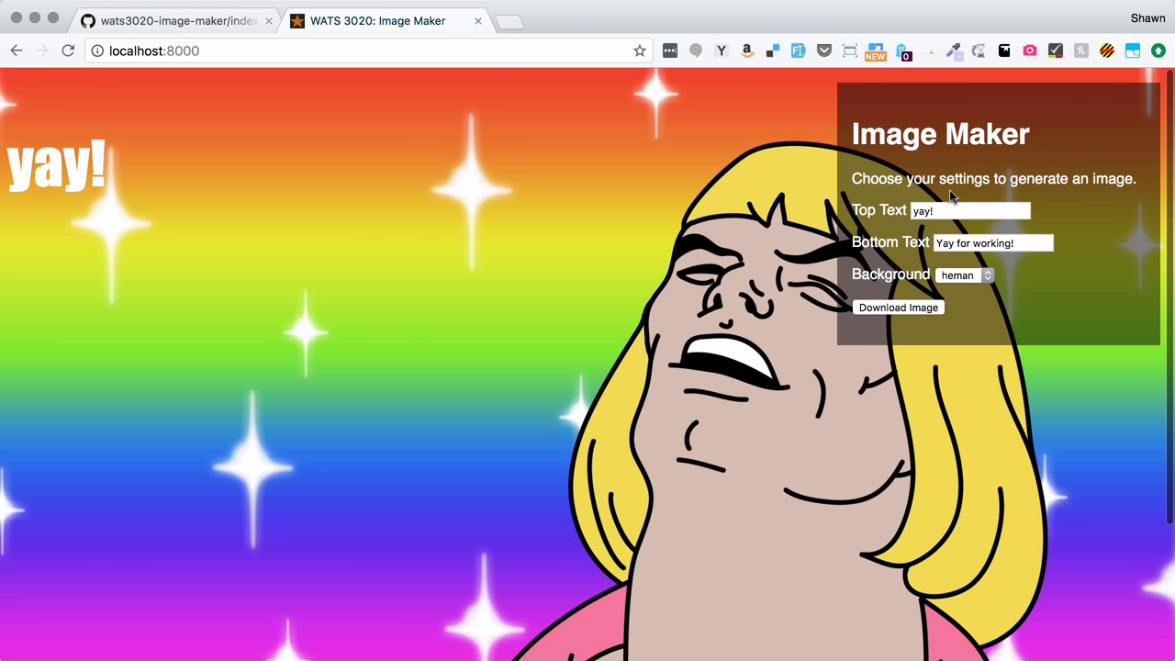
{"action": "mouse_move", "coordinate": [889, 312]}
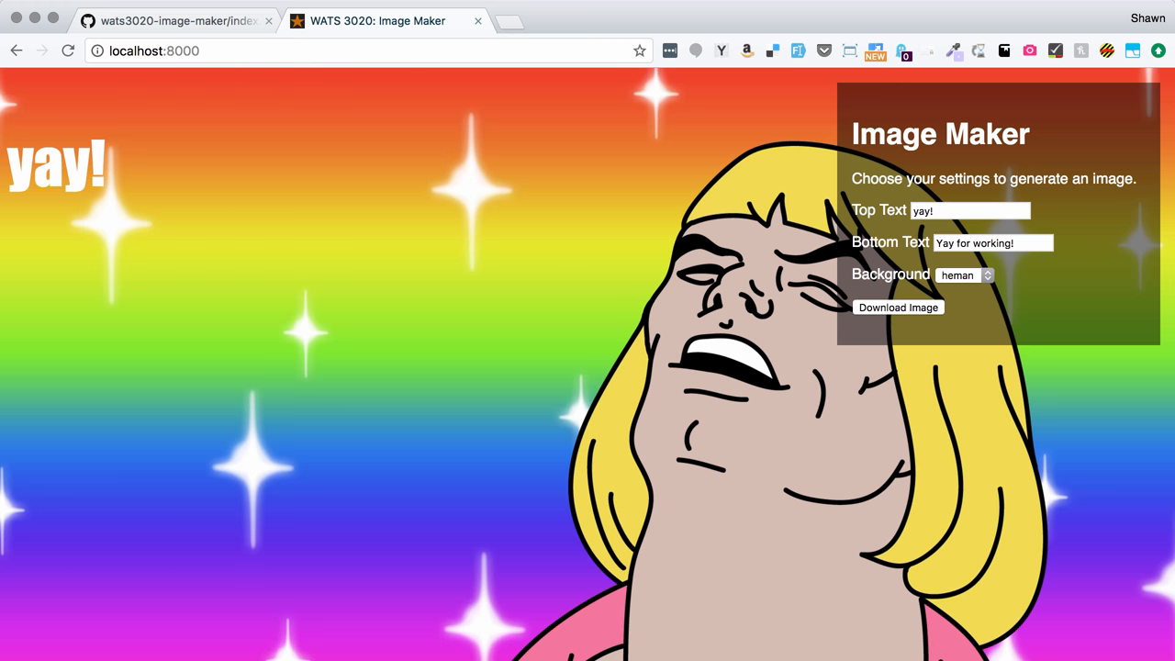
{"action": "left_click", "coordinate": [898, 306]}
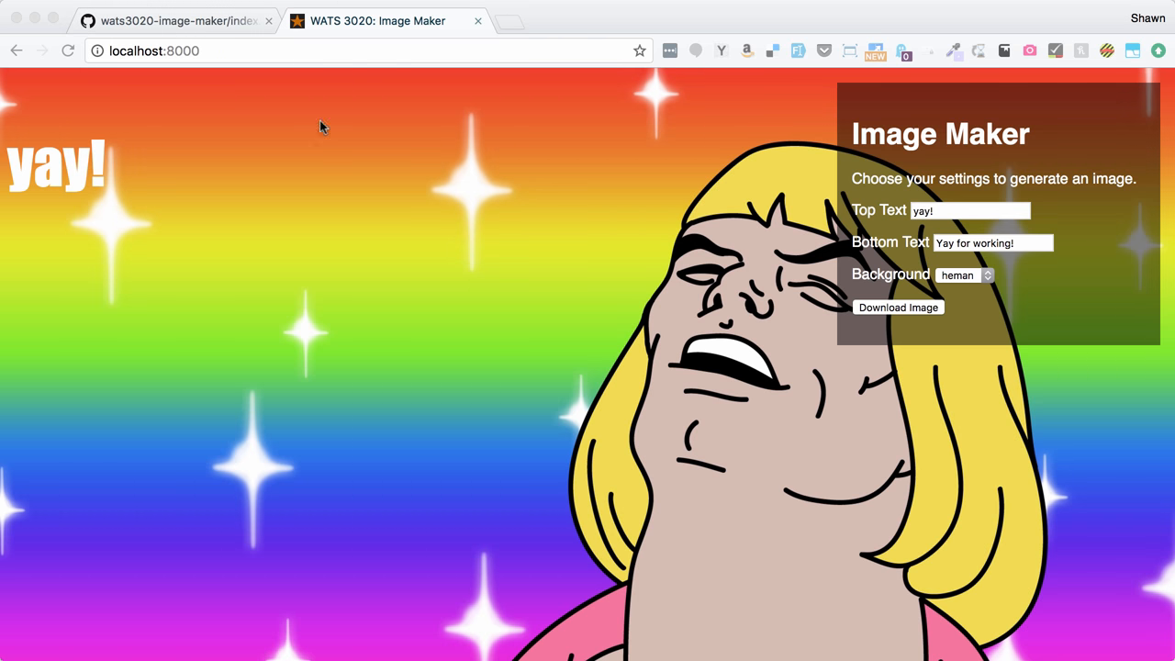
{"action": "mouse_move", "coordinate": [735, 432]}
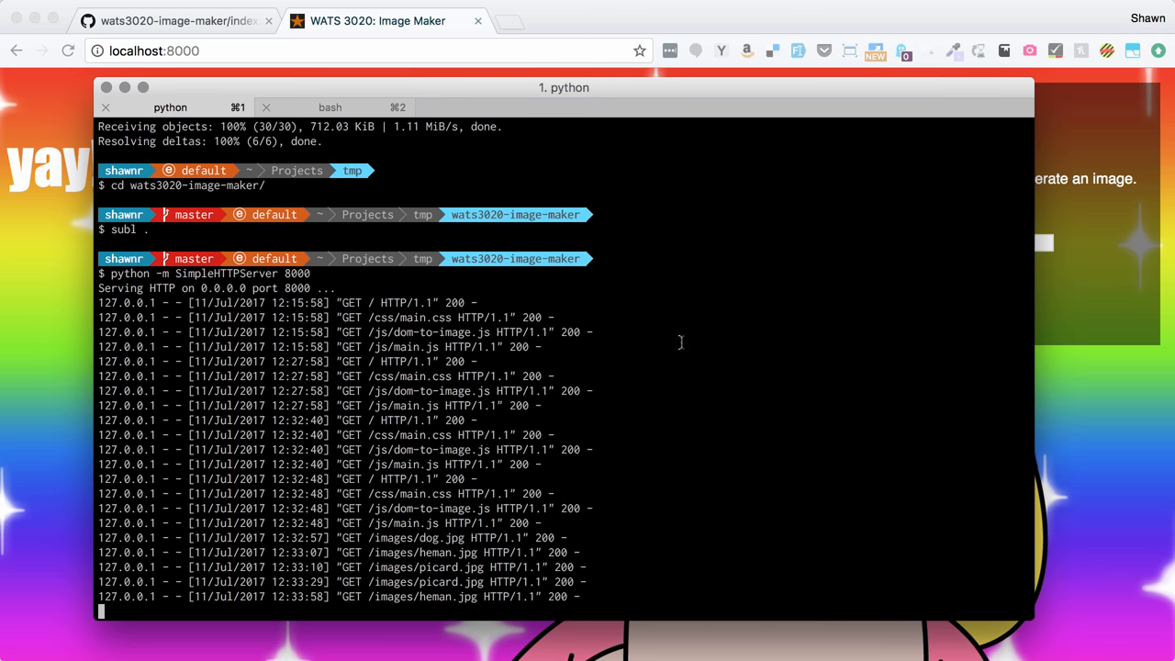
{"action": "mouse_move", "coordinate": [672, 337]}
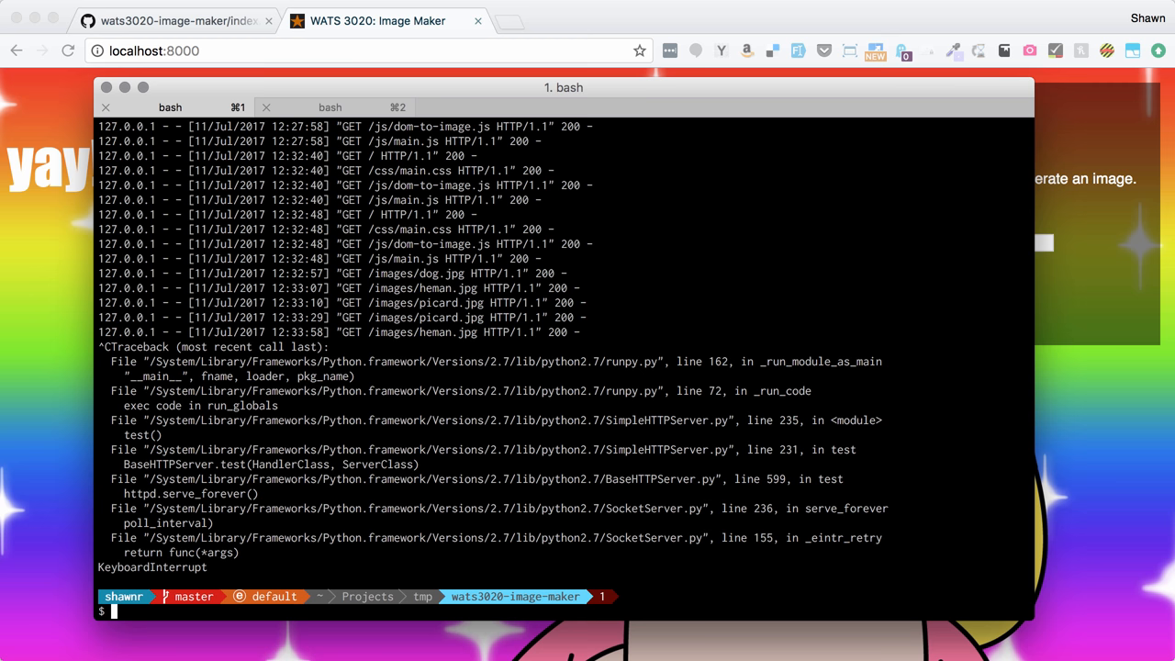
Run git status, stage js/main.js and write the commit command with message 'Finished project.'.
{"action": "type", "text": "git status"}
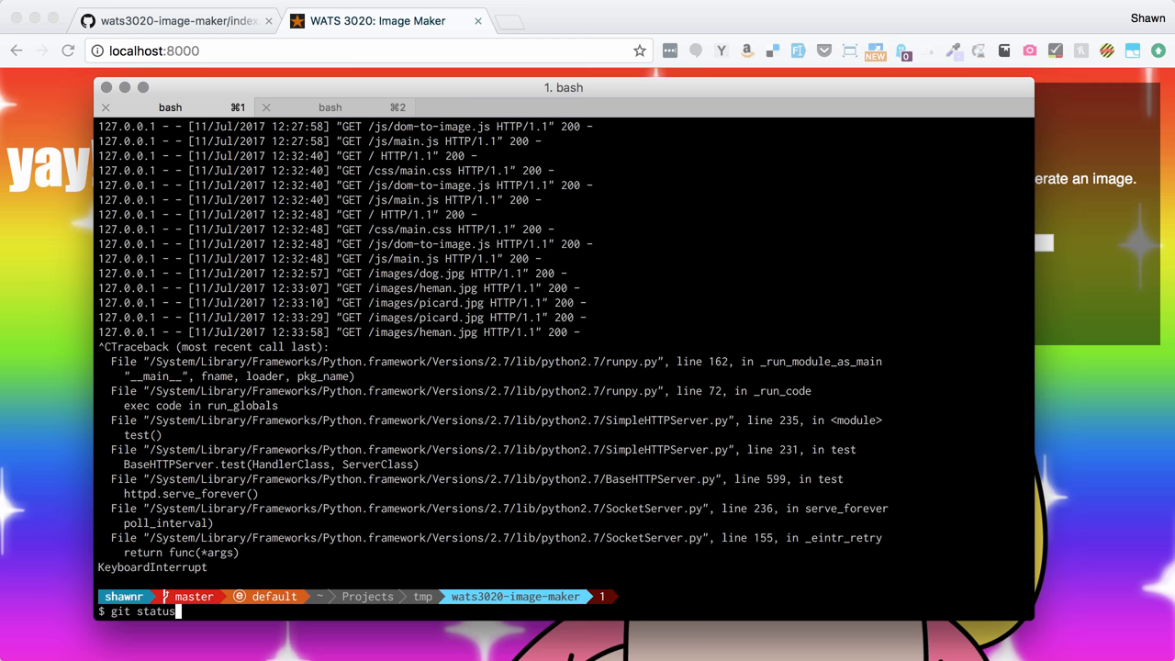
{"action": "key", "text": "Return"}
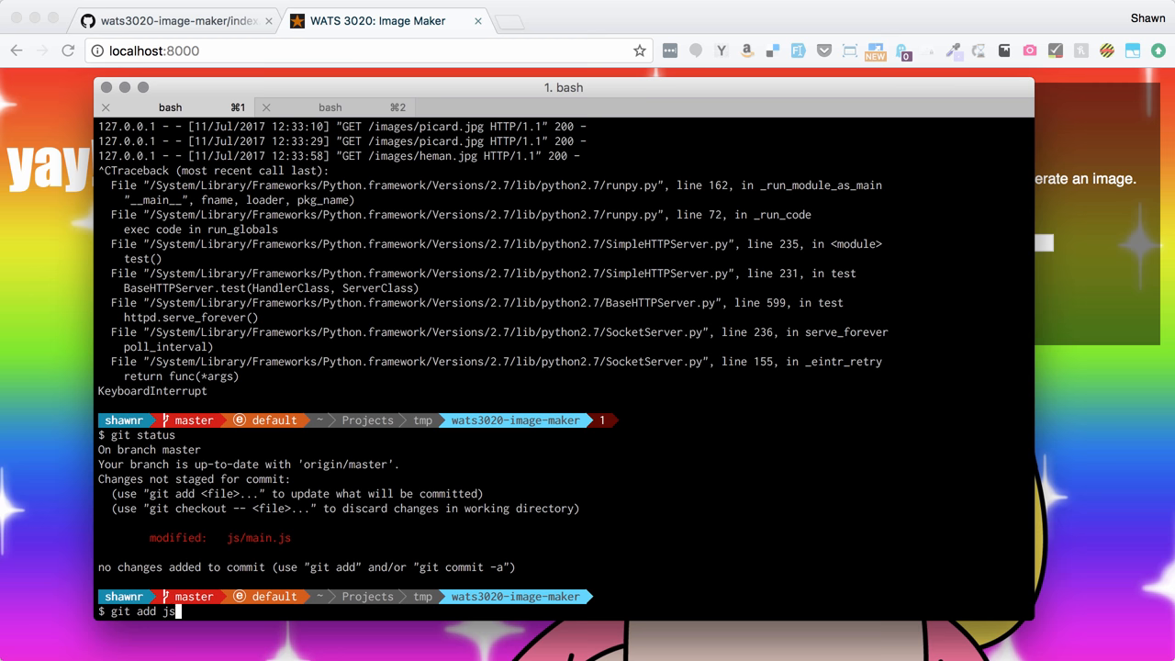
{"action": "type", "text": "/main.js"}
{"action": "type", "text": "git commit"}
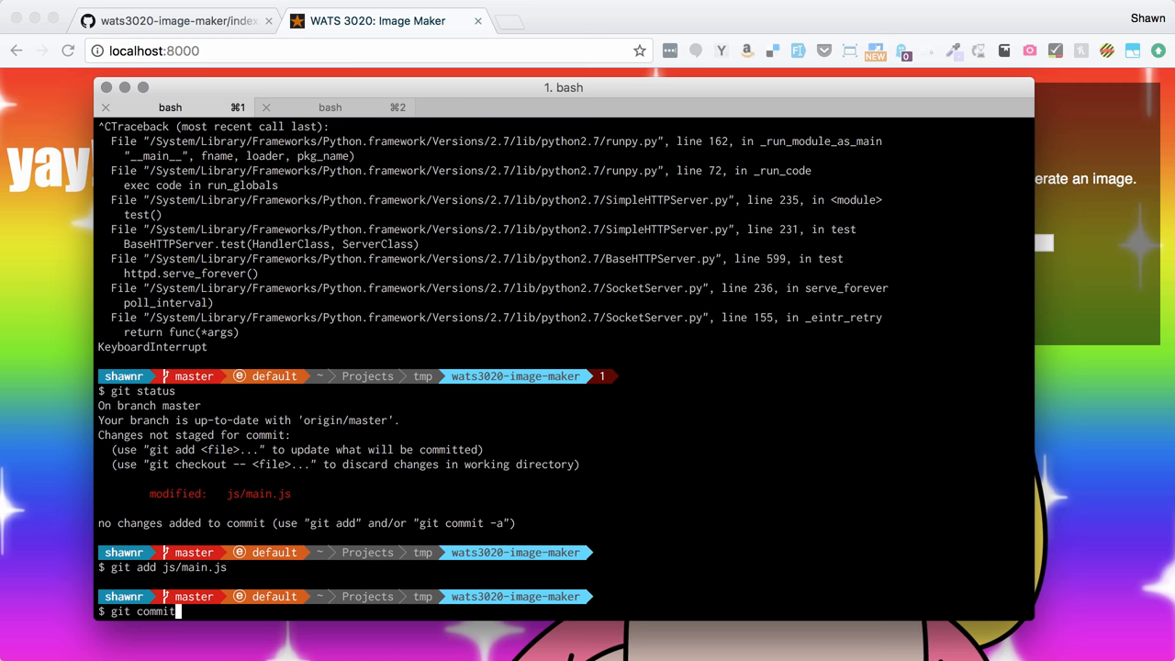
{"action": "type", "text": "-m 'F"}
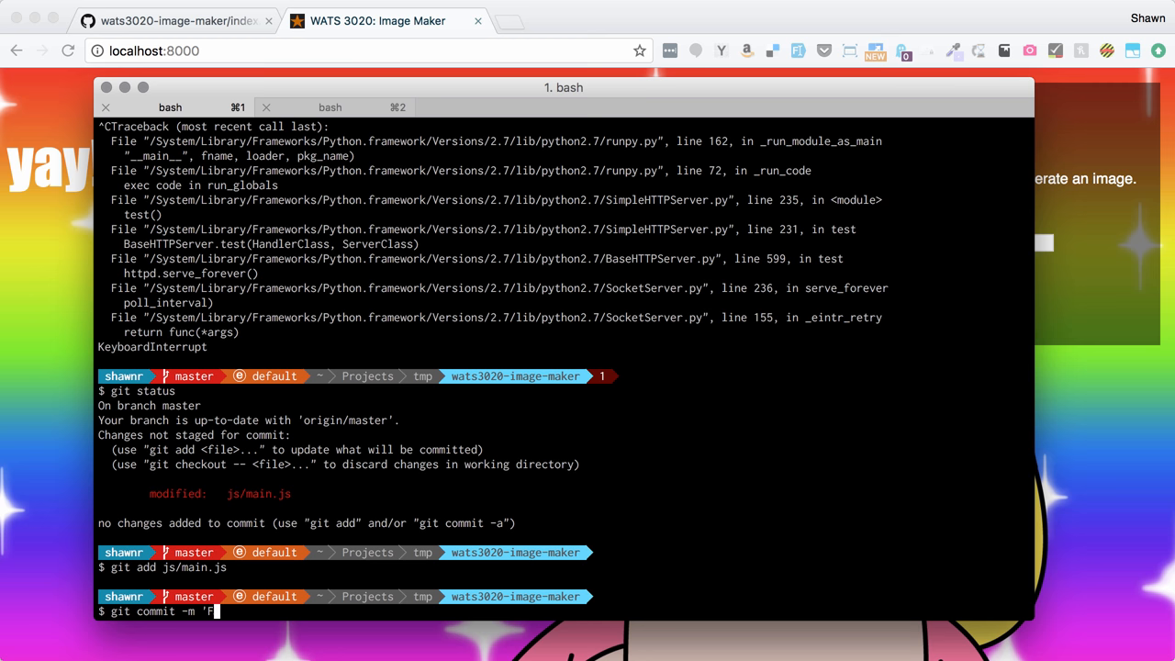
{"action": "type", "text": "inished project.'"}
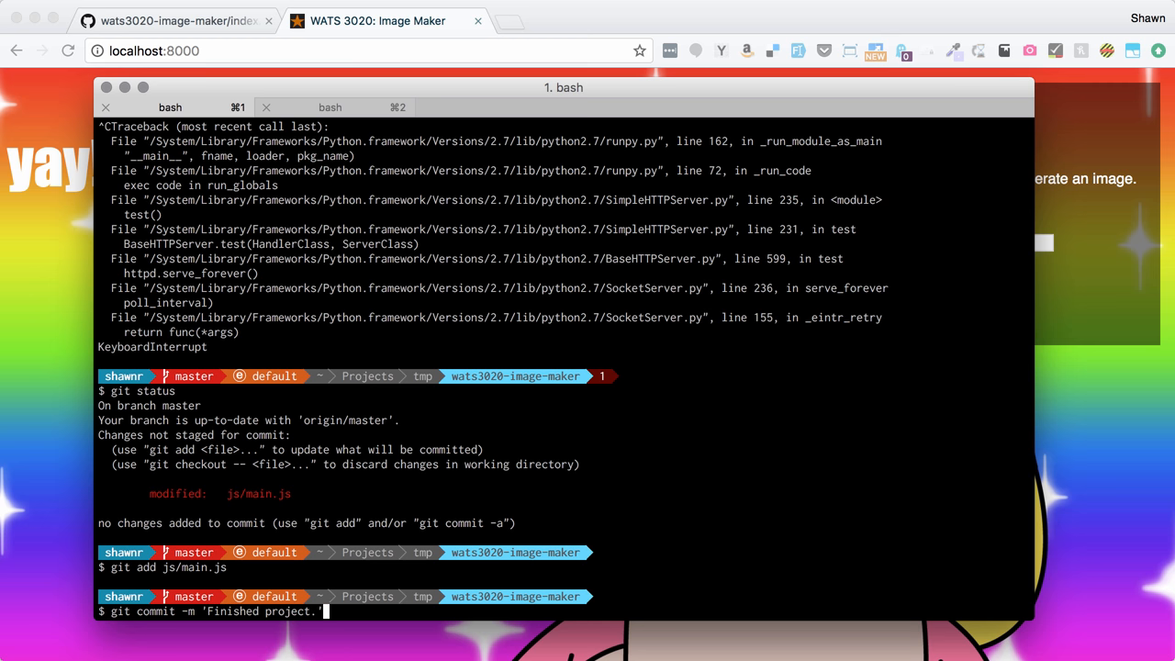
Commit 'Finished project.', push to origin and create the gh-pages branch.
{"action": "key", "text": "Return"}
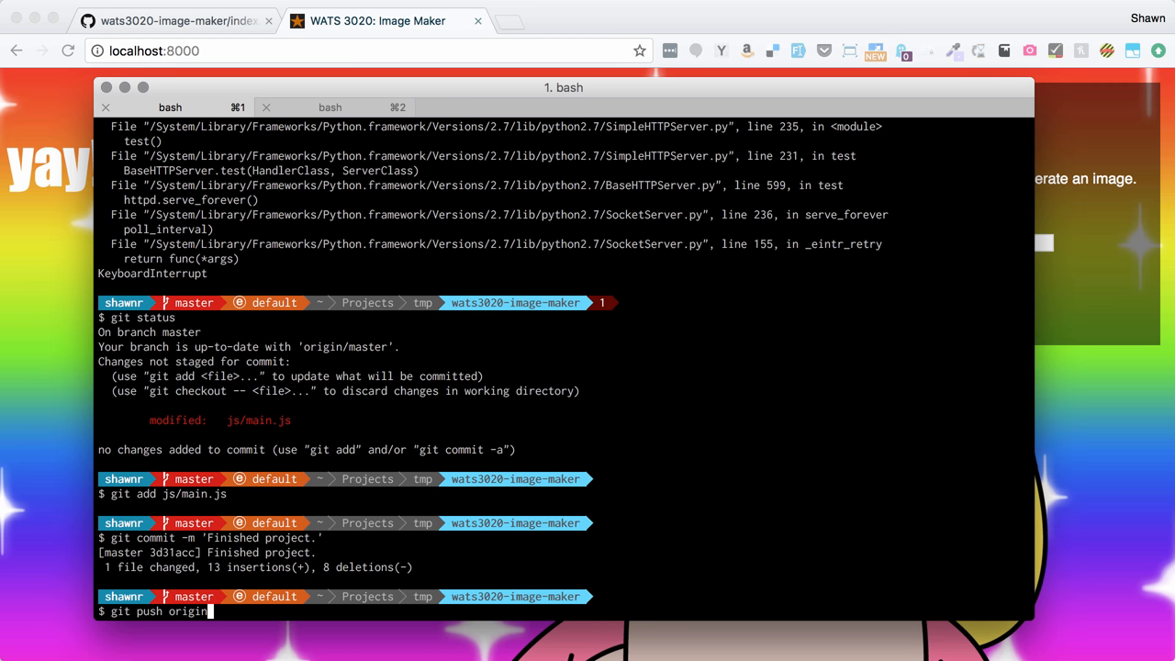
{"action": "key", "text": "Return"}
{"action": "type", "text": "g"}
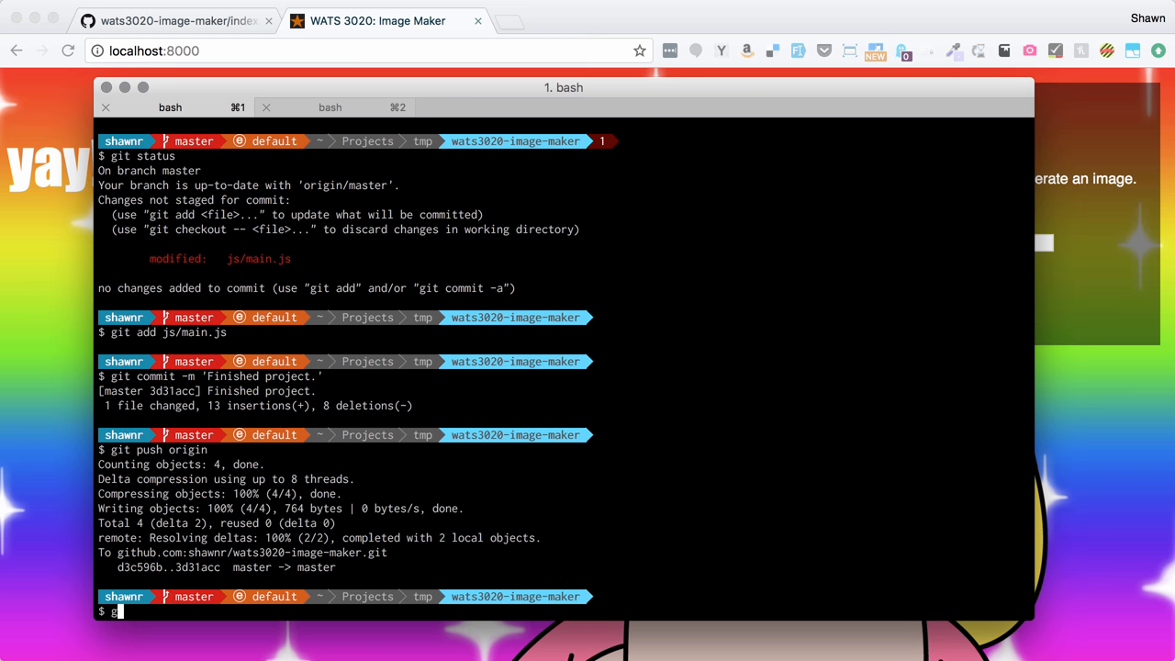
{"action": "type", "text": "it checkout -b gh-pages"}
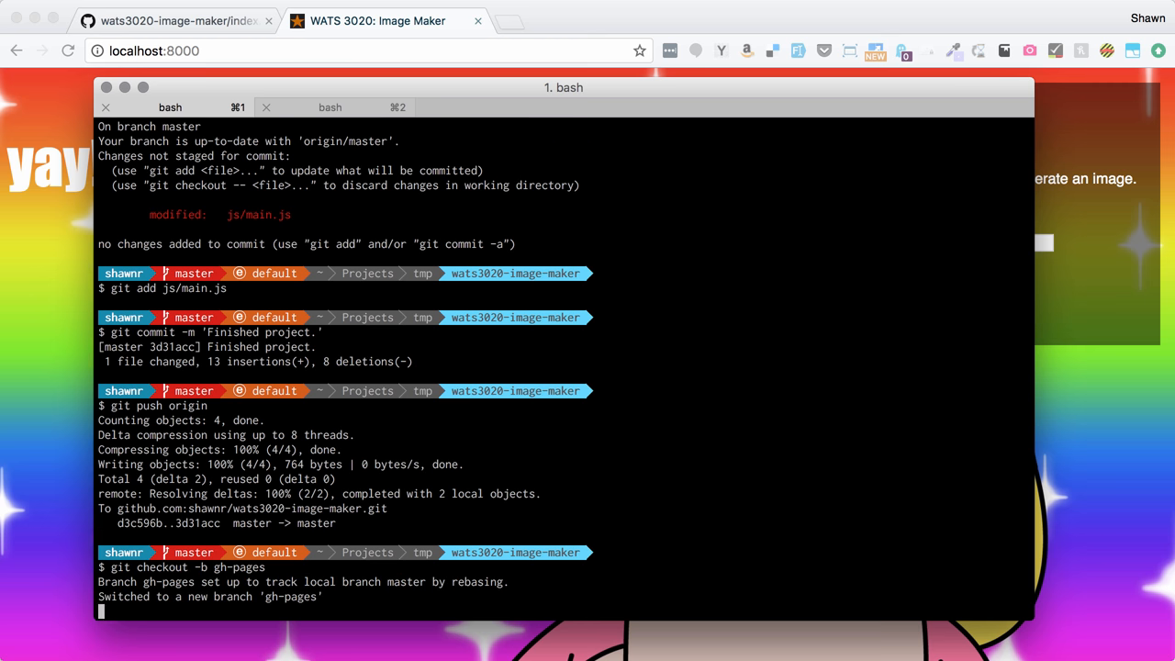
Push gh-pages to origin with upstream tracking (git push -u origin gh-pages:gh-pages).
{"action": "type", "text": "git pu"}
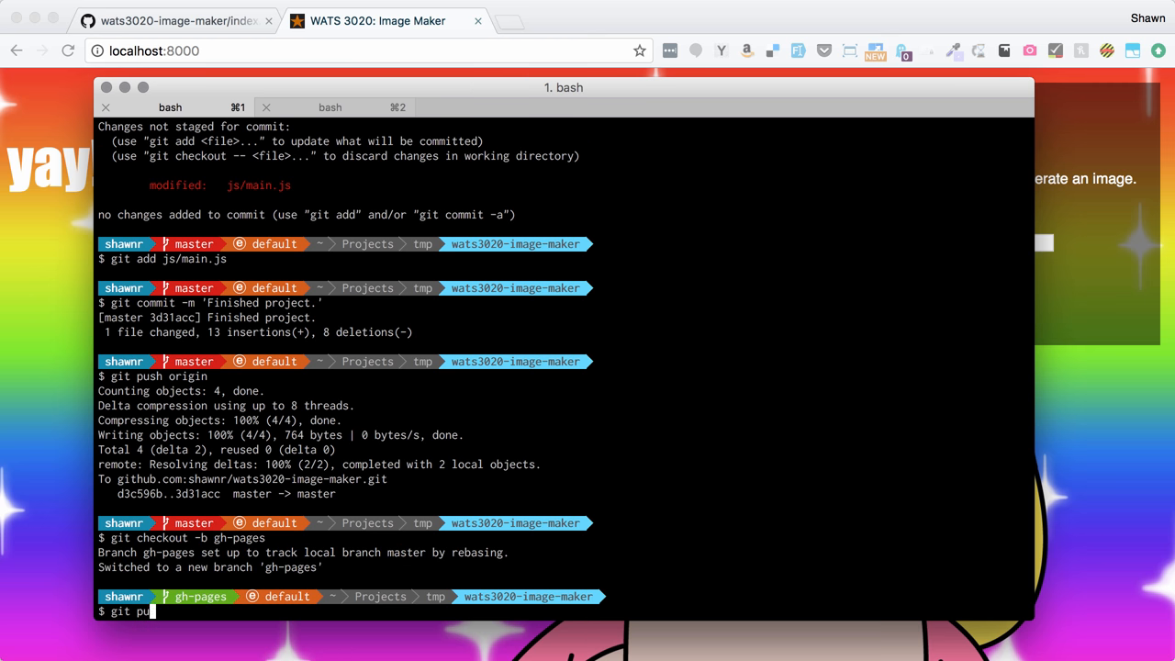
{"action": "type", "text": "sh -u ori"}
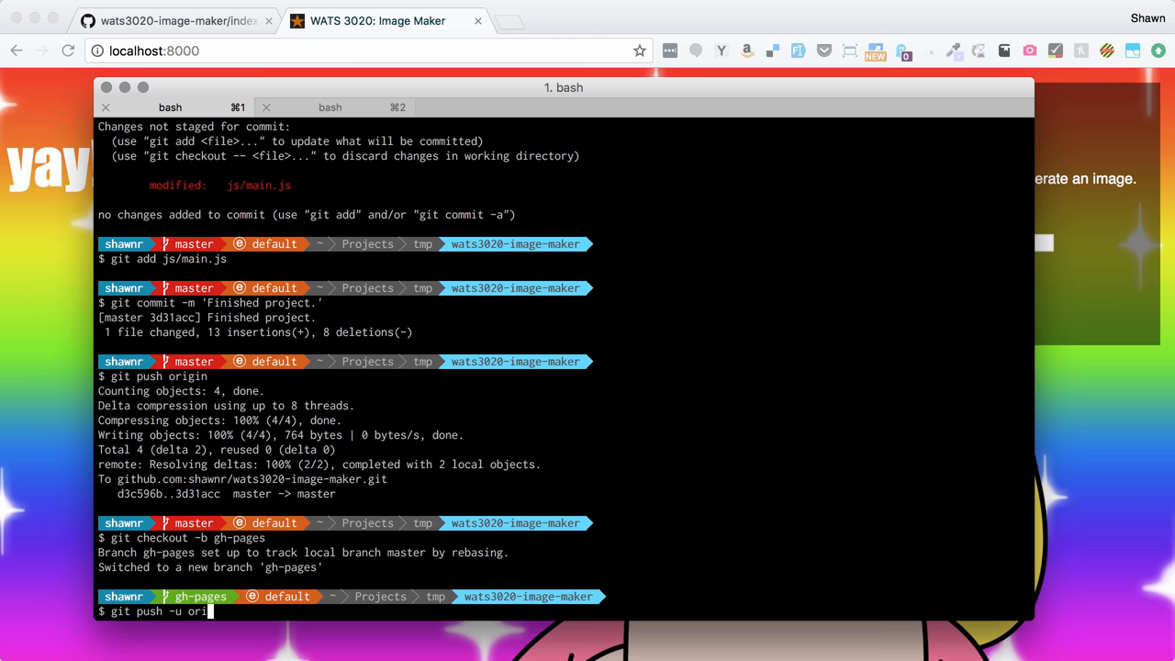
{"action": "type", "text": "gin gh-pages:pa"}
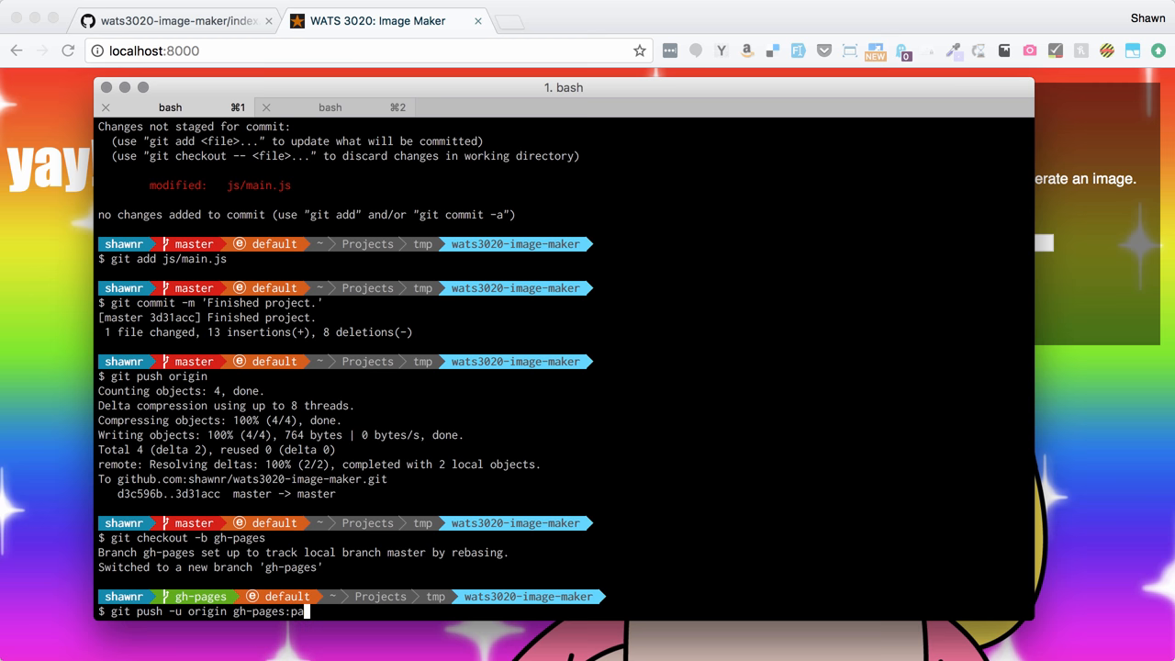
{"action": "key", "text": "Backspace"}
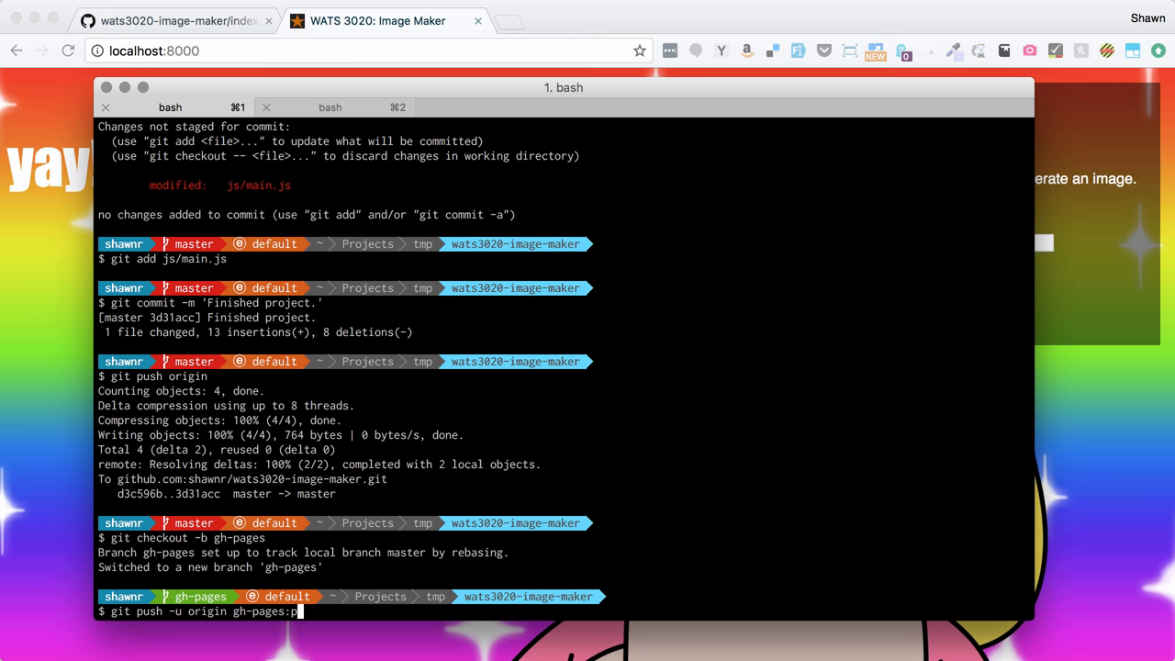
{"action": "type", "text": "gh-pages"}
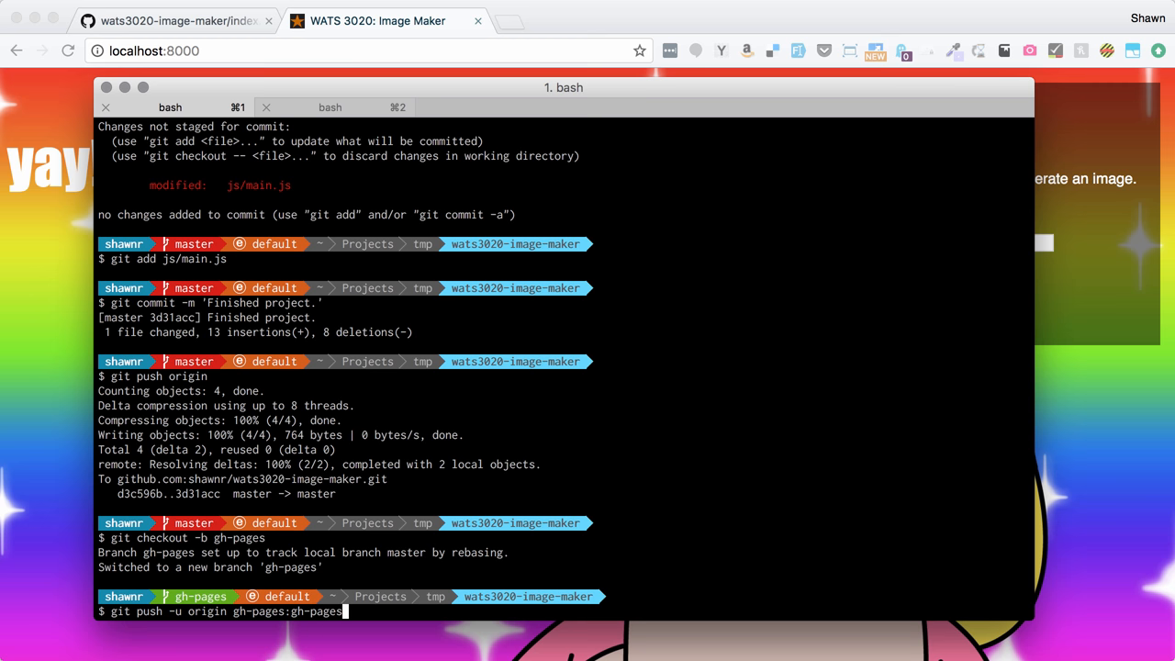
{"action": "key", "text": "Return"}
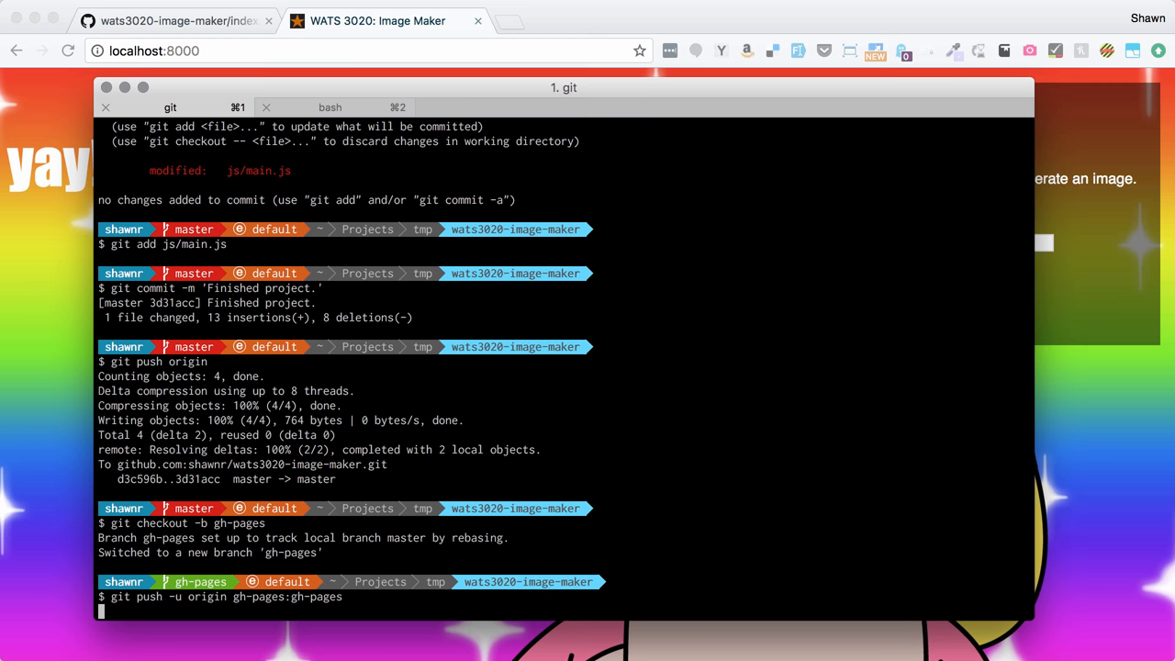
{"action": "key", "text": "Return"}
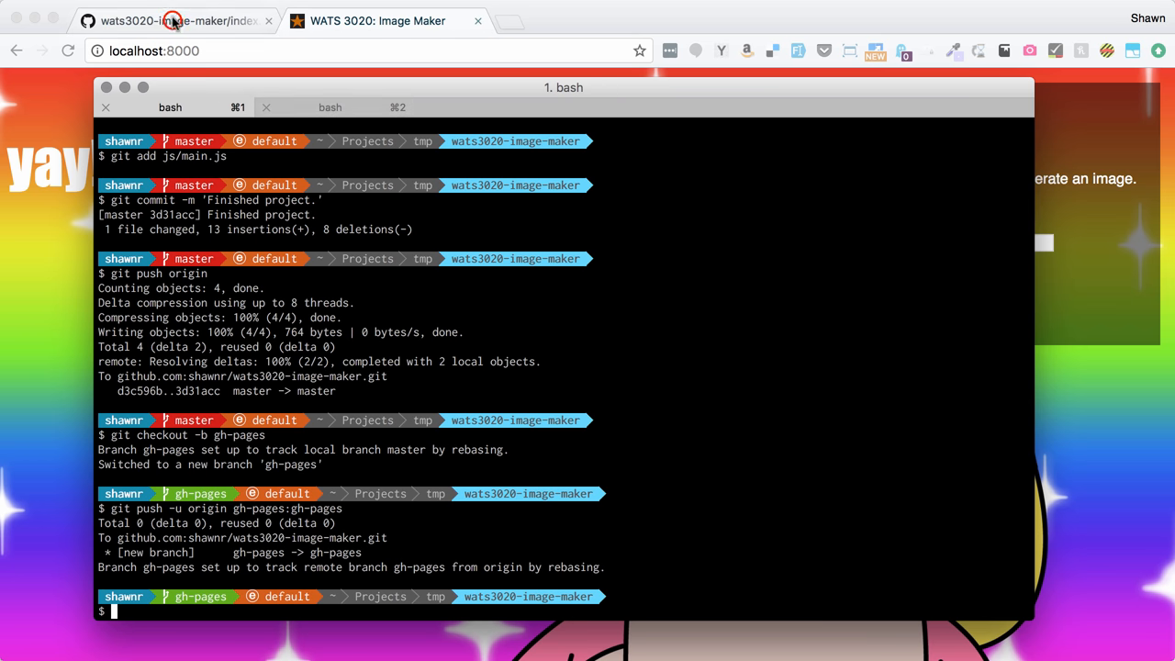
In the repository Settings, confirm Pages builds from gh-pages and visit the published site URL.
{"action": "left_click", "coordinate": [174, 20]}
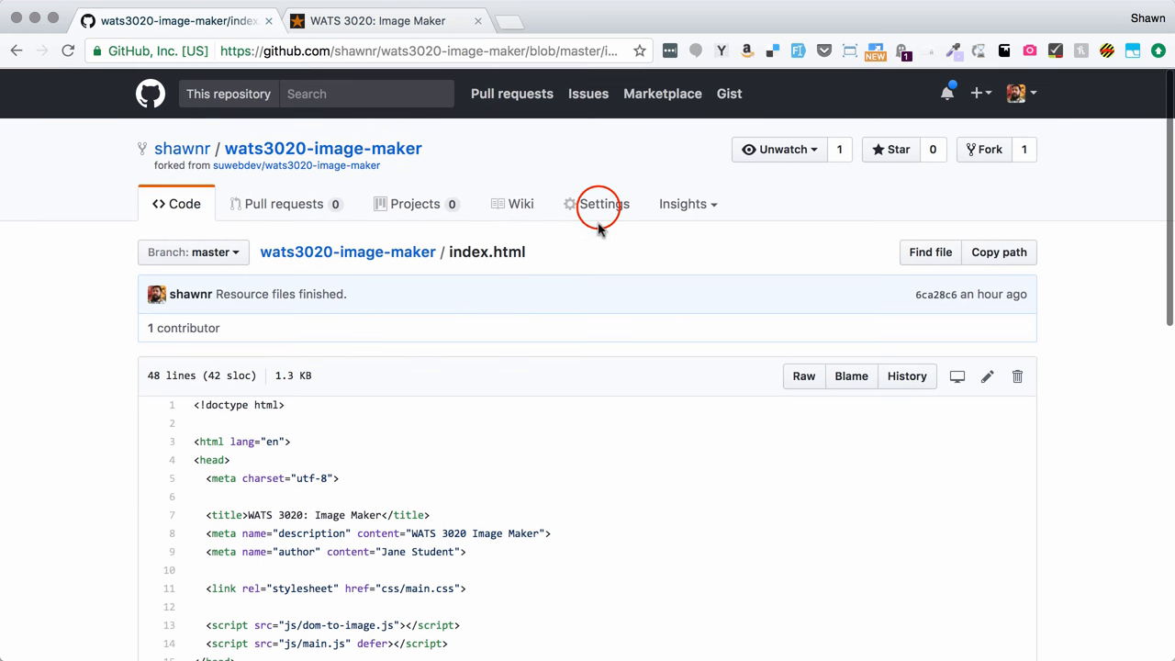
{"action": "left_click", "coordinate": [602, 202]}
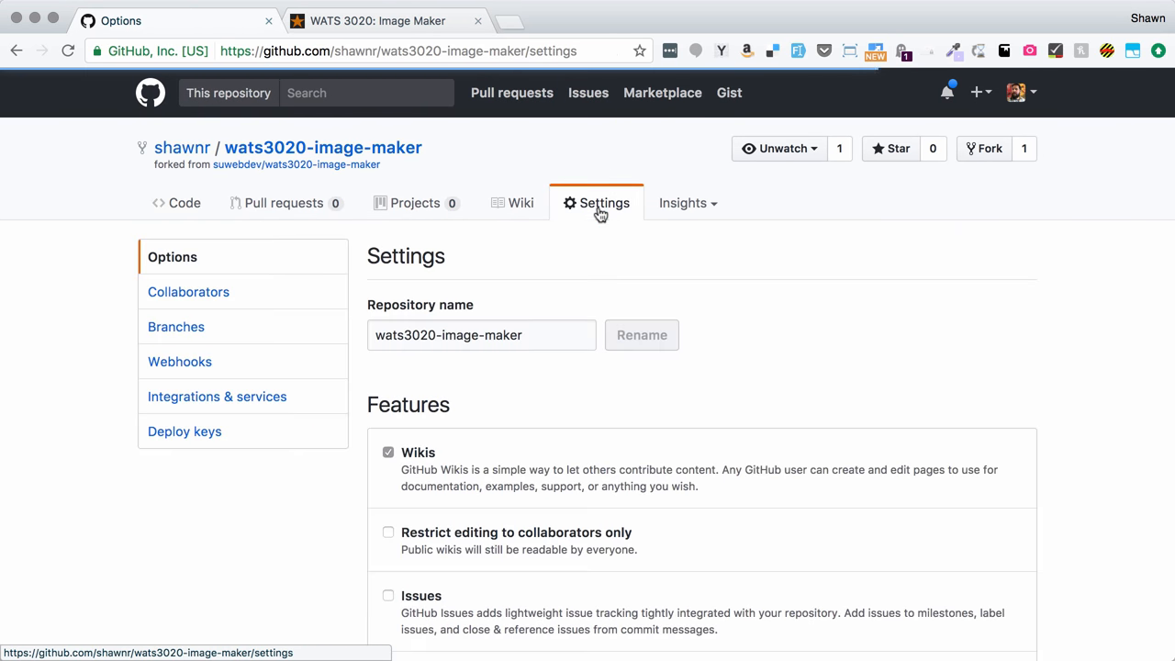
{"action": "scroll", "scroll_direction": "down", "scroll_amount": 3}
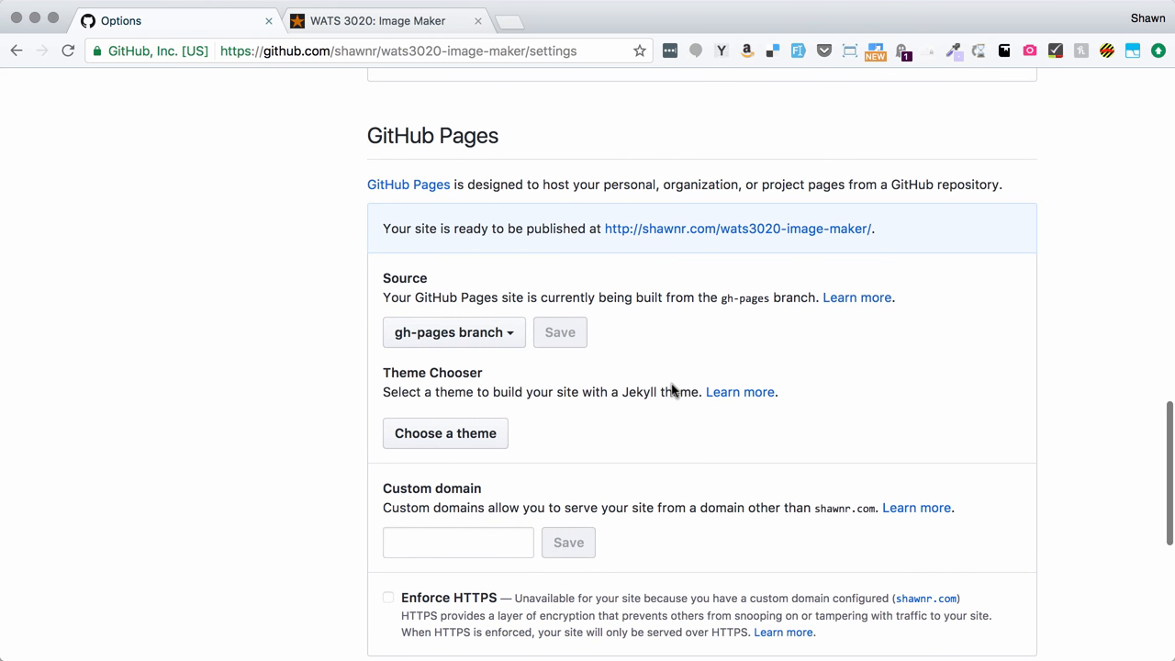
{"action": "mouse_move", "coordinate": [757, 249]}
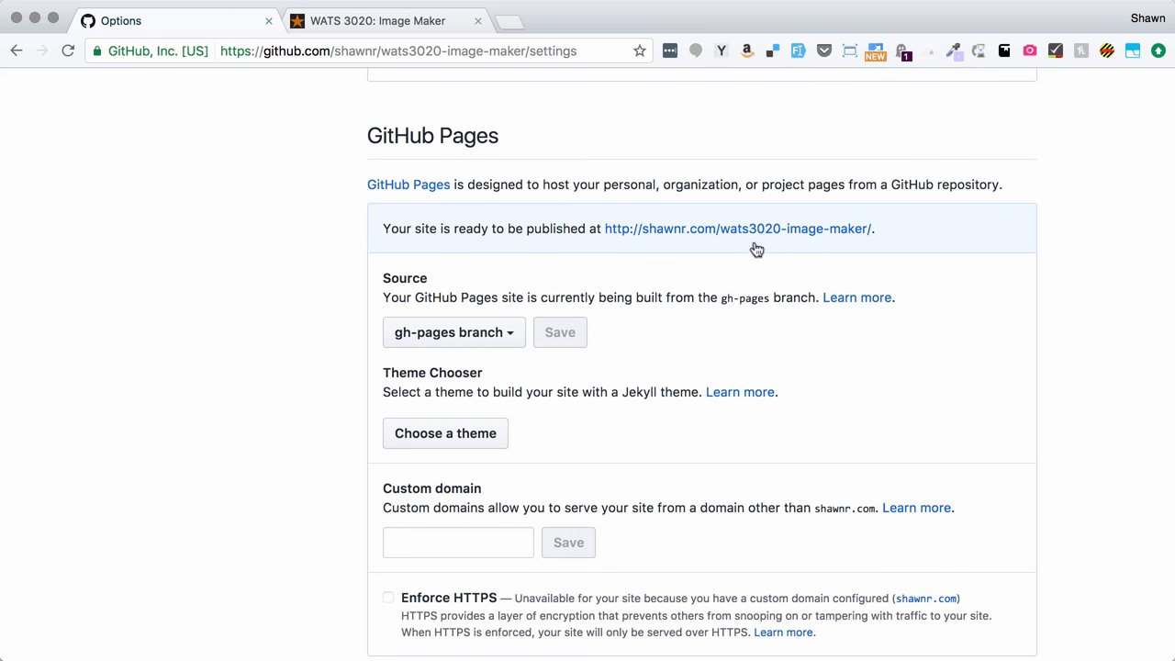
{"action": "mouse_move", "coordinate": [738, 228]}
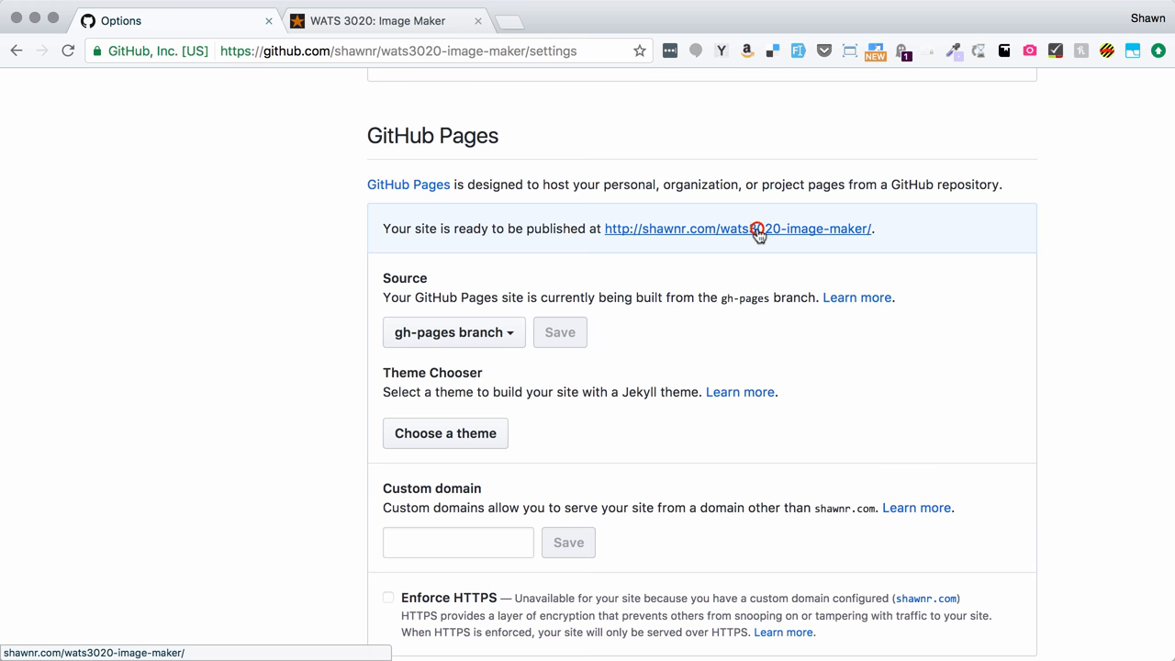
{"action": "left_click", "coordinate": [738, 227]}
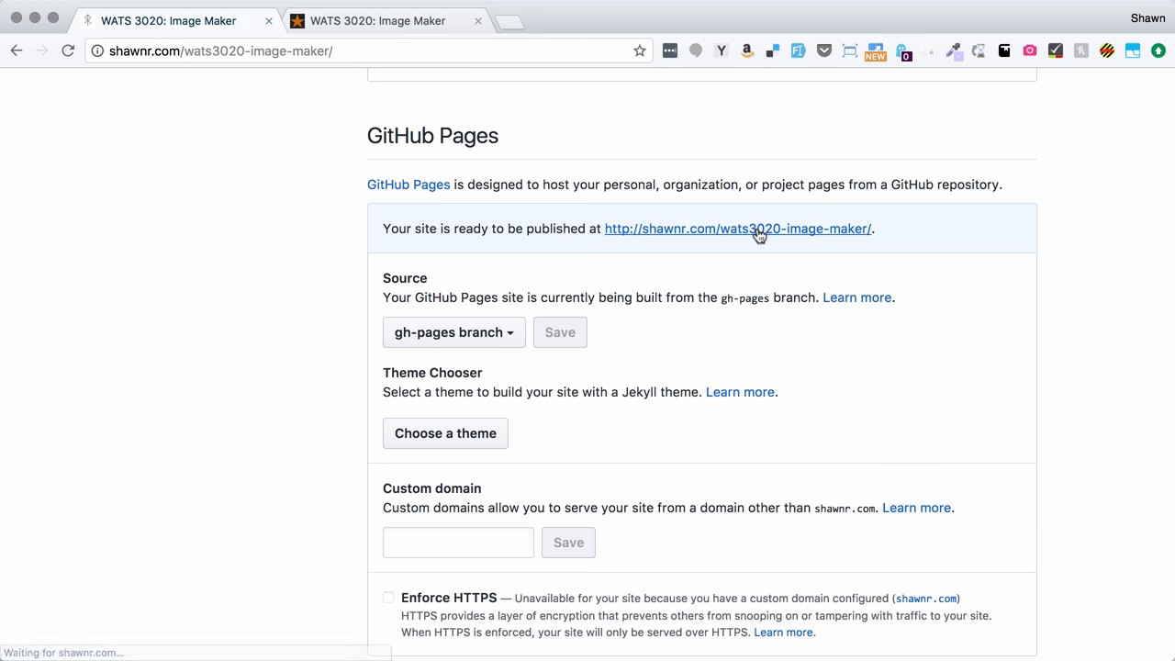
On the live site, caption 'One does not simply' over 'write JS imagemakers!' on the stark background.
{"action": "left_click", "coordinate": [738, 228]}
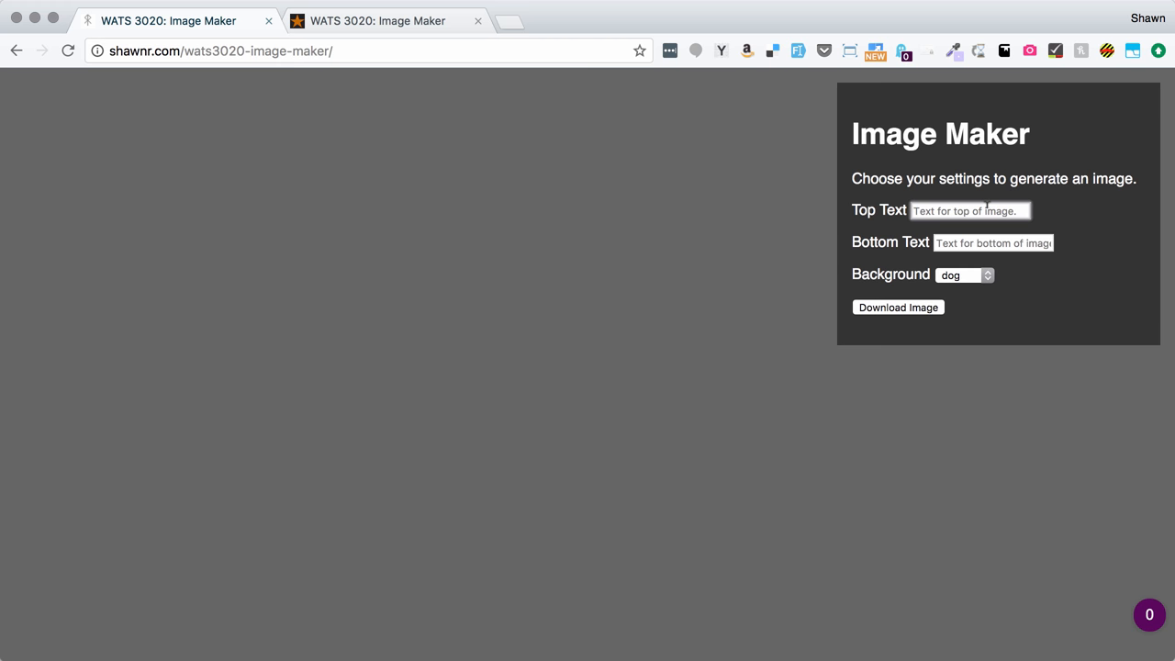
{"action": "type", "text": "One doe snot simply"}
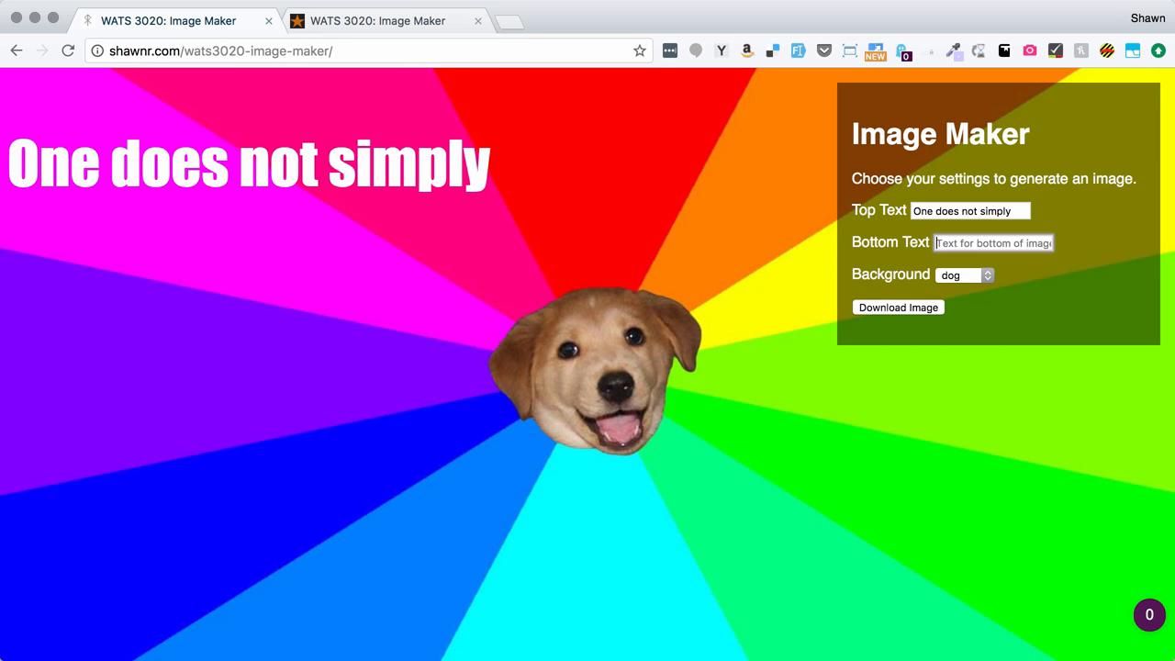
{"action": "type", "text": "write"}
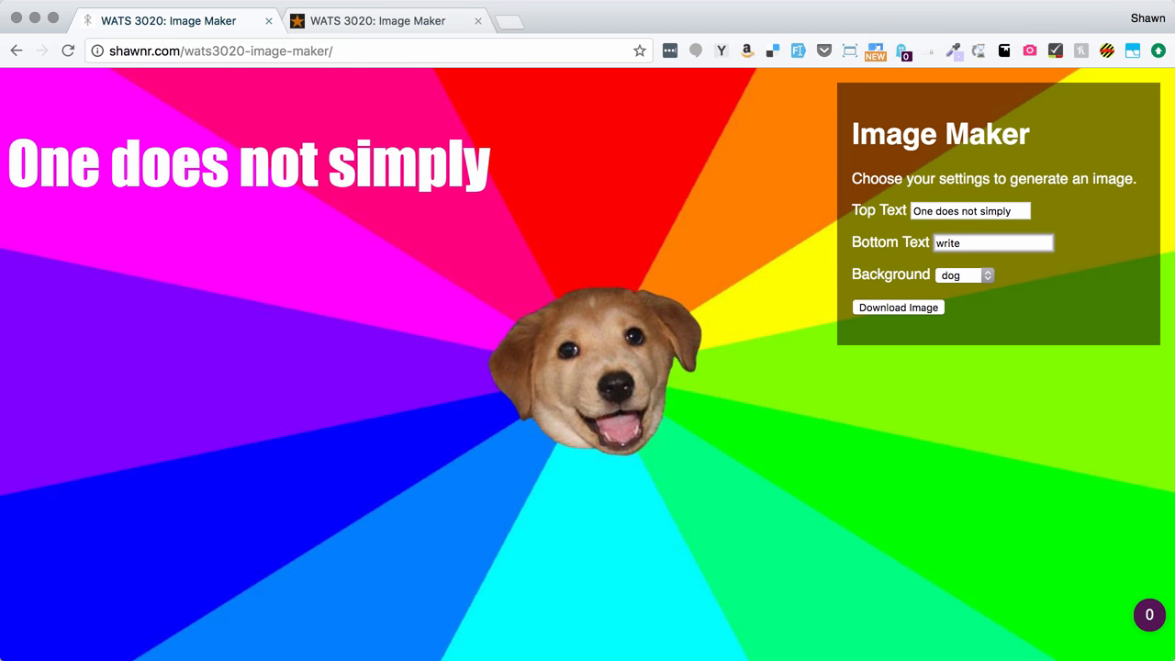
{"action": "type", "text": "JS imagemak"}
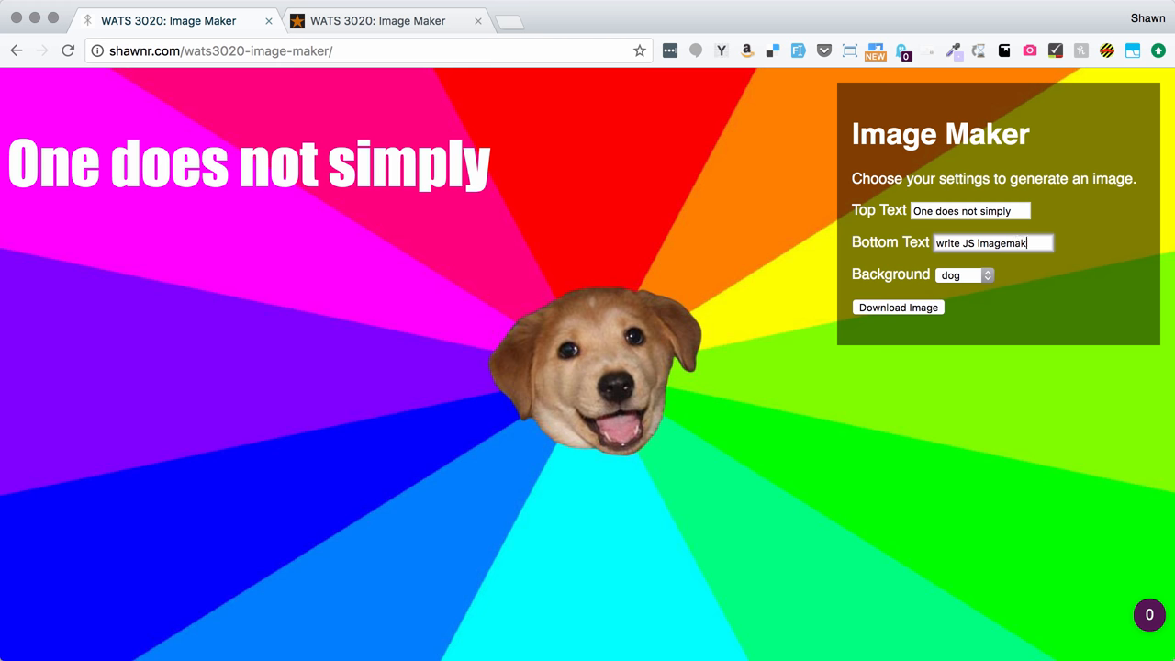
{"action": "left_click", "coordinate": [964, 275]}
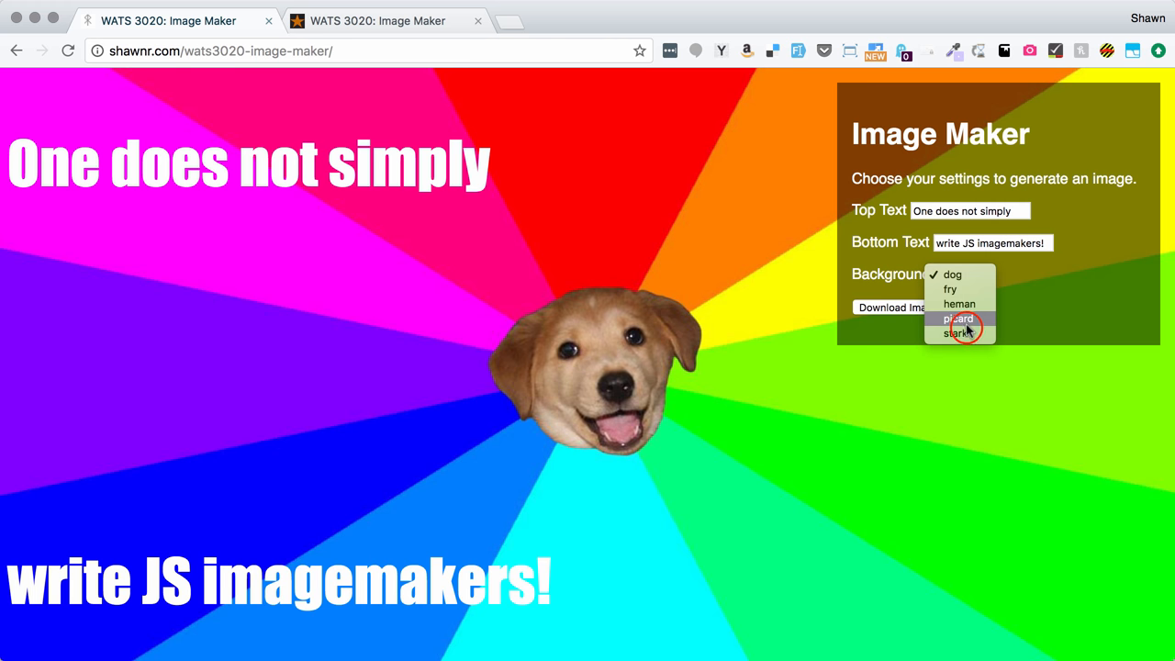
{"action": "left_click", "coordinate": [959, 334]}
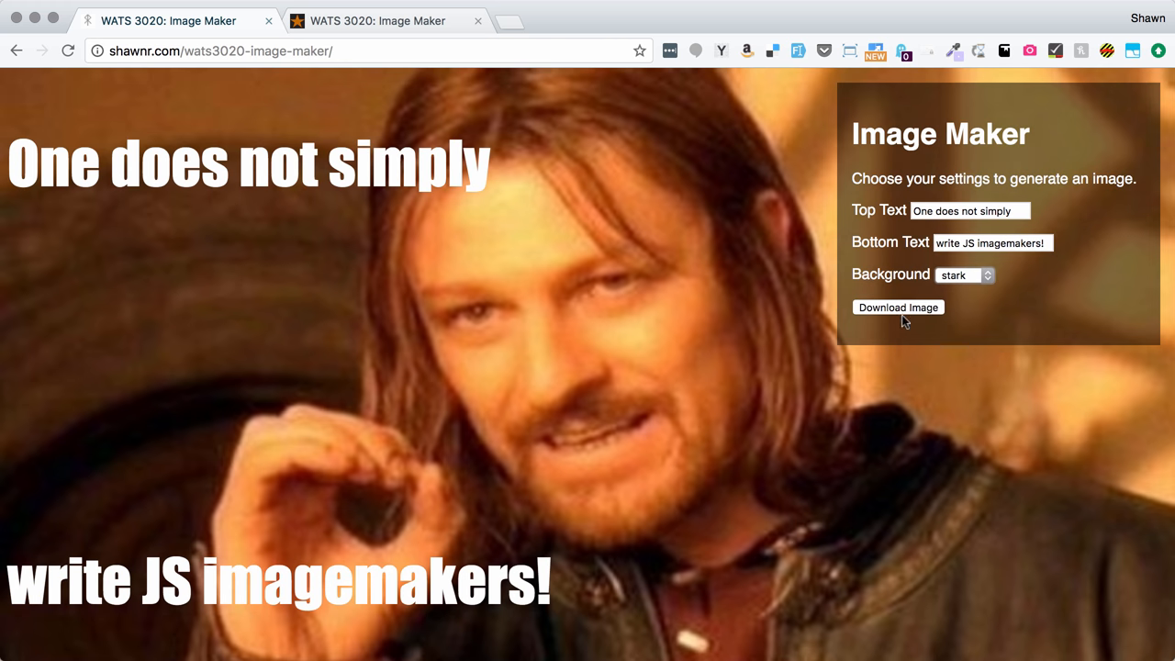
{"action": "mouse_move", "coordinate": [959, 310]}
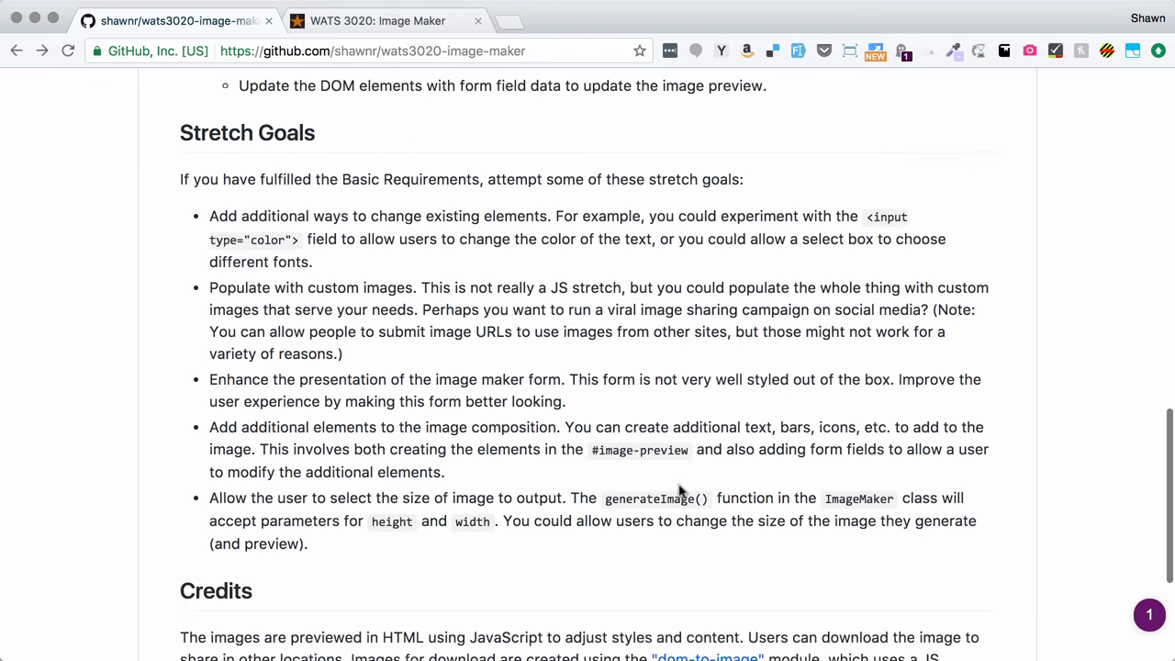
{"action": "scroll", "scroll_direction": "down", "scroll_amount": 3}
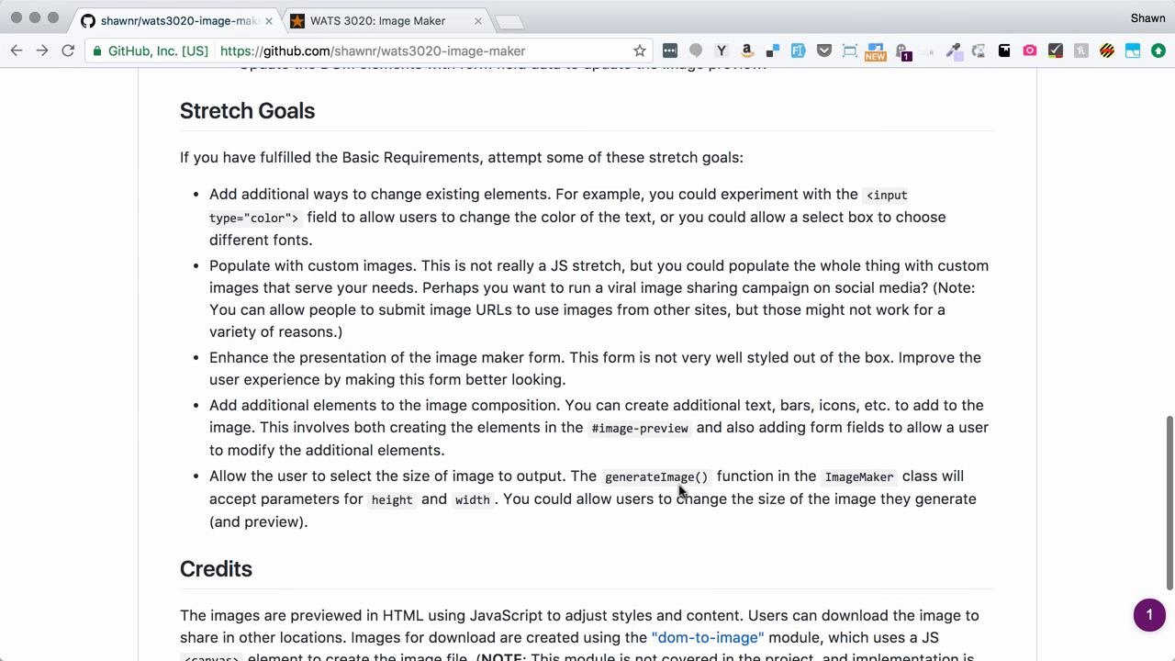
{"action": "mouse_move", "coordinate": [554, 193]}
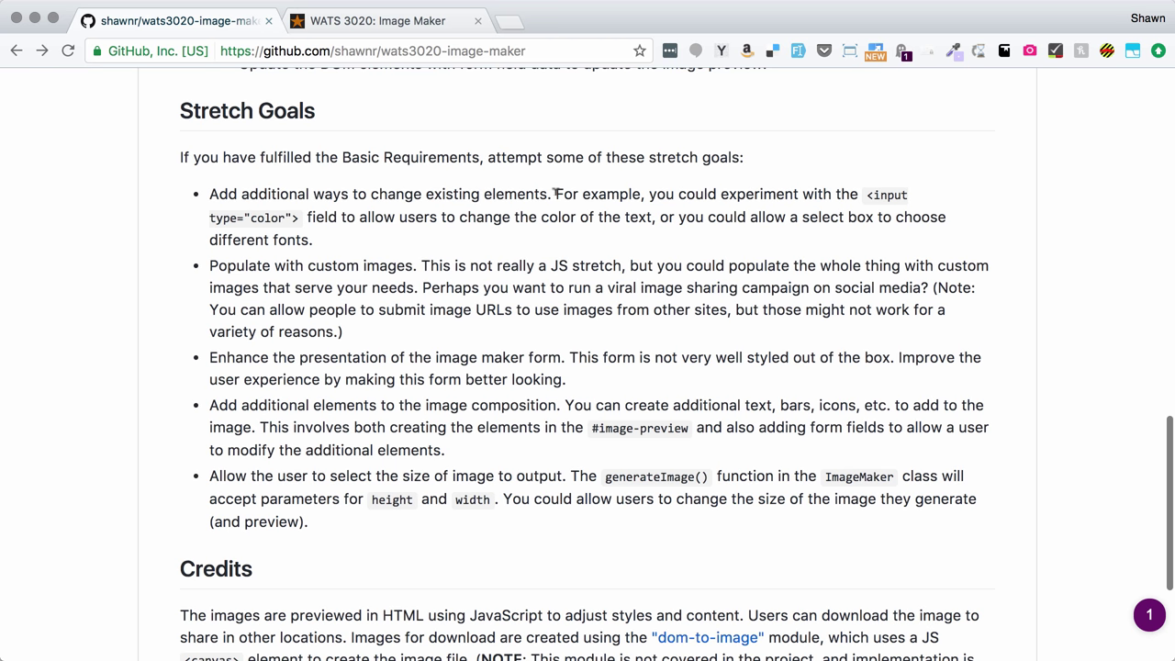
{"action": "mouse_move", "coordinate": [477, 209]}
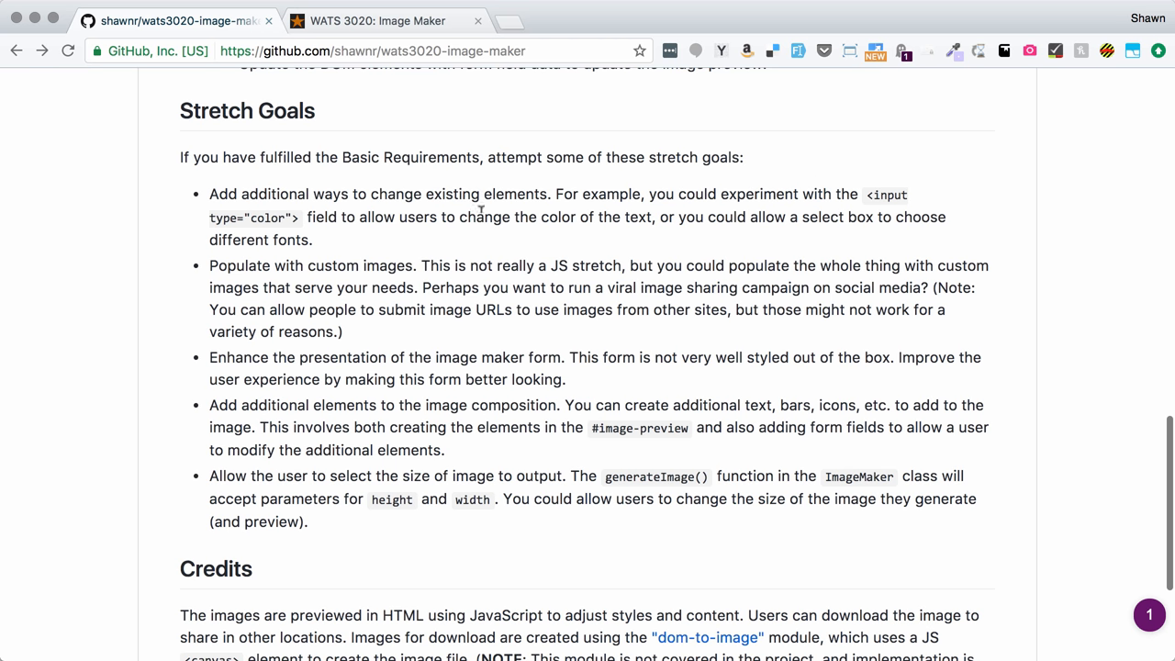
{"action": "mouse_move", "coordinate": [345, 210]}
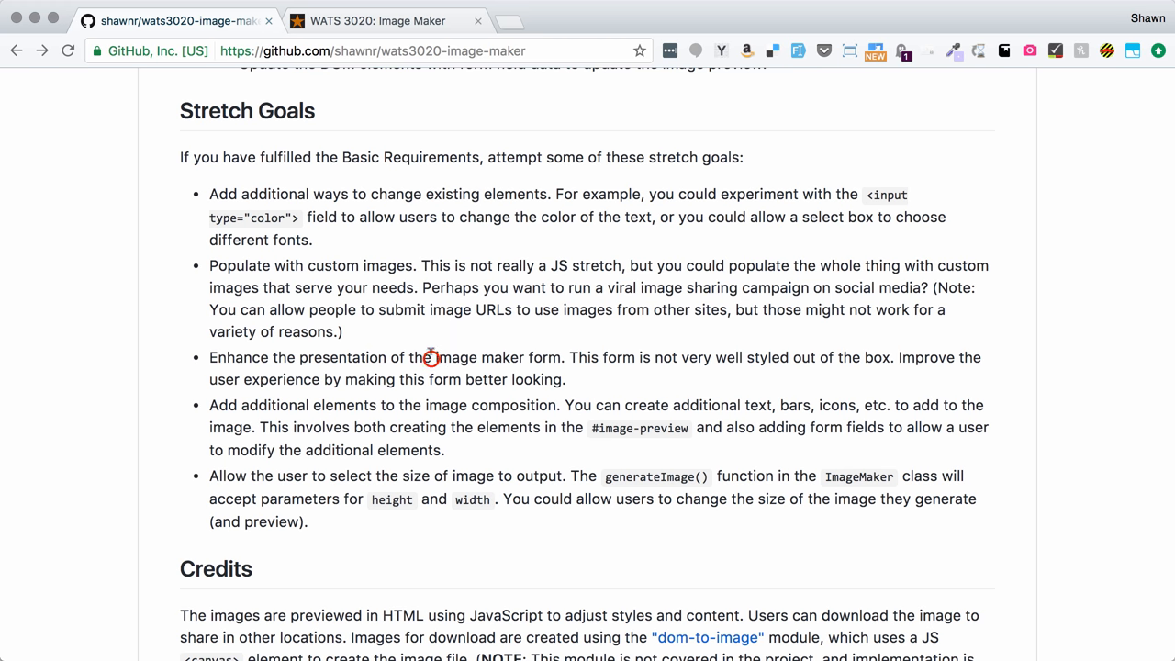
{"action": "mouse_move", "coordinate": [484, 422]}
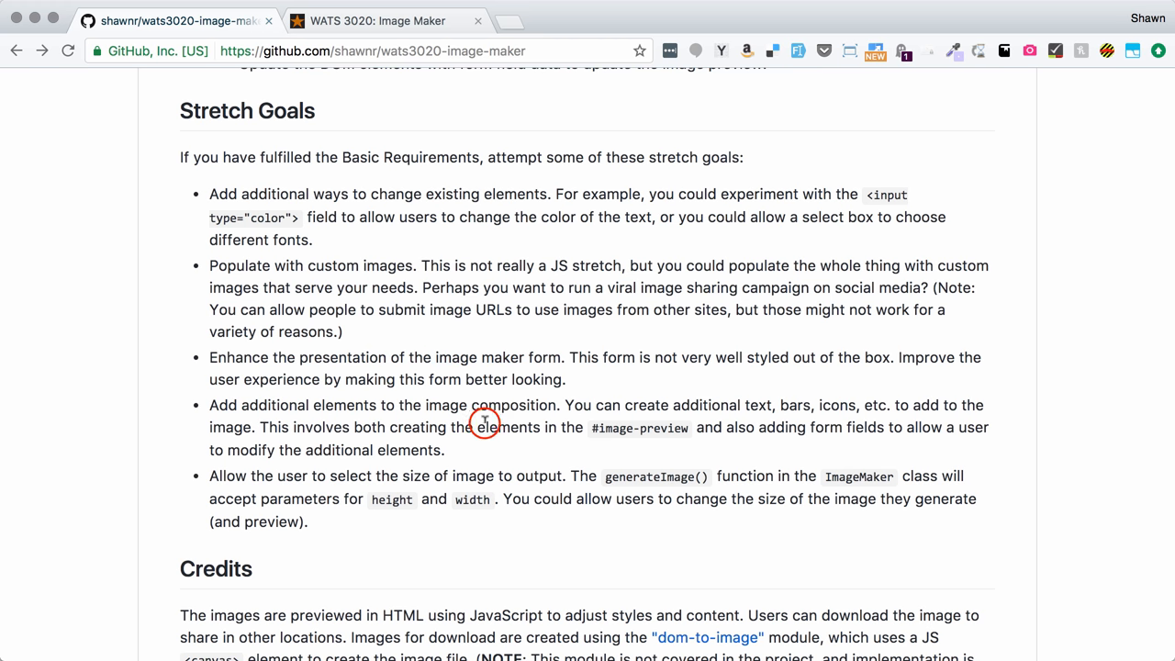
{"action": "left_click_drag", "start_coordinate": [243, 405], "coordinate": [506, 406]}
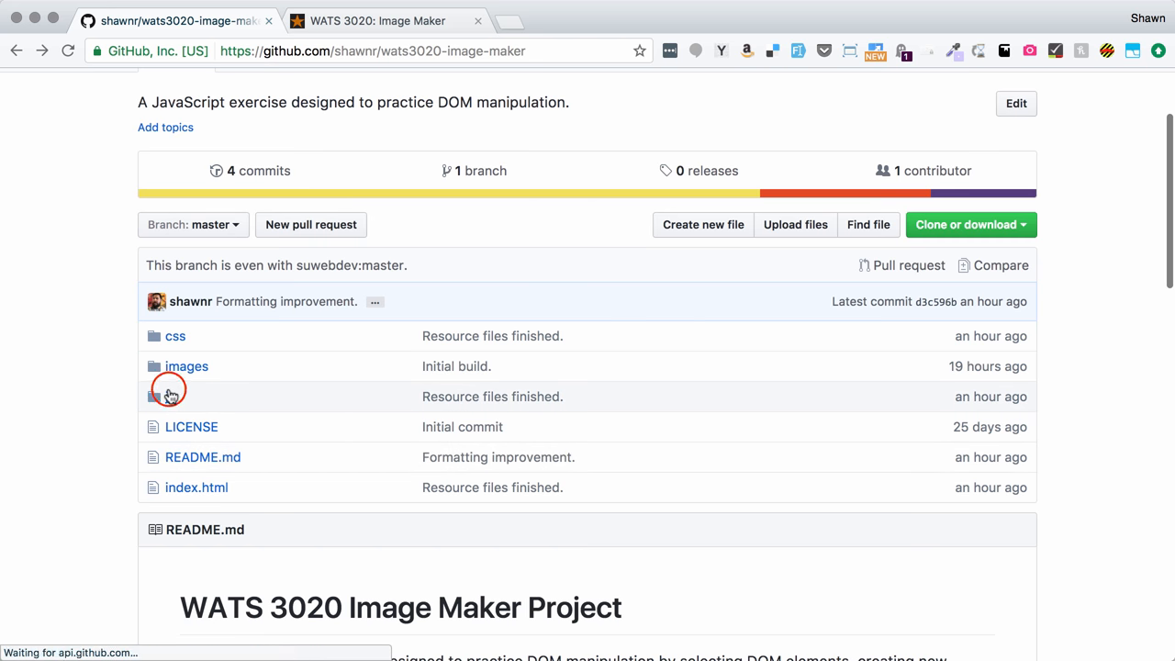
Review the committed js/main.js on GitHub, then return to the local Image Maker tab.
{"action": "left_click", "coordinate": [173, 396]}
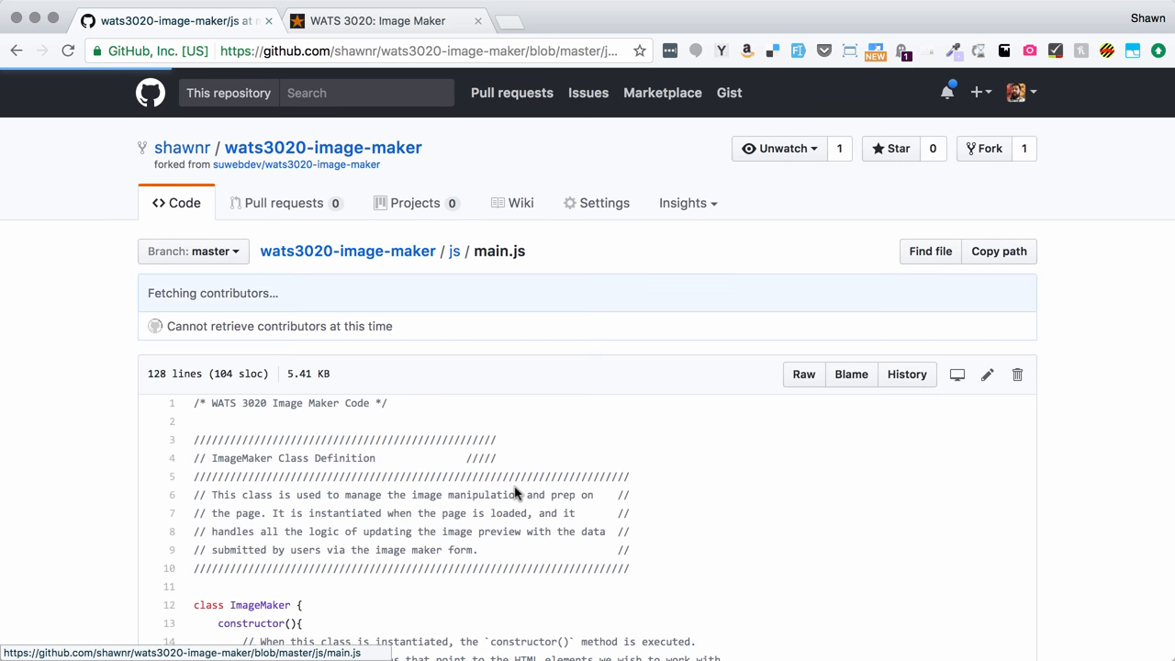
{"action": "scroll", "scroll_direction": "down", "scroll_amount": 3}
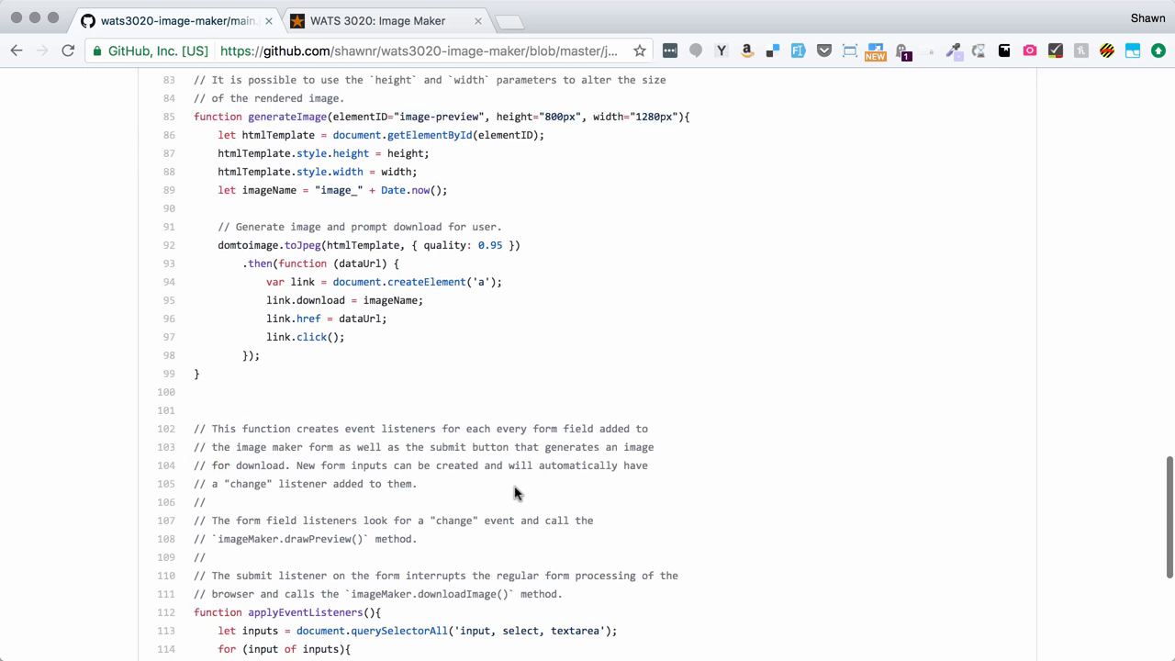
{"action": "scroll", "scroll_direction": "down", "scroll_amount": 3}
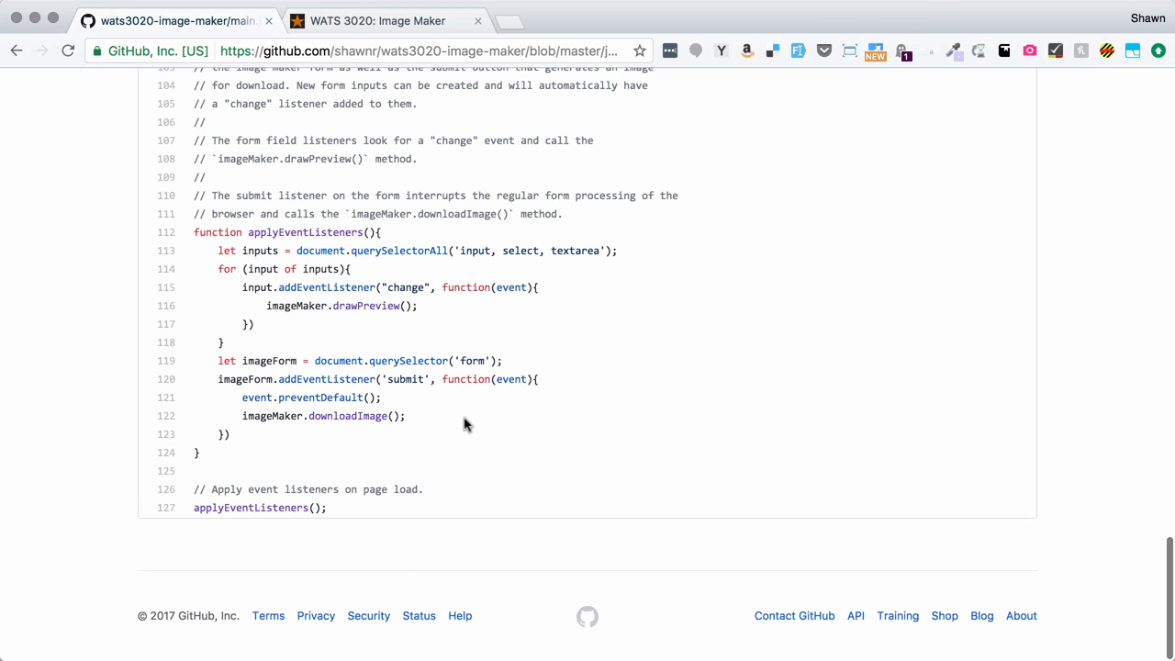
{"action": "scroll", "scroll_direction": "up", "scroll_amount": 3}
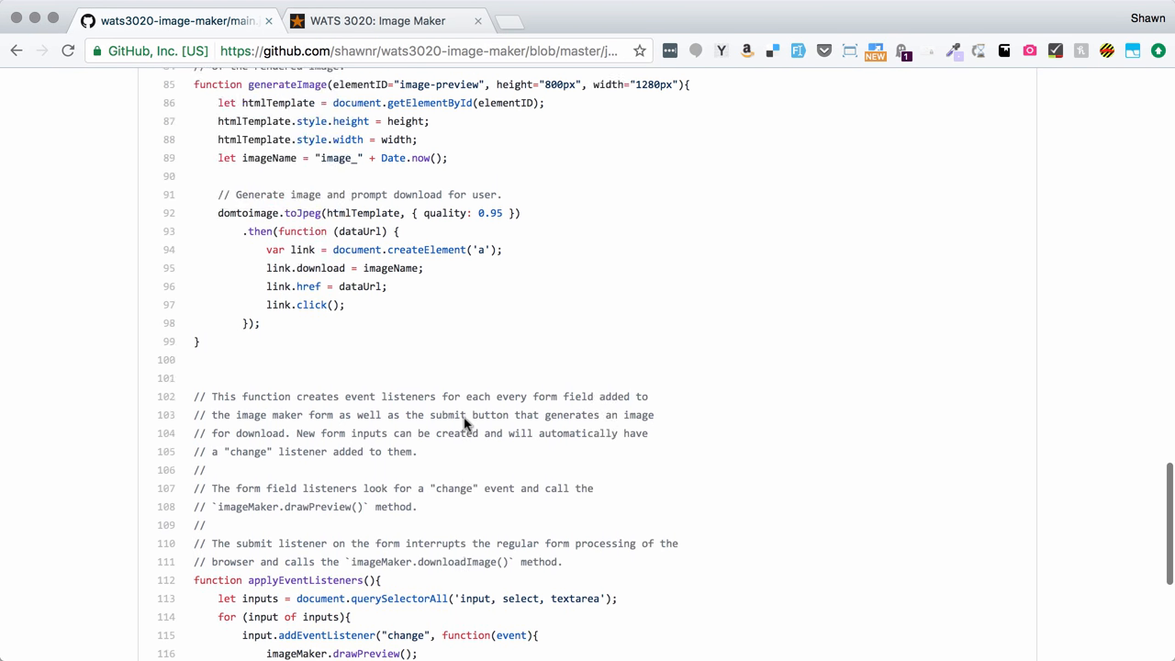
{"action": "scroll", "scroll_direction": "up", "scroll_amount": 3}
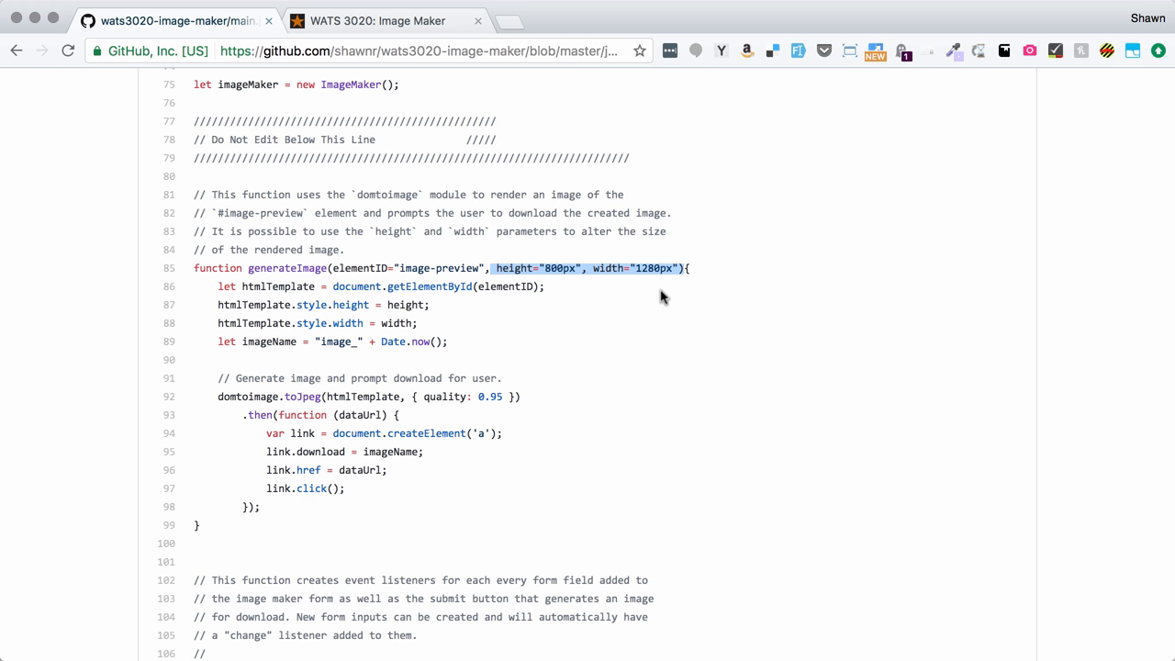
{"action": "mouse_move", "coordinate": [591, 298]}
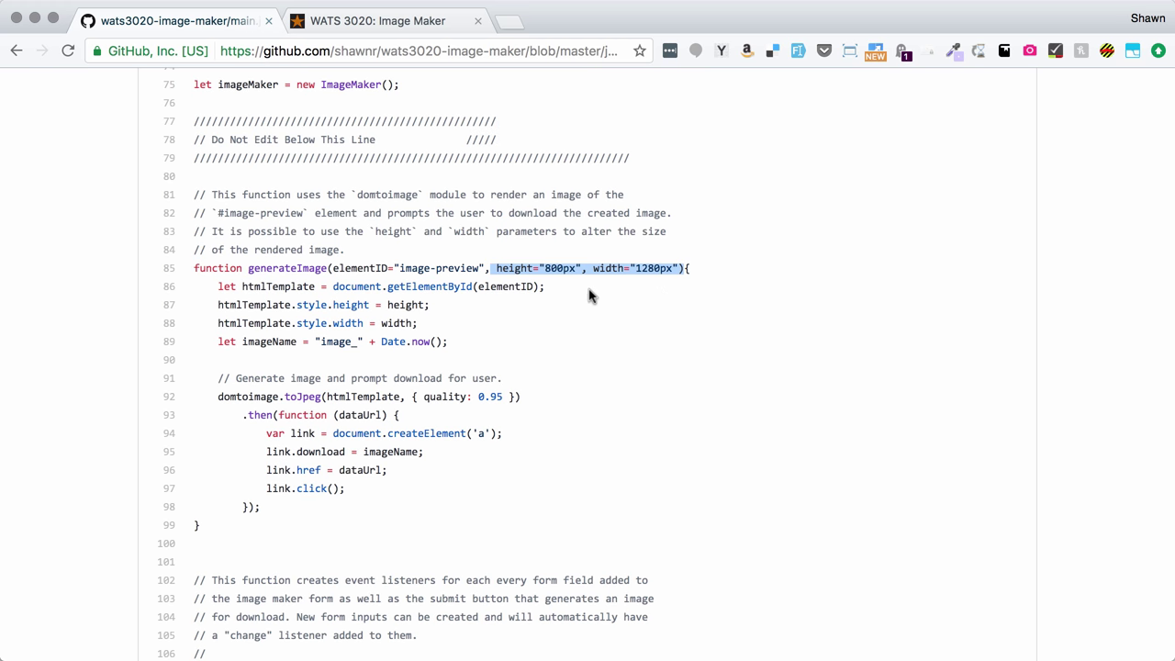
{"action": "mouse_move", "coordinate": [474, 268]}
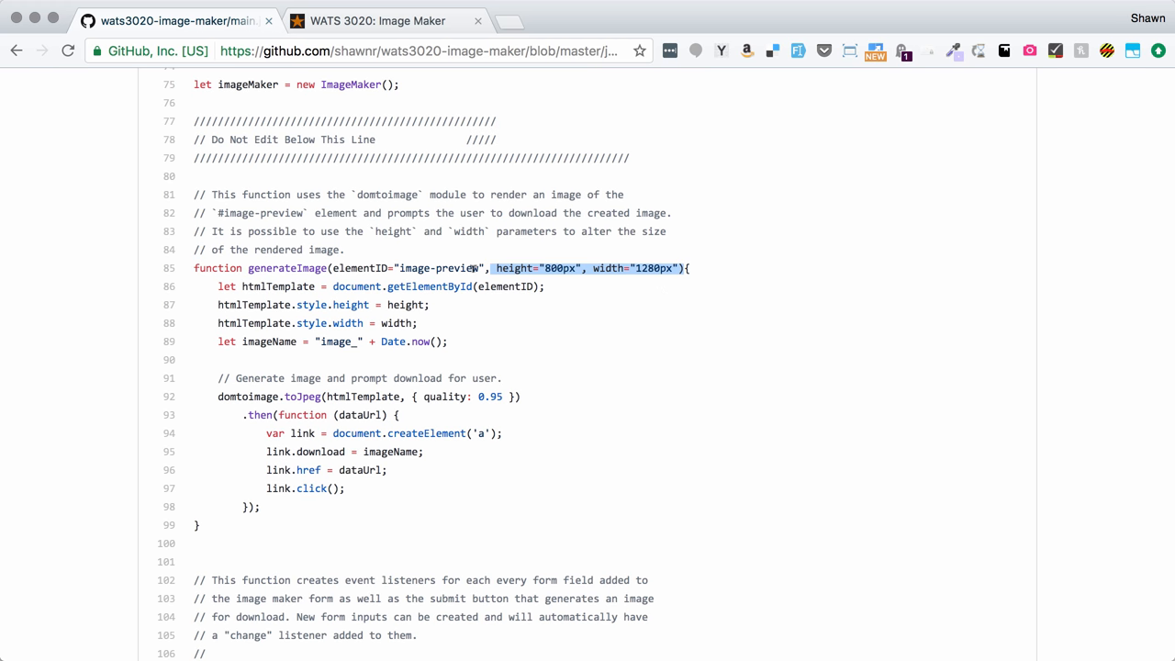
{"action": "scroll", "scroll_direction": "up", "scroll_amount": 3}
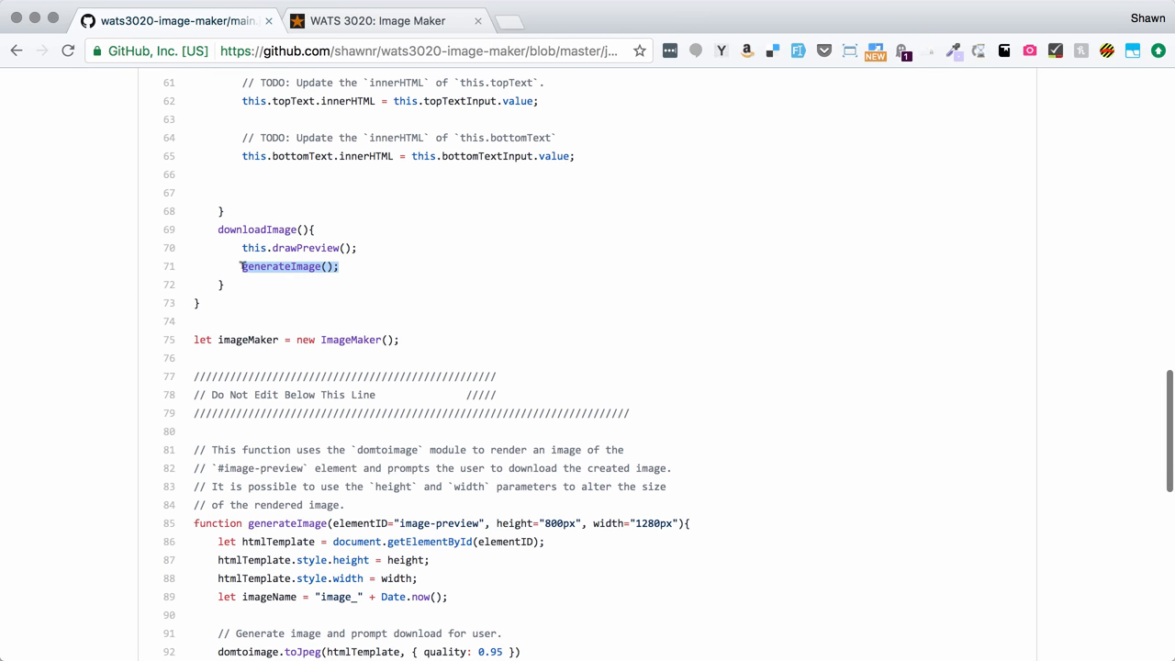
{"action": "mouse_move", "coordinate": [437, 265]}
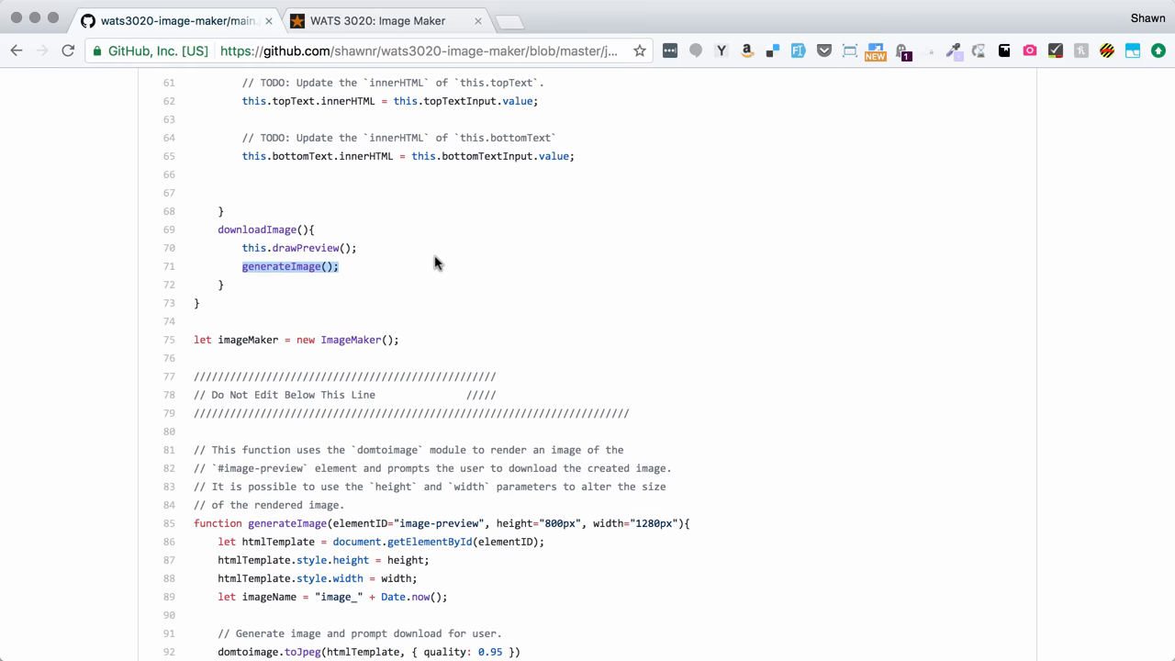
{"action": "scroll", "scroll_direction": "down", "scroll_amount": 3}
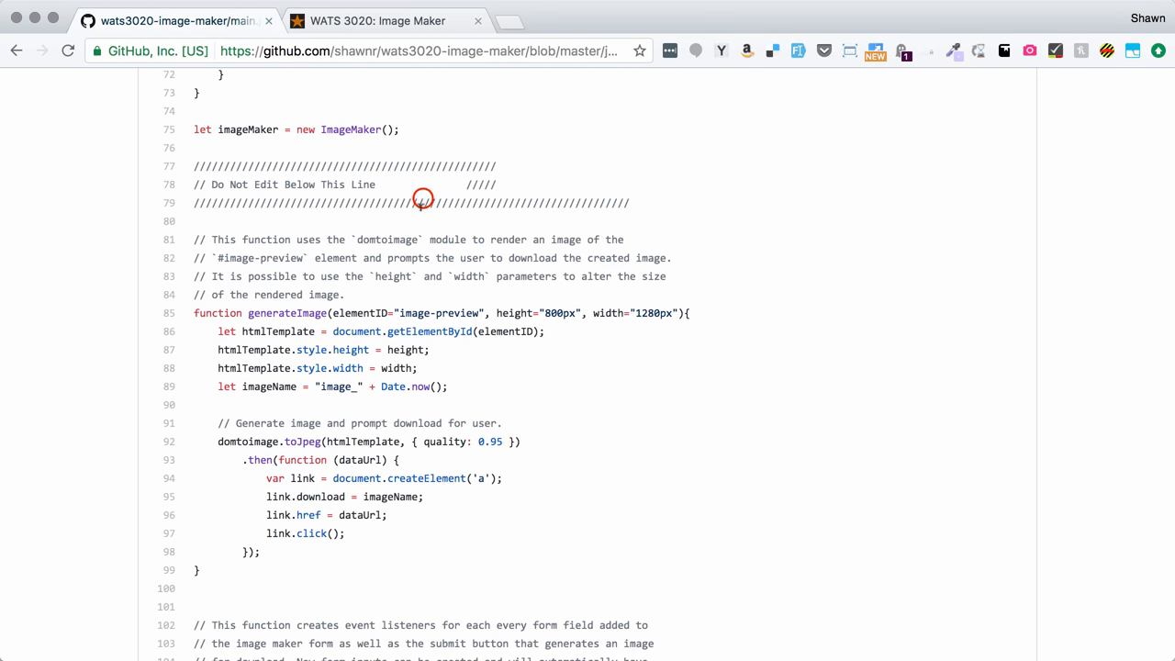
{"action": "scroll", "scroll_direction": "up", "scroll_amount": 3}
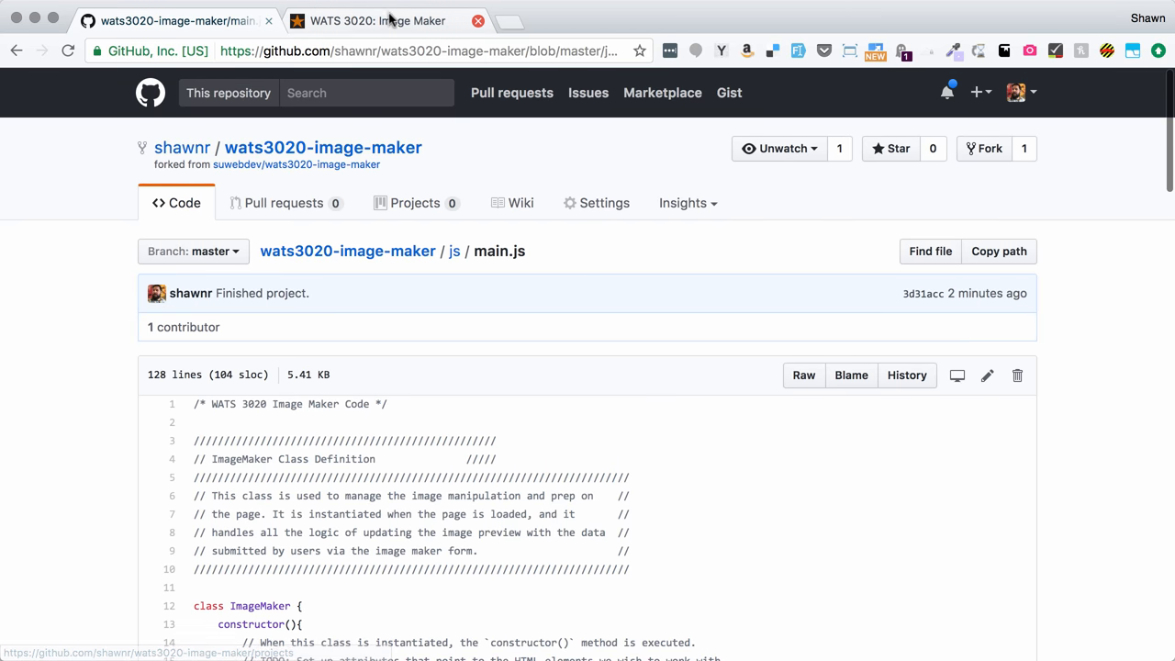
{"action": "mouse_move", "coordinate": [364, 20]}
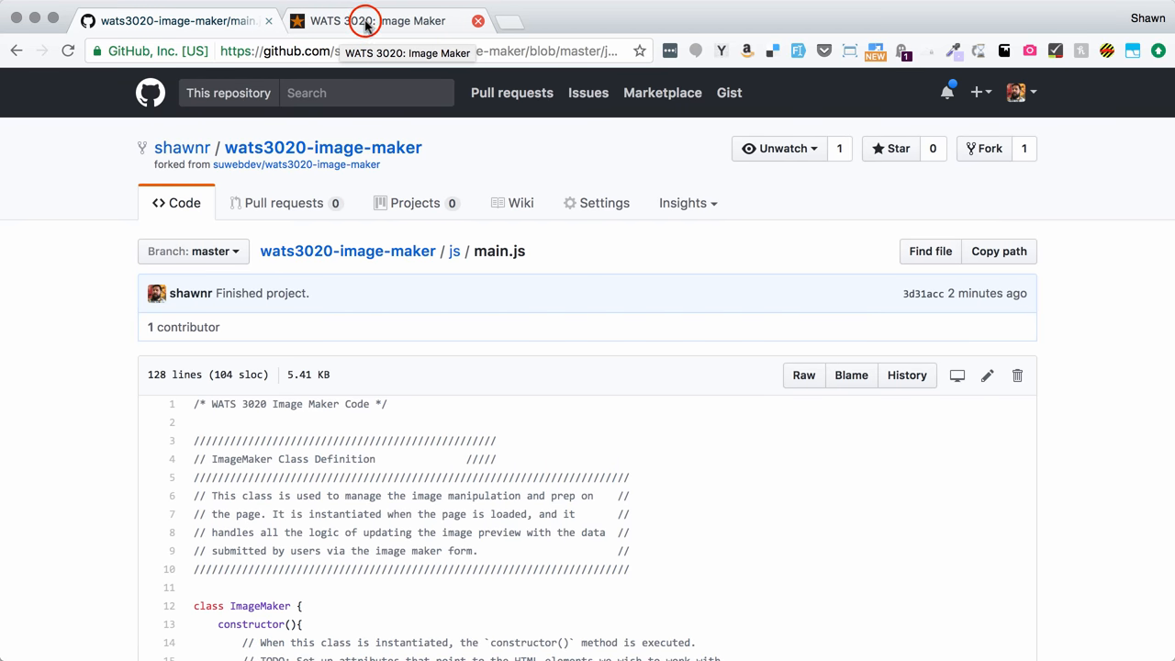
{"action": "left_click", "coordinate": [376, 21]}
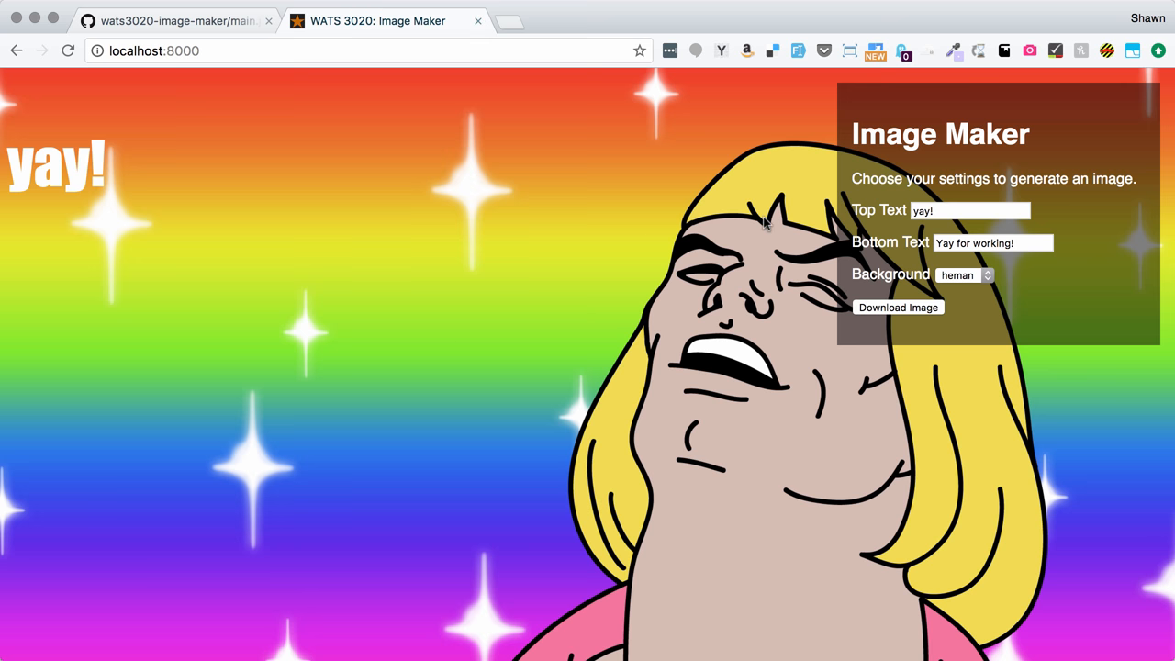
{"action": "mouse_move", "coordinate": [578, 323]}
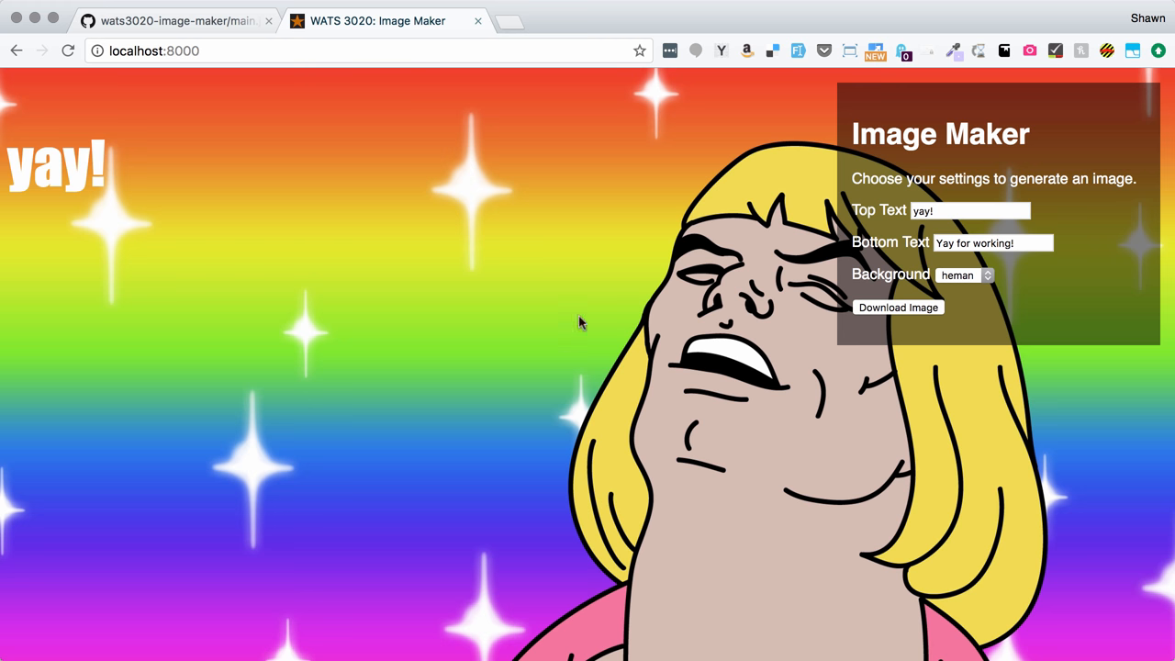
{"action": "mouse_move", "coordinate": [707, 380]}
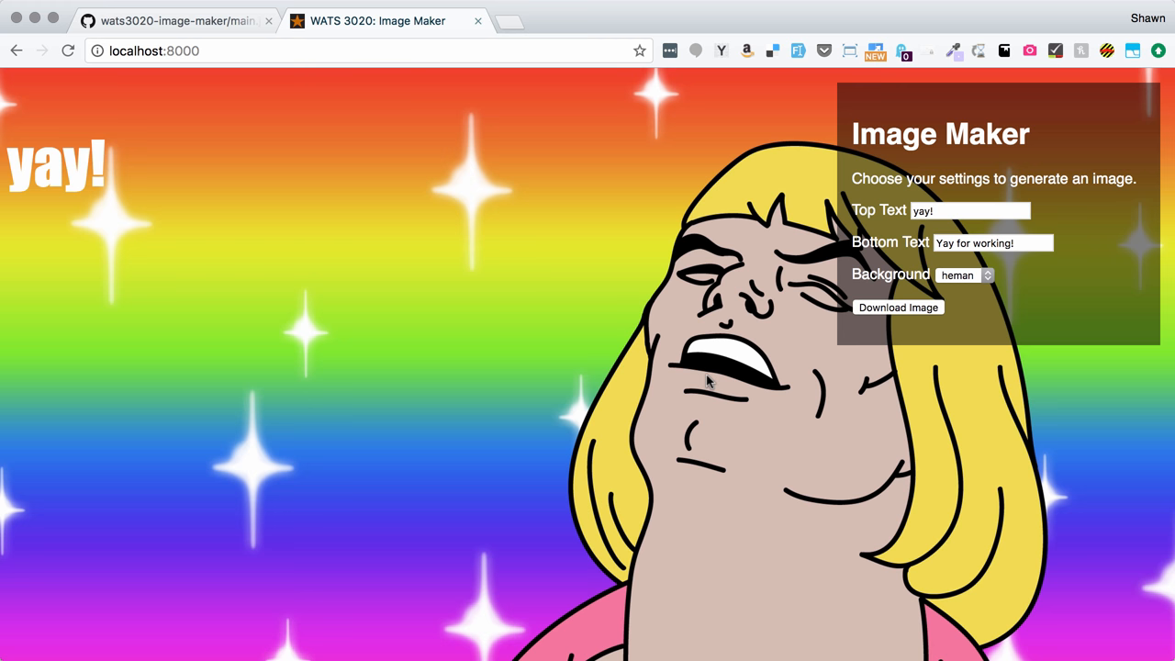